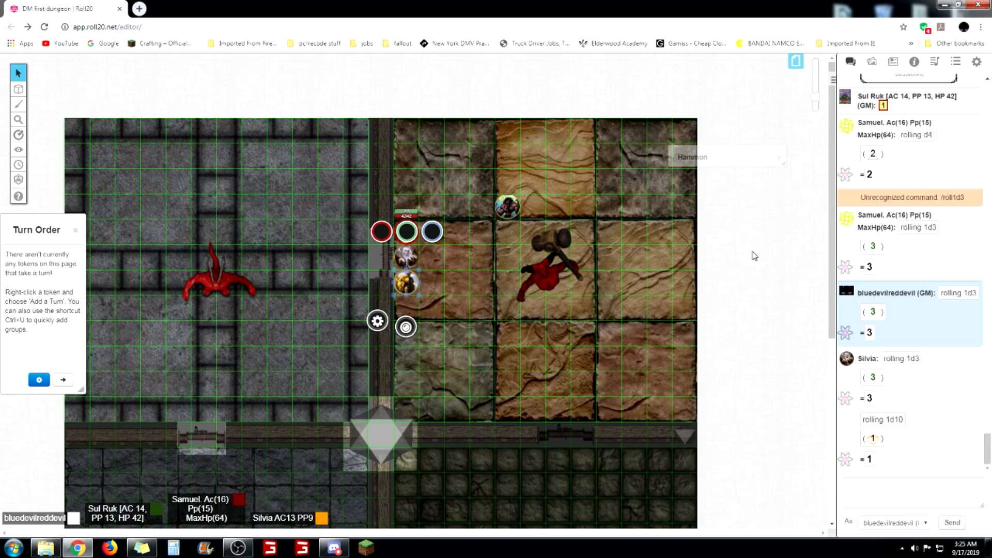
{"action": "mouse_move", "coordinate": [734, 255]}
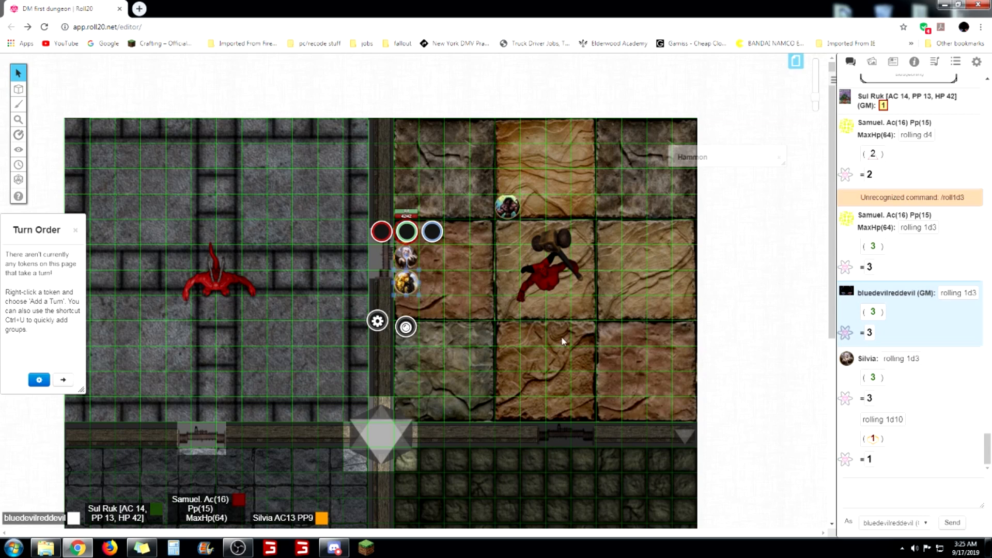
{"action": "mouse_move", "coordinate": [759, 177]}
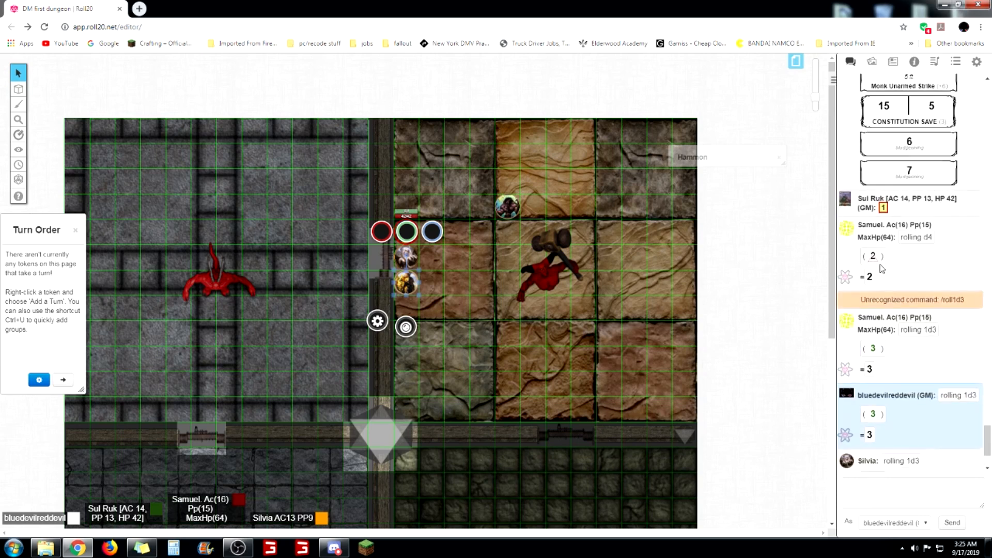
Show the Journal's devil folder, then briefly open and close the Ice Devil sheet
{"action": "scroll", "scroll_direction": "down", "scroll_amount": 3}
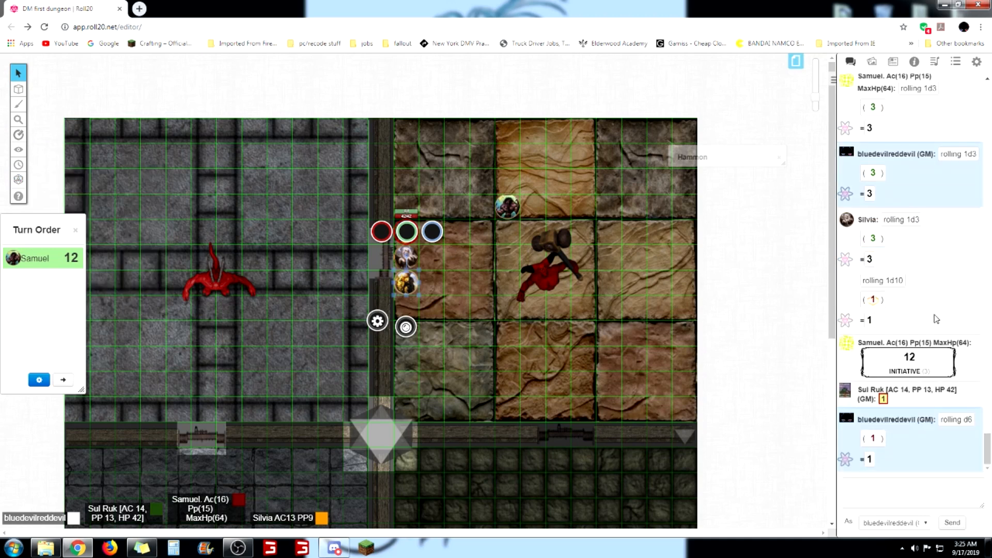
{"action": "scroll", "scroll_direction": "down", "scroll_amount": 3}
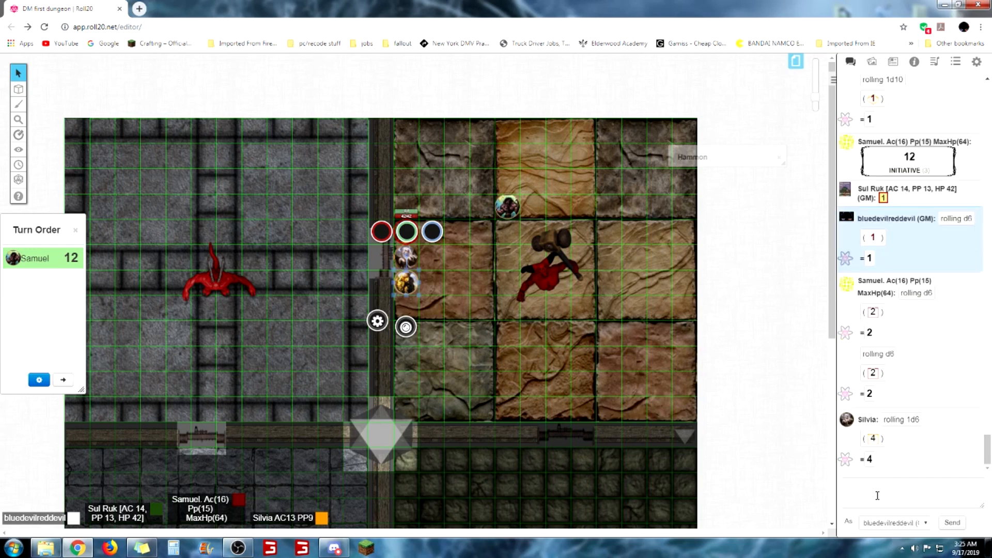
{"action": "mouse_move", "coordinate": [874, 231]}
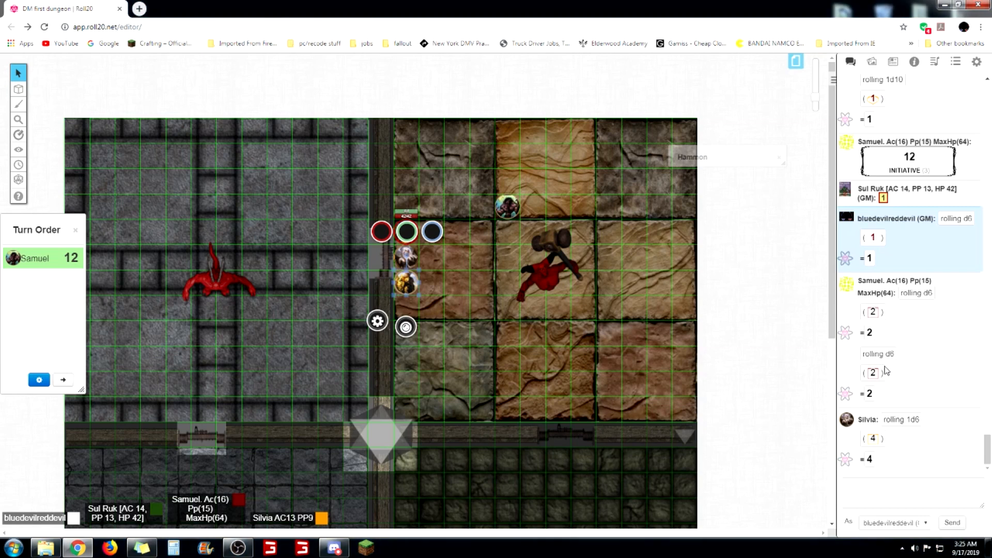
{"action": "mouse_move", "coordinate": [891, 372]}
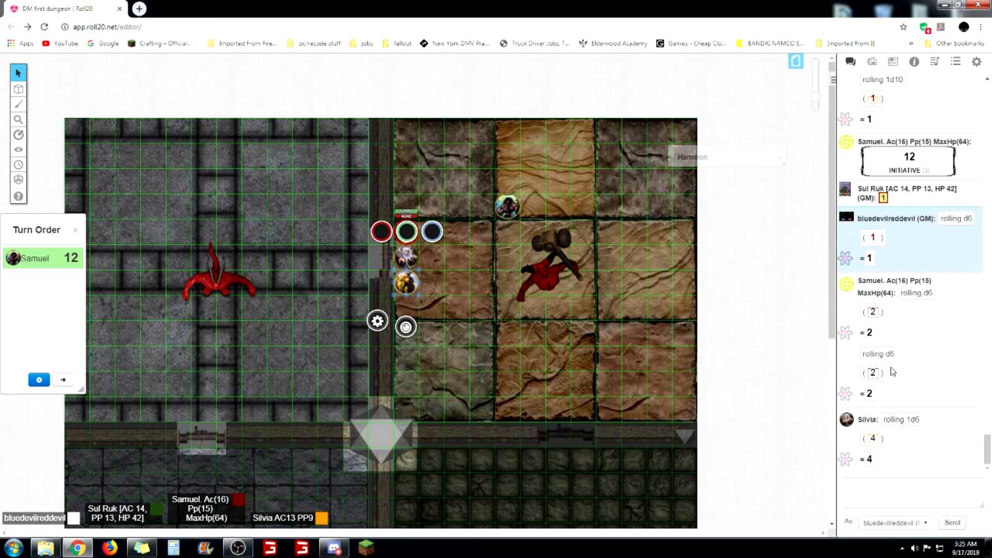
{"action": "mouse_move", "coordinate": [899, 374]}
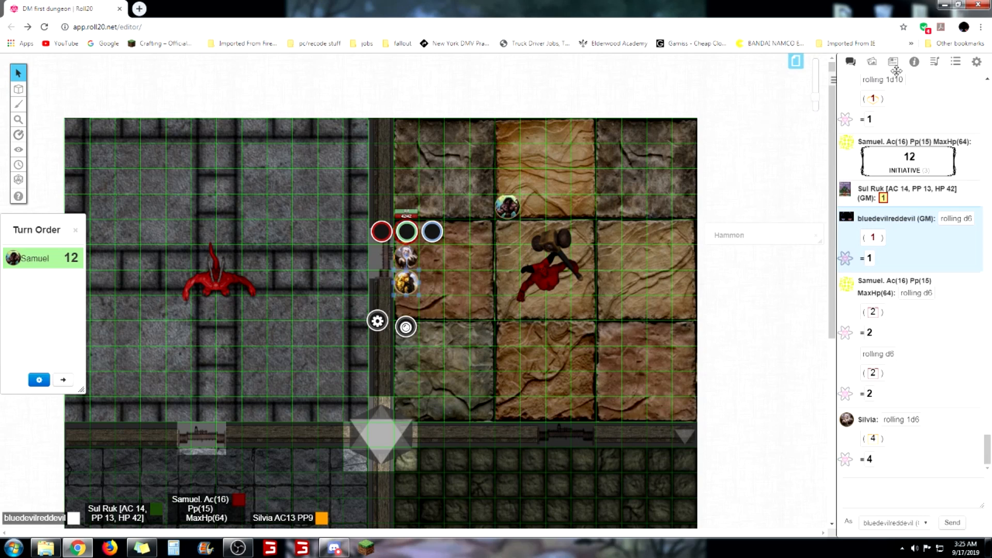
{"action": "left_click", "coordinate": [892, 62]}
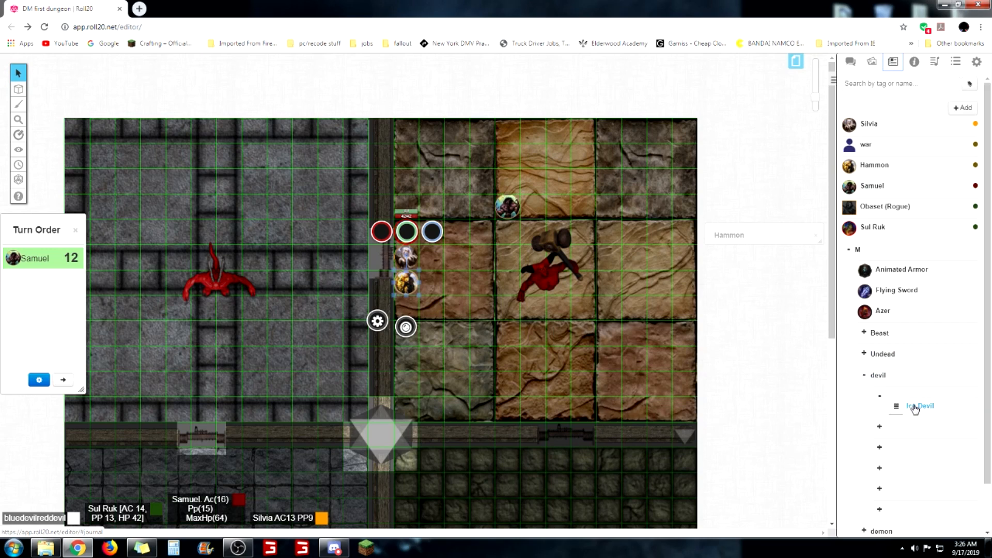
{"action": "left_click", "coordinate": [920, 405]}
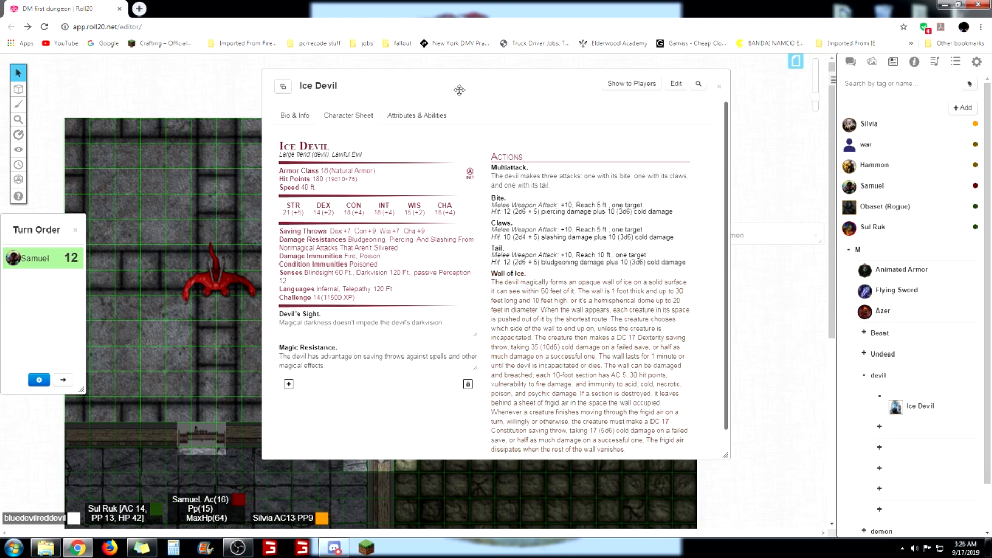
{"action": "left_click", "coordinate": [718, 85]}
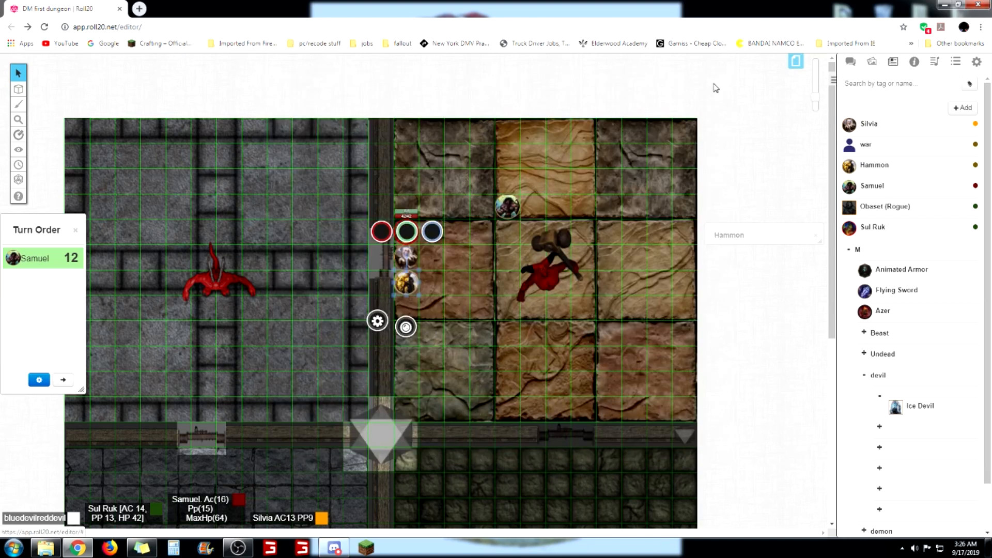
{"action": "mouse_move", "coordinate": [795, 61]}
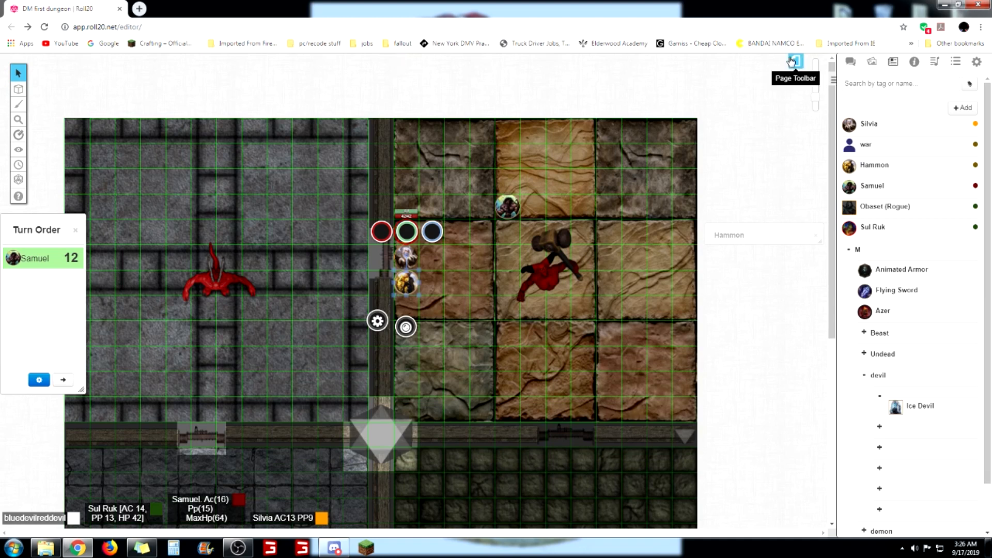
Switch the game to the 'devil 2' page from the page list
{"action": "left_click", "coordinate": [793, 61]}
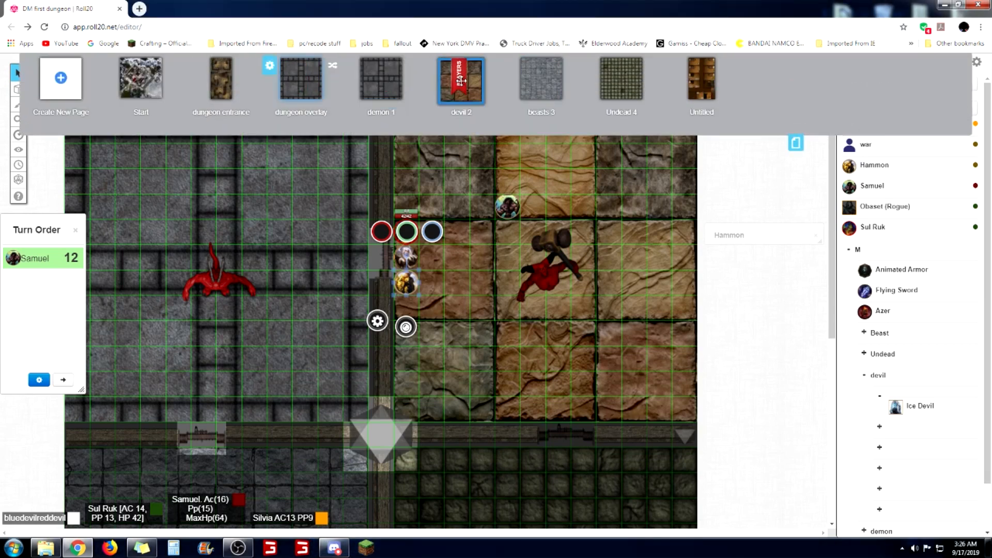
{"action": "left_click", "coordinate": [460, 81]}
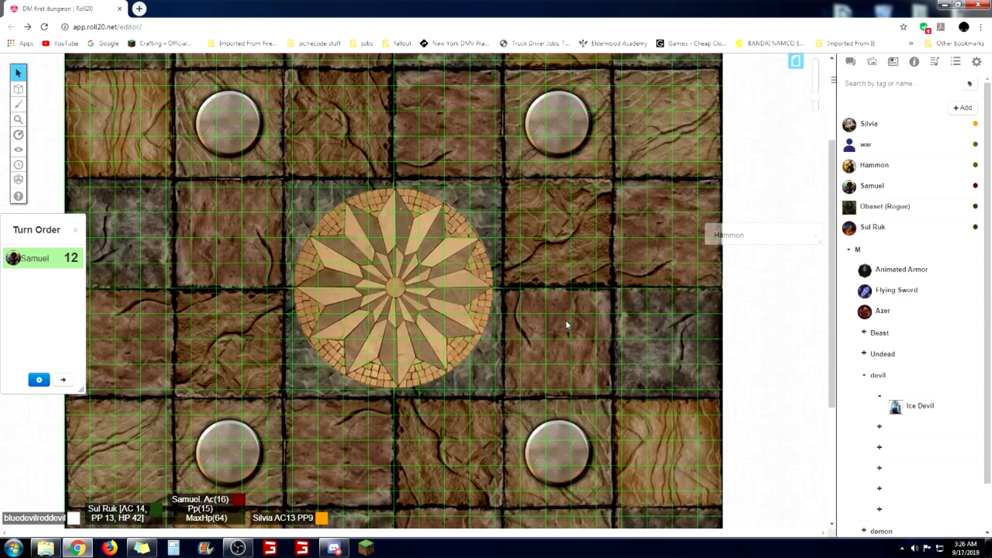
{"action": "mouse_move", "coordinate": [752, 236]}
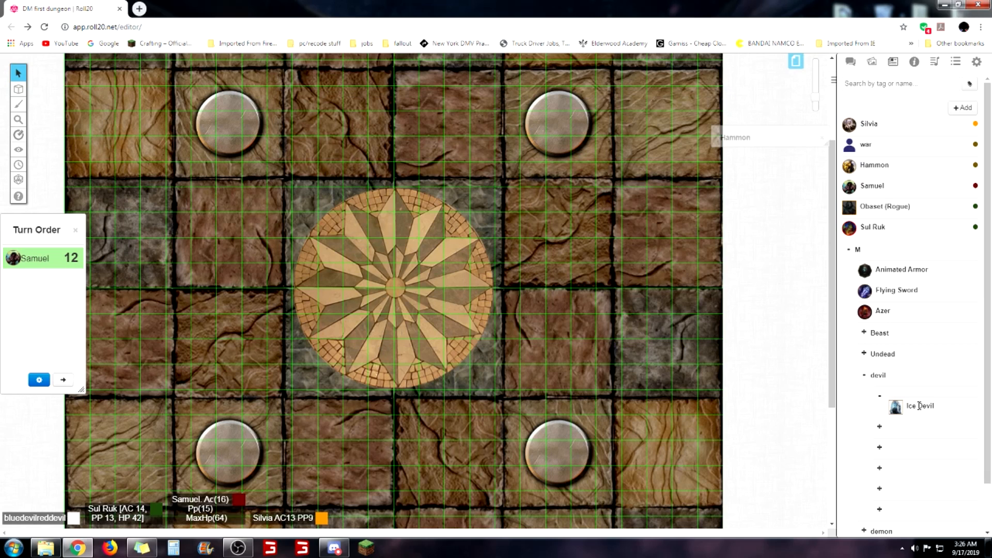
Open and close the Ice Devil sheet, then drag Ice Devil onto the mosaic centre
{"action": "double_click", "coordinate": [919, 405]}
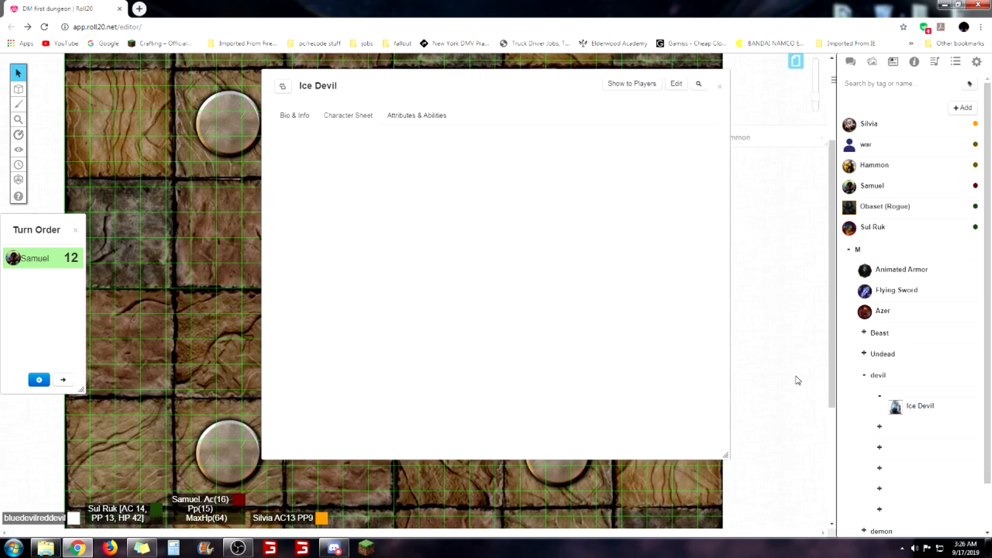
{"action": "left_click", "coordinate": [416, 116]}
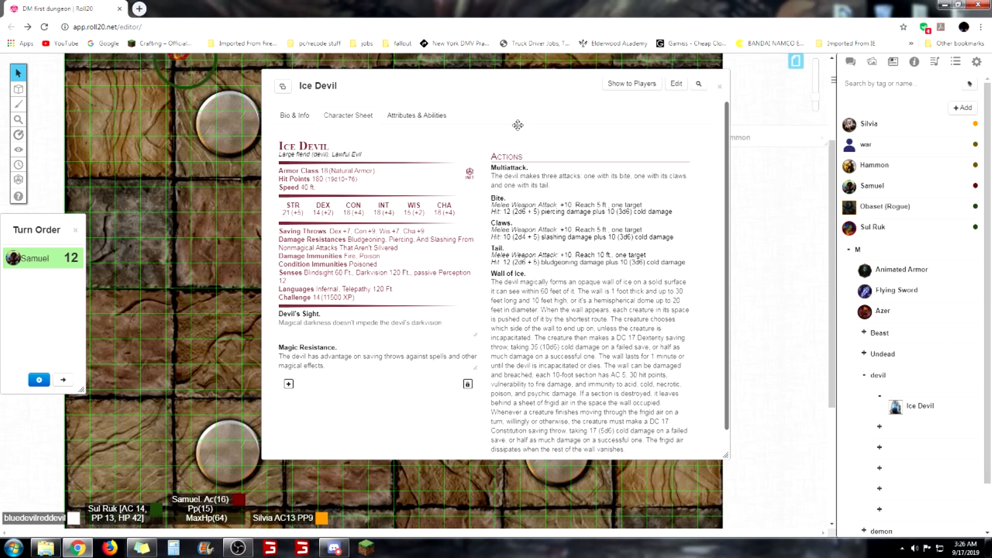
{"action": "left_click", "coordinate": [720, 85]}
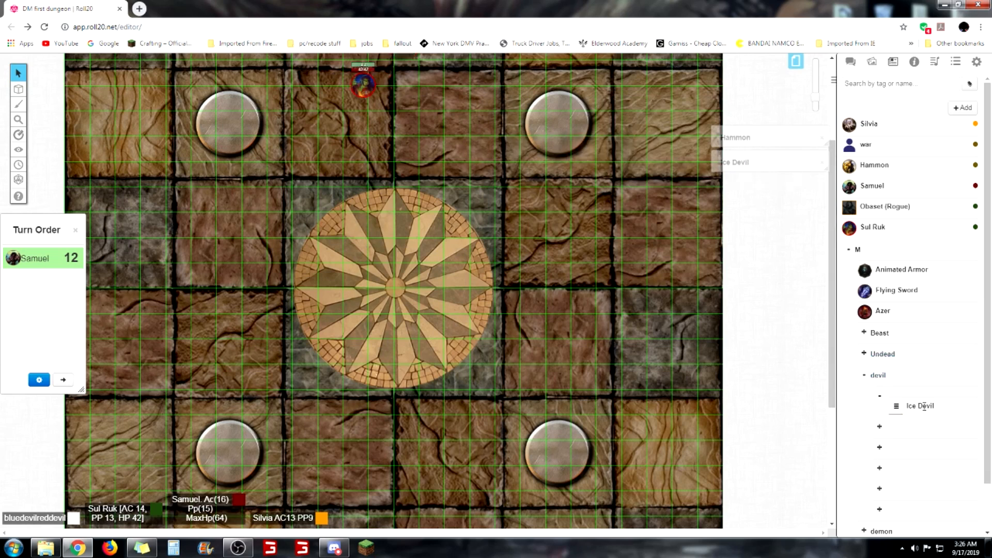
{"action": "left_click_drag", "start_coordinate": [363, 83], "coordinate": [204, 221]}
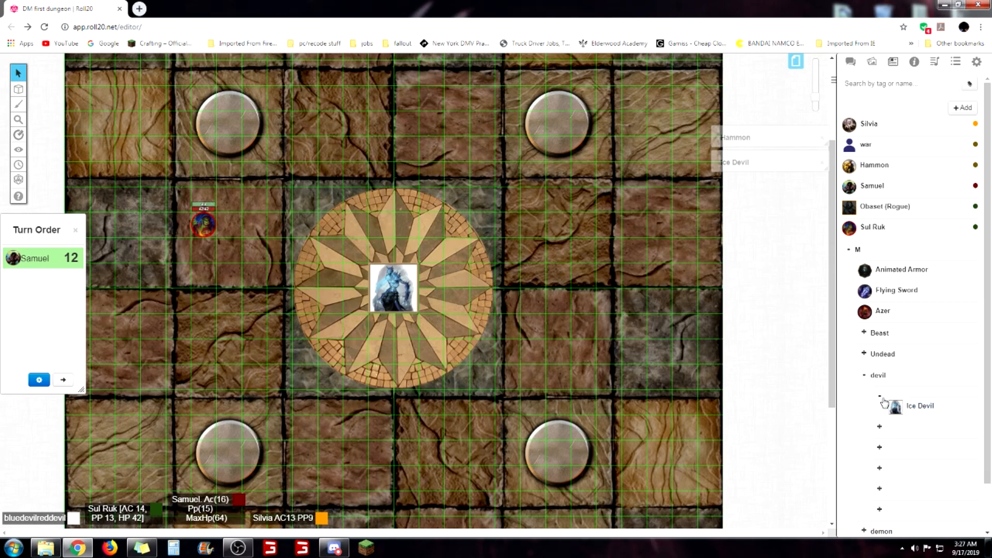
Collapse the Ice Devil group in the Journal's devil folder
{"action": "left_click", "coordinate": [878, 375]}
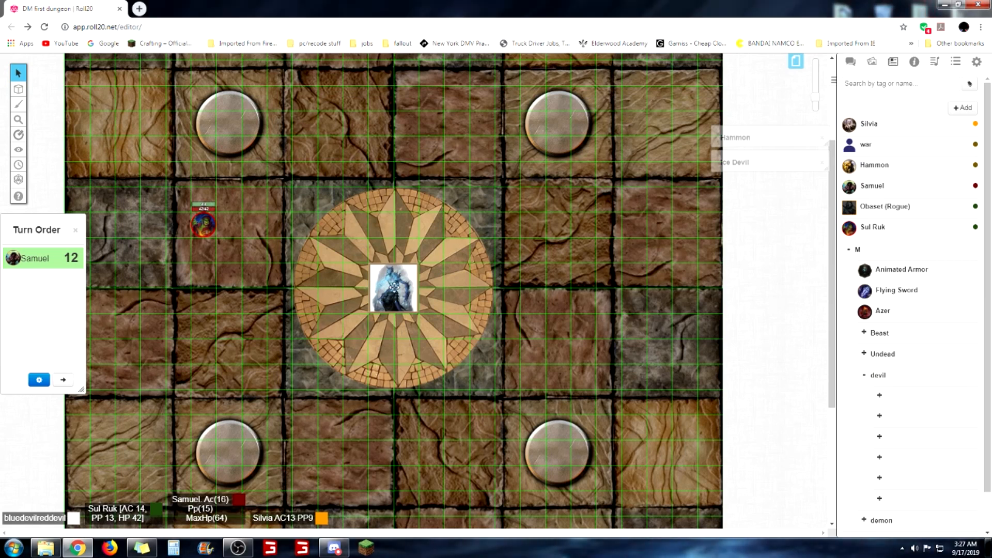
{"action": "mouse_move", "coordinate": [752, 166]}
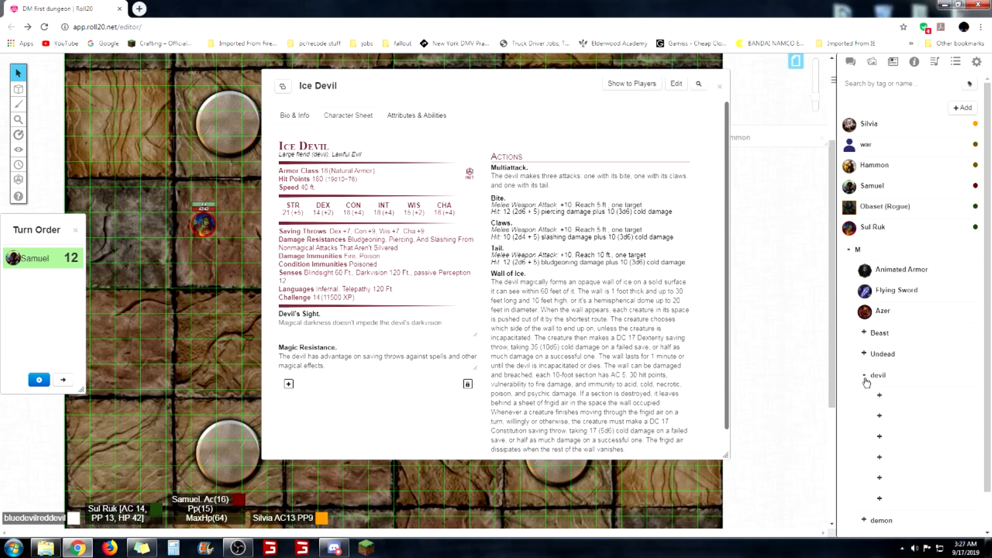
{"action": "mouse_move", "coordinate": [850, 363]}
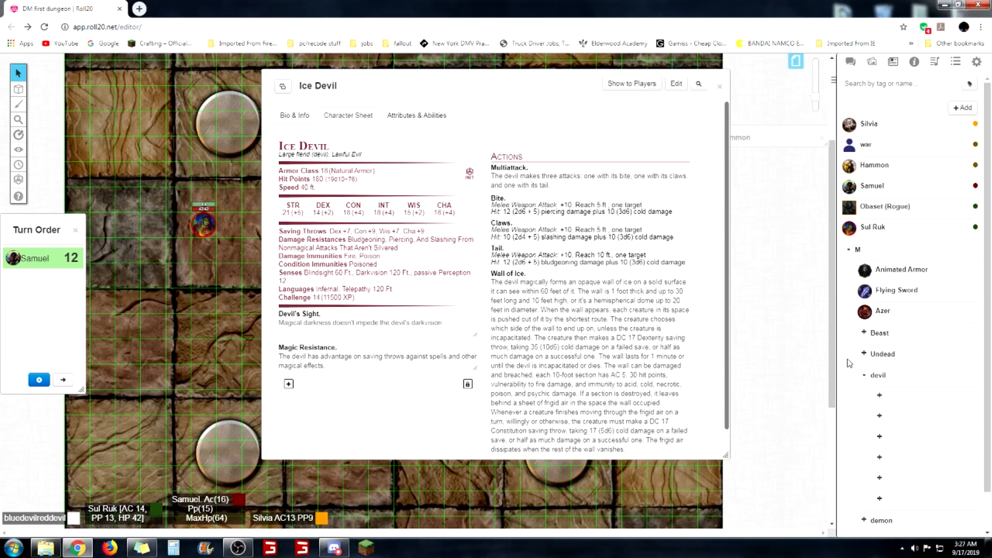
{"action": "mouse_move", "coordinate": [524, 99]}
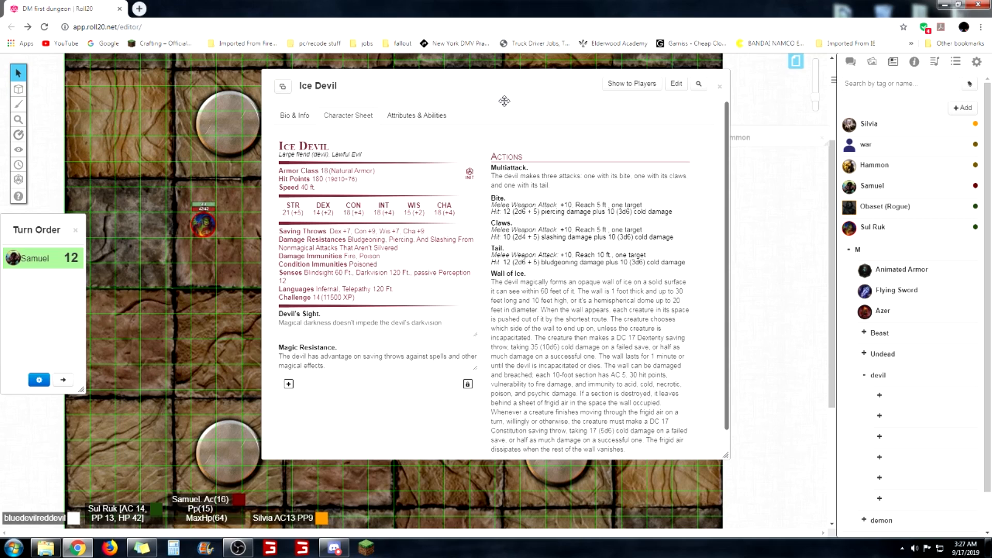
{"action": "mouse_move", "coordinate": [510, 112]}
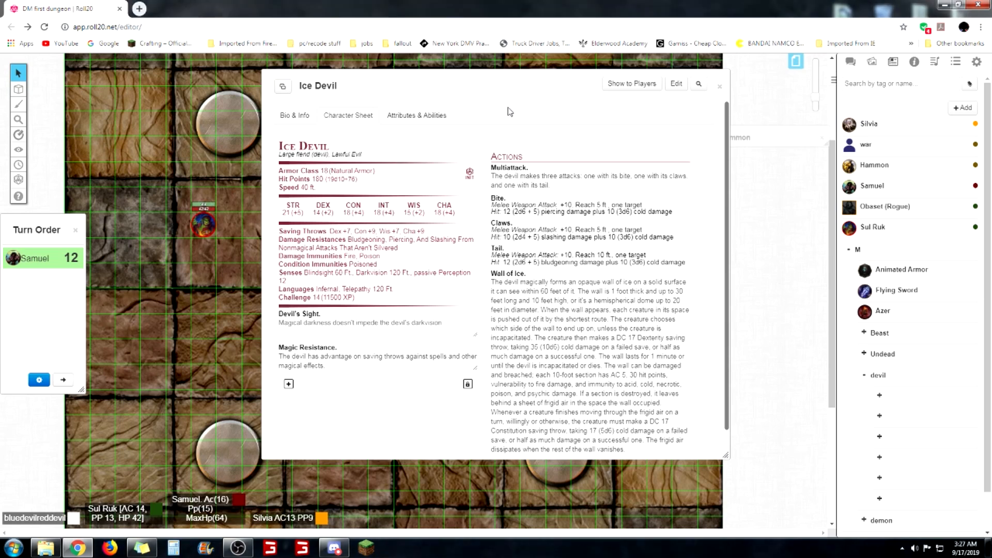
{"action": "mouse_move", "coordinate": [510, 112]}
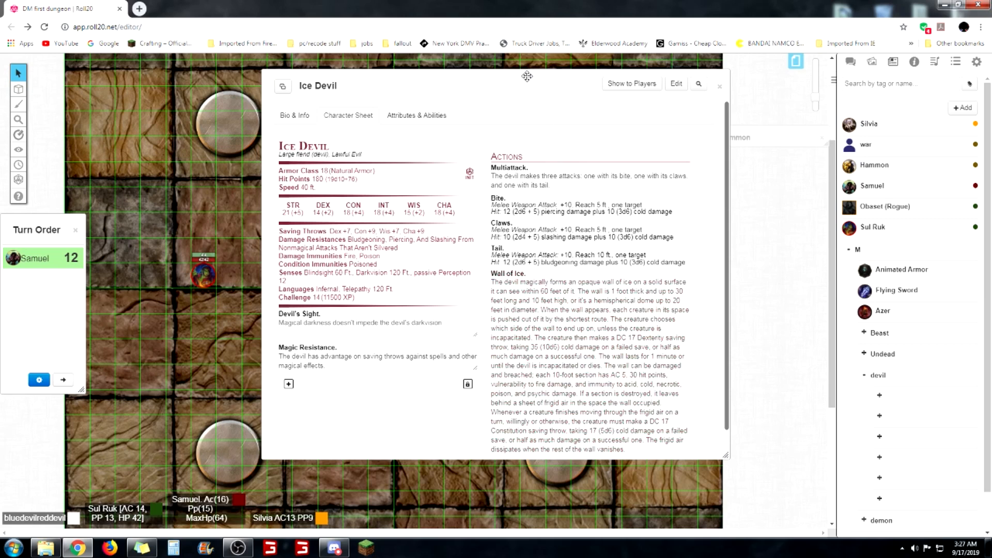
{"action": "mouse_move", "coordinate": [521, 107]}
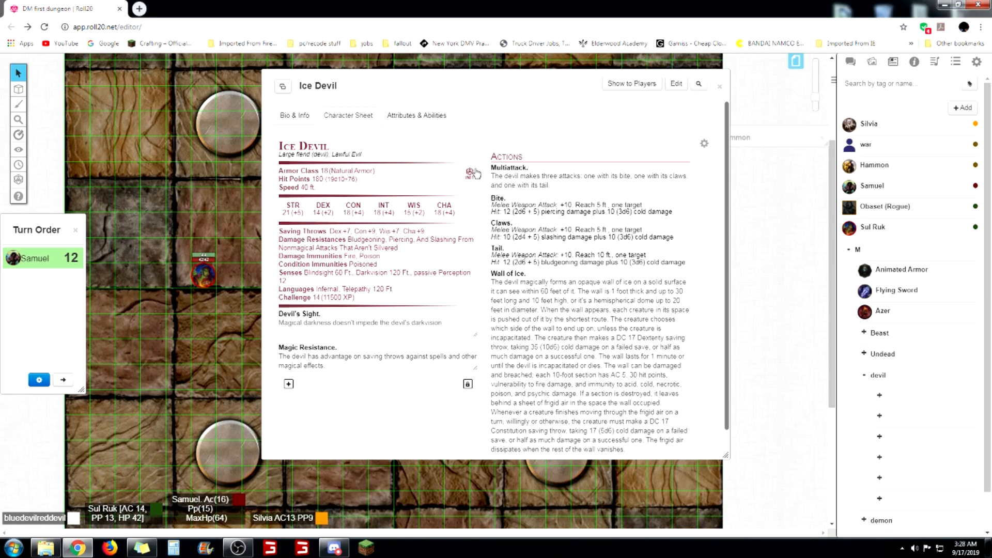
{"action": "mouse_move", "coordinate": [865, 178]}
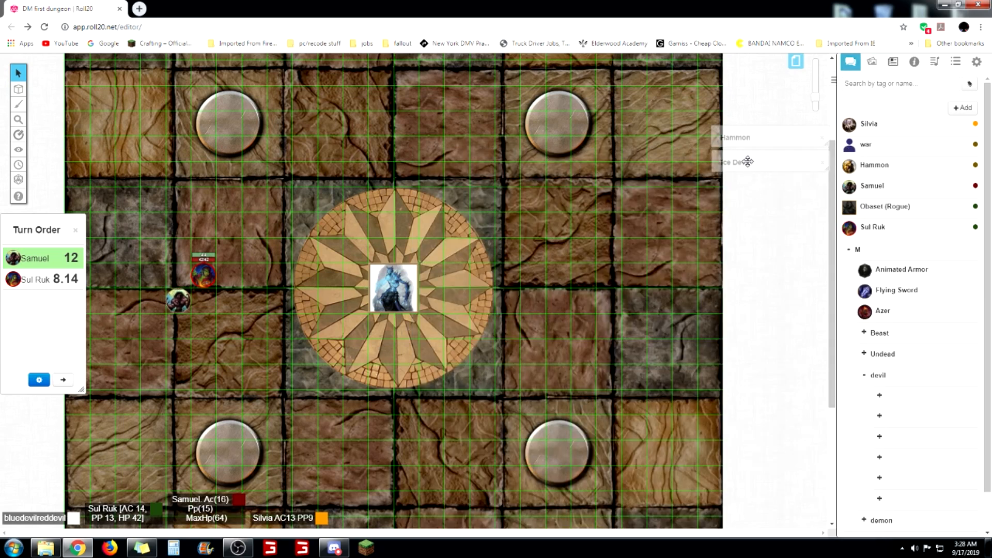
Reopen the minimized Ice Devil character sheet
{"action": "left_click", "coordinate": [392, 288]}
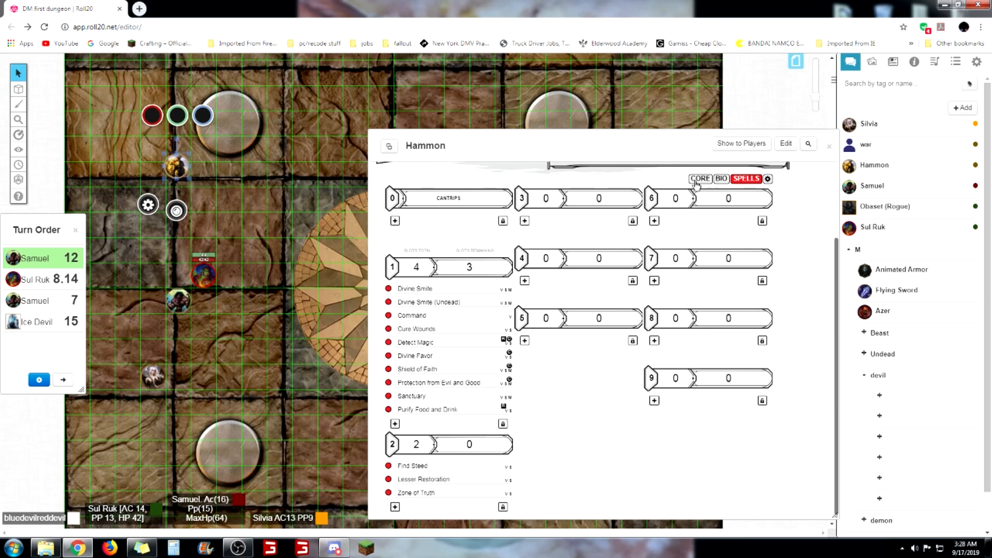
{"action": "left_click", "coordinate": [699, 179]}
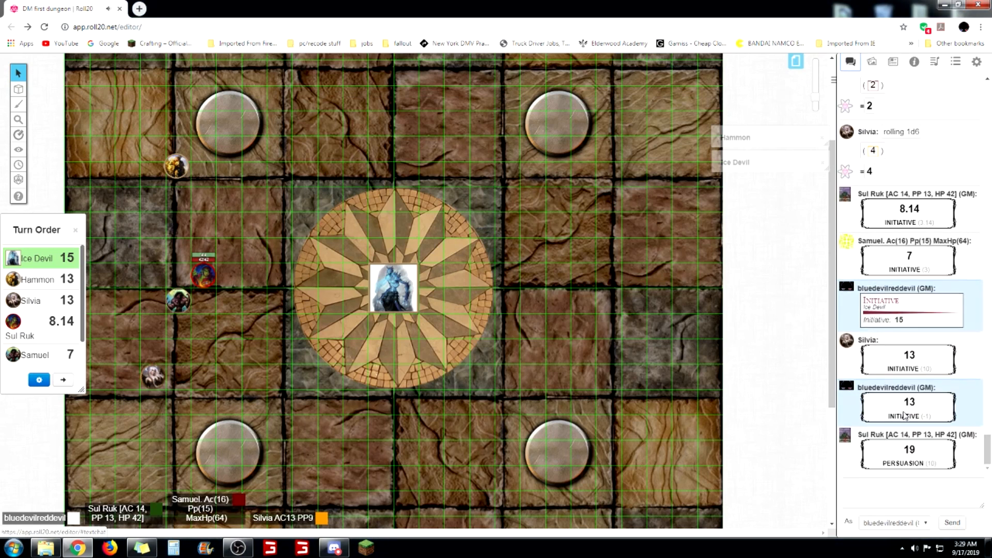
Roll an Ice Devil Charisma save (total 29) and close its character sheet
{"action": "left_click", "coordinate": [18, 196]}
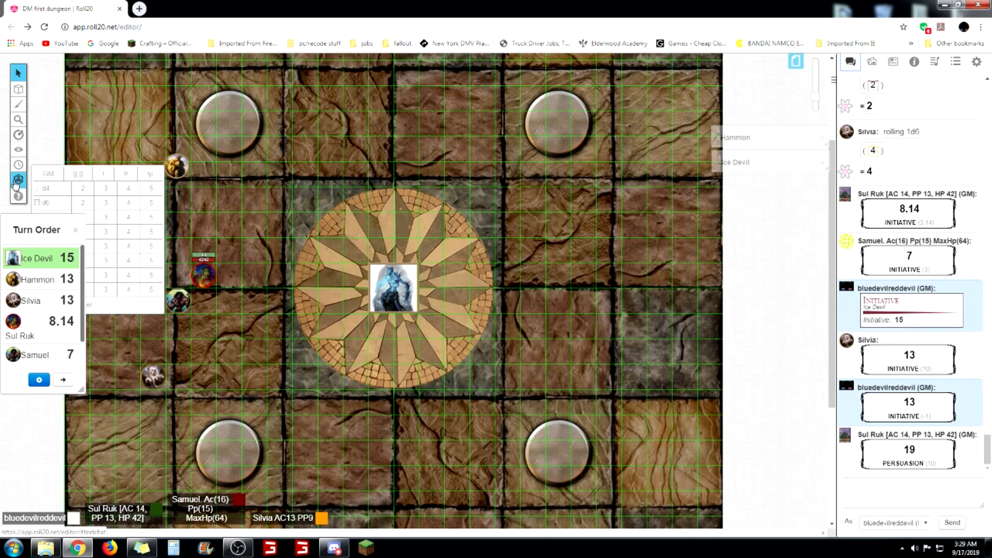
{"action": "left_click", "coordinate": [46, 202]}
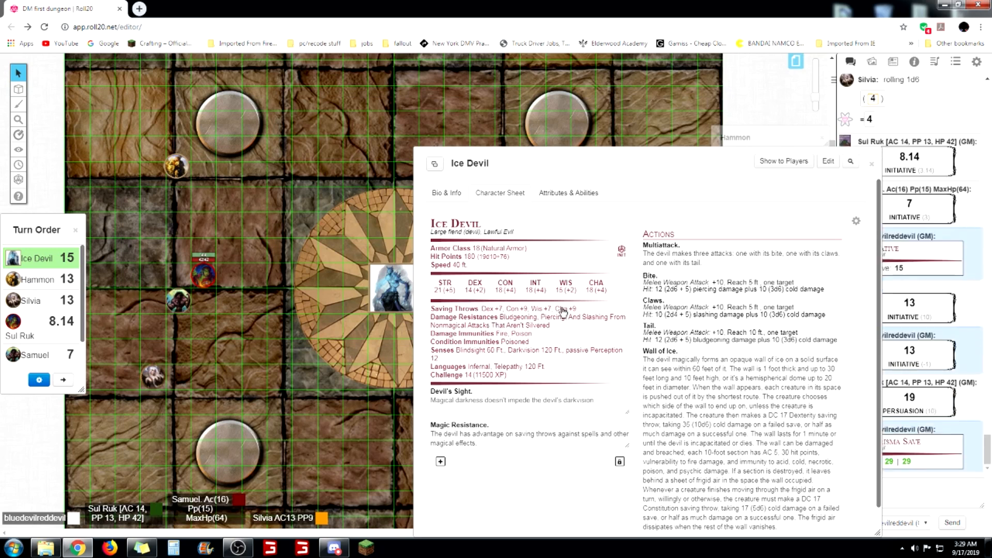
{"action": "mouse_move", "coordinate": [610, 163]}
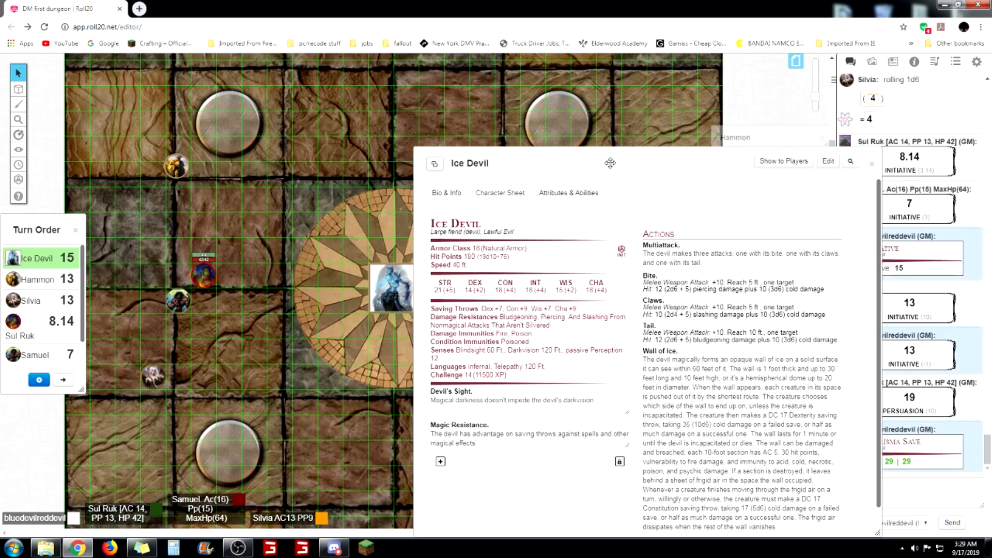
{"action": "left_click", "coordinate": [872, 163]}
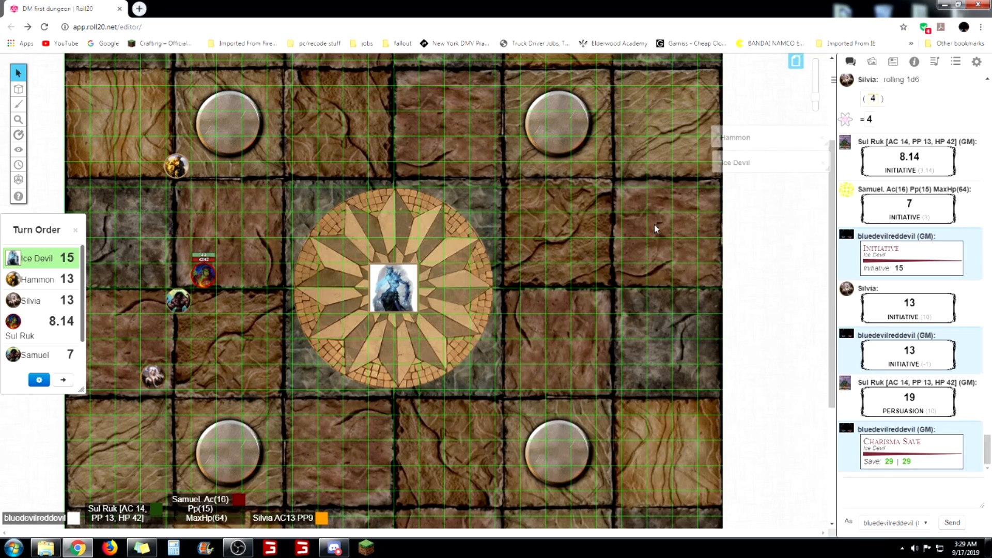
{"action": "mouse_move", "coordinate": [656, 229]}
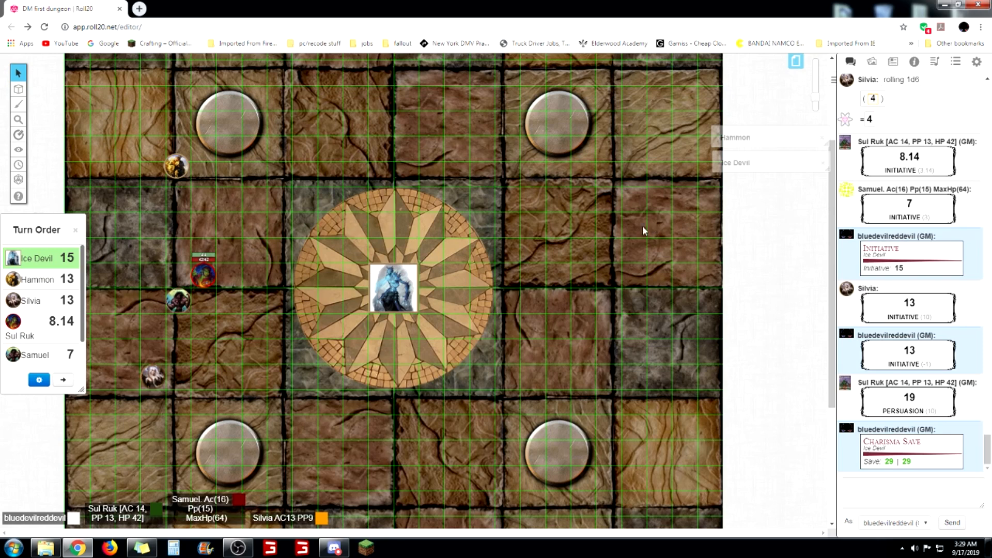
{"action": "mouse_move", "coordinate": [628, 254]}
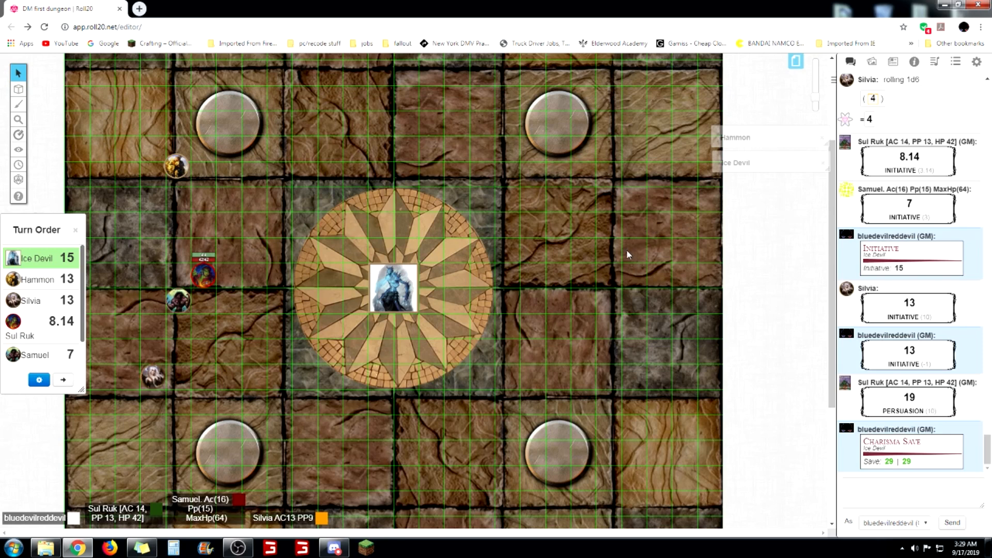
{"action": "mouse_move", "coordinate": [521, 245]}
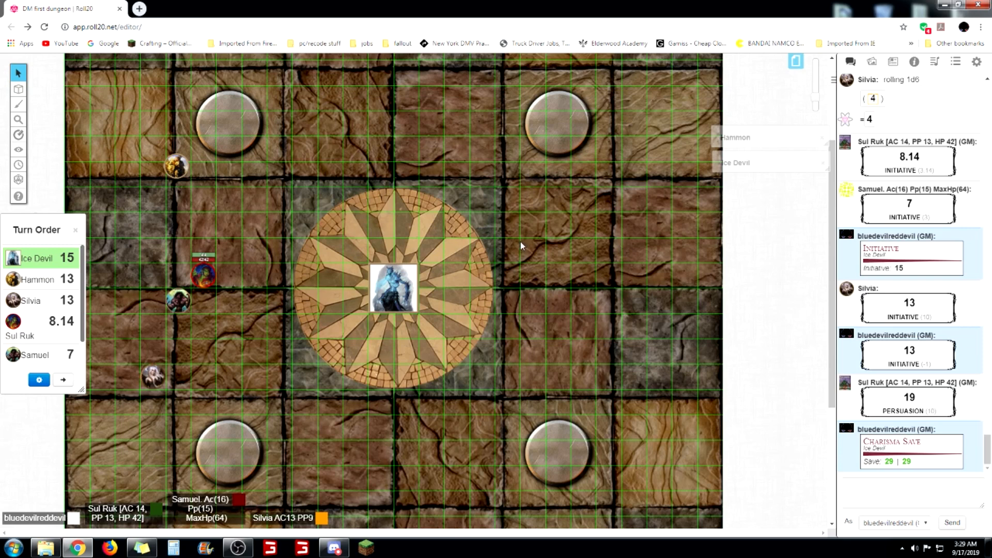
{"action": "mouse_move", "coordinate": [495, 277]}
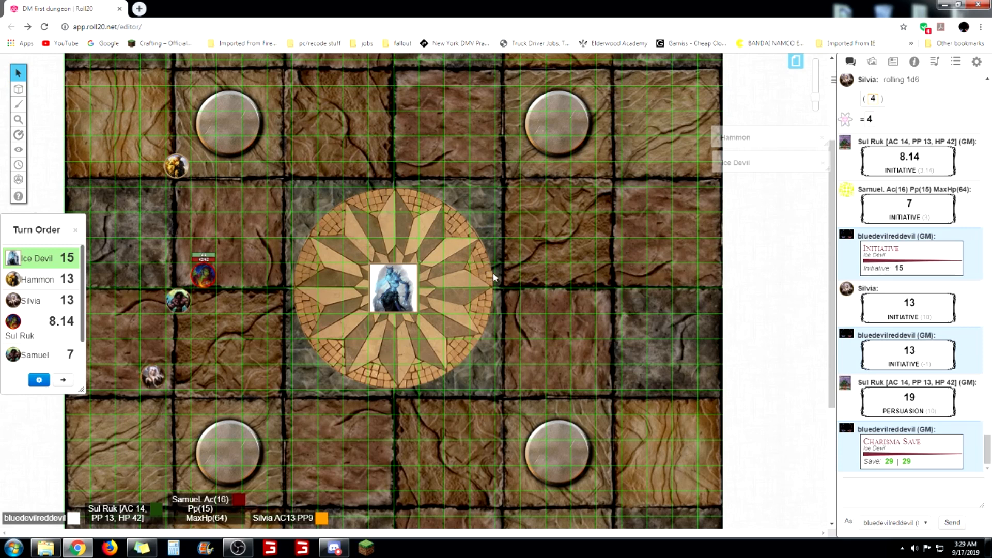
{"action": "mouse_move", "coordinate": [516, 272]}
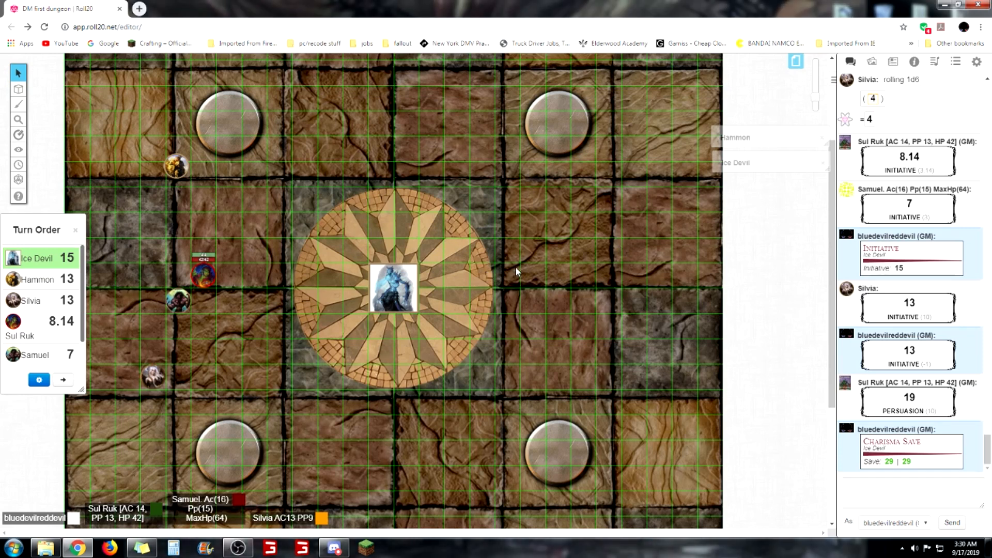
{"action": "mouse_move", "coordinate": [446, 247]}
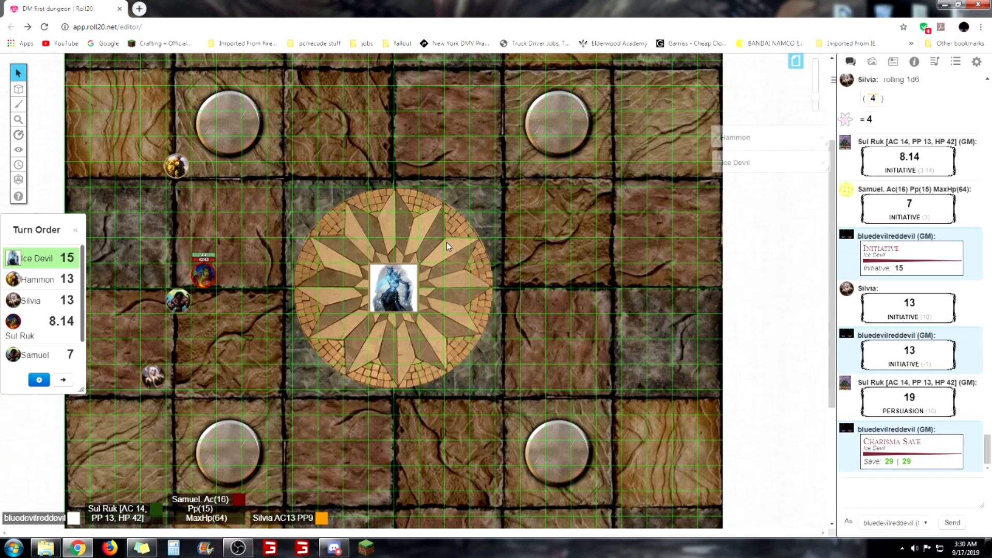
{"action": "mouse_move", "coordinate": [451, 247]}
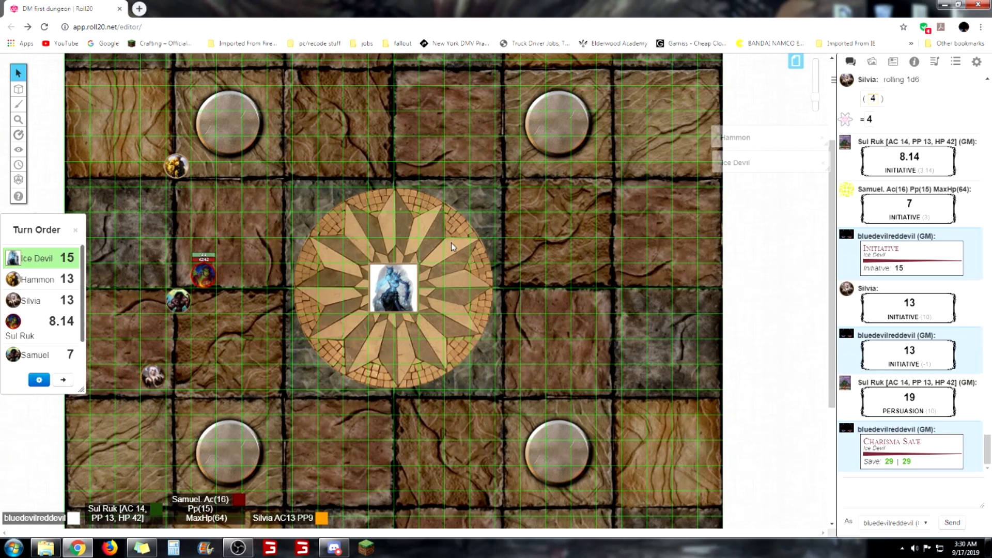
{"action": "mouse_move", "coordinate": [459, 254]}
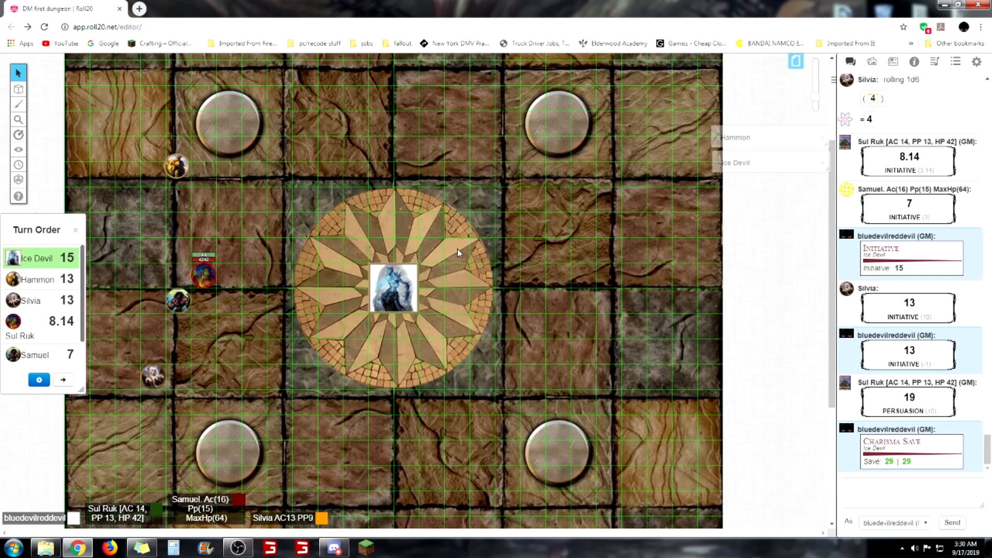
{"action": "mouse_move", "coordinate": [490, 285]}
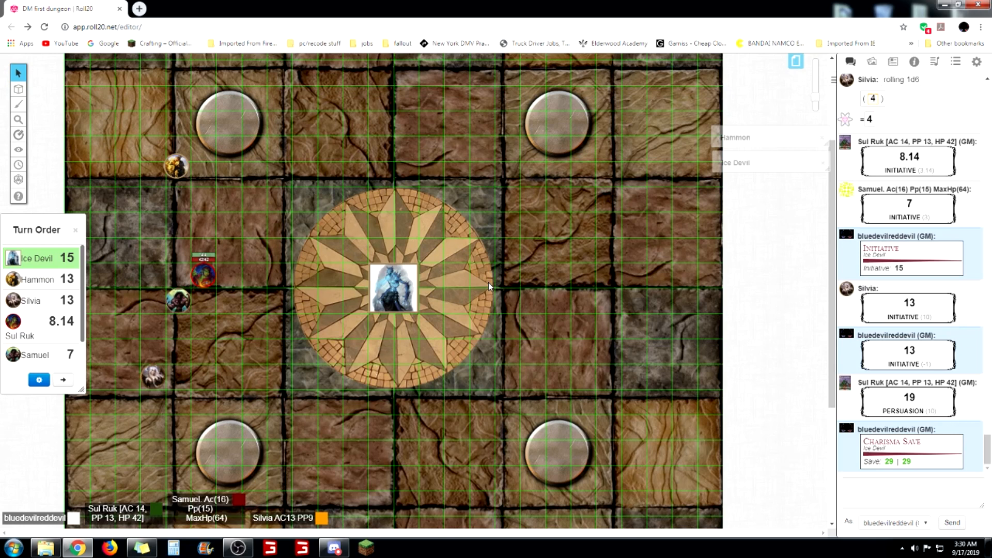
{"action": "mouse_move", "coordinate": [508, 291]}
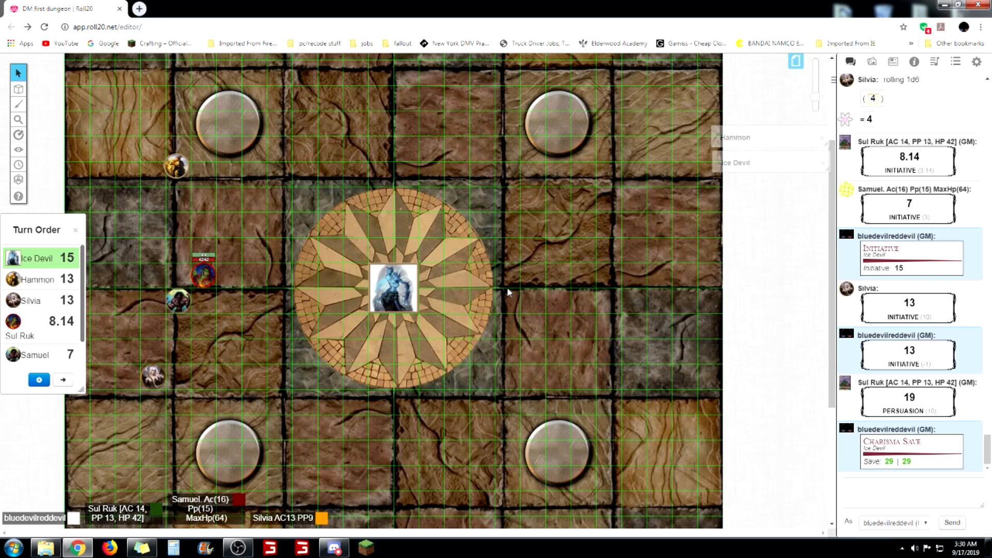
{"action": "mouse_move", "coordinate": [527, 285]}
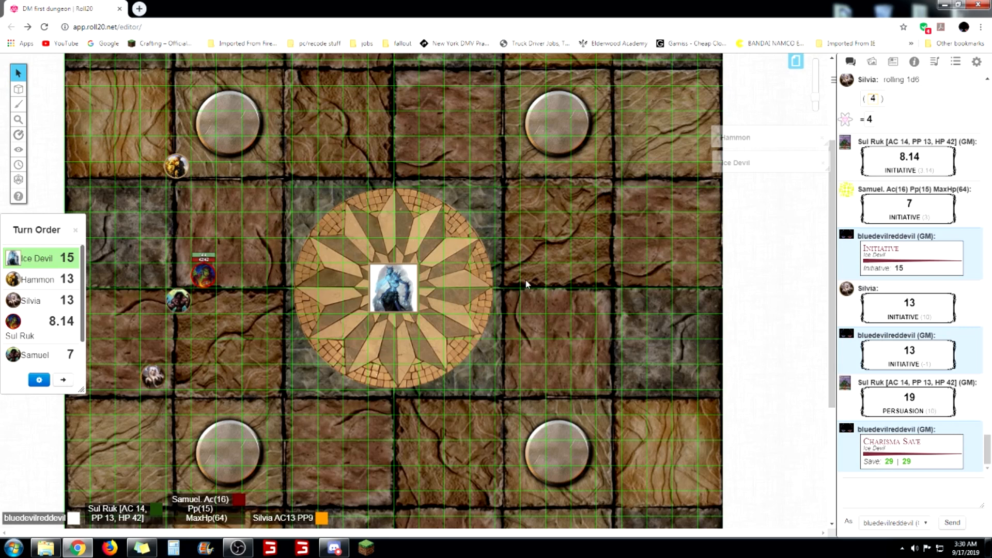
{"action": "mouse_move", "coordinate": [531, 290]}
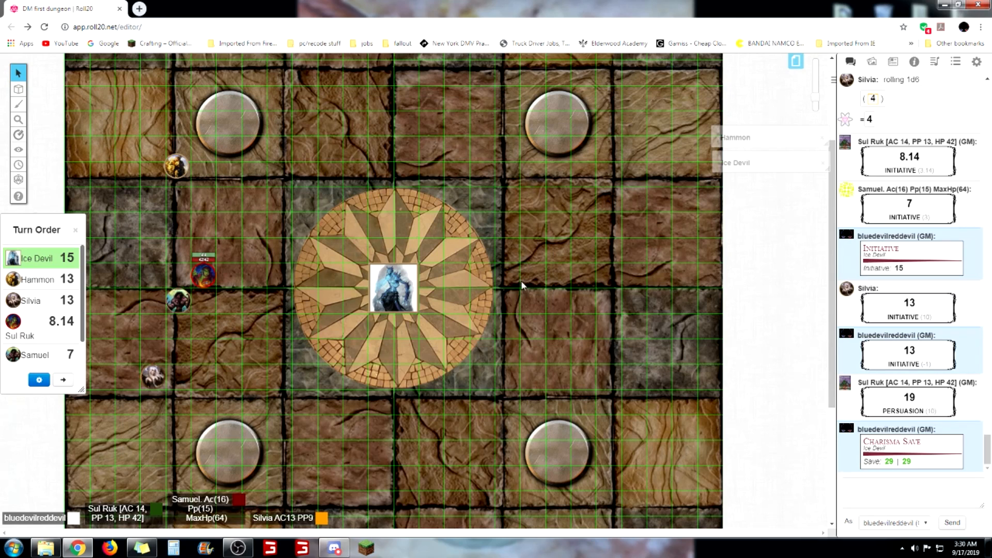
{"action": "mouse_move", "coordinate": [530, 336]}
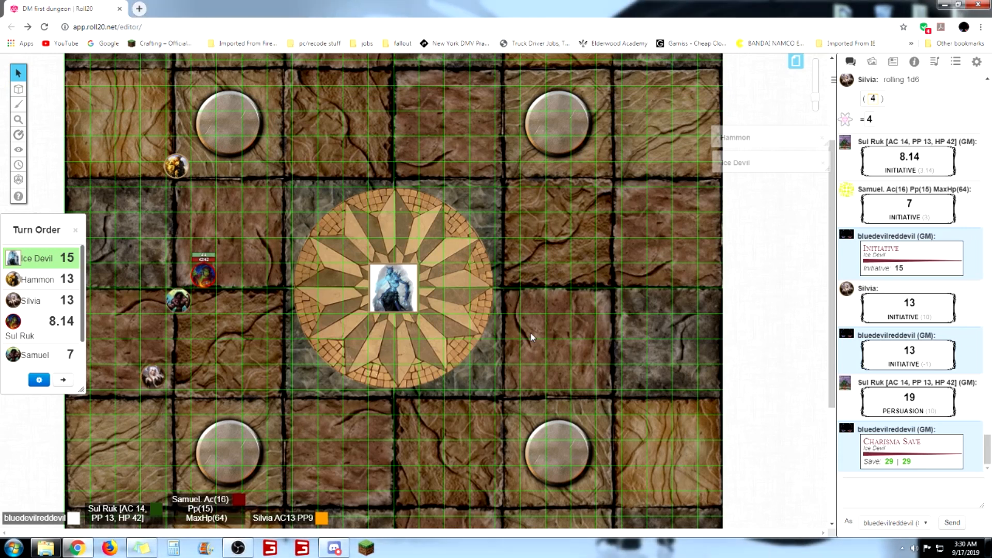
{"action": "mouse_move", "coordinate": [550, 339]}
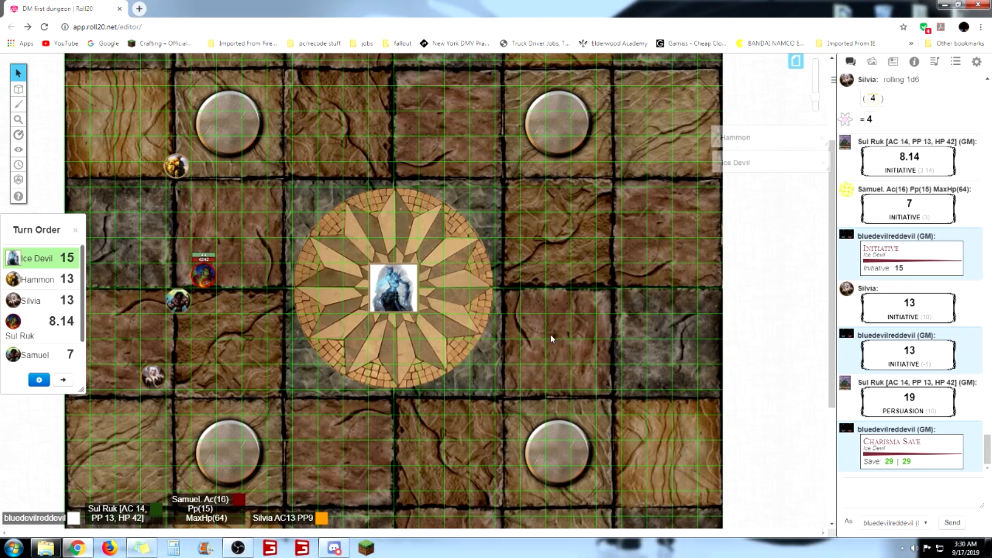
{"action": "mouse_move", "coordinate": [548, 341]}
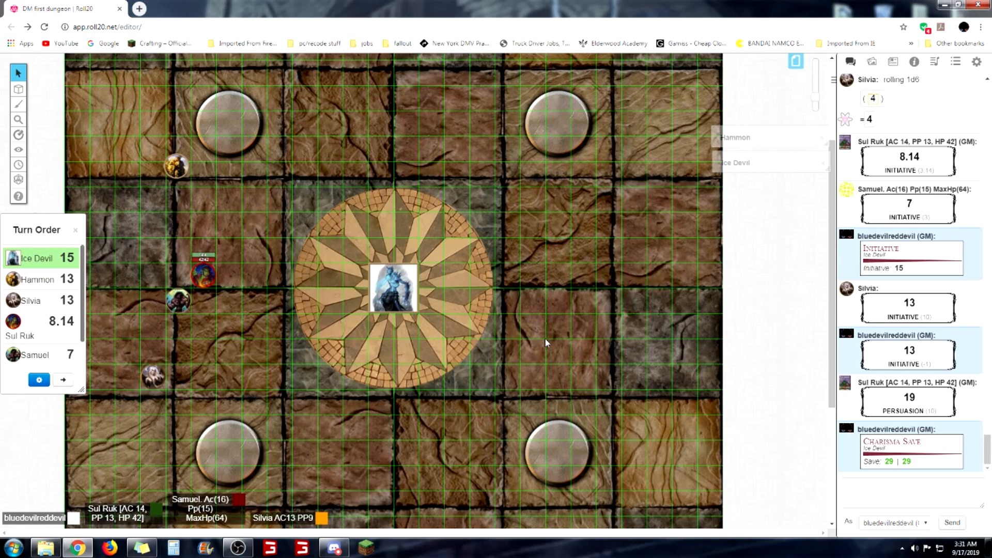
{"action": "mouse_move", "coordinate": [537, 358]}
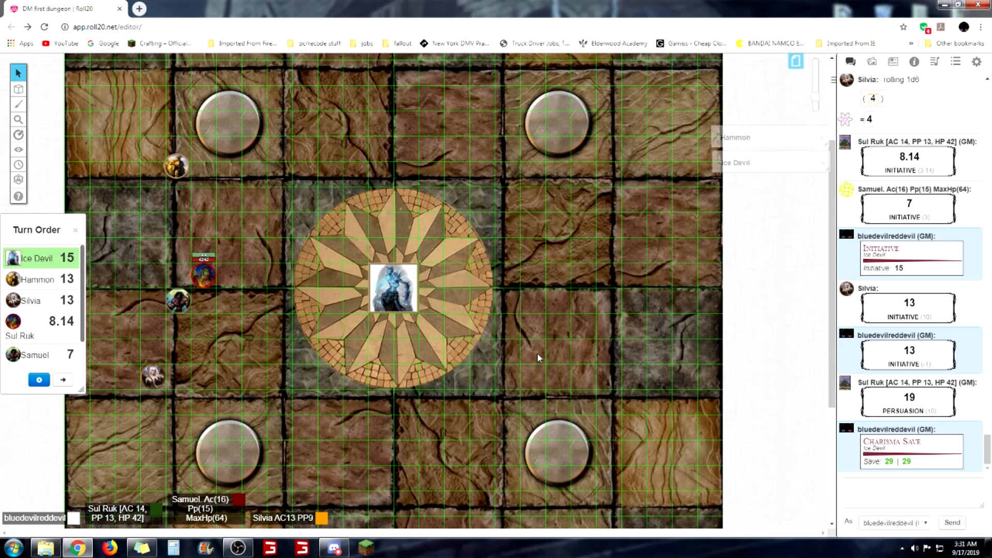
{"action": "mouse_move", "coordinate": [530, 357]}
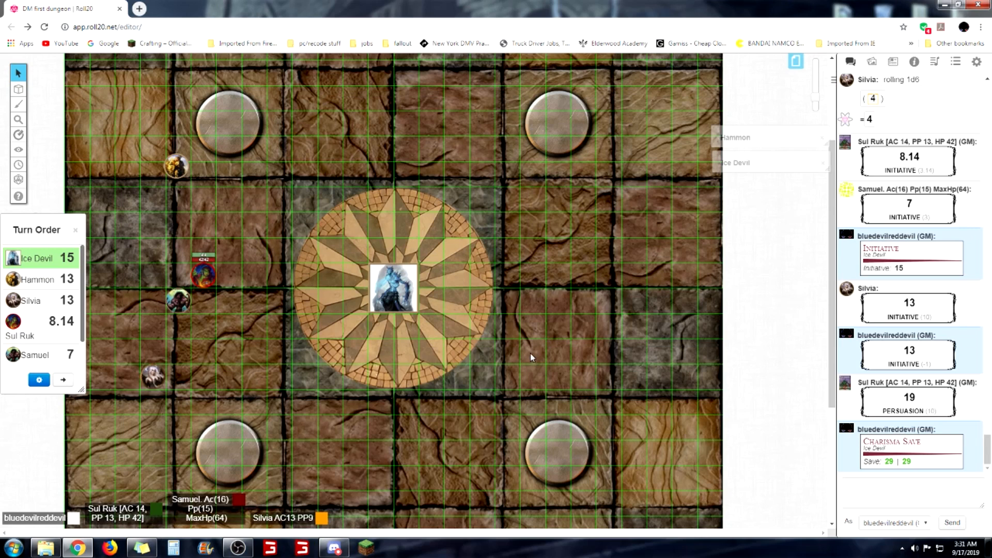
{"action": "mouse_move", "coordinate": [552, 265]}
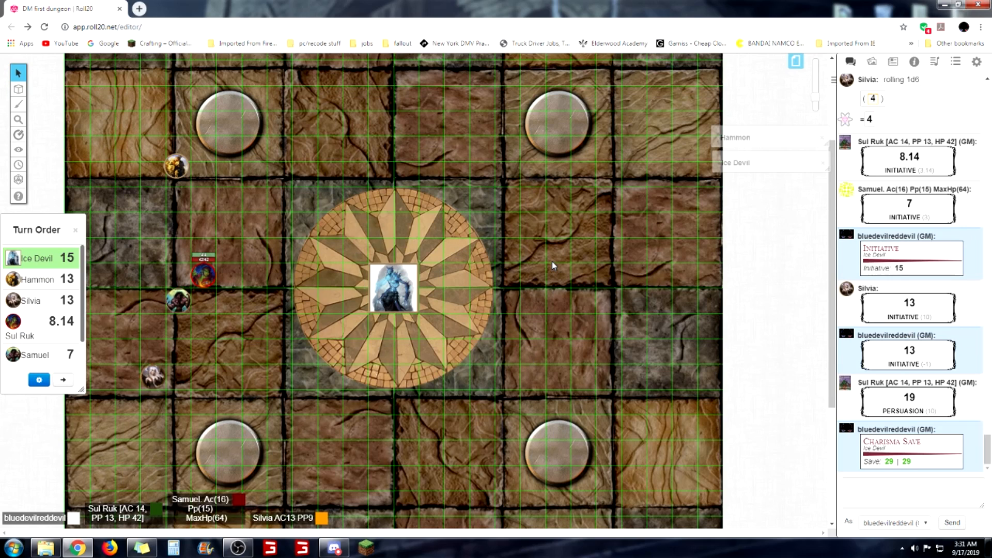
{"action": "mouse_move", "coordinate": [552, 262]}
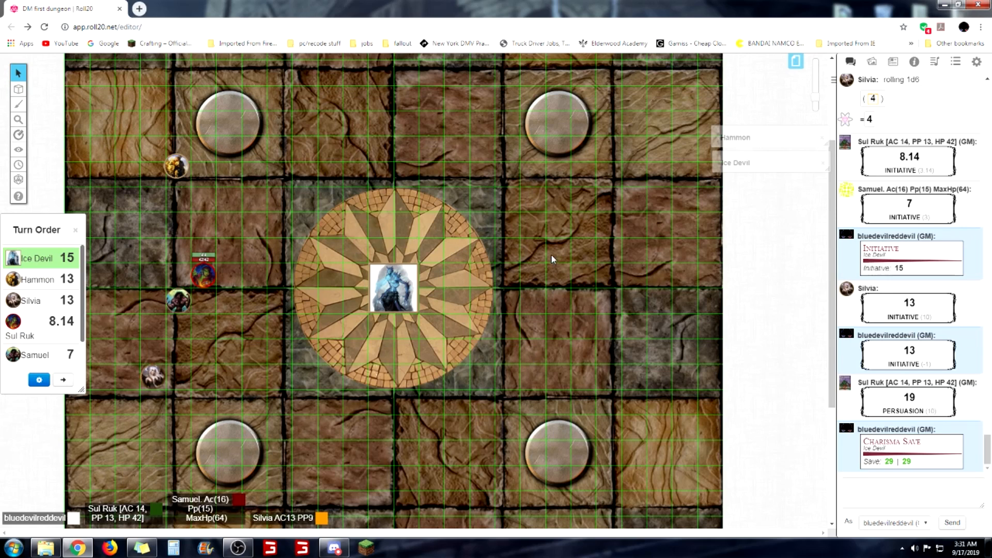
{"action": "mouse_move", "coordinate": [665, 258]}
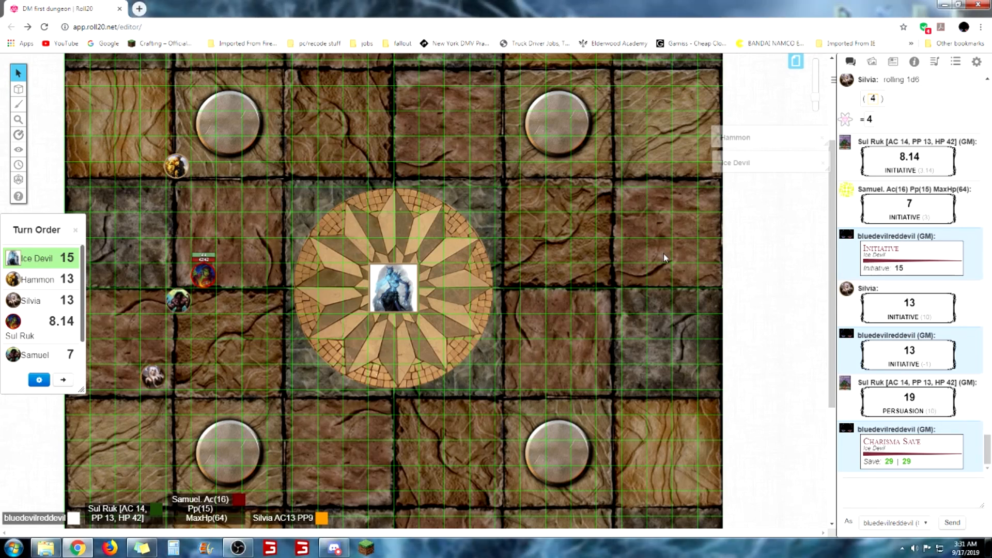
{"action": "mouse_move", "coordinate": [611, 233]}
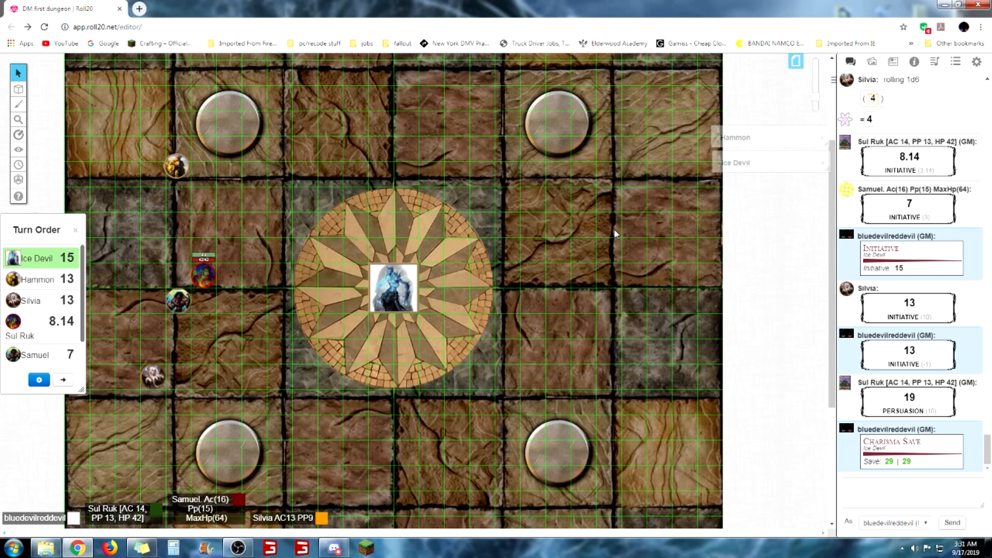
{"action": "mouse_move", "coordinate": [503, 286]}
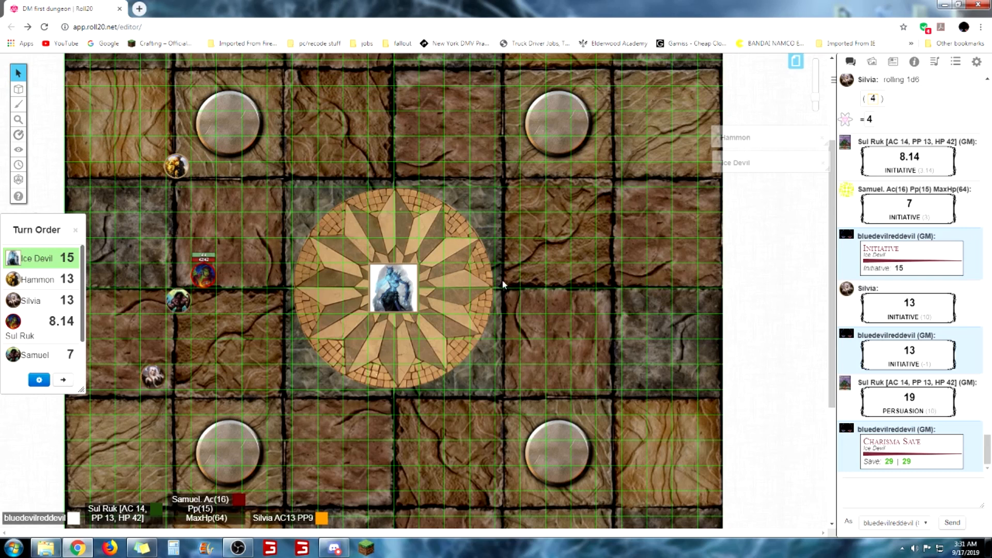
{"action": "mouse_move", "coordinate": [558, 325]}
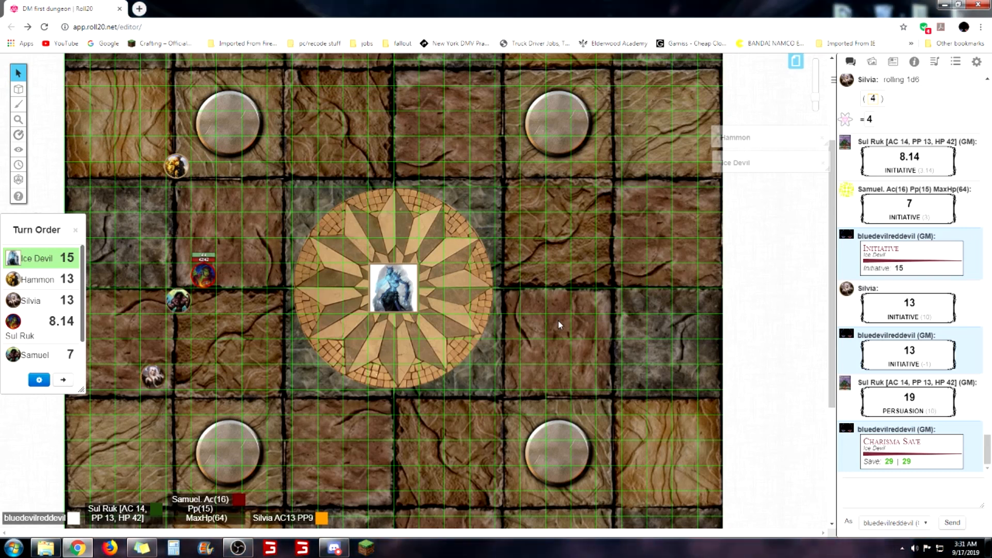
{"action": "mouse_move", "coordinate": [559, 328]}
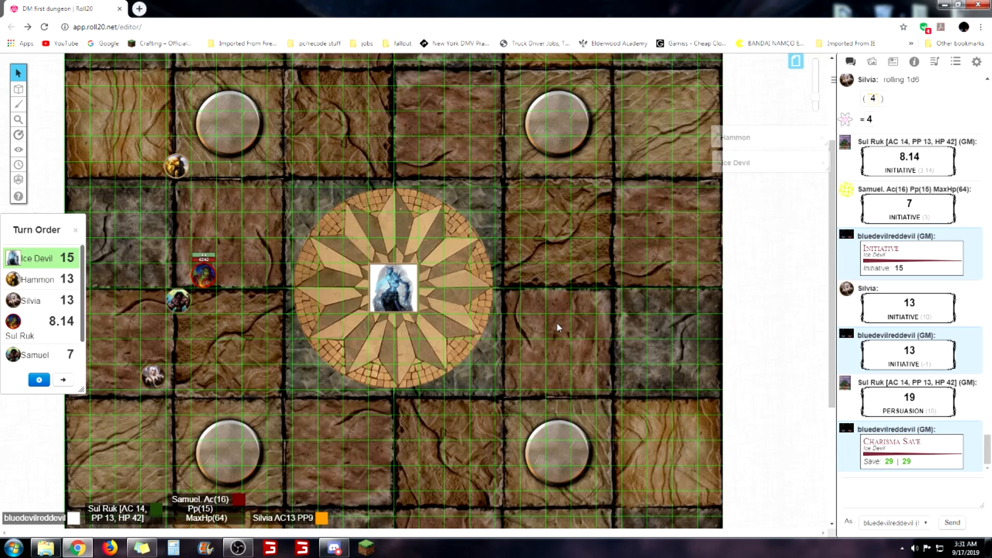
{"action": "mouse_move", "coordinate": [169, 536]}
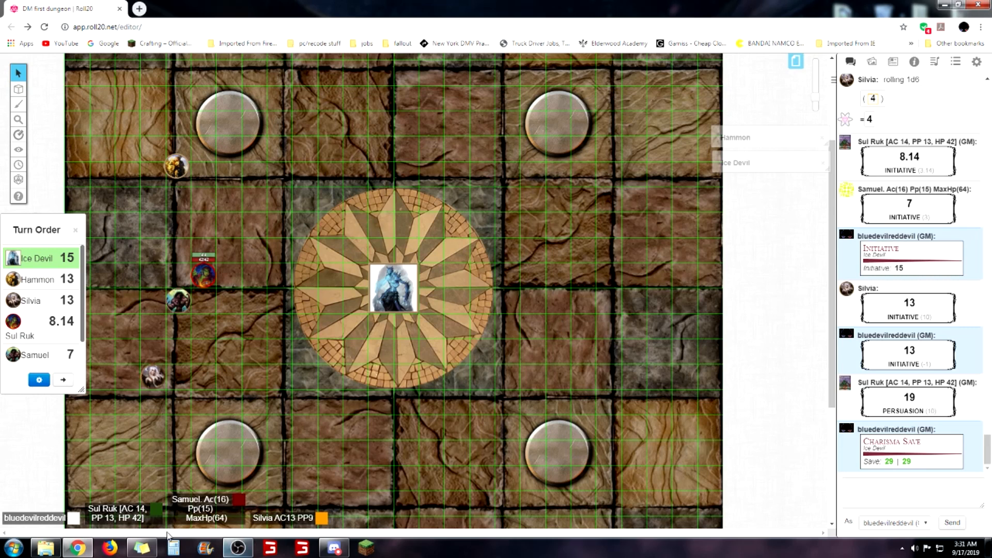
{"action": "mouse_move", "coordinate": [78, 547]}
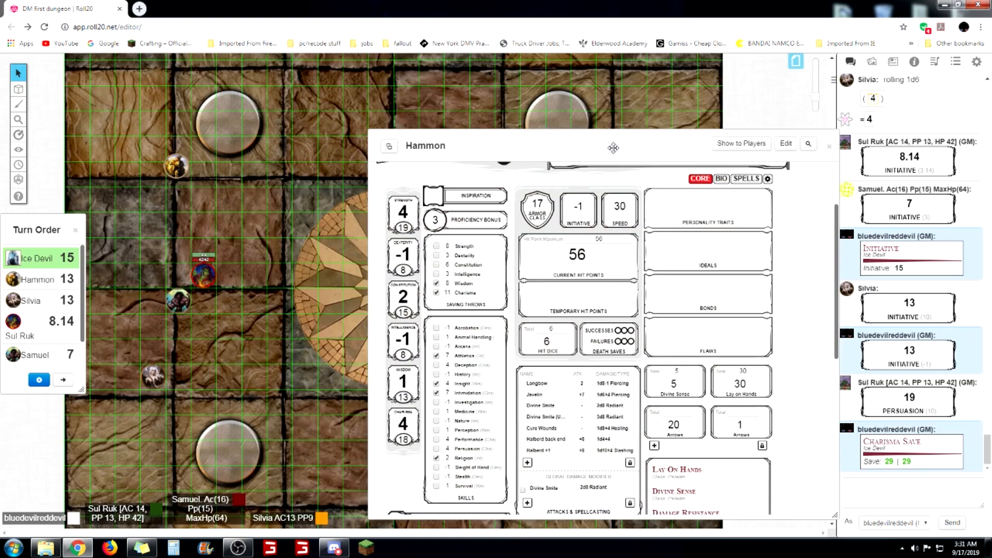
Shift Hammon's sheet slightly right and roll a d12 from the quick dice roller
{"action": "left_click_drag", "start_coordinate": [613, 146], "coordinate": [639, 117]}
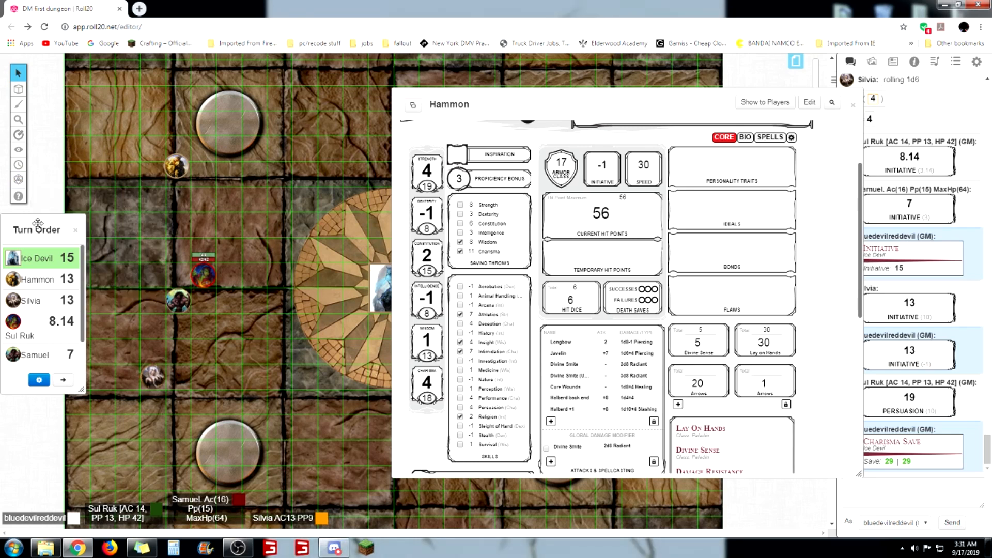
{"action": "left_click", "coordinate": [18, 179]}
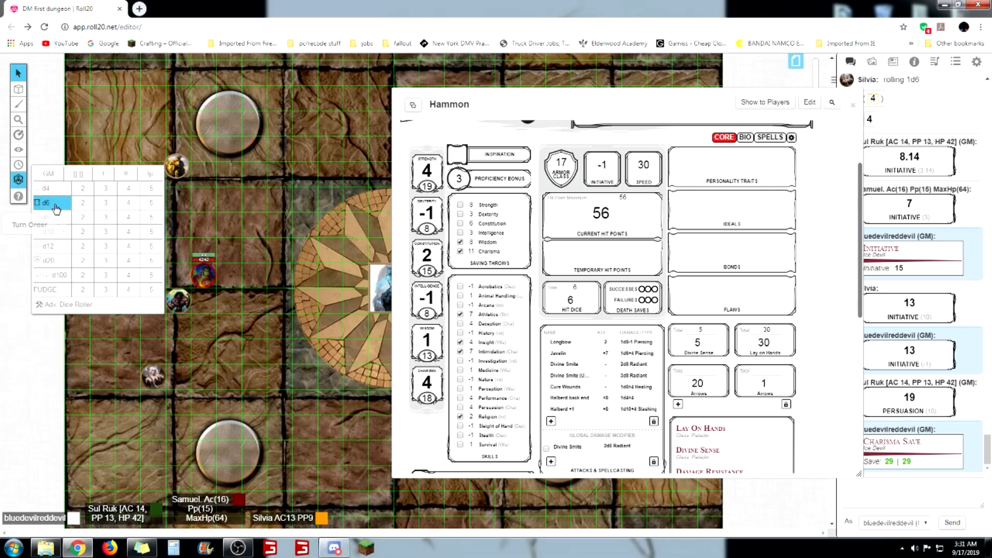
{"action": "mouse_move", "coordinate": [63, 247]}
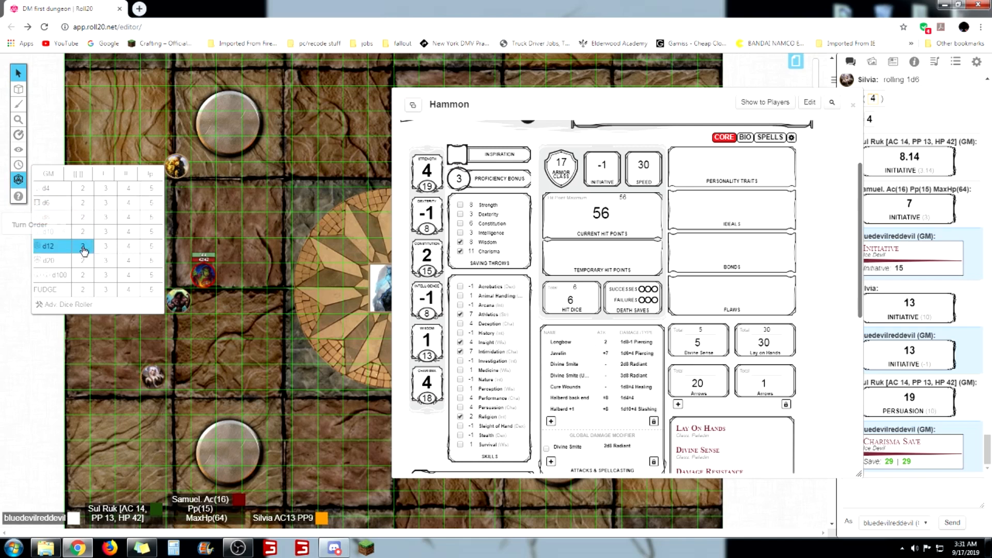
{"action": "left_click", "coordinate": [47, 260]}
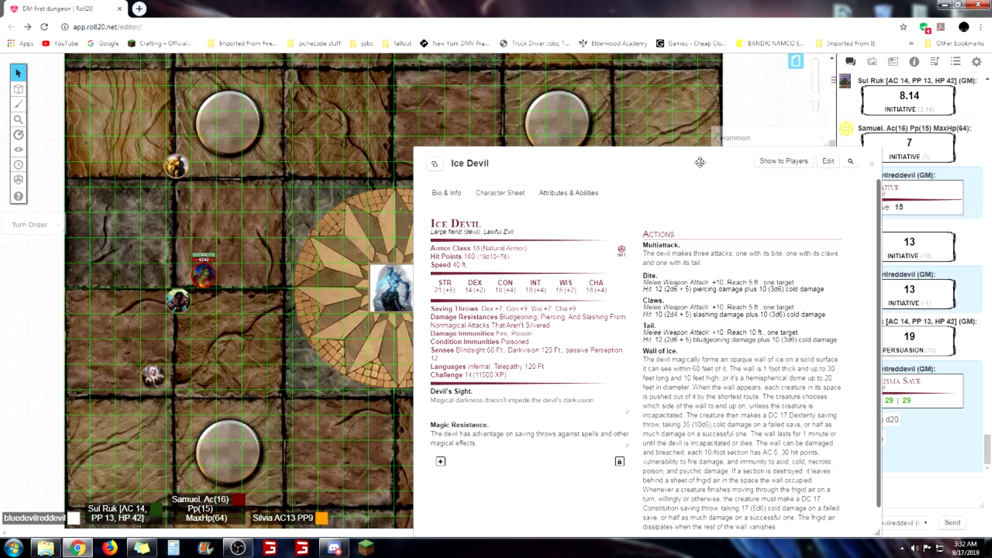
Close the Ice Devil character sheet window after reviewing its stat block
{"action": "left_click", "coordinate": [871, 163]}
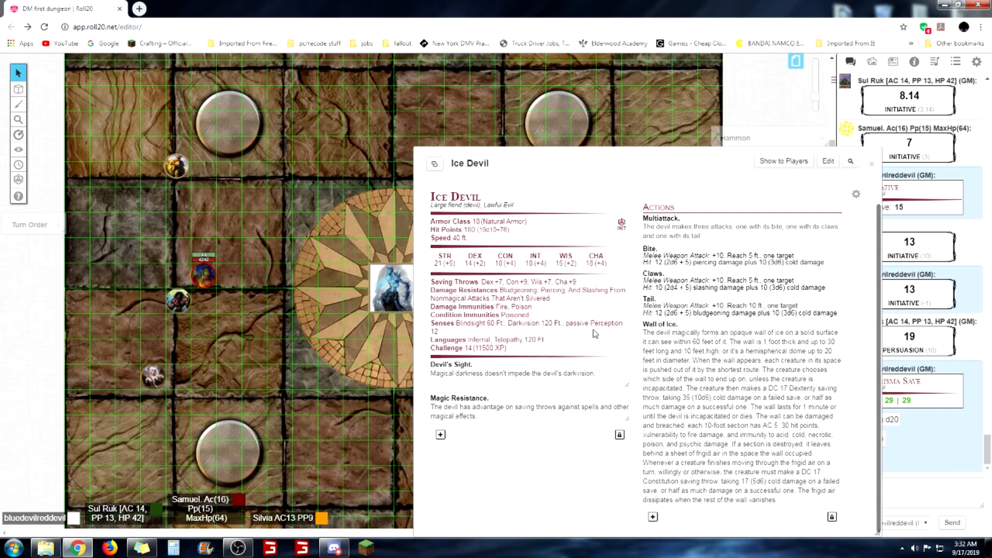
{"action": "mouse_move", "coordinate": [595, 335]}
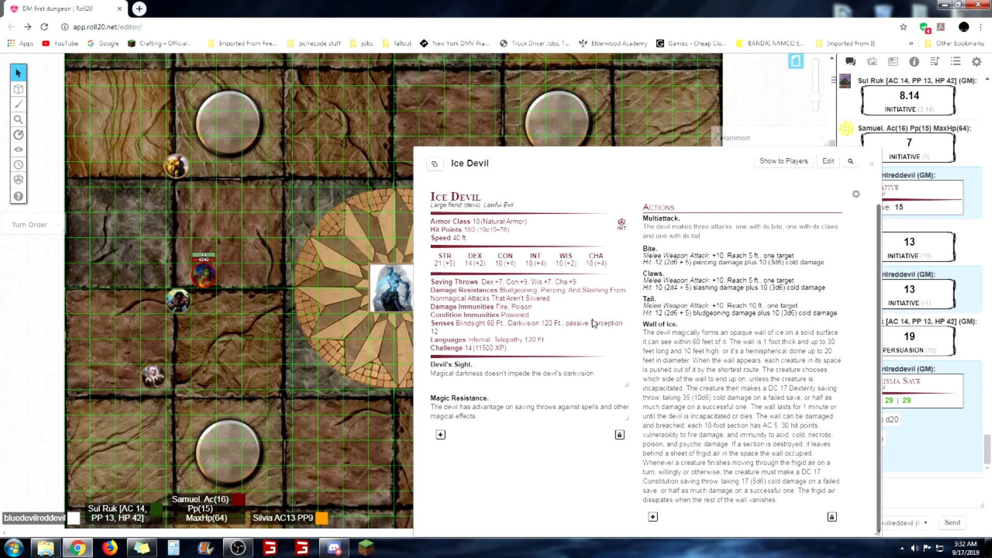
{"action": "mouse_move", "coordinate": [636, 215]}
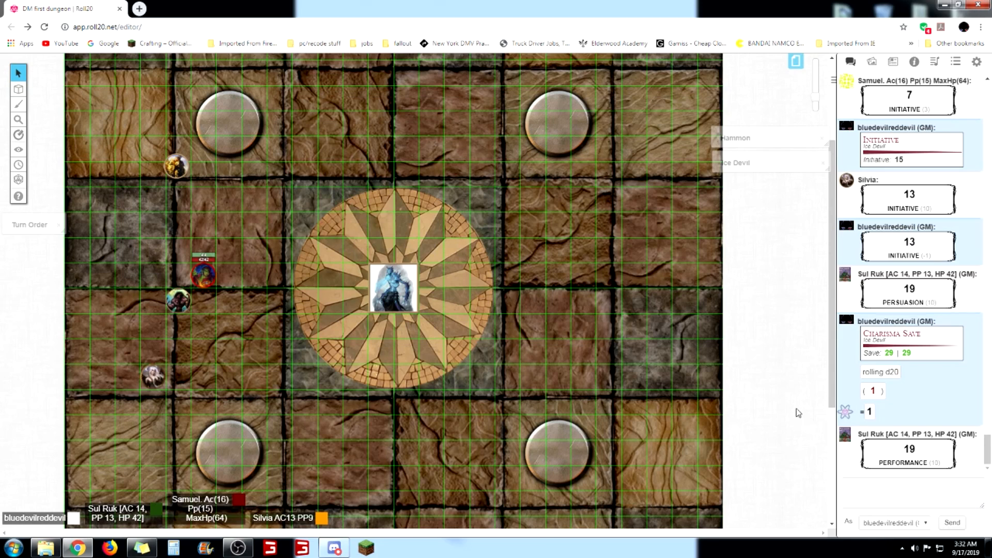
{"action": "mouse_move", "coordinate": [795, 408]}
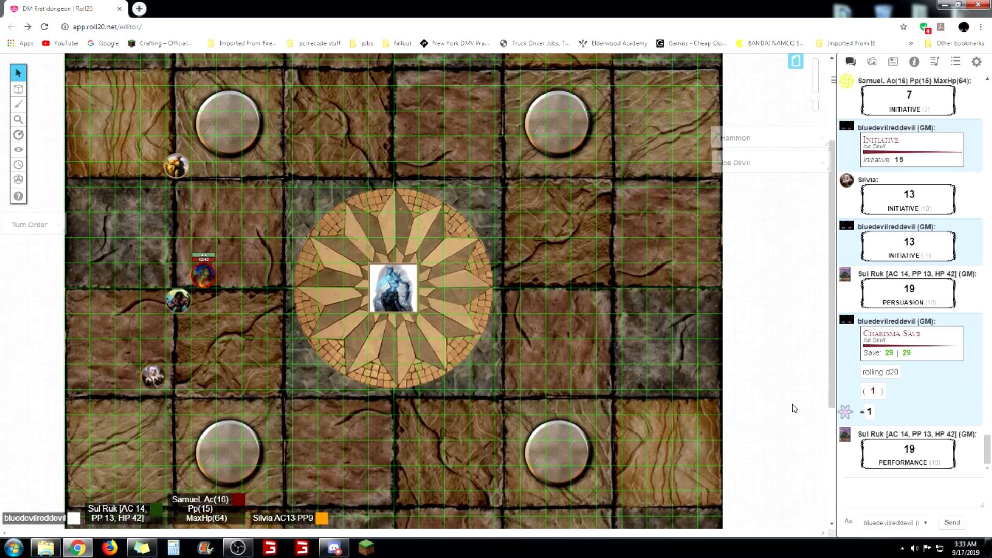
{"action": "mouse_move", "coordinate": [603, 317]}
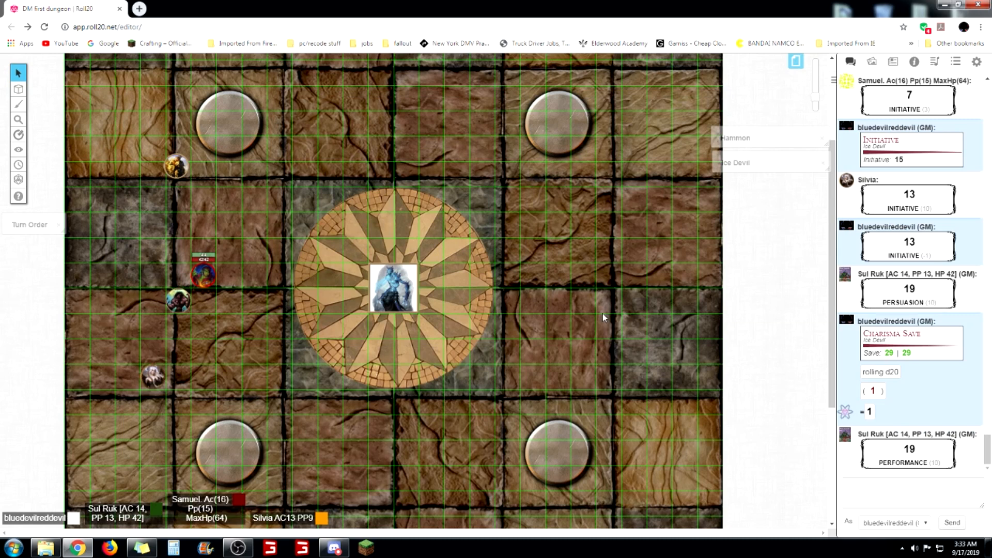
{"action": "mouse_move", "coordinate": [628, 225]}
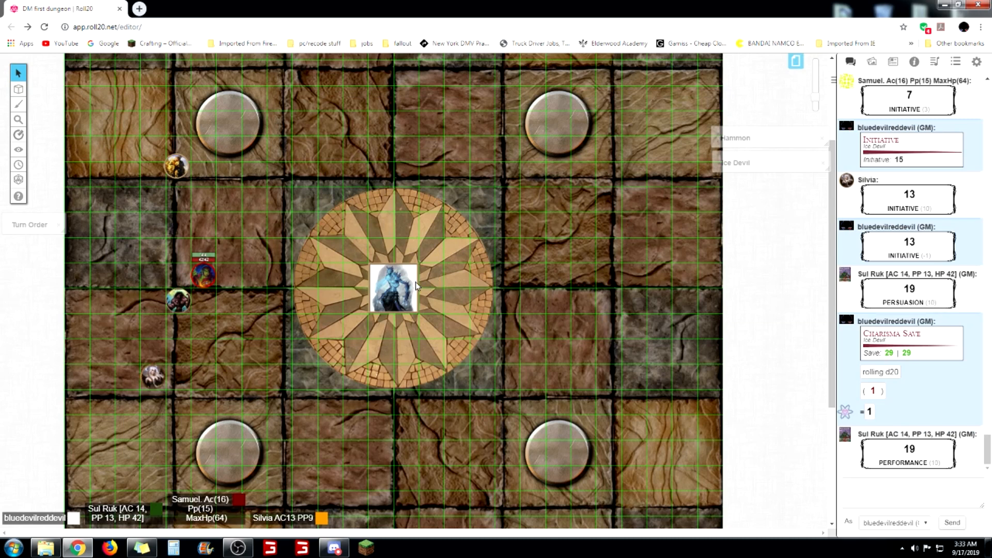
{"action": "right_click", "coordinate": [394, 288]}
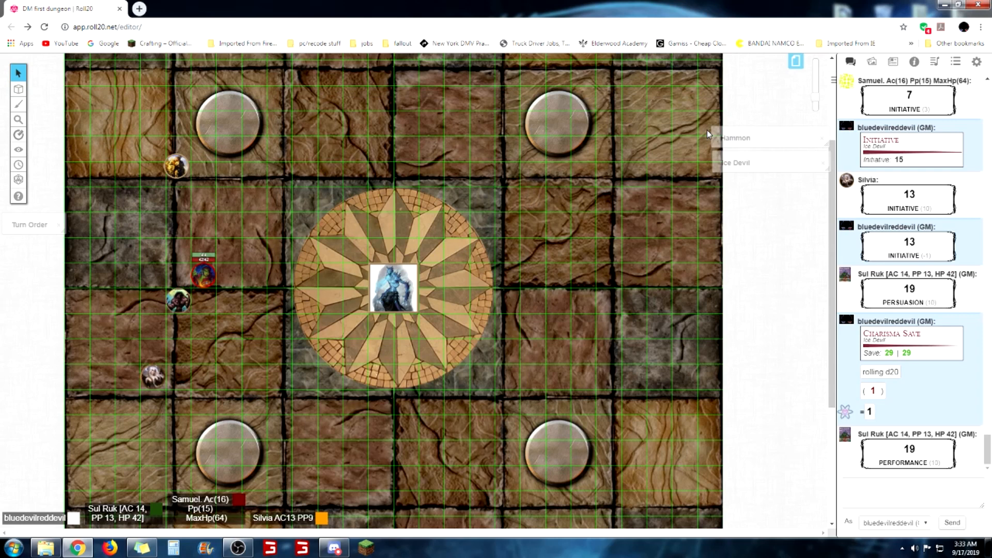
{"action": "mouse_move", "coordinate": [592, 473]}
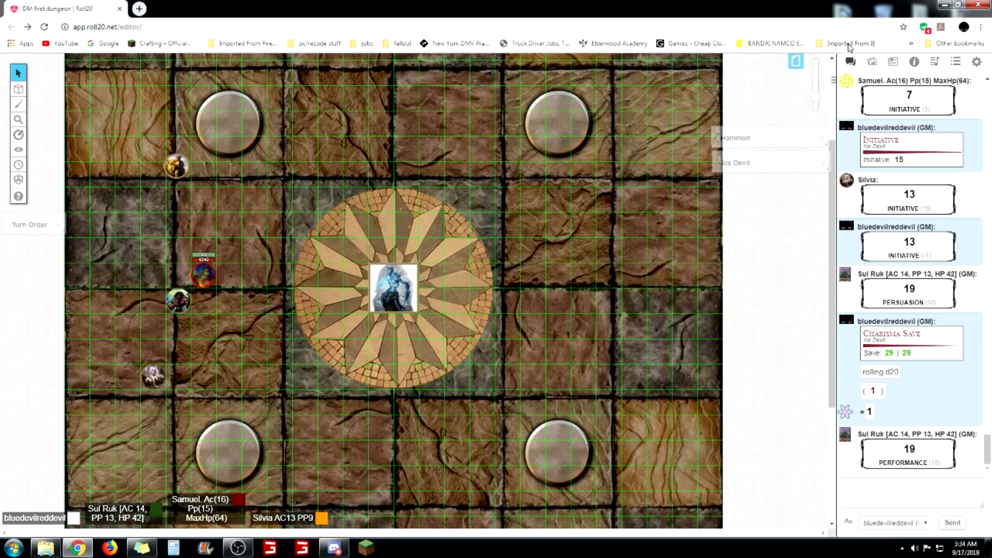
{"action": "mouse_move", "coordinate": [934, 61]}
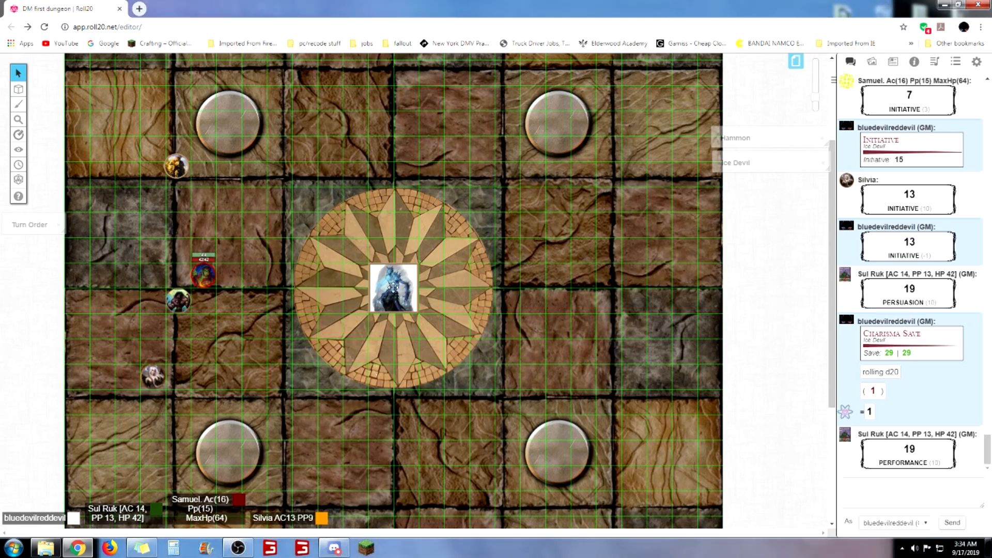
{"action": "mouse_move", "coordinate": [487, 192]}
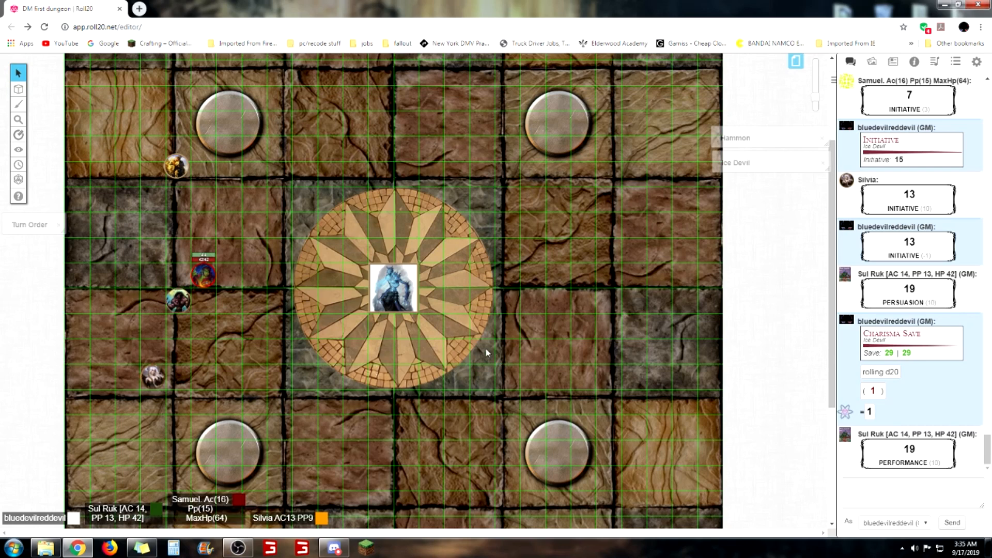
{"action": "mouse_move", "coordinate": [423, 267]}
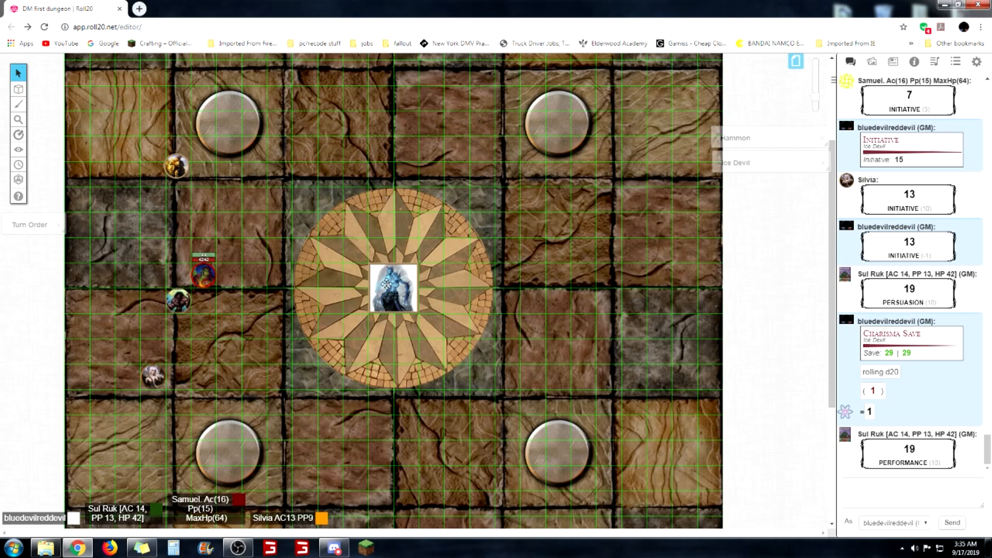
Open the token actions menu on the central Ice Devil token
{"action": "right_click", "coordinate": [392, 288]}
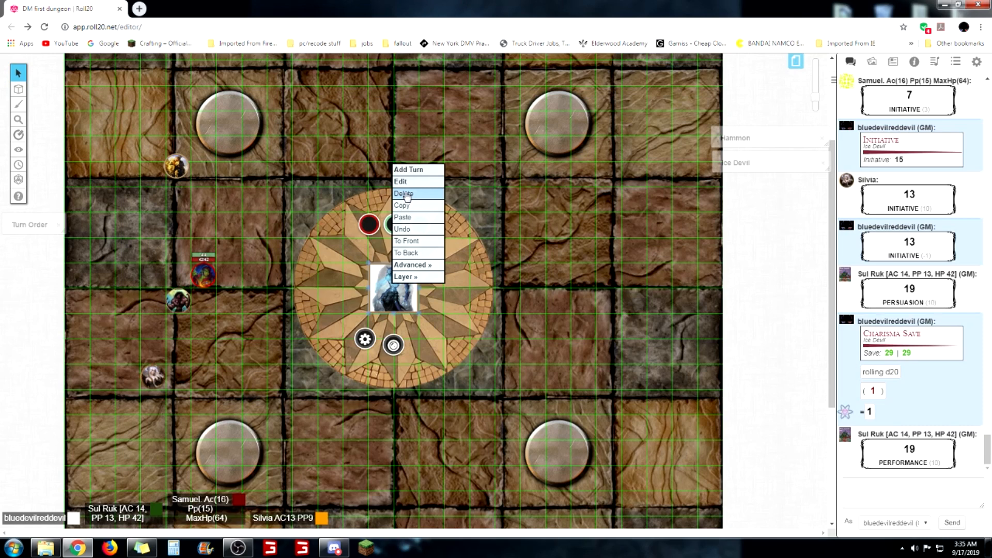
Delete the Ice Devil token from the star mosaic centre
{"action": "left_click", "coordinate": [403, 193]}
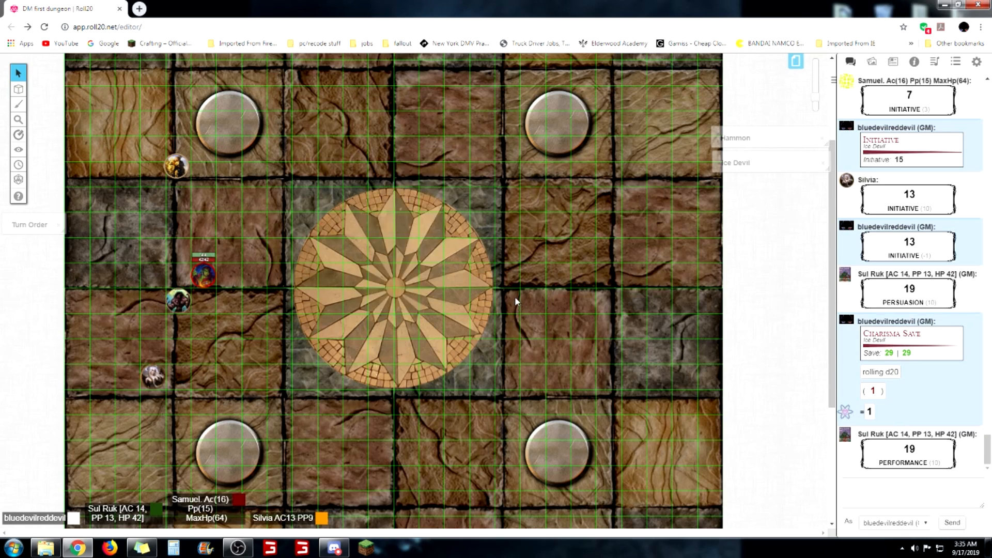
{"action": "mouse_move", "coordinate": [522, 268]}
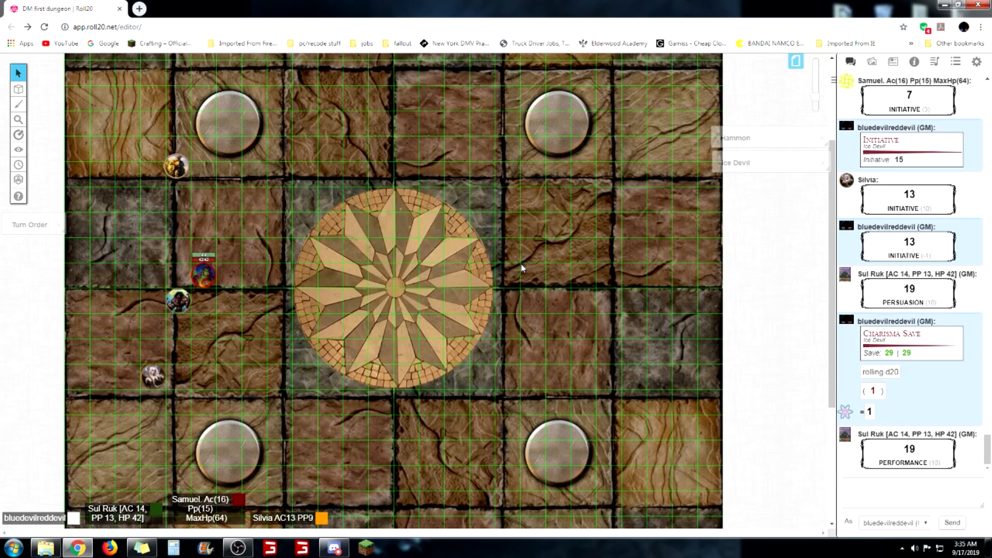
{"action": "mouse_move", "coordinate": [487, 265]}
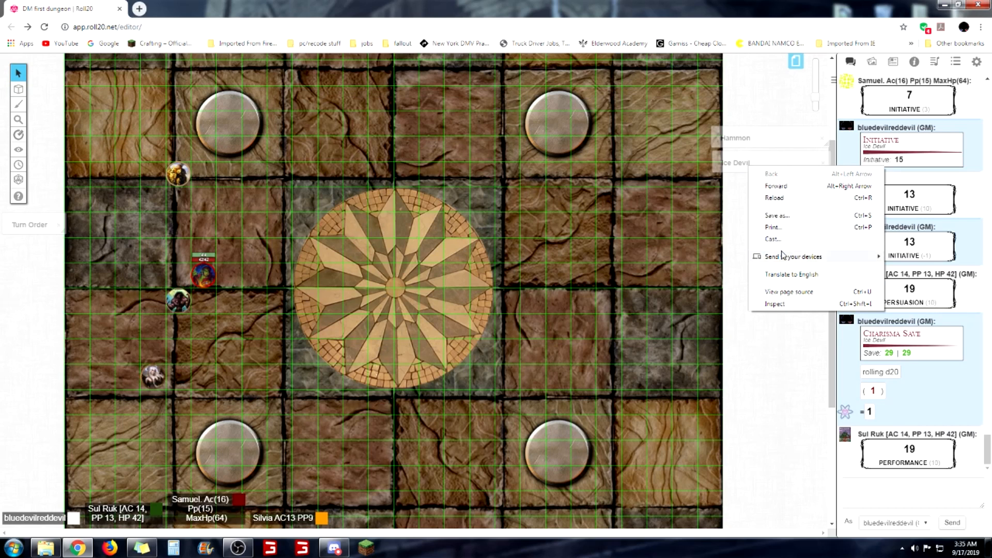
{"action": "mouse_move", "coordinate": [785, 241]}
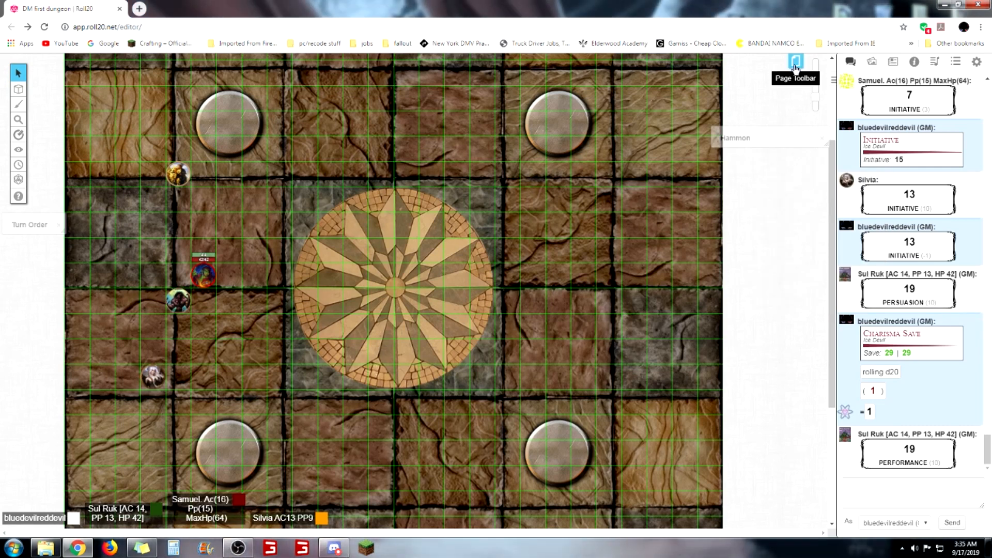
Switch to the other dungeon map and drag a party token into the sandy room
{"action": "left_click", "coordinate": [795, 63]}
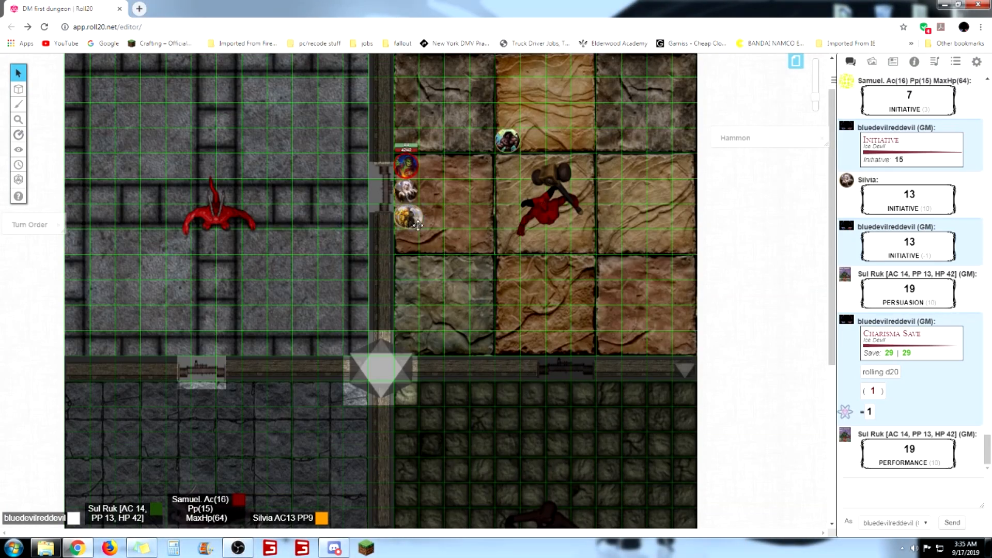
{"action": "left_click_drag", "start_coordinate": [408, 217], "coordinate": [482, 243]}
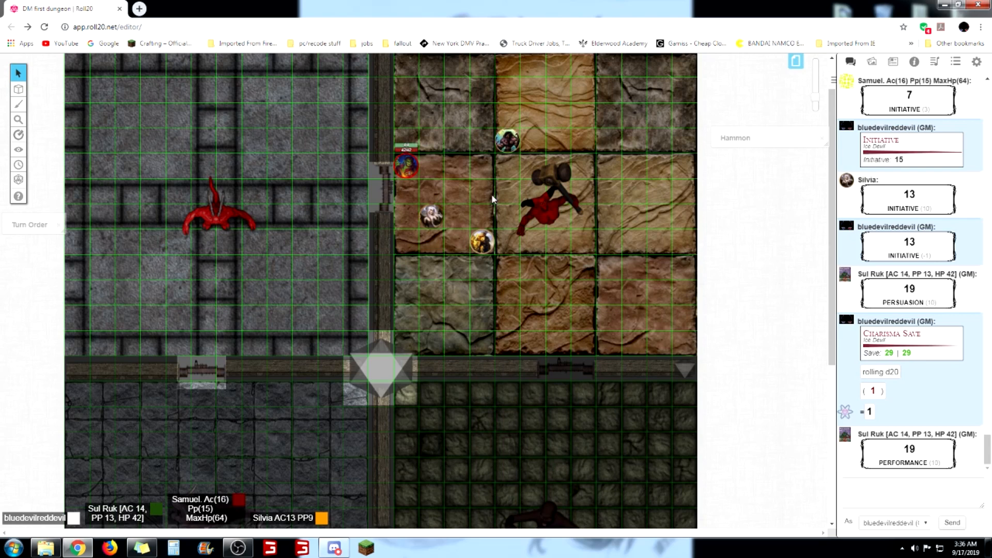
{"action": "mouse_move", "coordinate": [509, 281]}
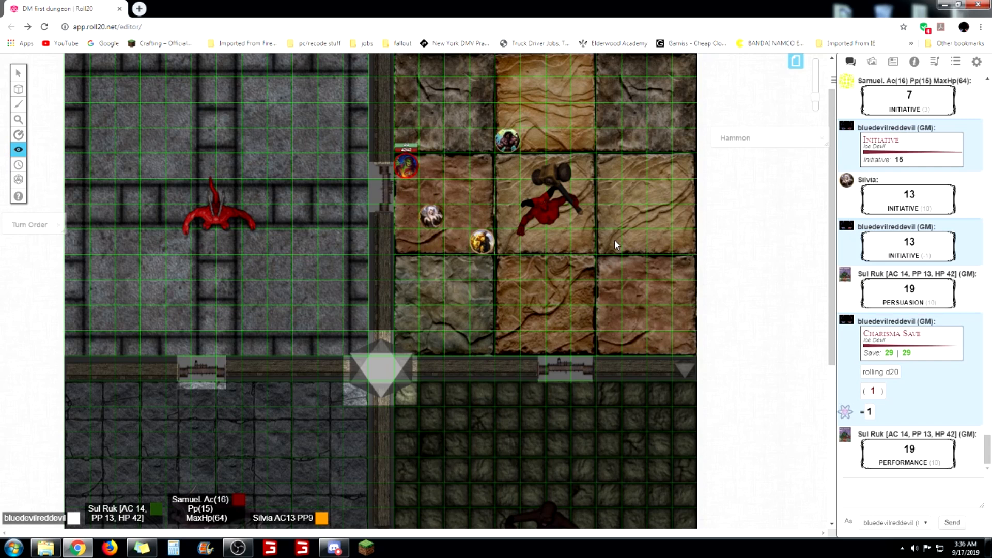
{"action": "mouse_move", "coordinate": [614, 247]}
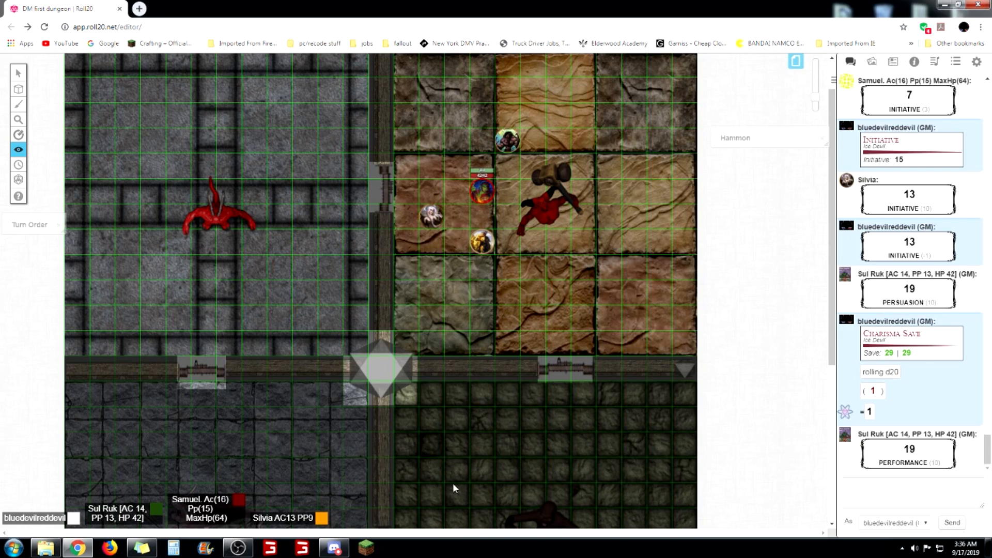
{"action": "mouse_move", "coordinate": [404, 358]}
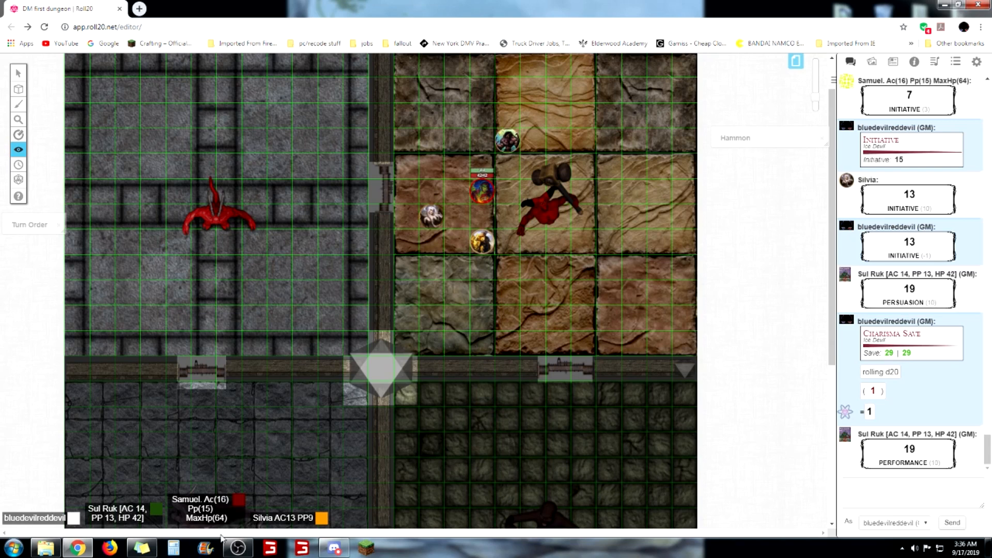
{"action": "mouse_move", "coordinate": [605, 285]}
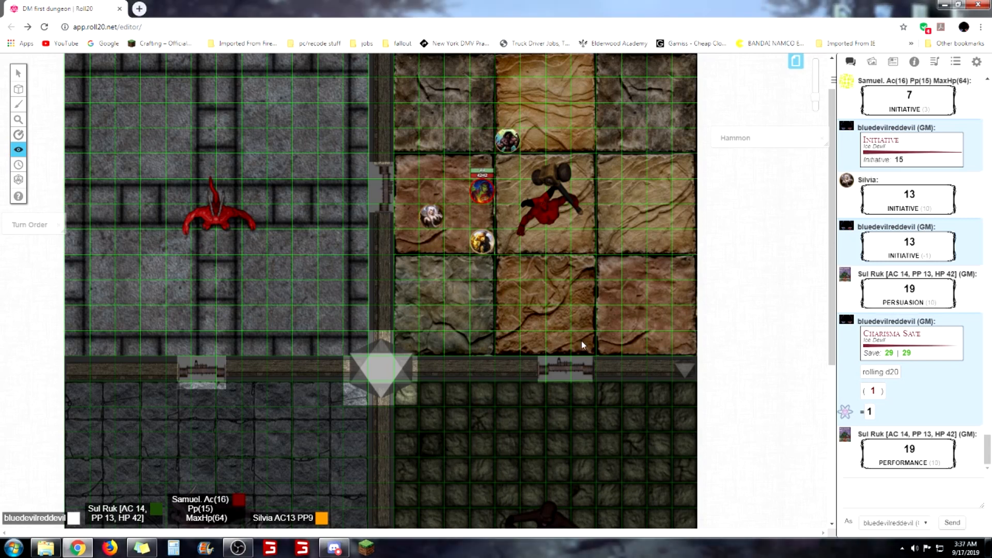
{"action": "scroll", "scroll_direction": "down", "scroll_amount": 3}
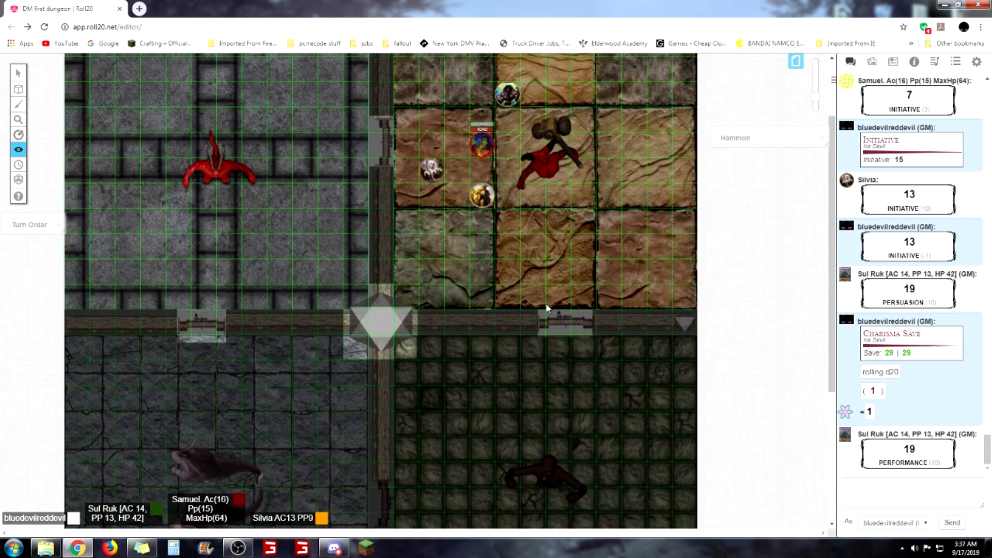
{"action": "mouse_move", "coordinate": [551, 307]}
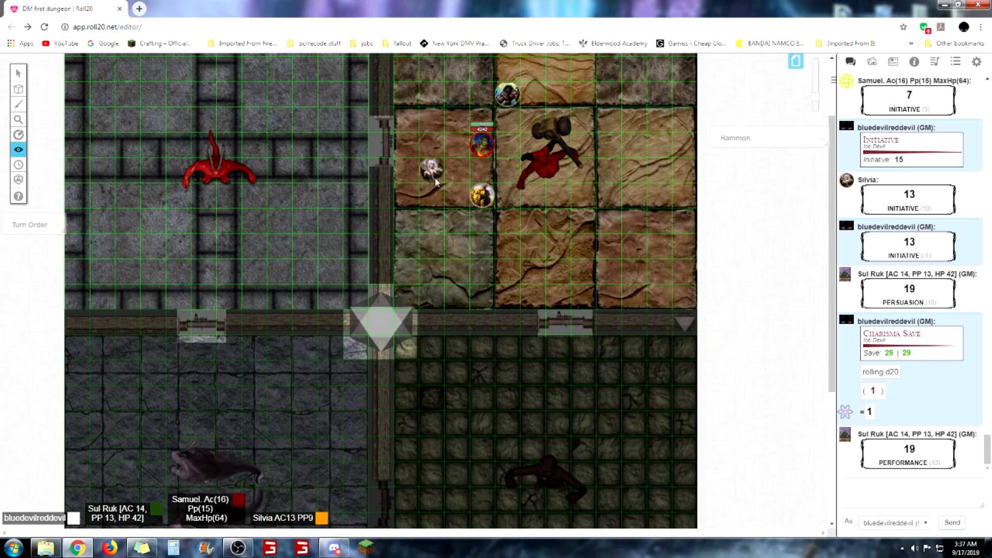
{"action": "mouse_move", "coordinate": [608, 246]}
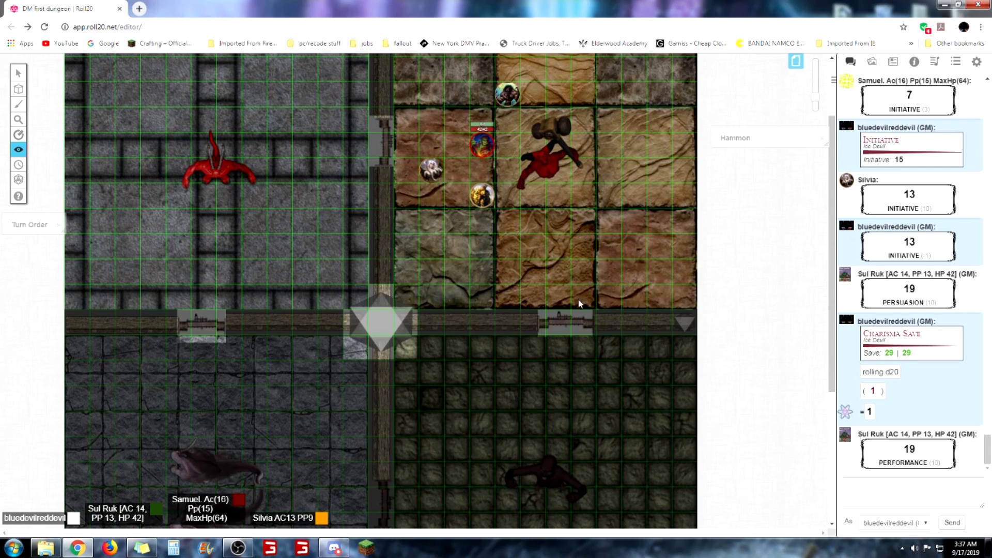
{"action": "scroll", "scroll_direction": "down", "scroll_amount": 3}
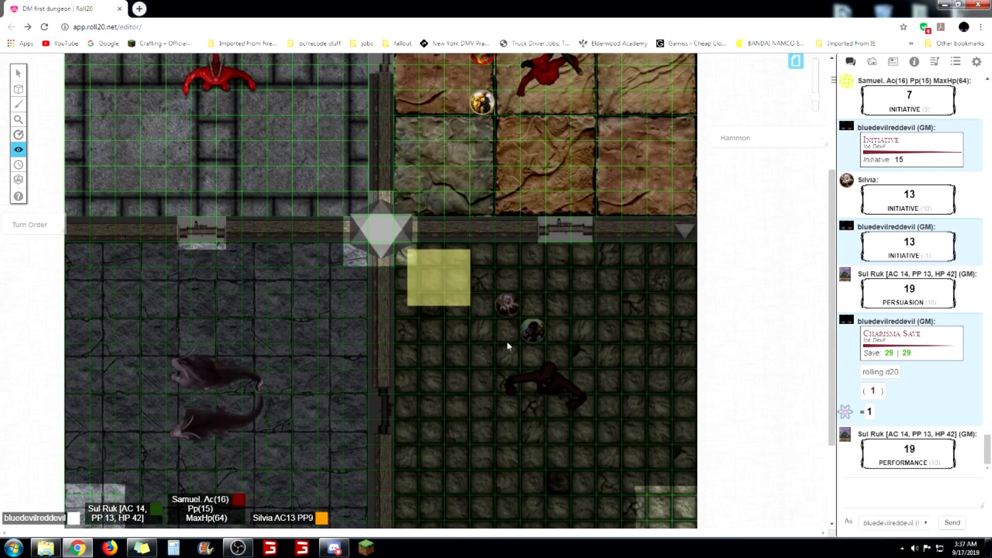
{"action": "left_click_drag", "start_coordinate": [438, 276], "coordinate": [688, 513]}
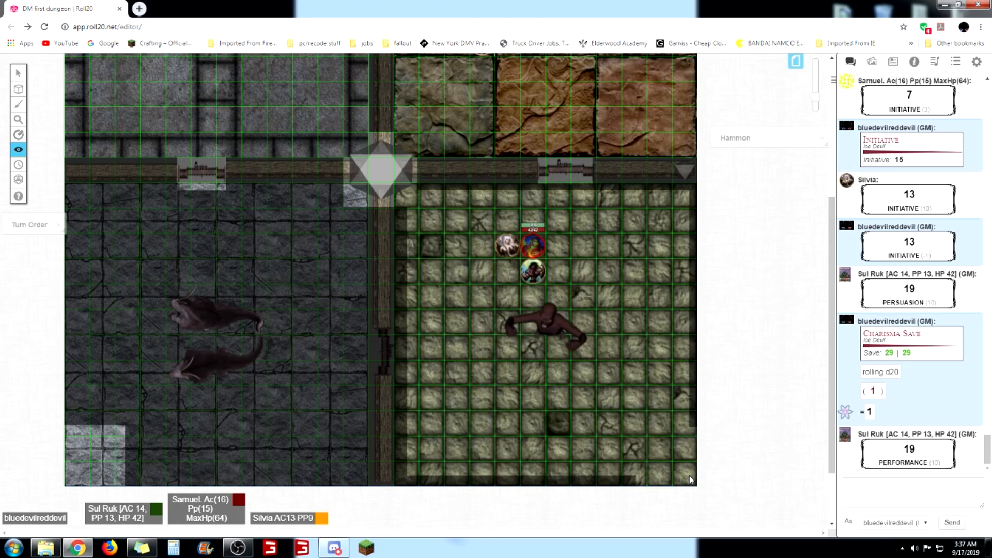
{"action": "mouse_move", "coordinate": [779, 366]}
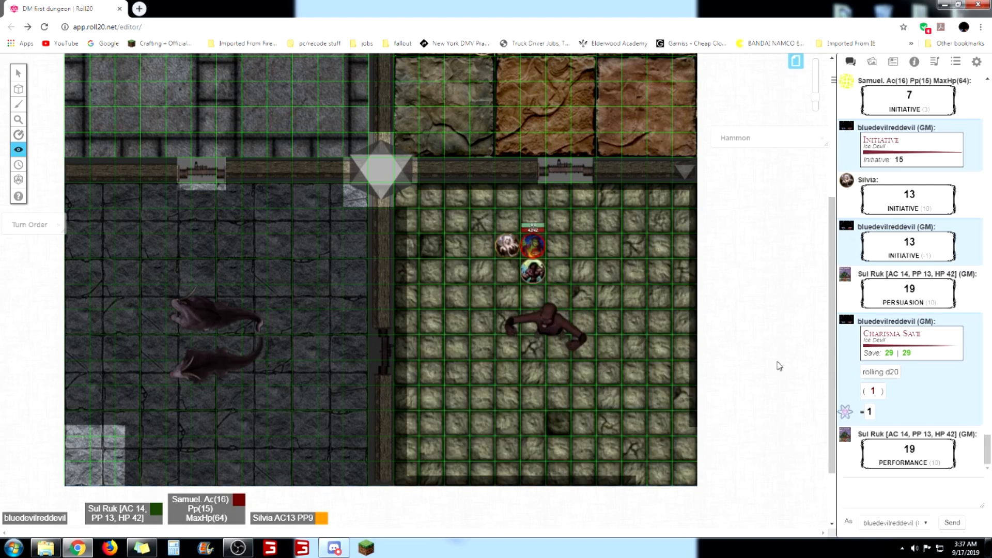
{"action": "mouse_move", "coordinate": [784, 365]}
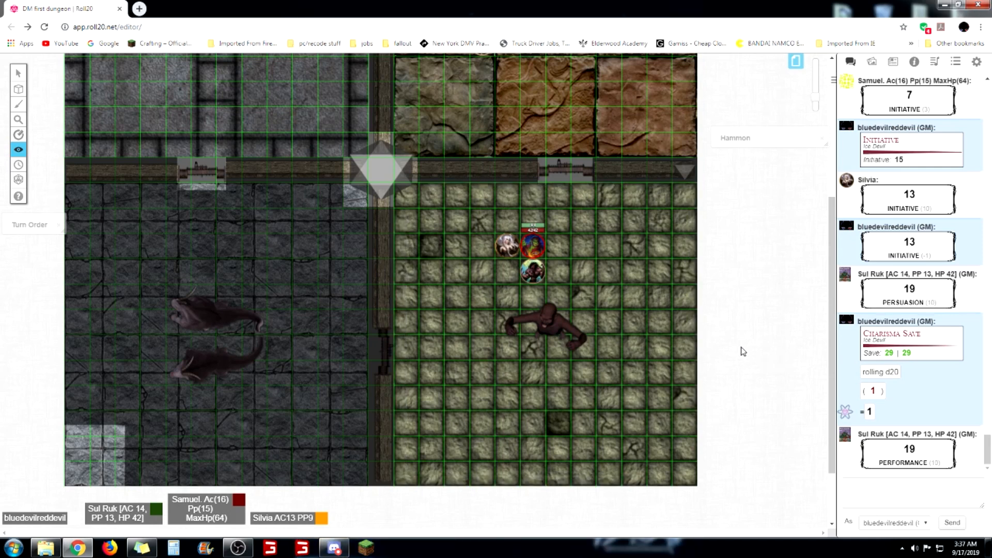
{"action": "mouse_move", "coordinate": [738, 347]}
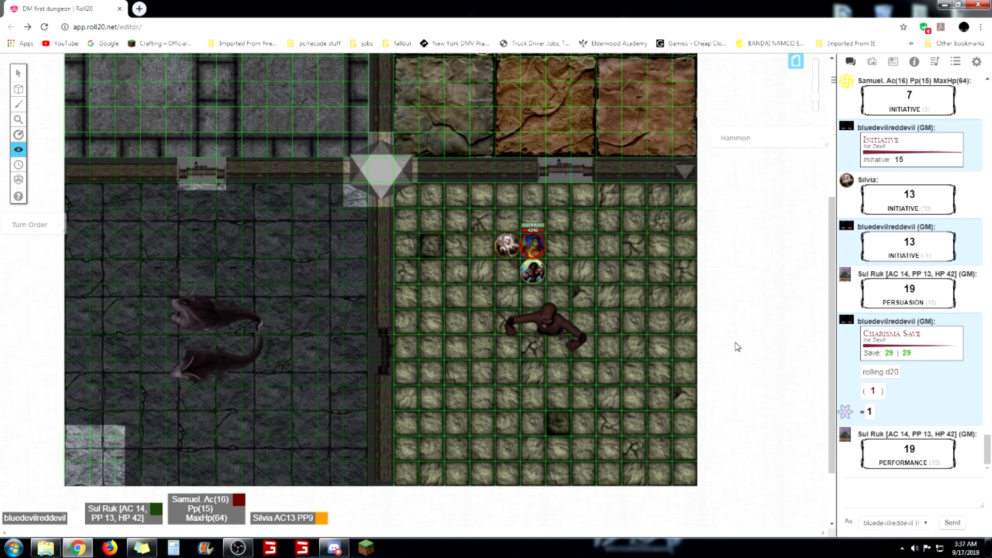
{"action": "mouse_move", "coordinate": [736, 388]}
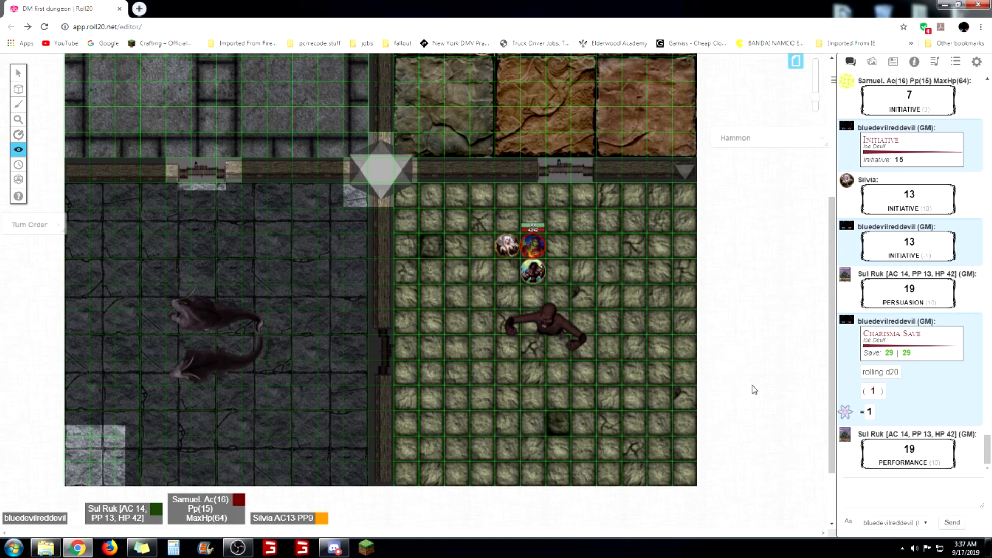
{"action": "mouse_move", "coordinate": [754, 386]}
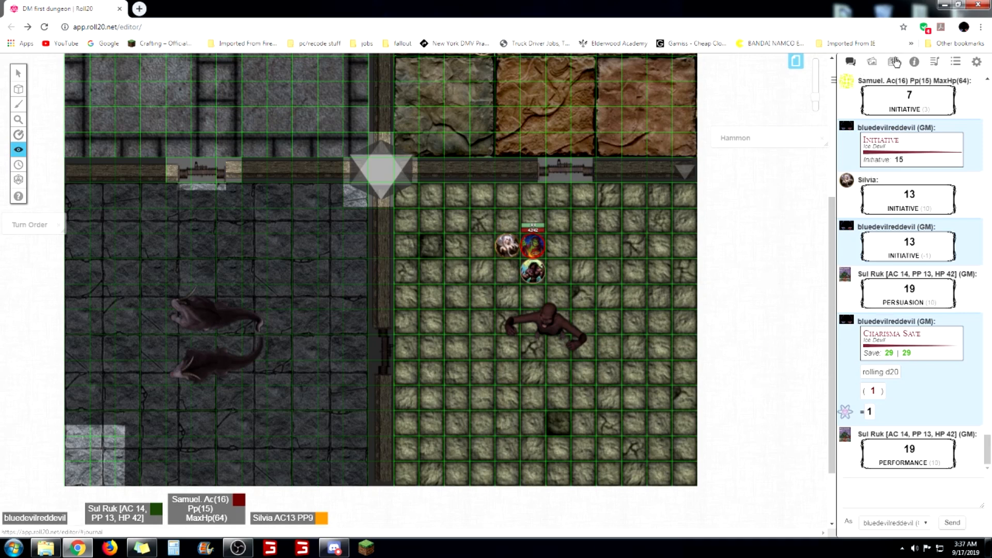
{"action": "mouse_move", "coordinate": [894, 62]}
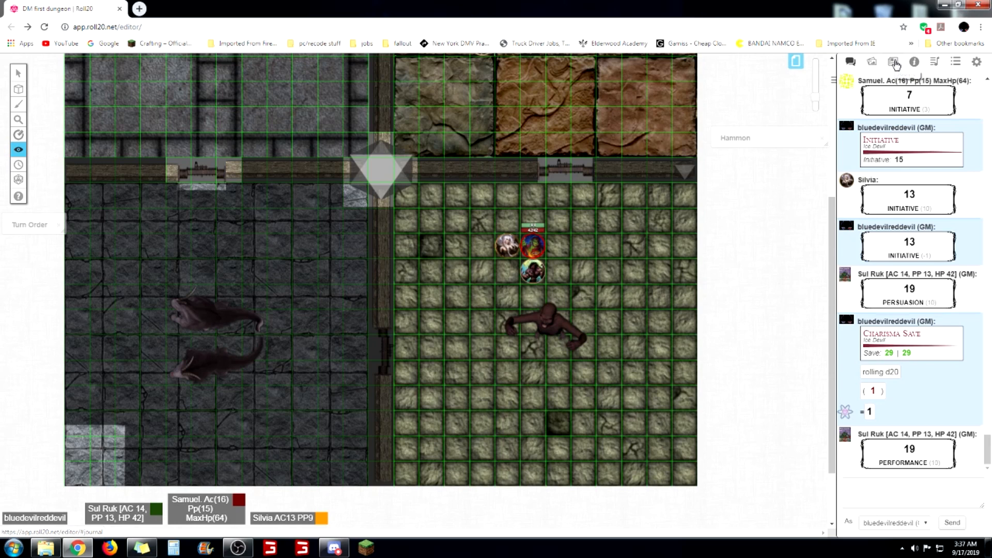
In the Journal, collapse the devil folder and expand the Undead subfolders to Zombie and Mummy
{"action": "left_click", "coordinate": [892, 61]}
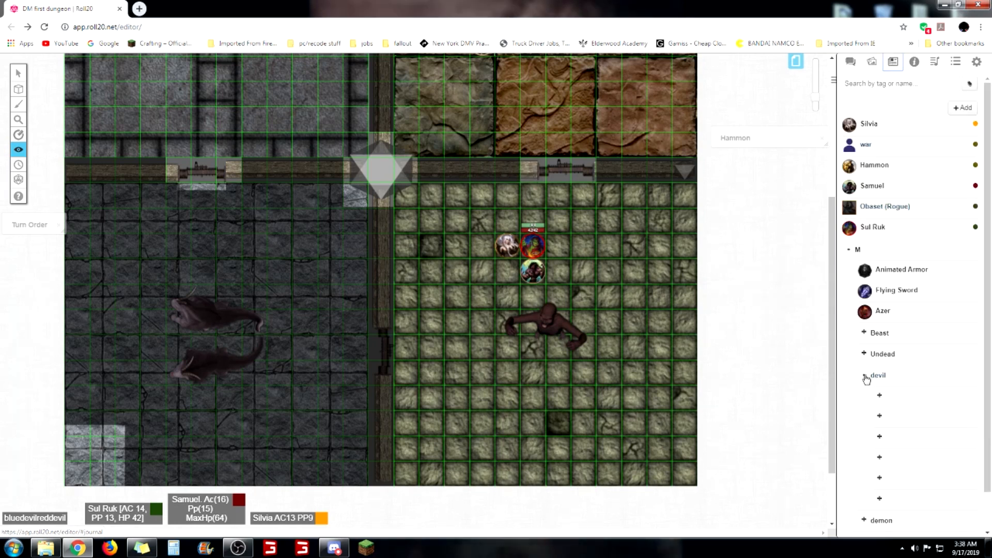
{"action": "left_click", "coordinate": [878, 375]}
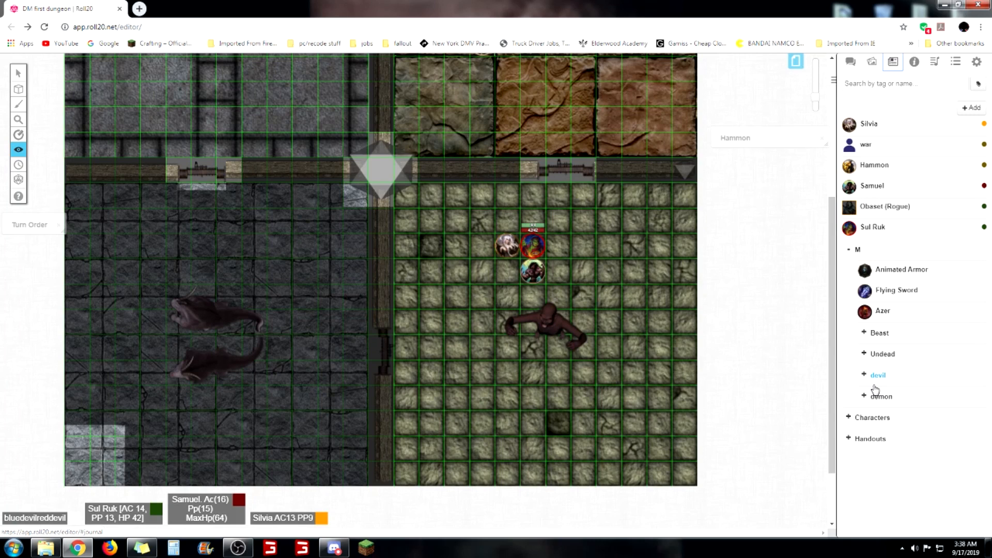
{"action": "left_click", "coordinate": [19, 150]}
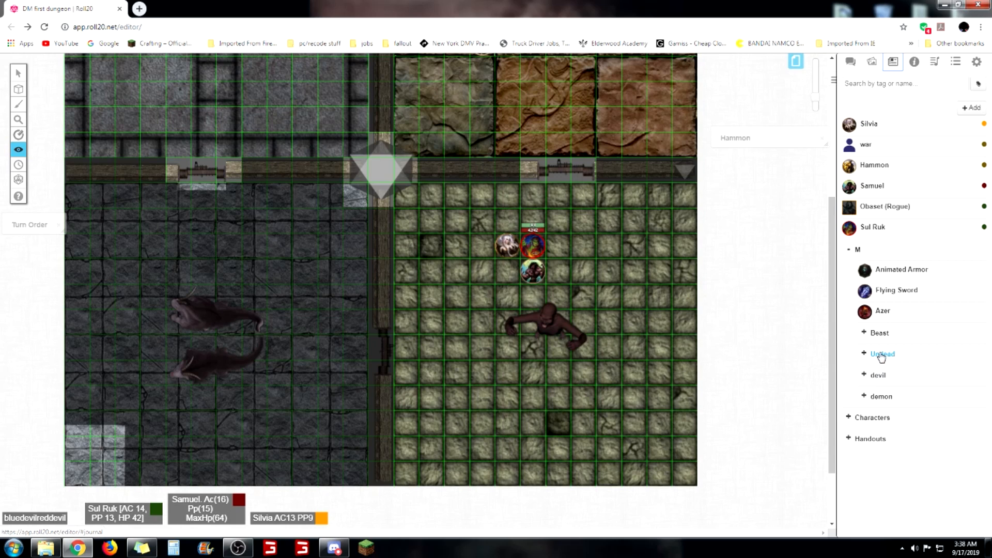
{"action": "left_click", "coordinate": [881, 353]}
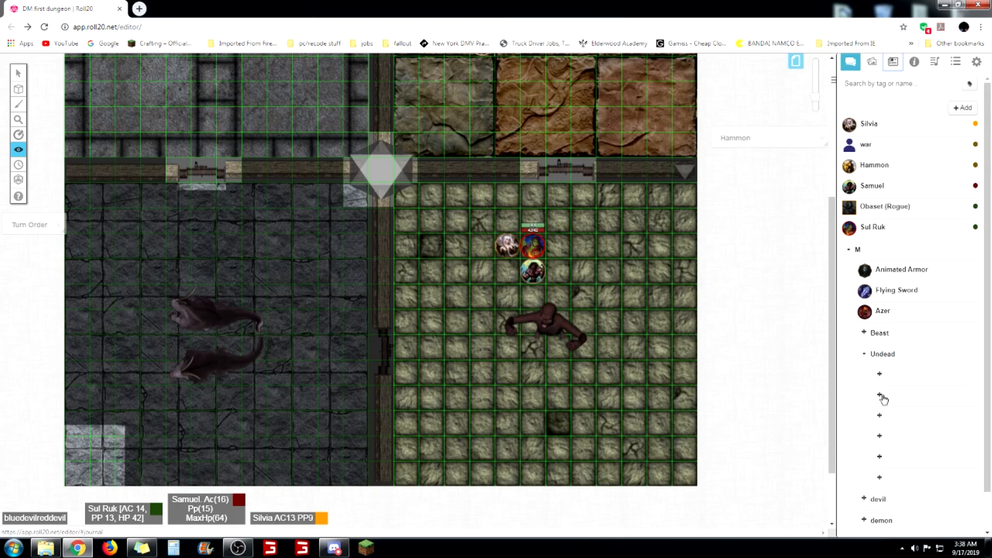
{"action": "left_click", "coordinate": [879, 395]}
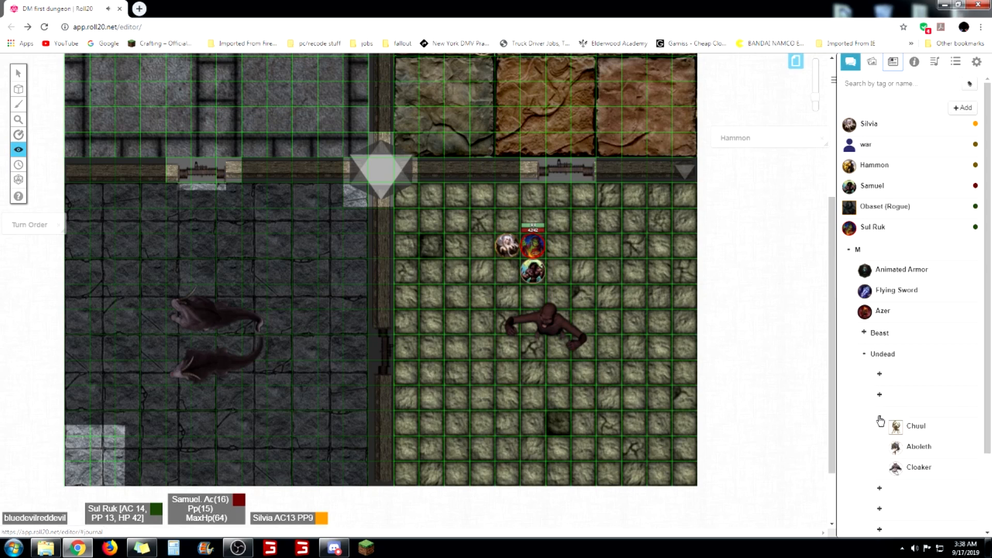
{"action": "scroll", "scroll_direction": "down", "scroll_amount": 3}
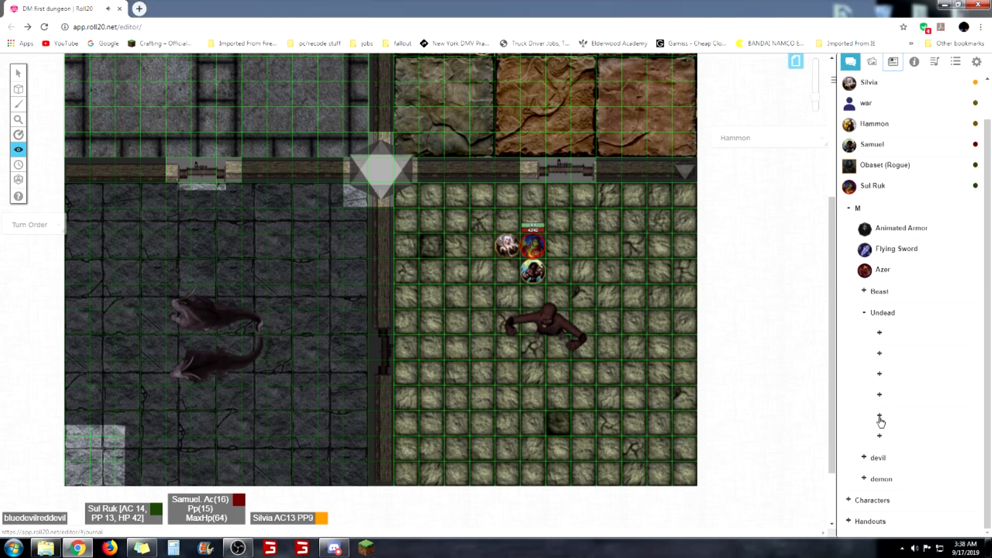
{"action": "left_click", "coordinate": [880, 416]}
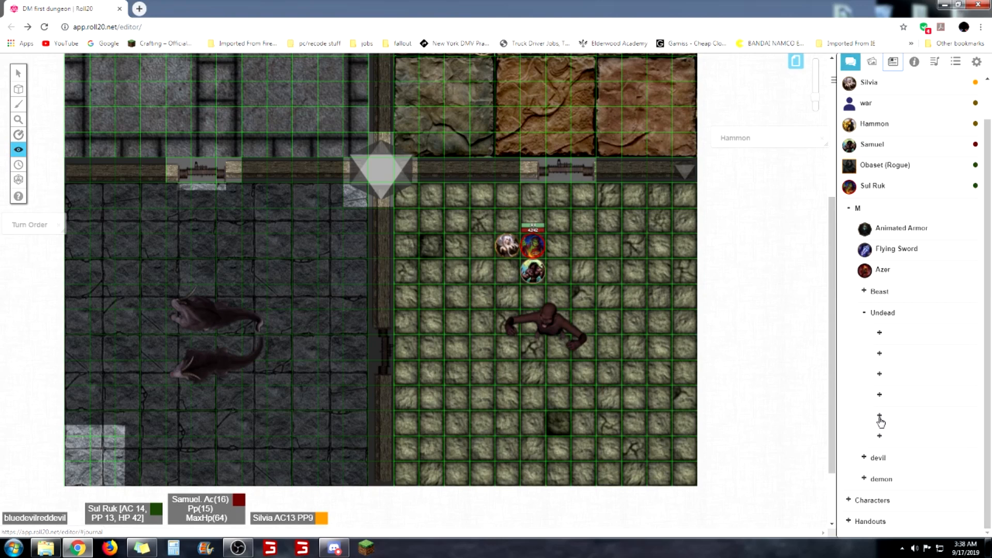
{"action": "left_click", "coordinate": [879, 416]}
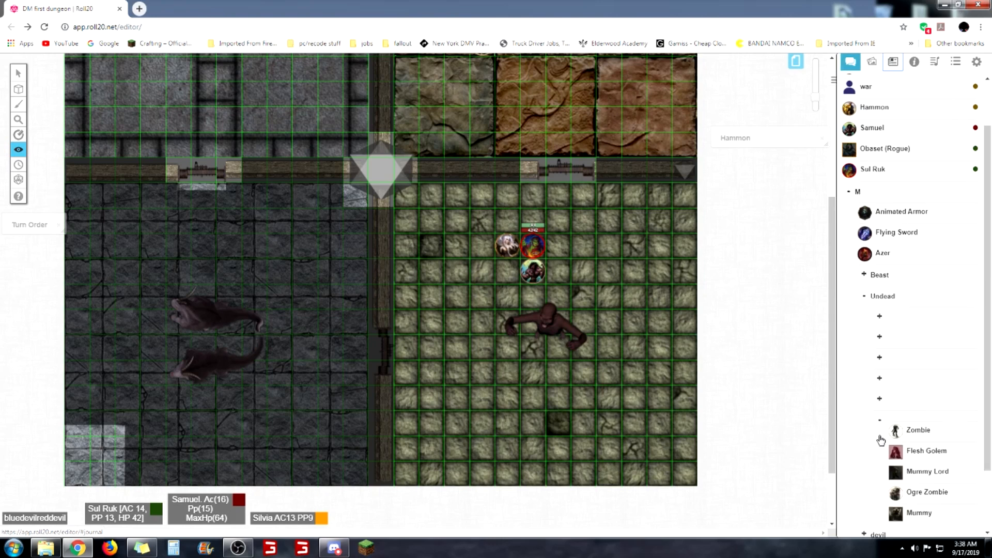
{"action": "scroll", "scroll_direction": "down", "scroll_amount": 3}
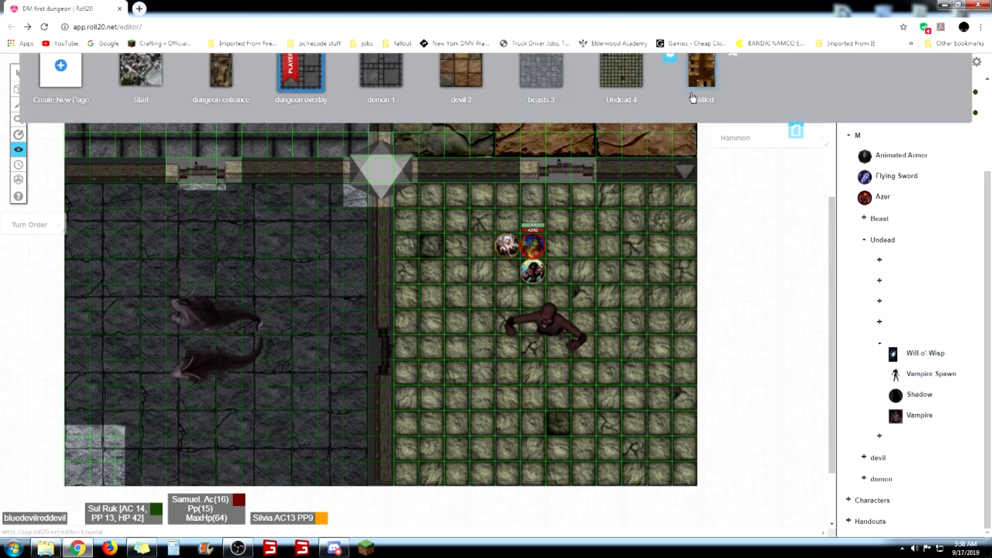
Move the Players ribbon onto the Undead 4 page and display it
{"action": "left_click", "coordinate": [461, 76]}
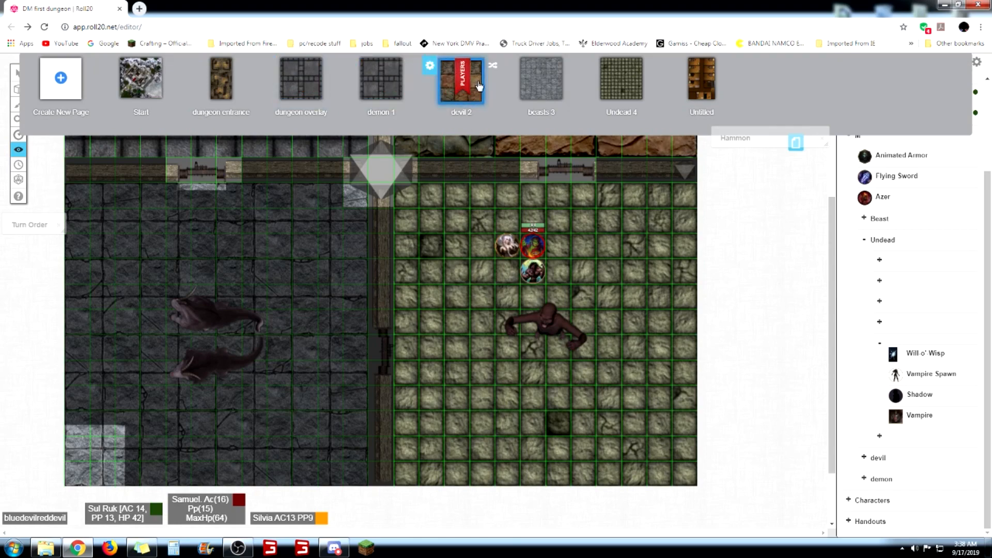
{"action": "left_click", "coordinate": [620, 77]}
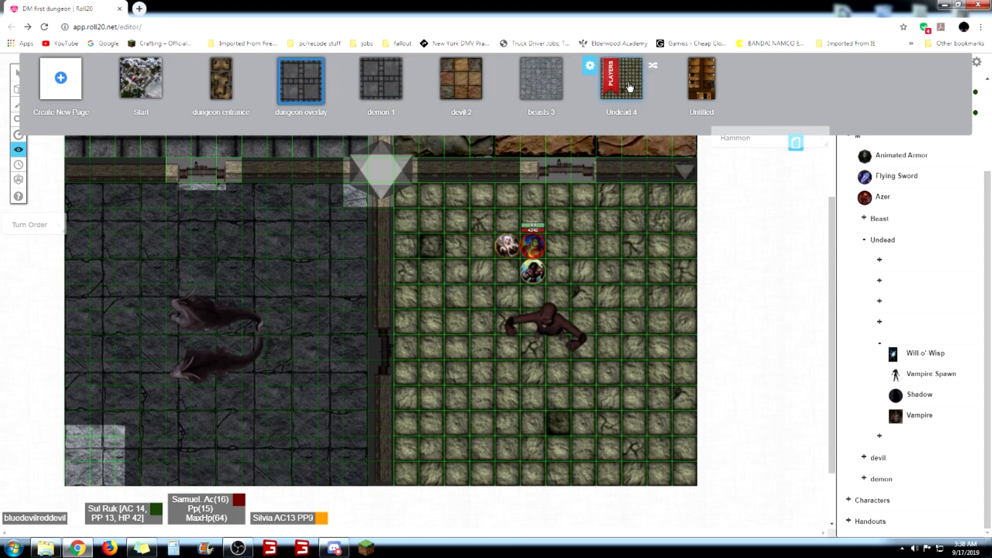
{"action": "left_click", "coordinate": [621, 77]}
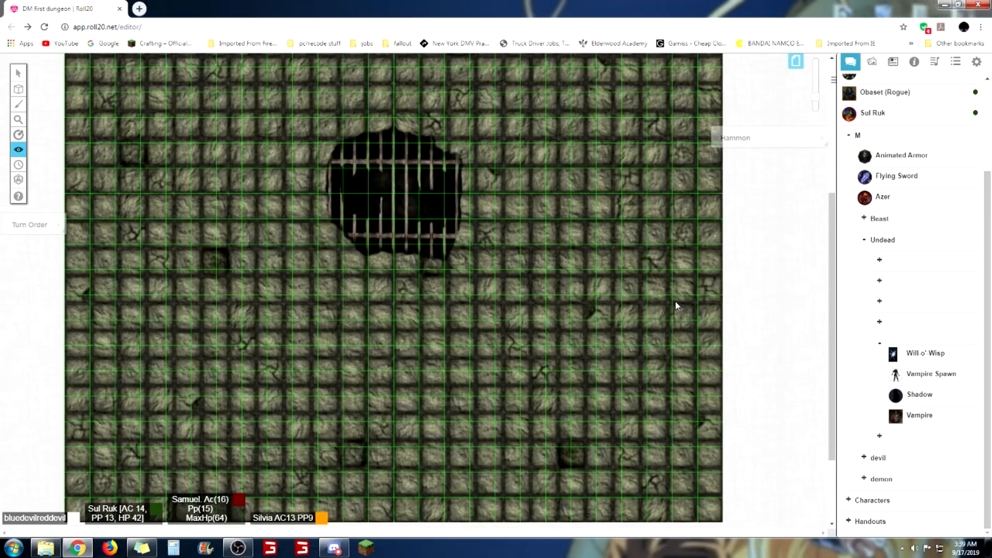
Drop a Vampire token from the Journal onto the right edge of the Undead 4 map
{"action": "scroll", "scroll_direction": "down", "scroll_amount": 3}
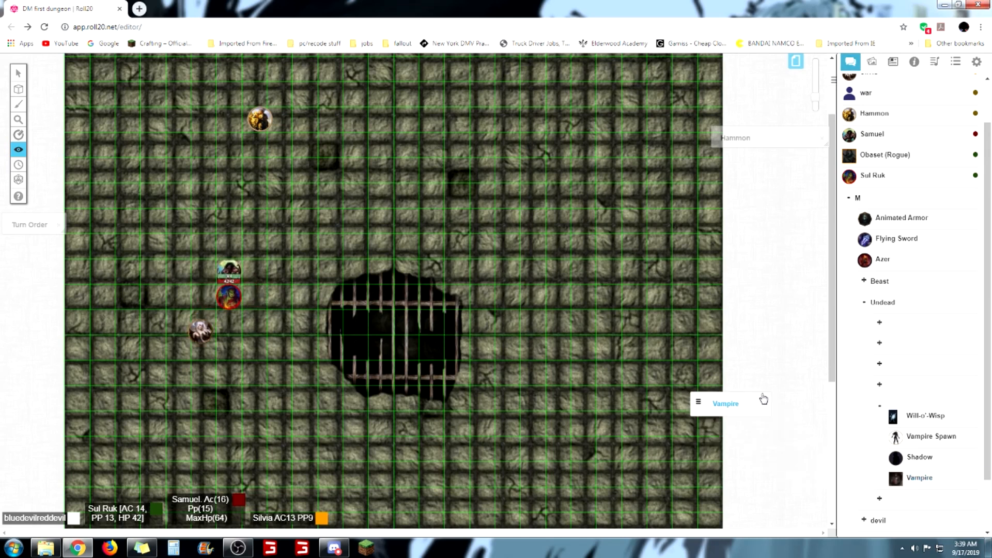
{"action": "left_click_drag", "start_coordinate": [199, 332], "coordinate": [201, 423]}
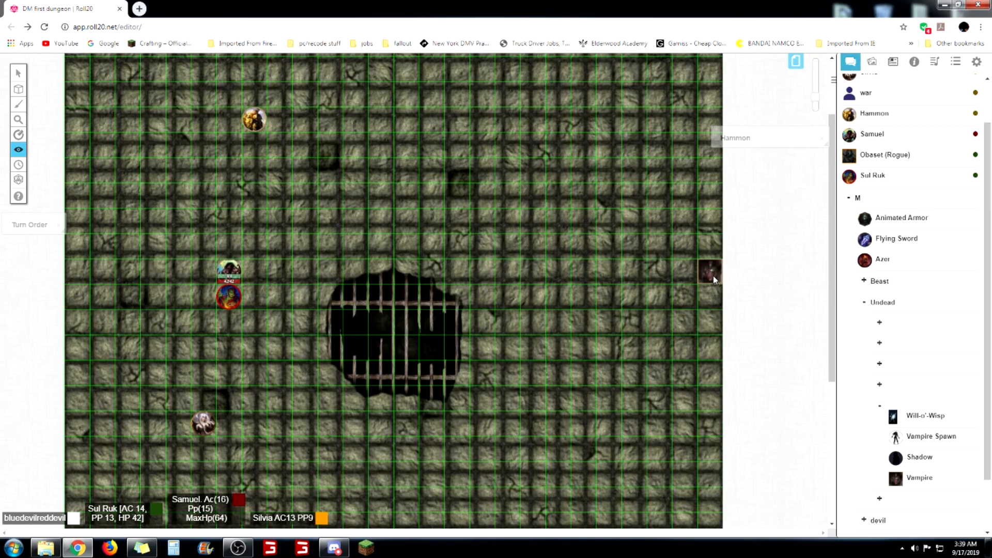
Decline the fog-of-war prompt and grab the Vampire token to reposition it
{"action": "left_click", "coordinate": [19, 150]}
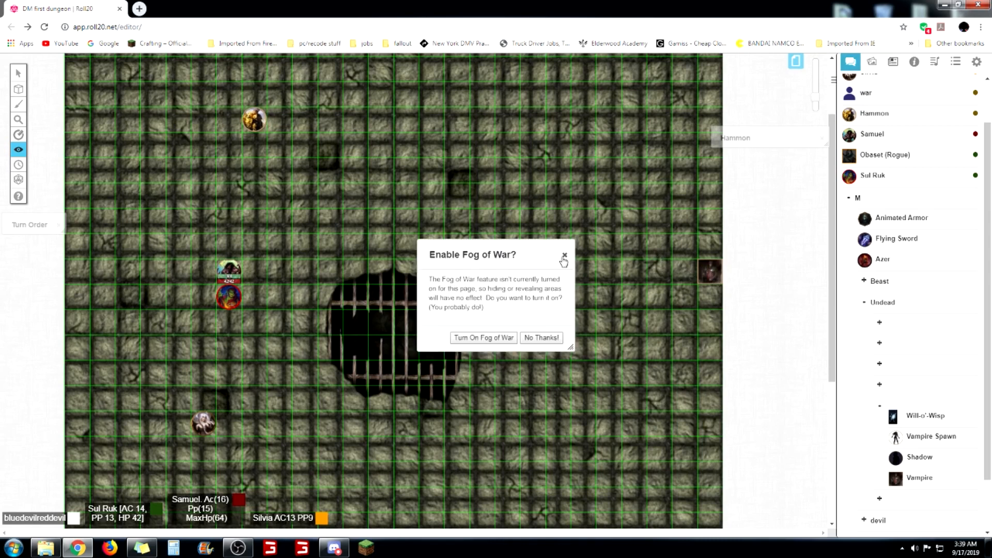
{"action": "left_click", "coordinate": [563, 256]}
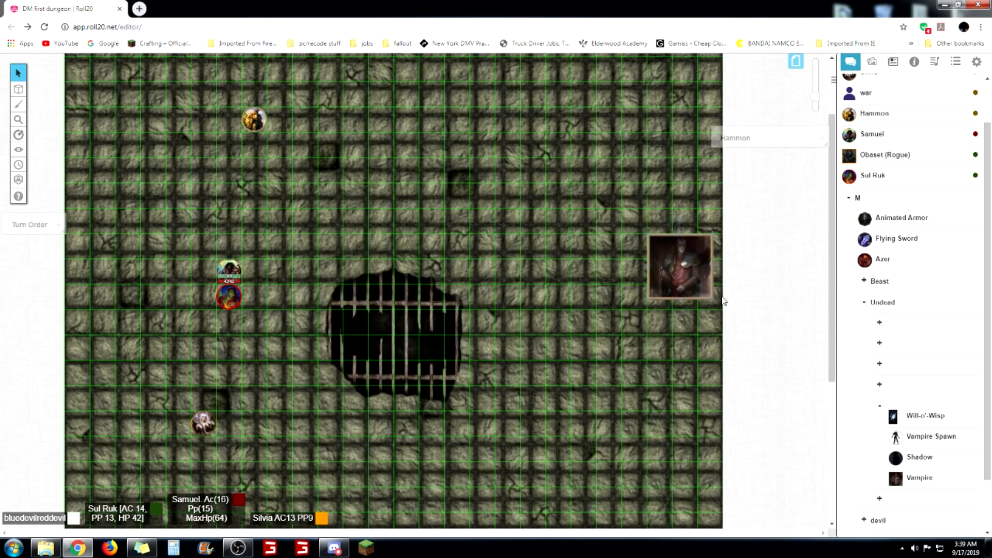
{"action": "left_click", "coordinate": [684, 269]}
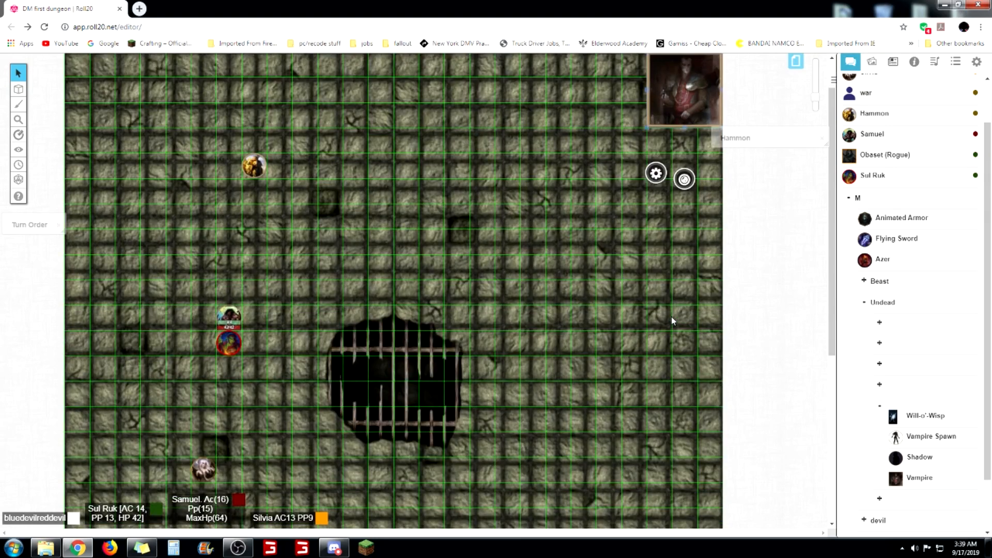
Scroll down in preparation for placing a Will-o'-Wisp token
{"action": "scroll", "scroll_direction": "down", "scroll_amount": 3}
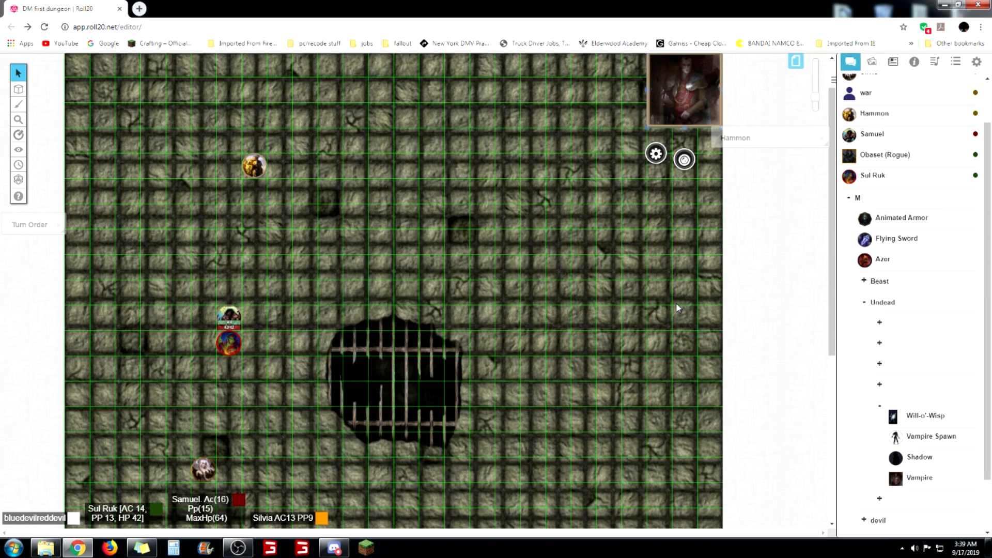
{"action": "scroll", "scroll_direction": "down", "scroll_amount": 3}
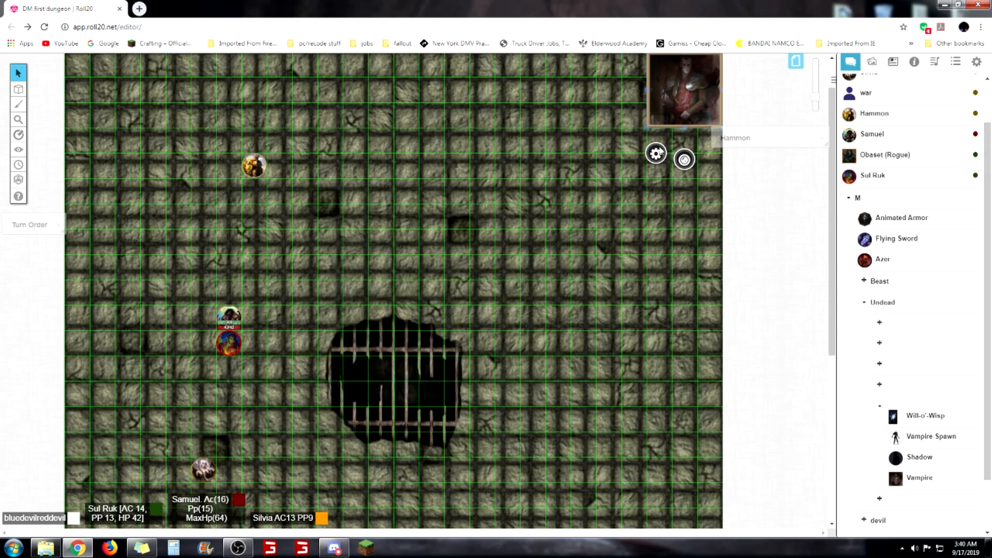
{"action": "mouse_move", "coordinate": [800, 345]}
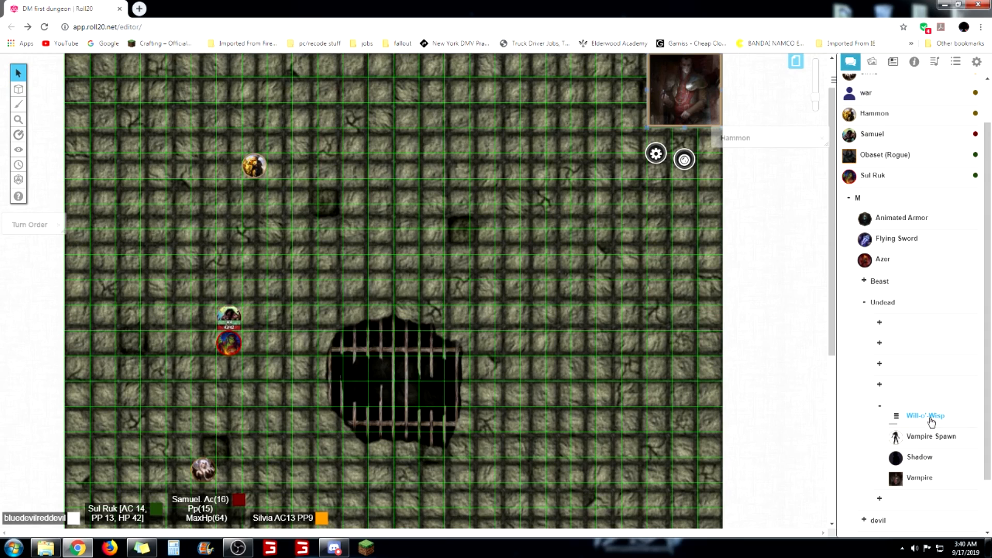
{"action": "mouse_move", "coordinate": [928, 423]}
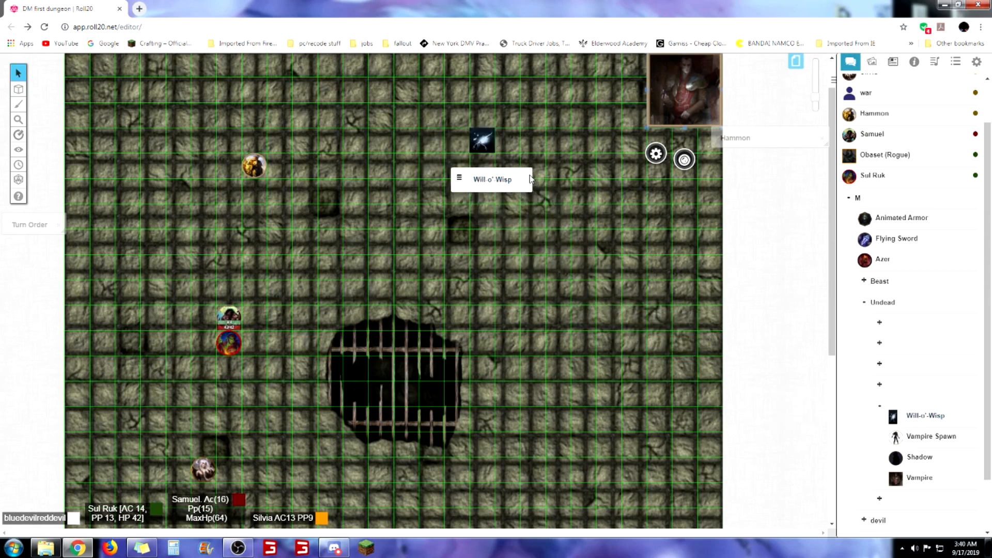
Drop a Will-o'-Wisp token near the top of the Undead 4 map
{"action": "left_click_drag", "start_coordinate": [482, 141], "coordinate": [528, 176]}
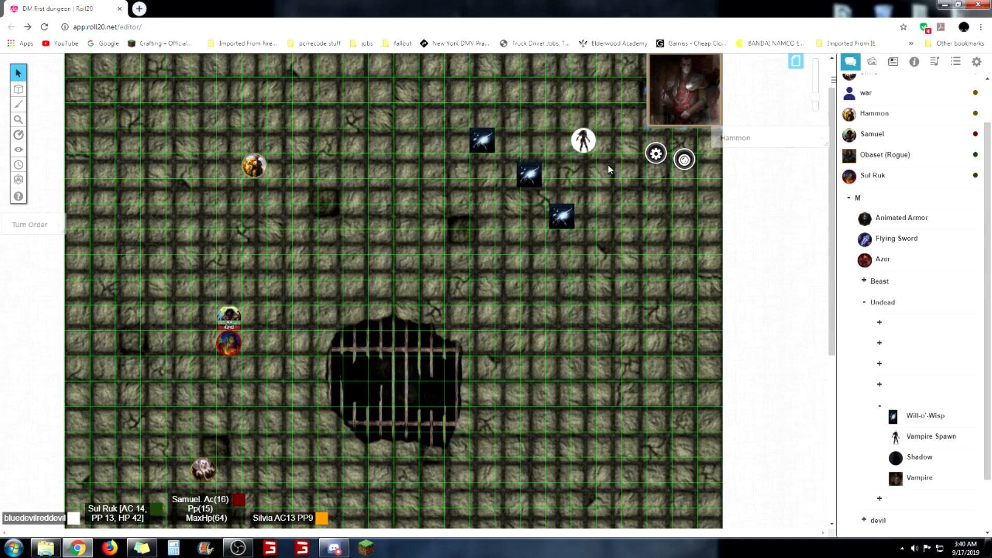
{"action": "mouse_move", "coordinate": [608, 169]}
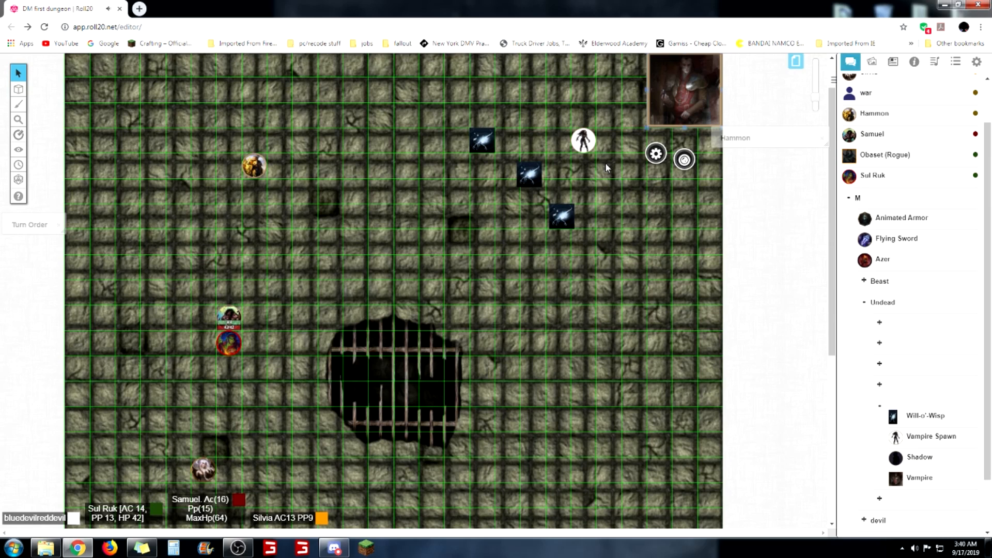
{"action": "mouse_move", "coordinate": [581, 213]}
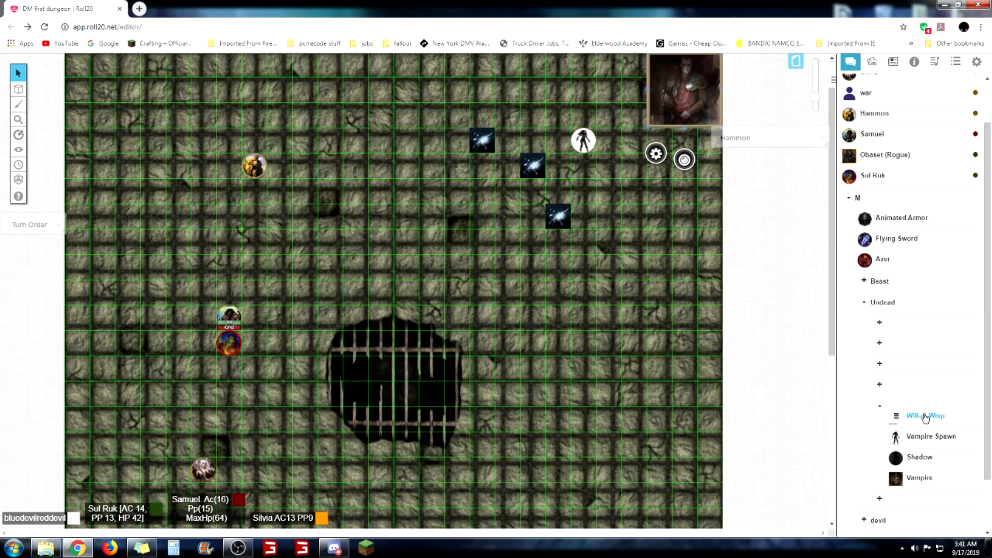
Open and close the Will-o'-Wisp and Vampire Spawn journal entries in turn
{"action": "left_click", "coordinate": [924, 416]}
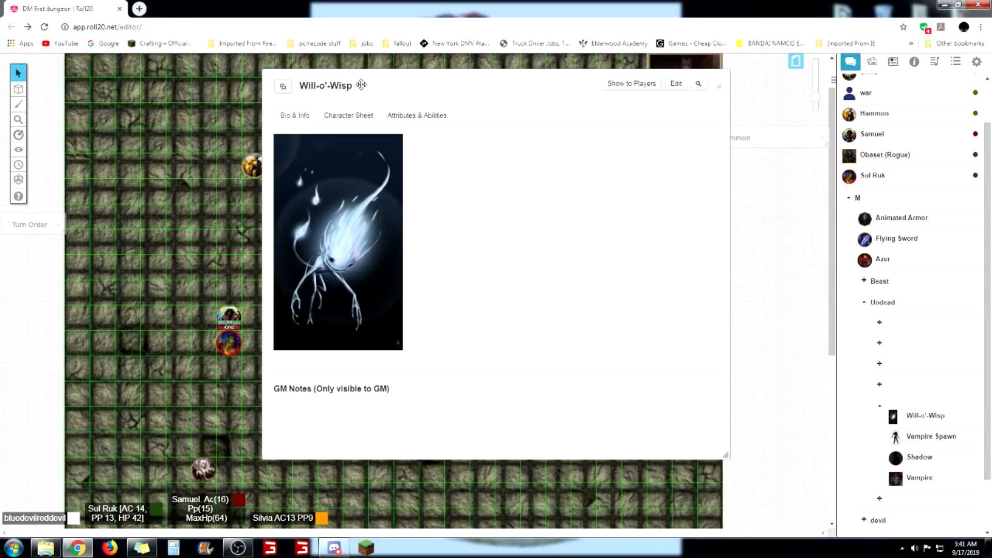
{"action": "left_click", "coordinate": [720, 85]}
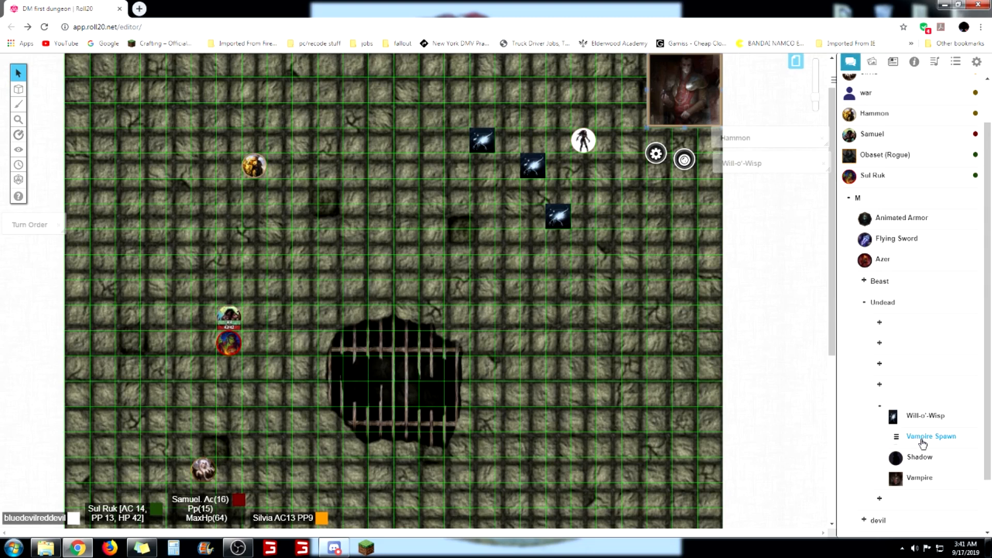
{"action": "left_click", "coordinate": [930, 436]}
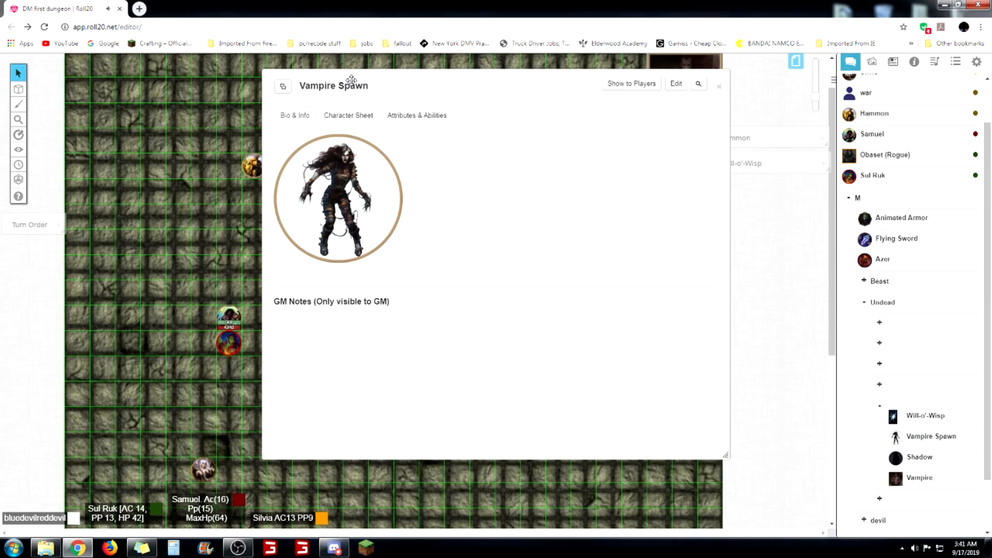
{"action": "left_click", "coordinate": [719, 85]}
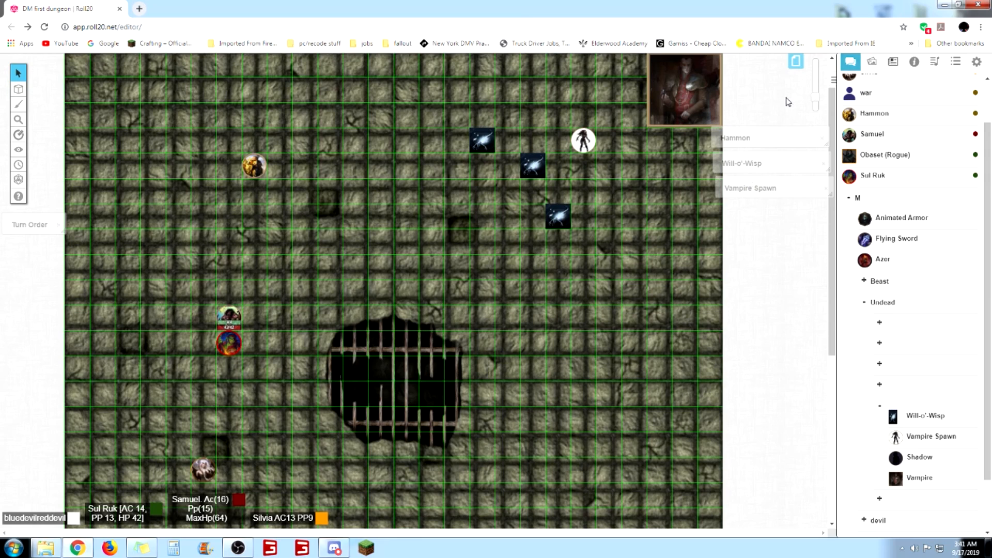
{"action": "mouse_move", "coordinate": [871, 62]}
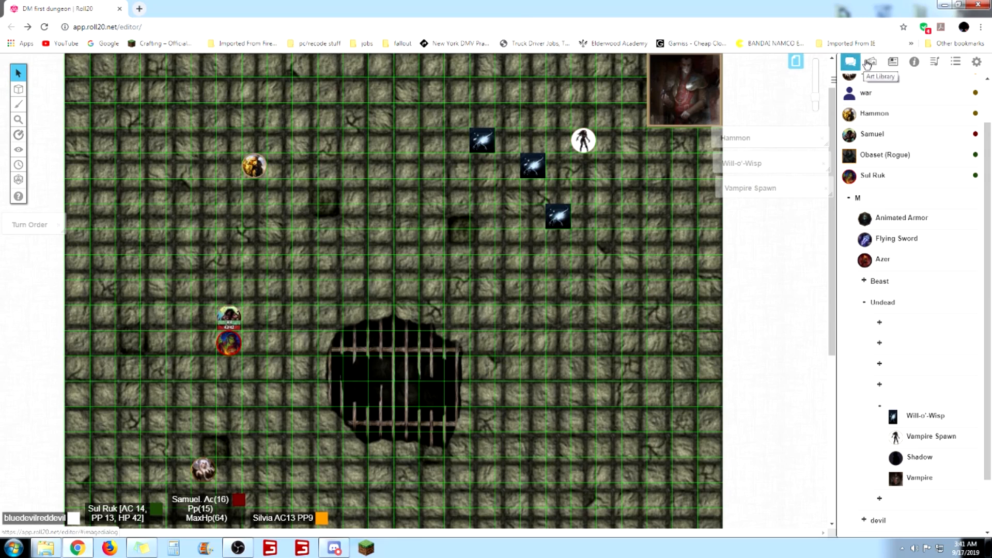
Show the dice-roll chat log and open the Turn Order tracker
{"action": "left_click", "coordinate": [850, 61]}
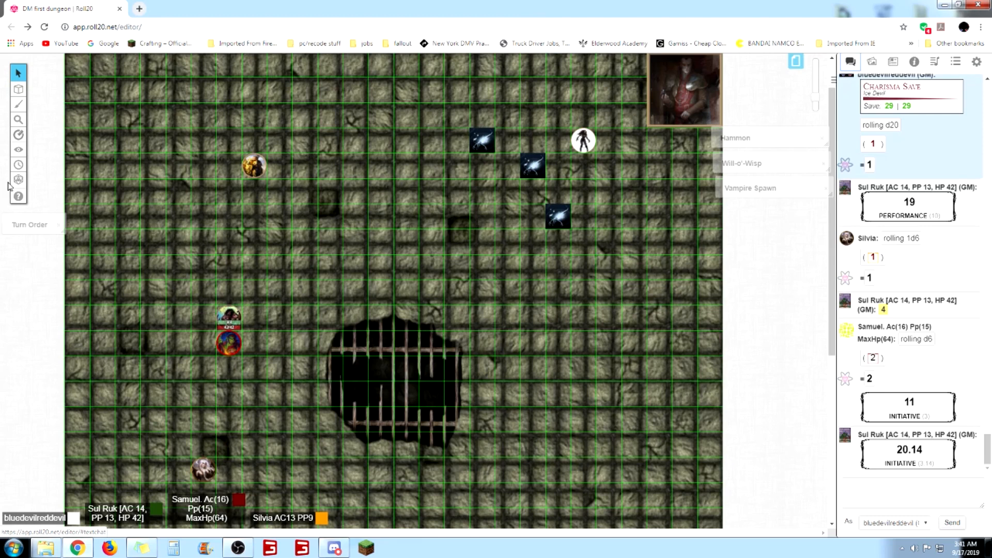
{"action": "scroll", "scroll_direction": "down", "scroll_amount": 3}
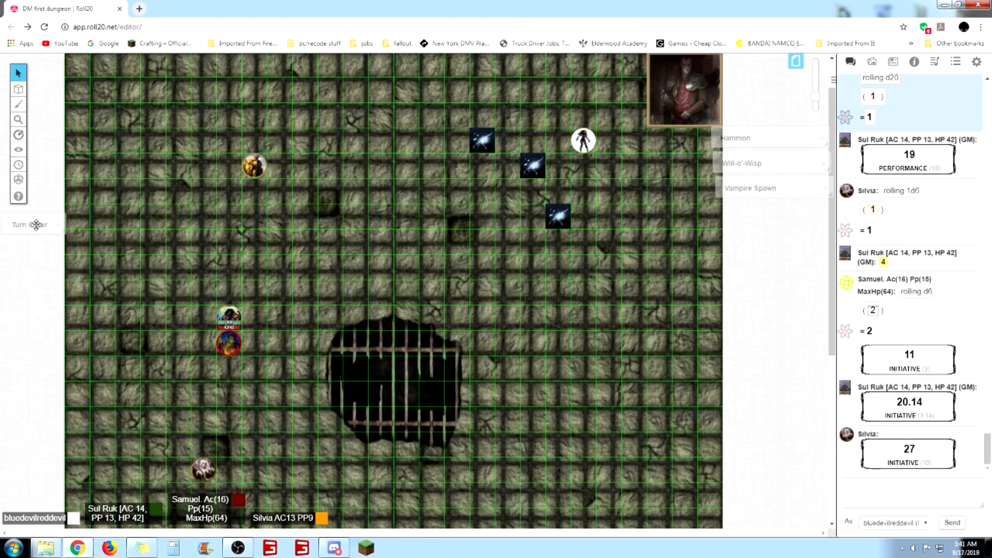
{"action": "left_click", "coordinate": [33, 225]}
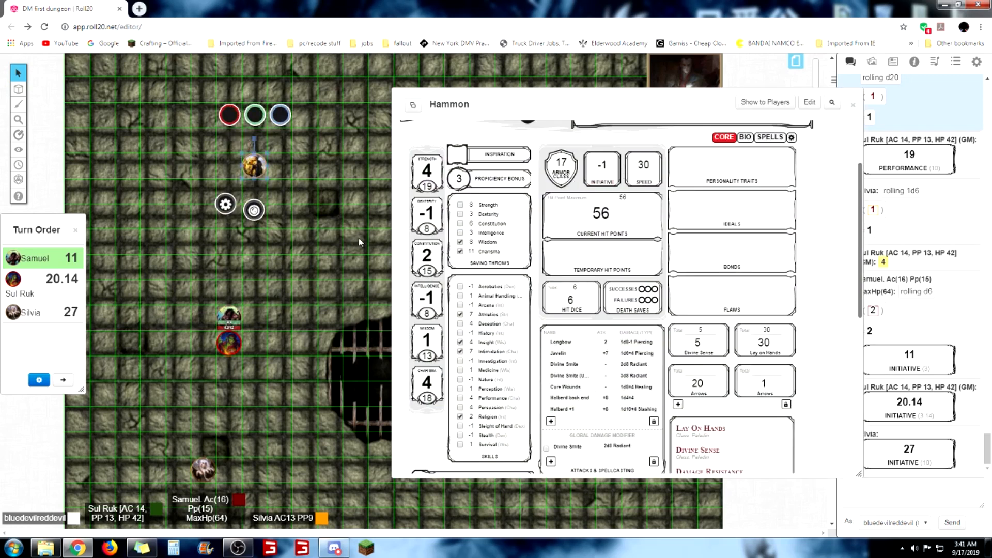
{"action": "mouse_move", "coordinate": [361, 208]}
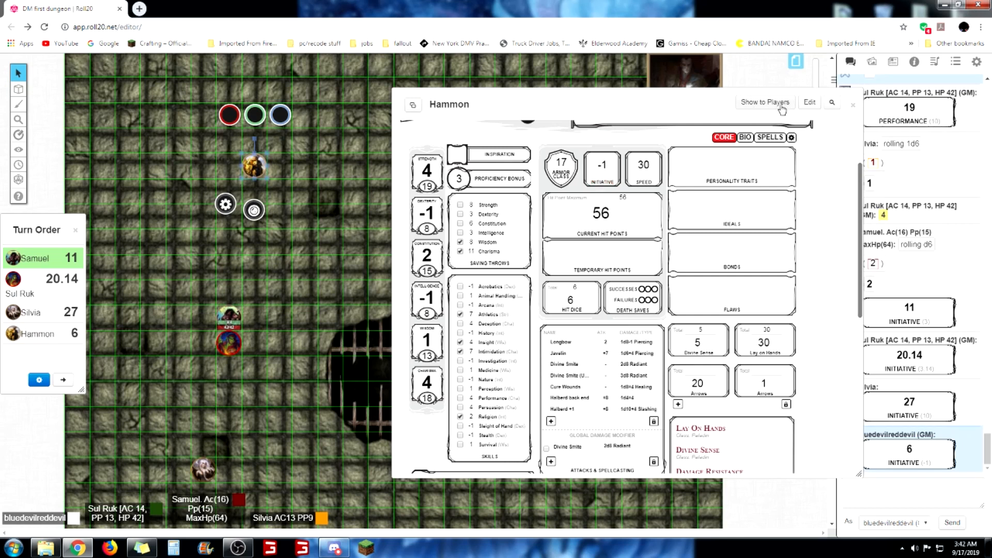
{"action": "mouse_move", "coordinate": [681, 102]}
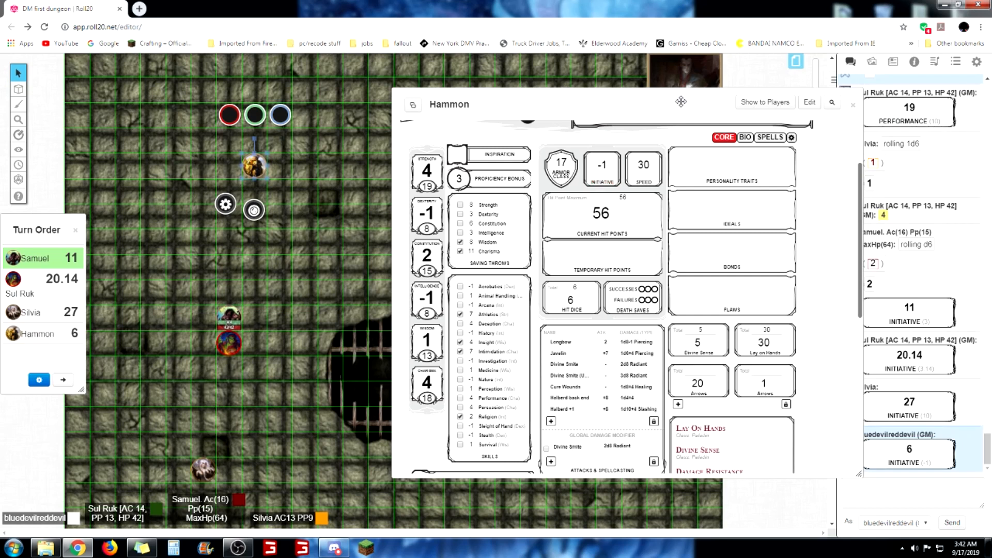
Close Hammon's character sheet
{"action": "left_click", "coordinate": [852, 104]}
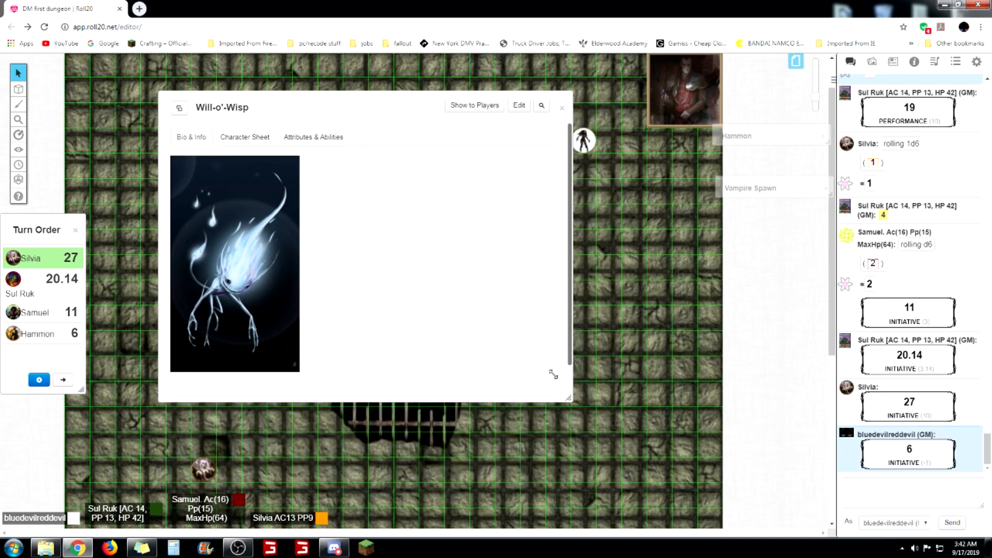
Move the Will-o'-Wisp sheet off the tokens and view the Vampire Spawn stat block
{"action": "left_click_drag", "start_coordinate": [567, 398], "coordinate": [528, 348]}
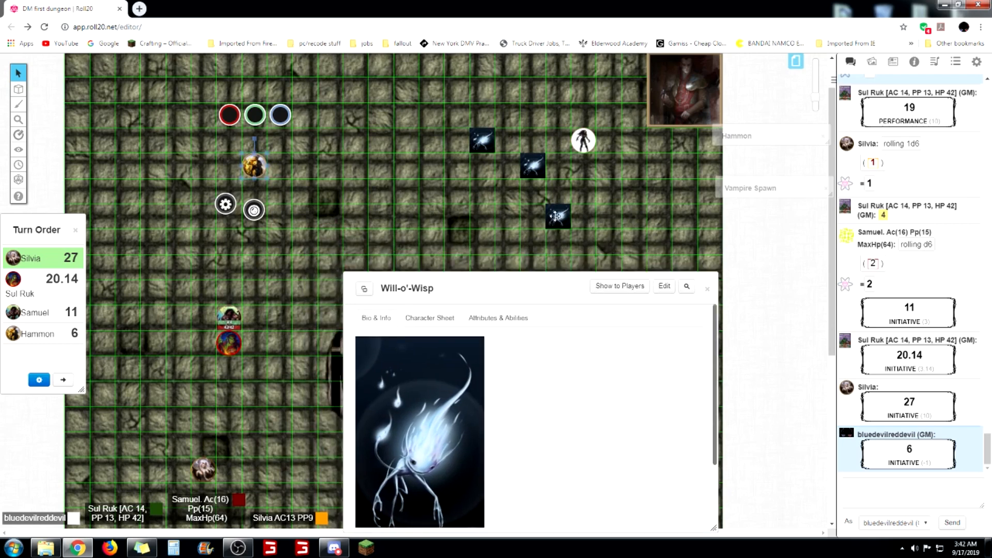
{"action": "mouse_move", "coordinate": [558, 217]}
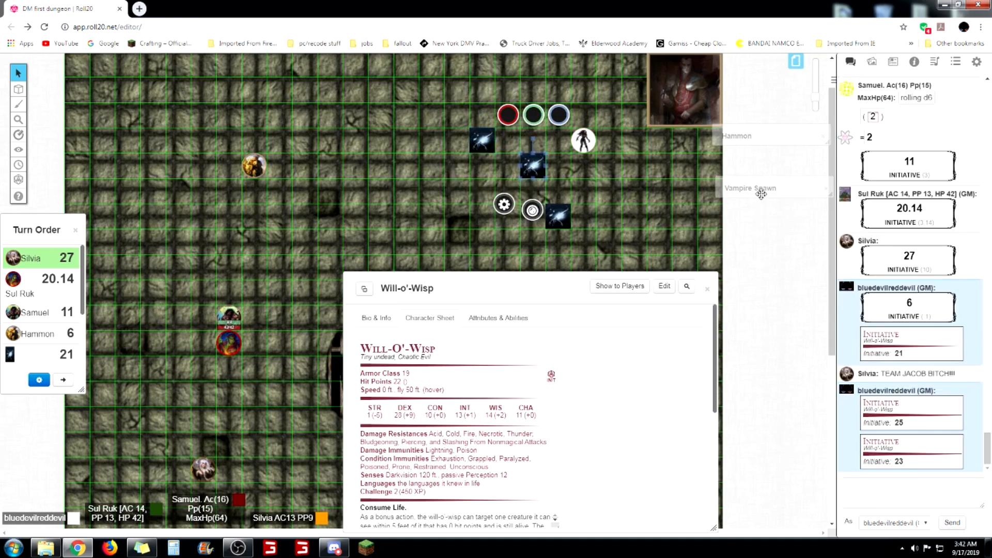
{"action": "left_click", "coordinate": [706, 288]}
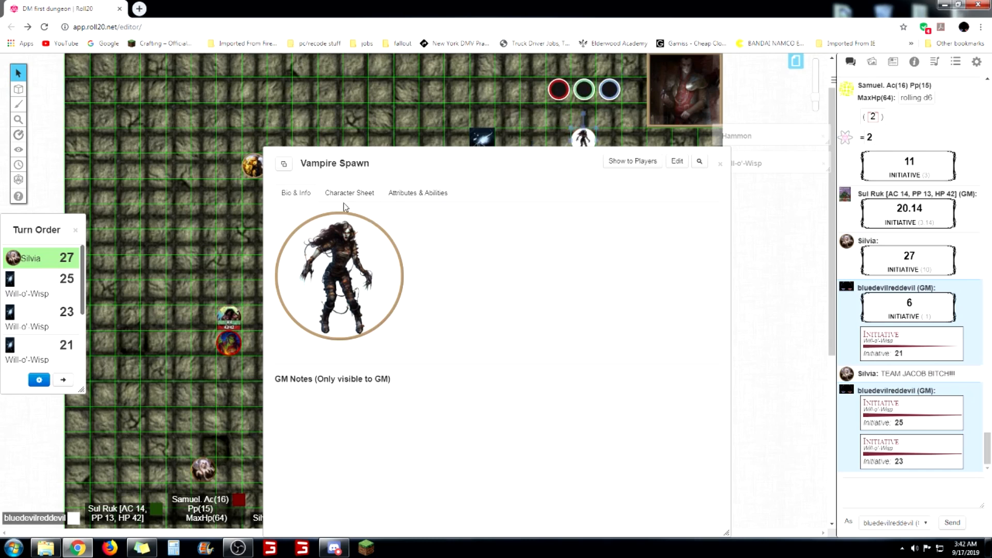
{"action": "left_click", "coordinate": [349, 192]}
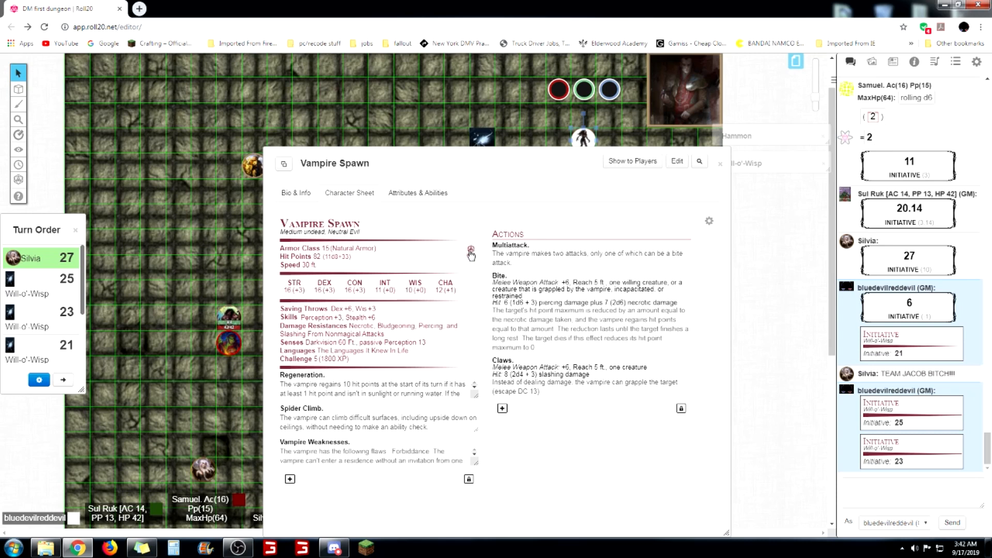
{"action": "scroll", "scroll_direction": "down", "scroll_amount": 3}
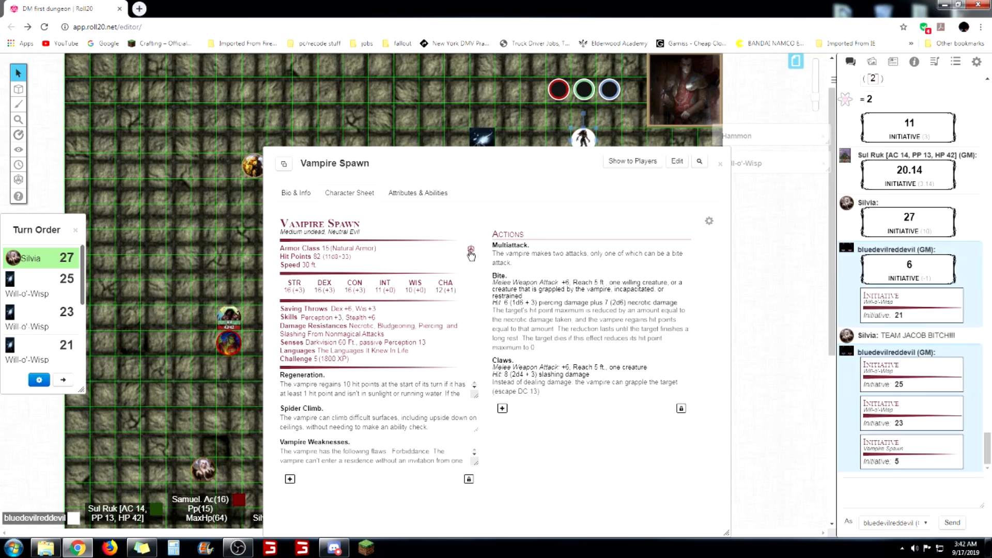
{"action": "mouse_move", "coordinate": [404, 167]}
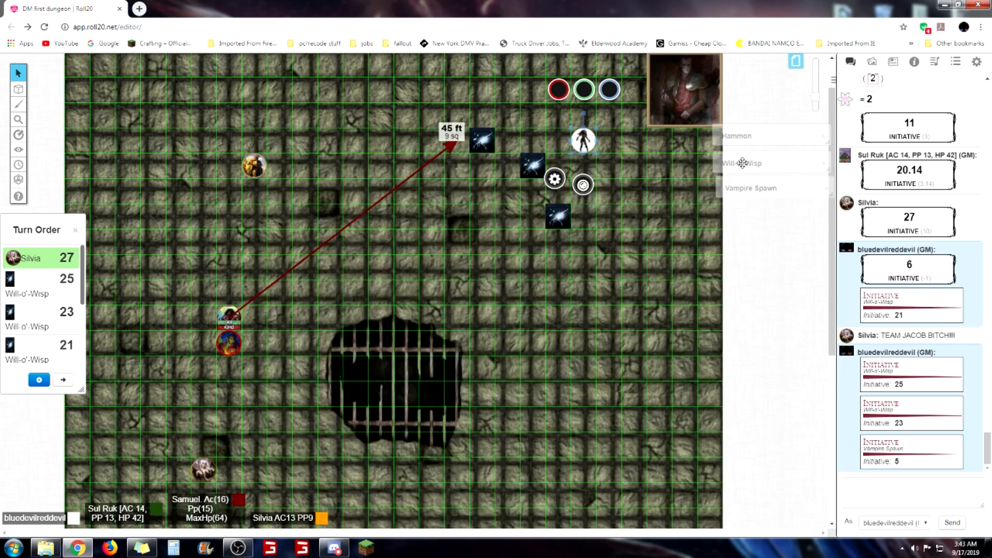
{"action": "mouse_move", "coordinate": [634, 228]}
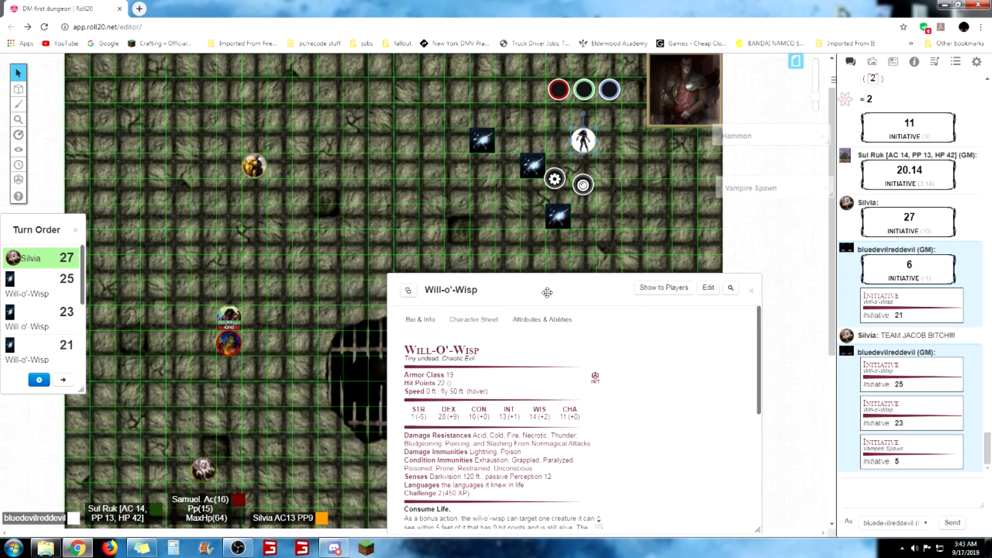
Set a Will-o'-Wisp token's hit points to 22, then select another wisp's hit point bubble
{"action": "left_click_drag", "start_coordinate": [547, 291], "coordinate": [632, 249]}
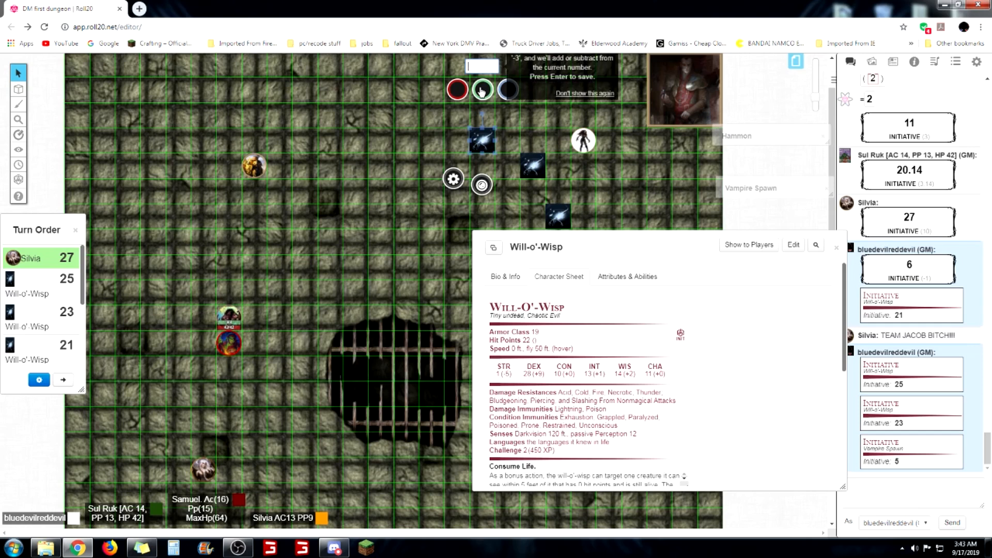
{"action": "type", "text": "22"}
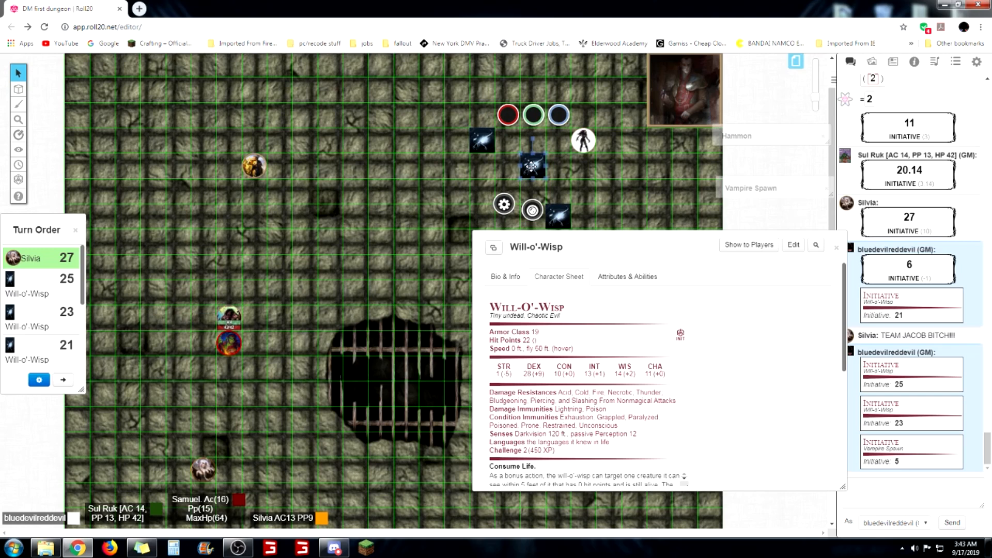
{"action": "mouse_move", "coordinate": [617, 223]}
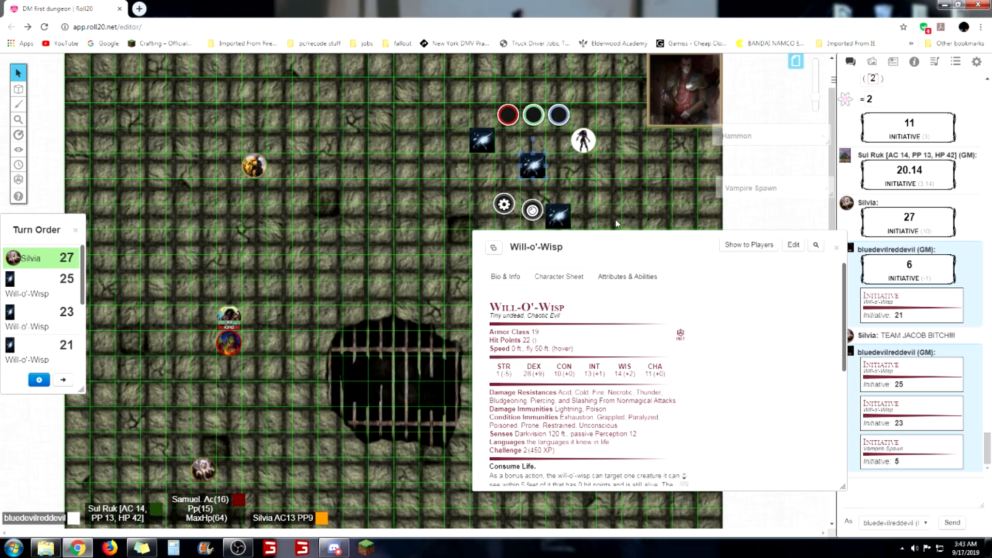
{"action": "left_click", "coordinate": [533, 115]}
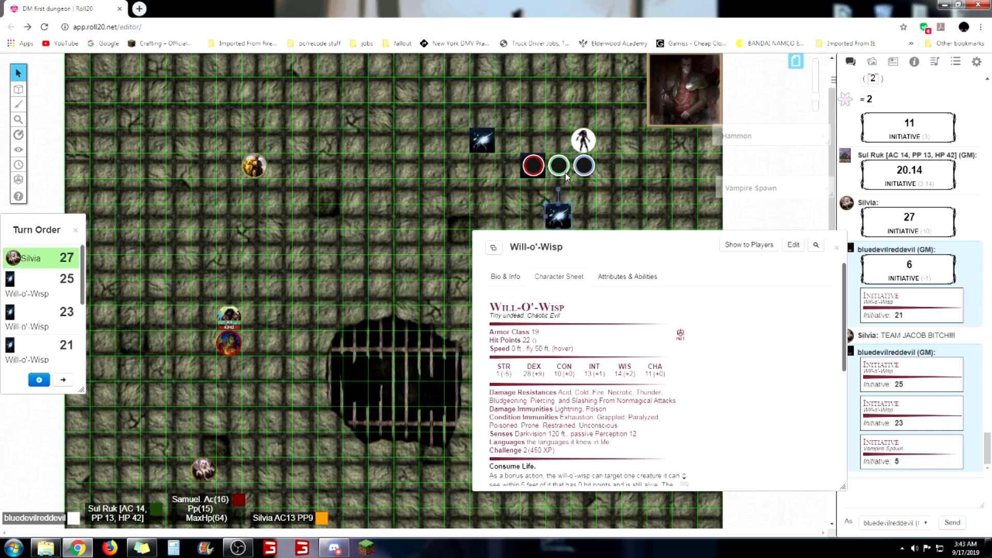
{"action": "left_click", "coordinate": [560, 166]}
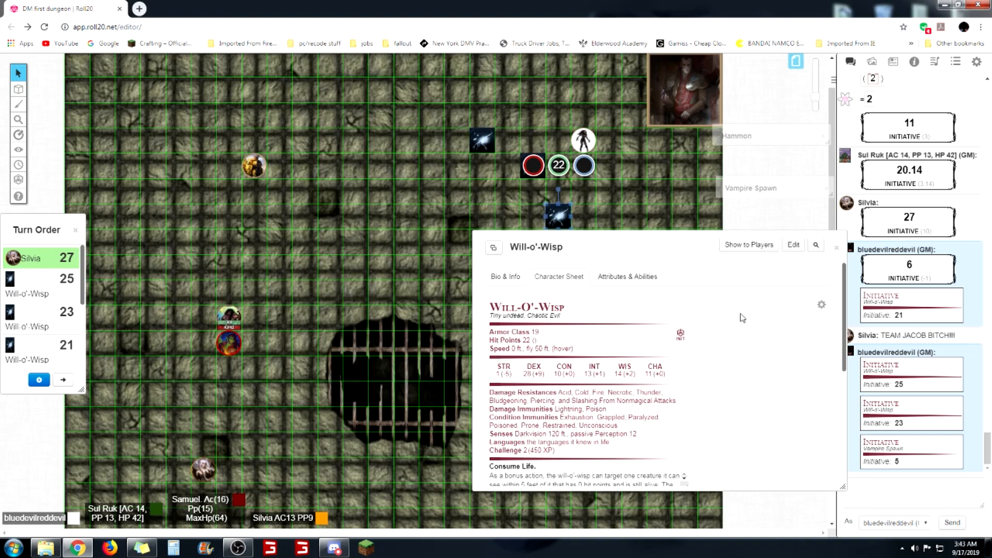
{"action": "mouse_move", "coordinate": [738, 319]}
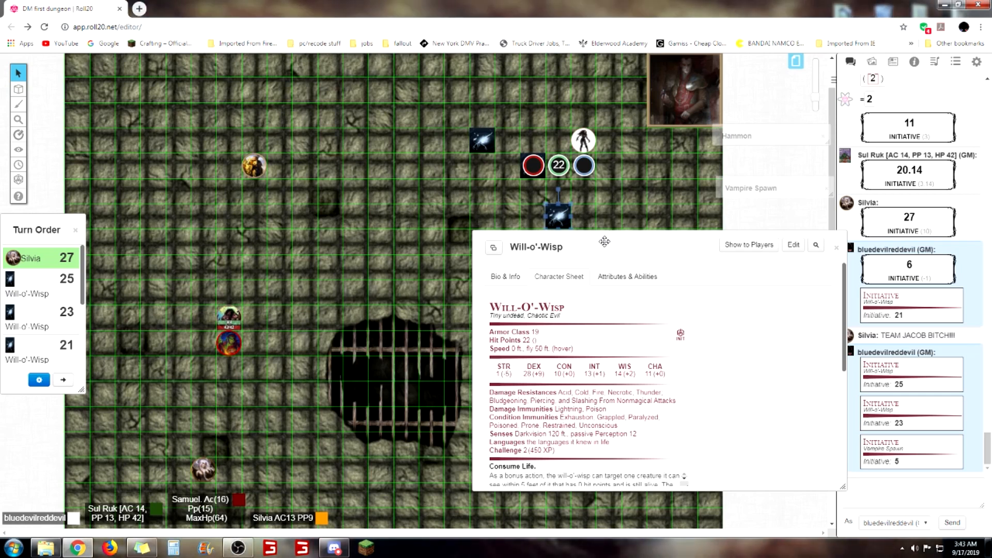
{"action": "mouse_move", "coordinate": [764, 189]}
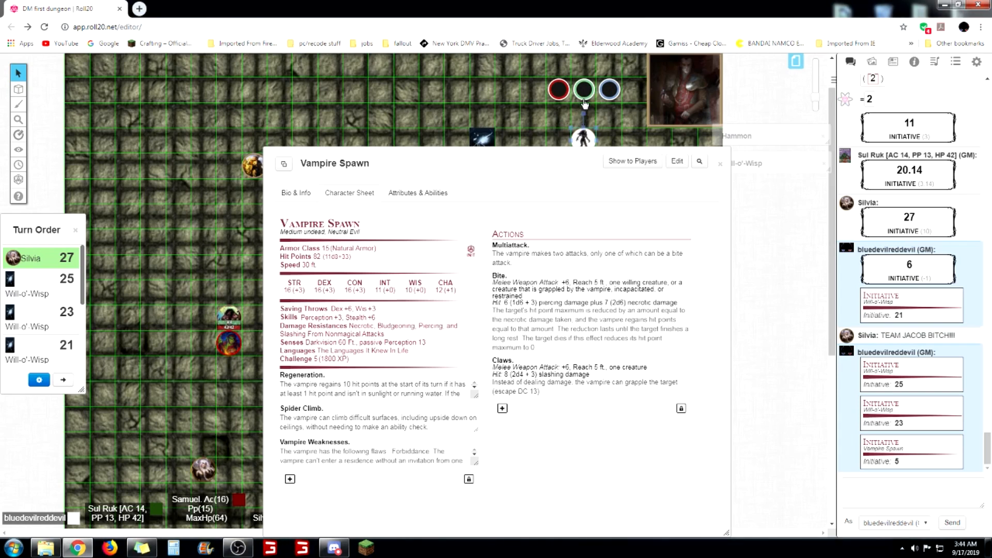
Enter 82 in the Vampire Spawn token's hit point bubble and close its sheet
{"action": "left_click", "coordinate": [558, 90]}
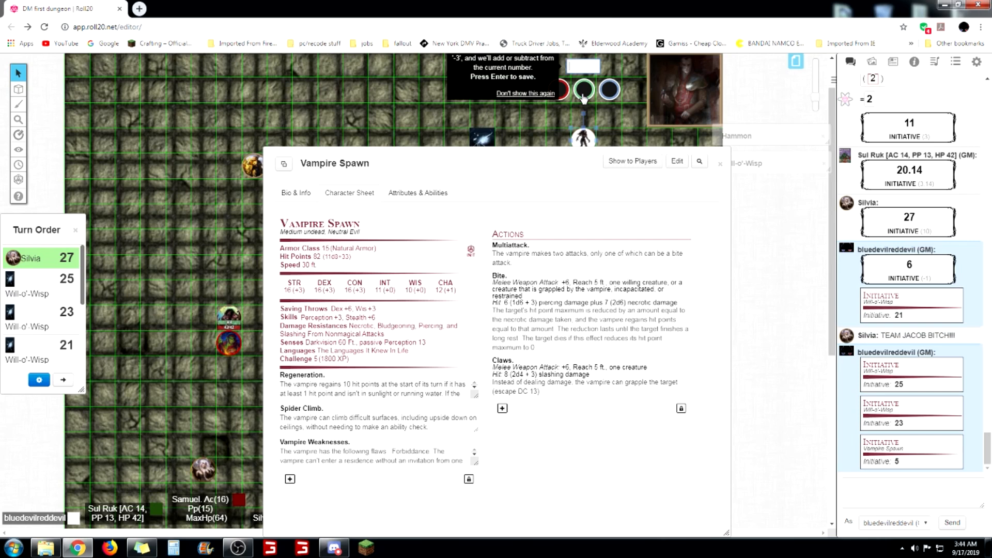
{"action": "type", "text": "82"}
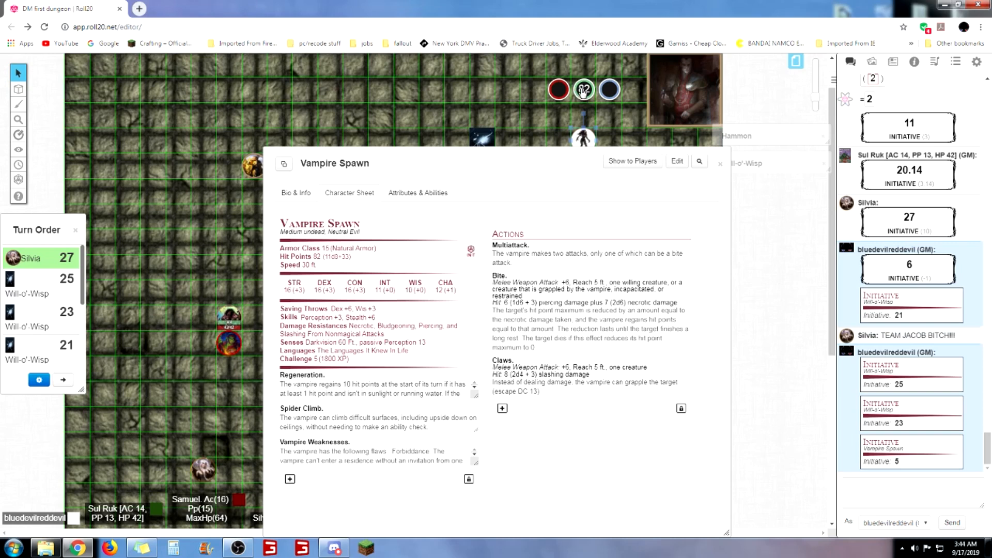
{"action": "left_click", "coordinate": [719, 164]}
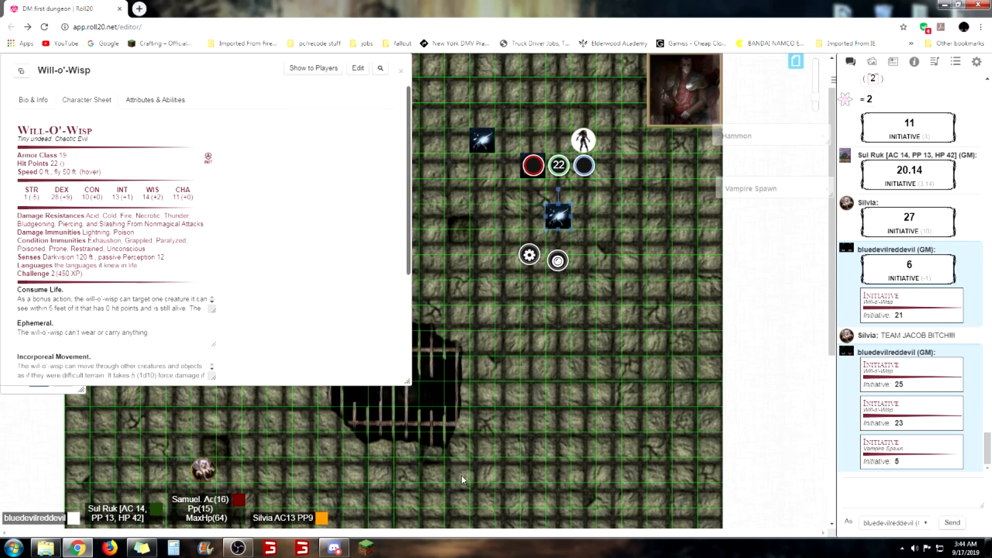
{"action": "mouse_move", "coordinate": [491, 458]}
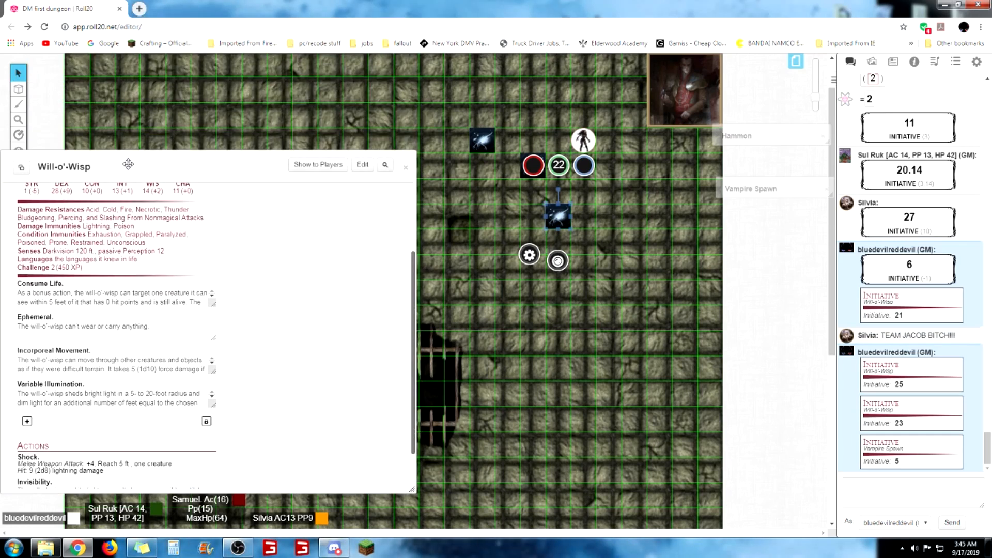
{"action": "left_click", "coordinate": [405, 167]}
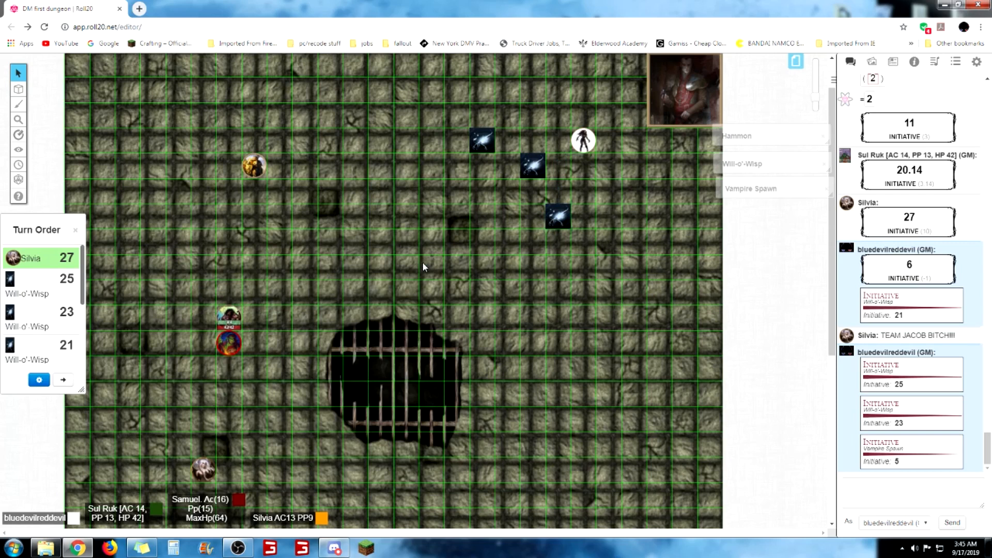
{"action": "mouse_move", "coordinate": [121, 317]}
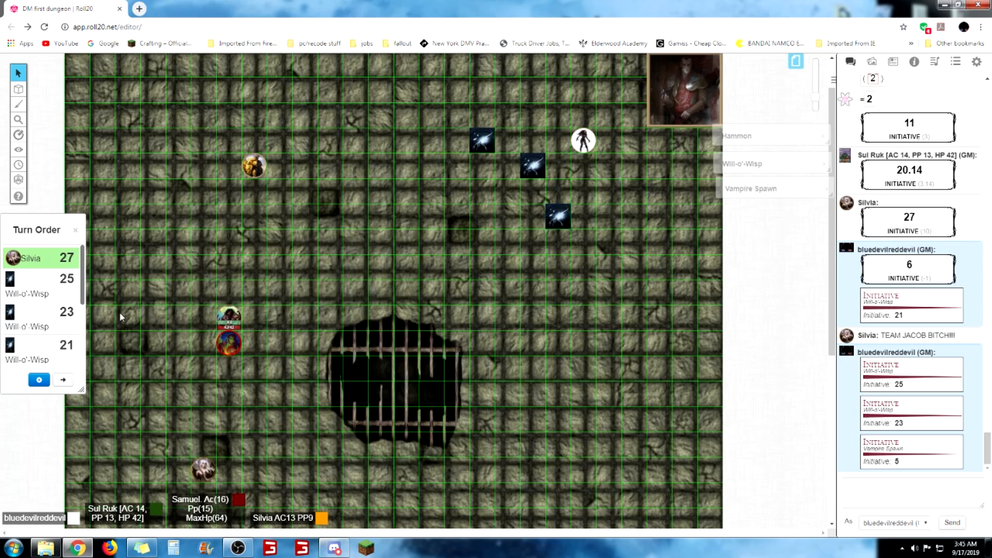
{"action": "mouse_move", "coordinate": [127, 304]}
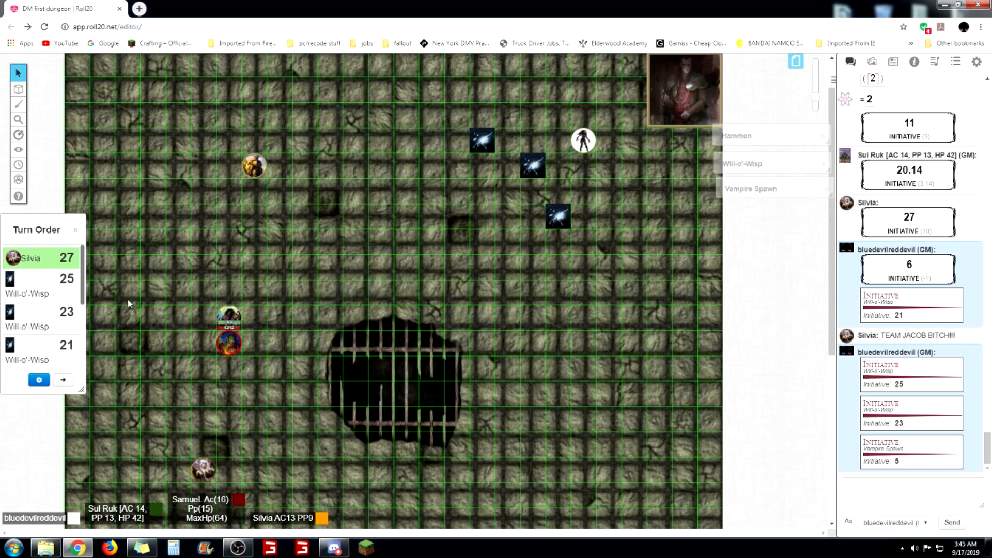
{"action": "mouse_move", "coordinate": [244, 282]}
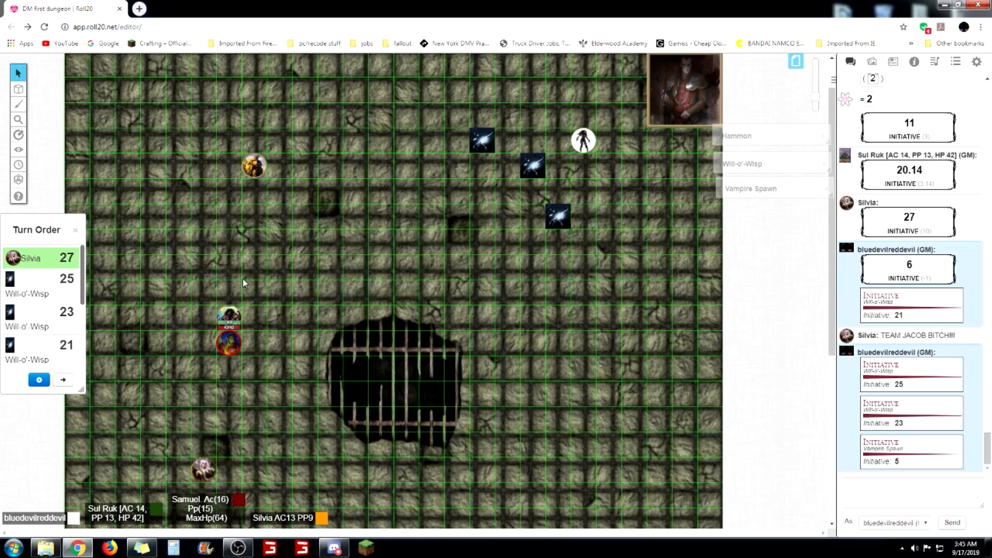
{"action": "mouse_move", "coordinate": [320, 263]}
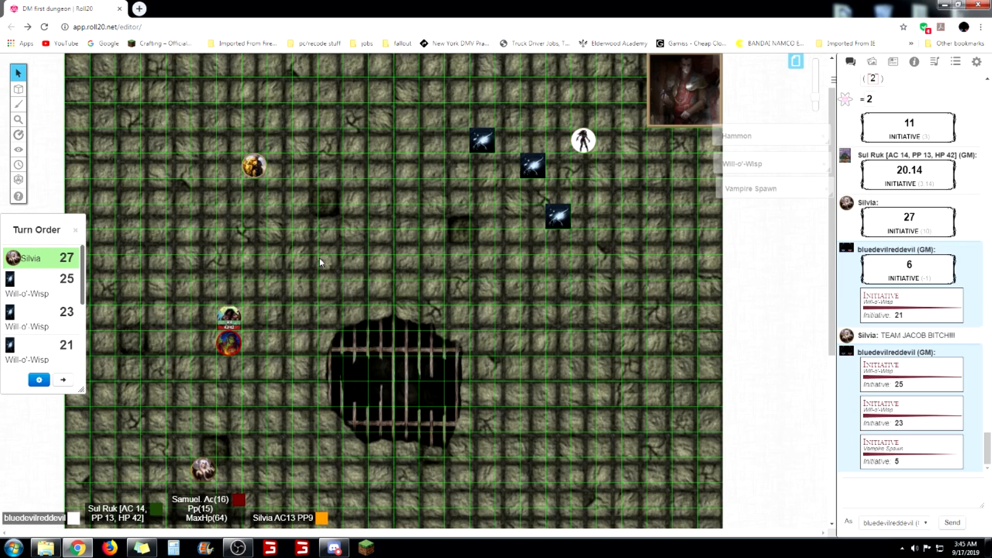
{"action": "mouse_move", "coordinate": [369, 257]}
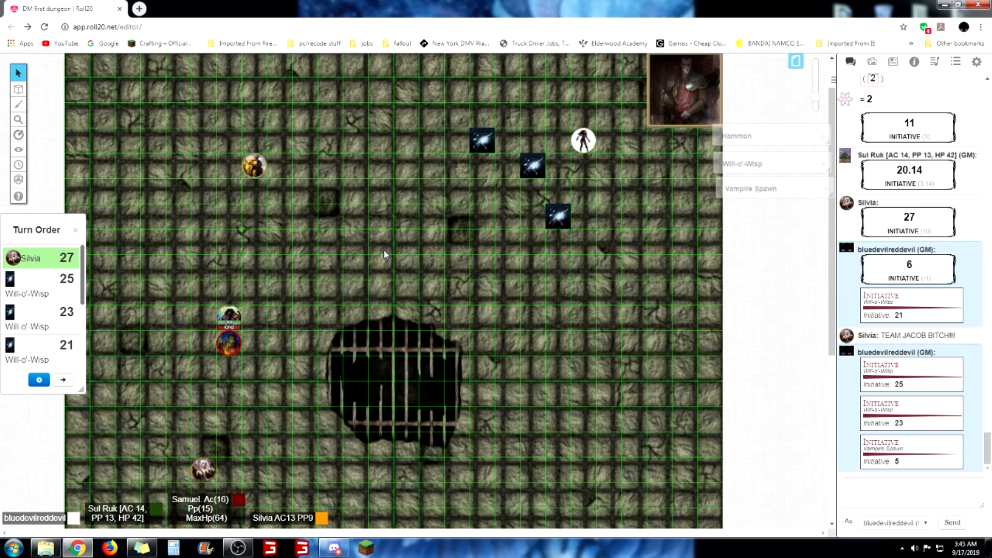
{"action": "mouse_move", "coordinate": [378, 285]}
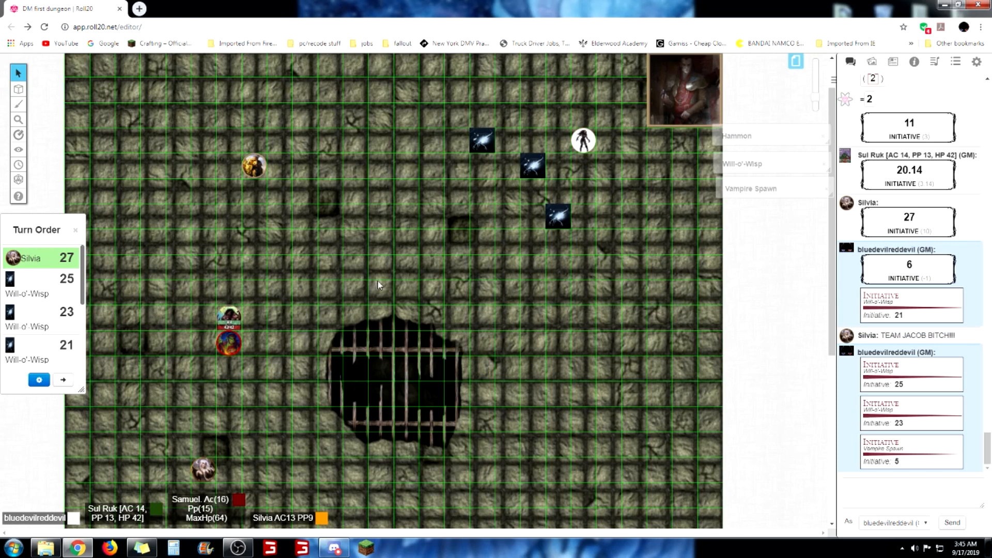
Ruler-measure from the lower party token to the top-left and middle Will-o'-Wisps
{"action": "left_click_drag", "start_coordinate": [202, 468], "coordinate": [449, 197]}
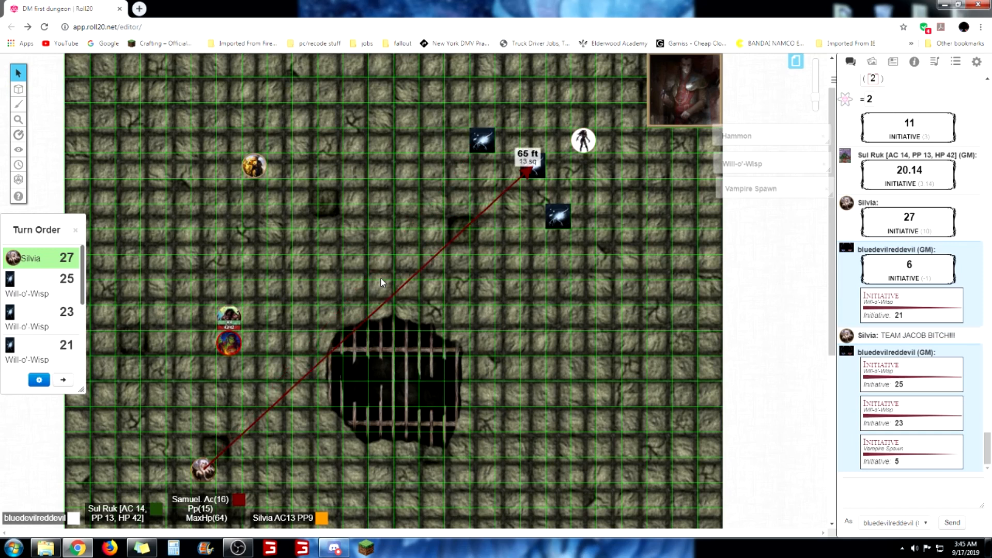
{"action": "left_click_drag", "start_coordinate": [528, 171], "coordinate": [500, 141]}
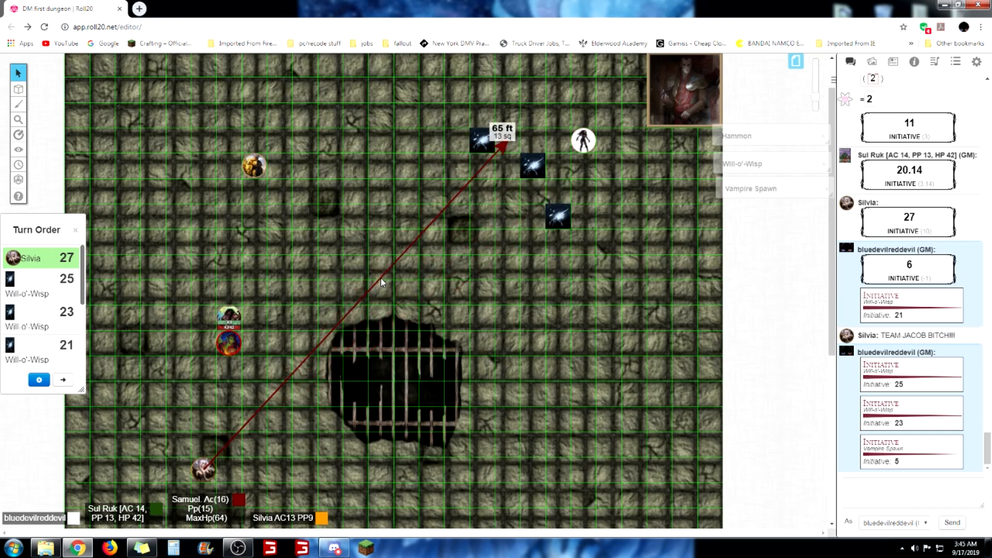
{"action": "left_click_drag", "start_coordinate": [502, 133], "coordinate": [550, 222]}
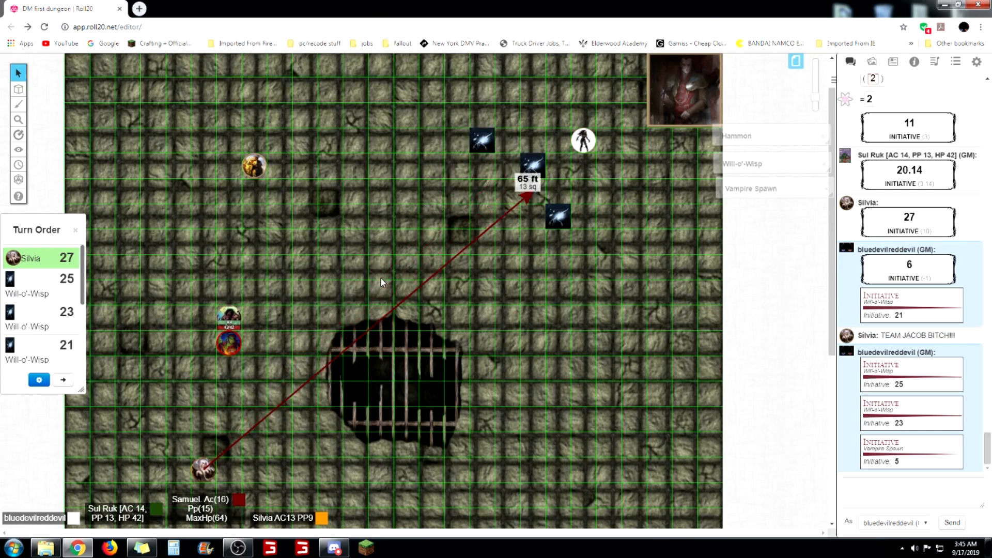
{"action": "left_click_drag", "start_coordinate": [202, 472], "coordinate": [202, 419]}
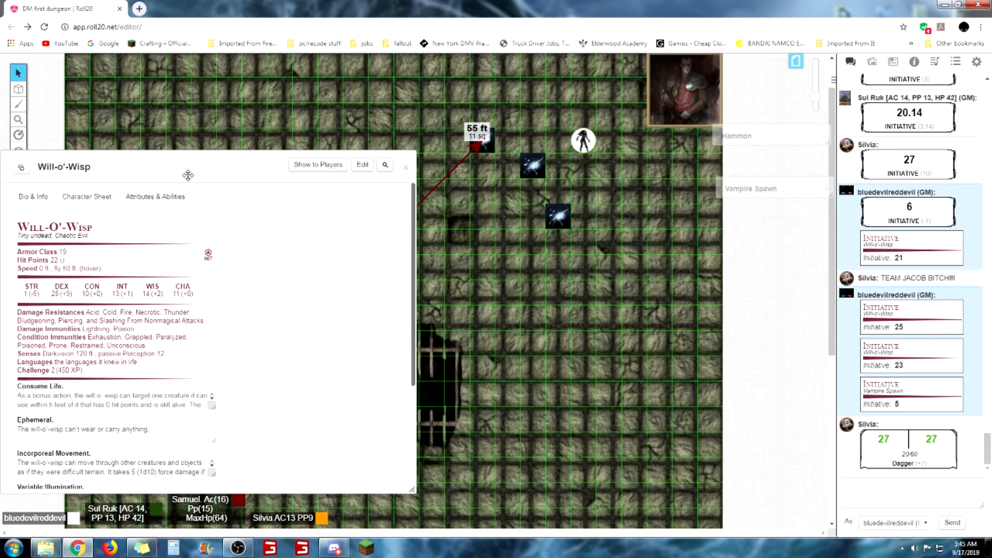
Scroll down through the Will-o'-Wisp character sheet
{"action": "scroll", "scroll_direction": "down", "scroll_amount": 3}
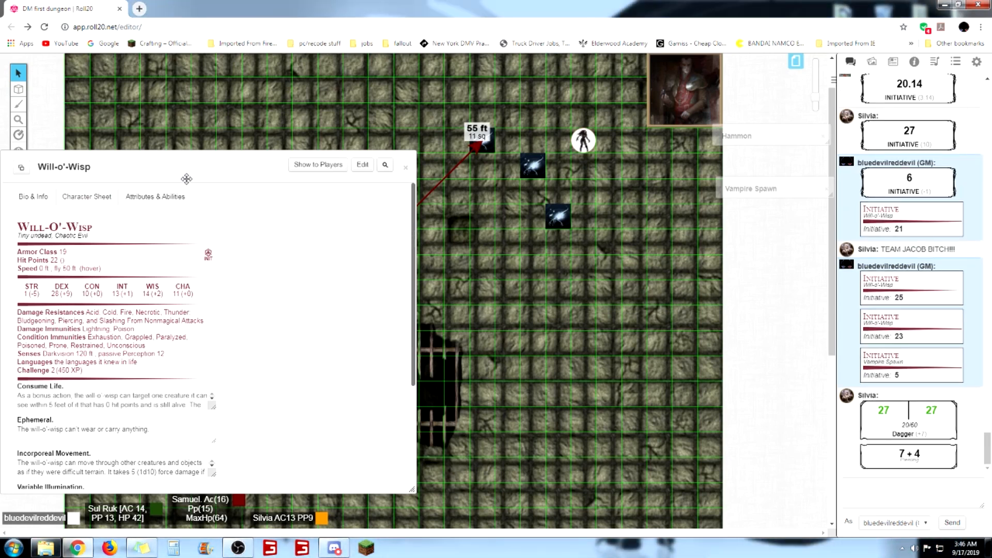
{"action": "mouse_move", "coordinate": [127, 169]}
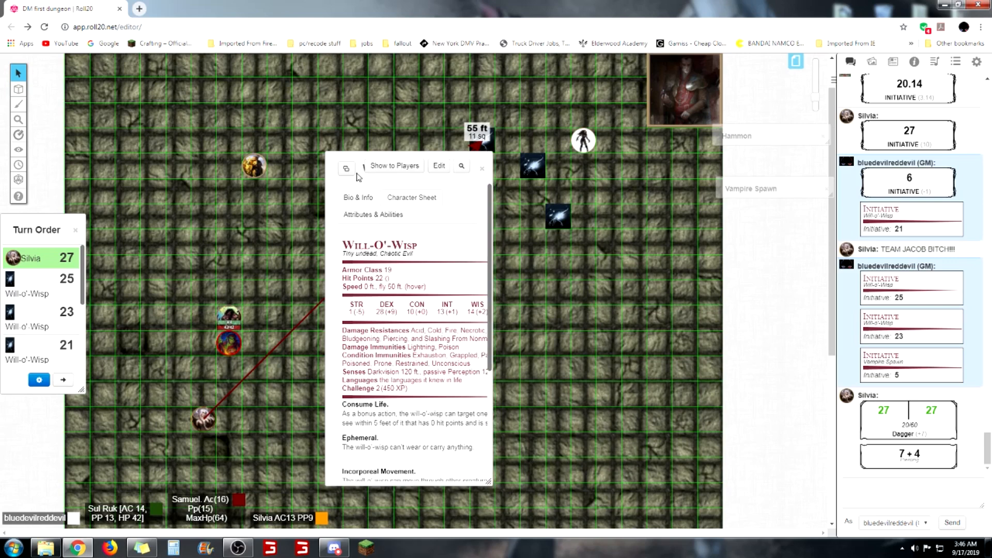
Move the wisp sheet right, measure roughly 60–65 ft to the wisps, and select the top-left wisp
{"action": "left_click_drag", "start_coordinate": [411, 166], "coordinate": [512, 217]}
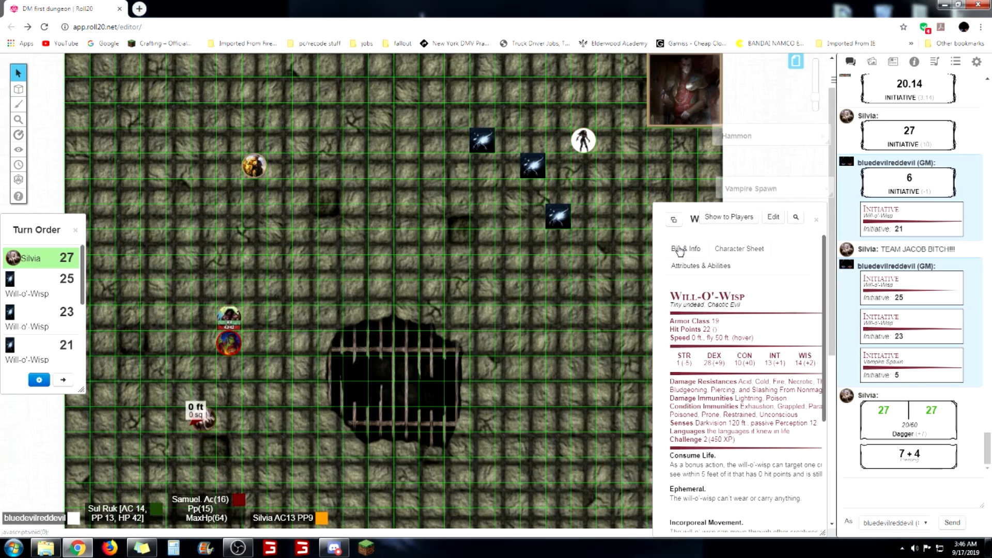
{"action": "left_click_drag", "start_coordinate": [203, 418], "coordinate": [526, 172]}
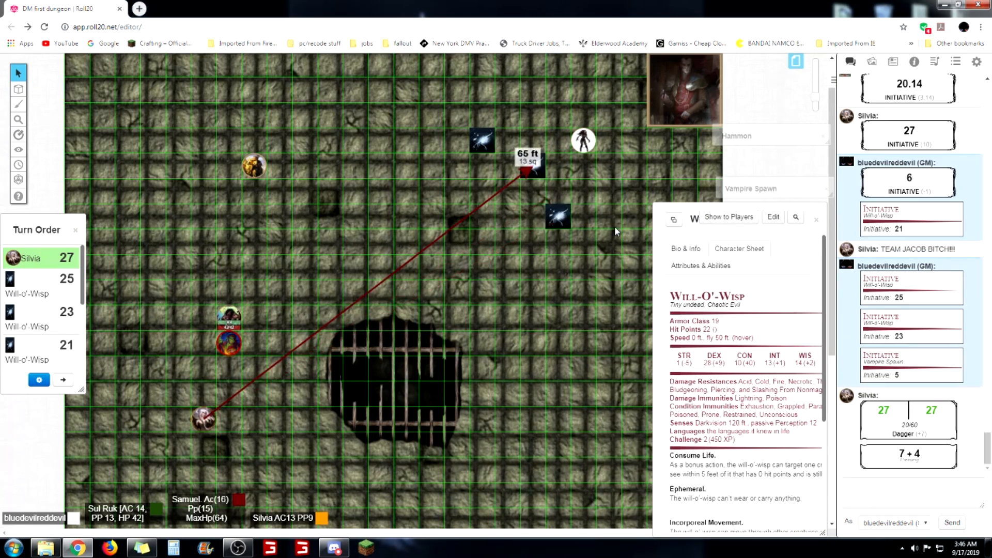
{"action": "left_click_drag", "start_coordinate": [528, 161], "coordinate": [478, 140]}
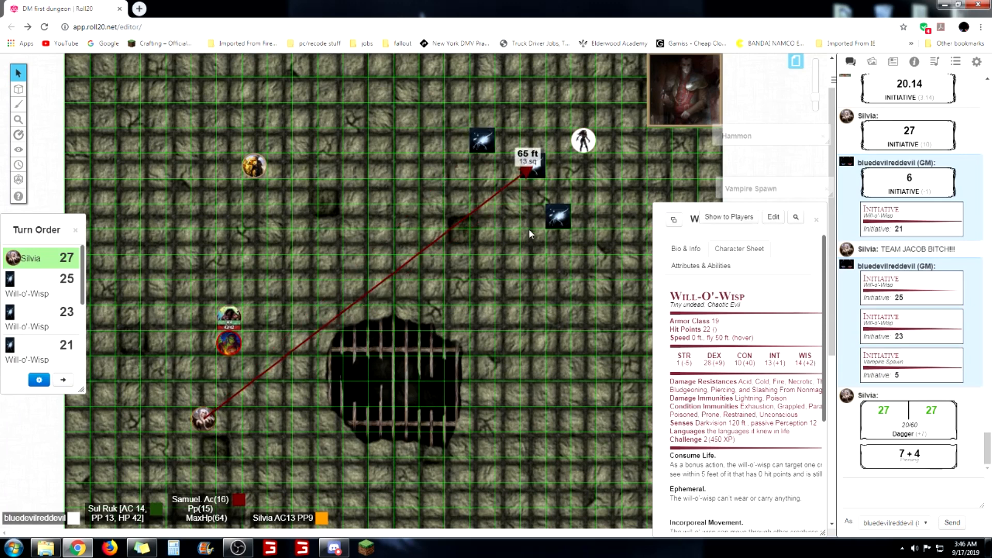
{"action": "left_click_drag", "start_coordinate": [527, 171], "coordinate": [500, 145]}
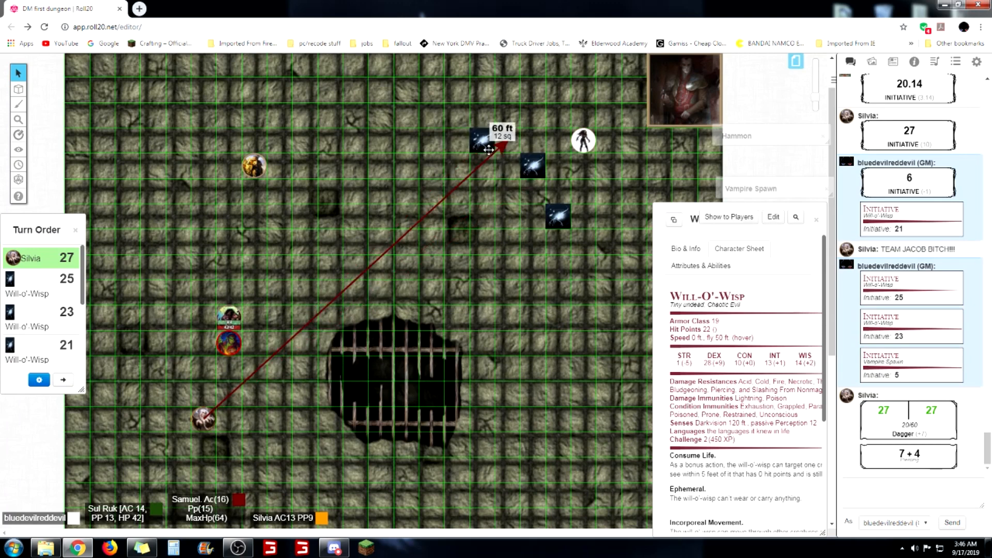
{"action": "left_click_drag", "start_coordinate": [500, 143], "coordinate": [525, 168]}
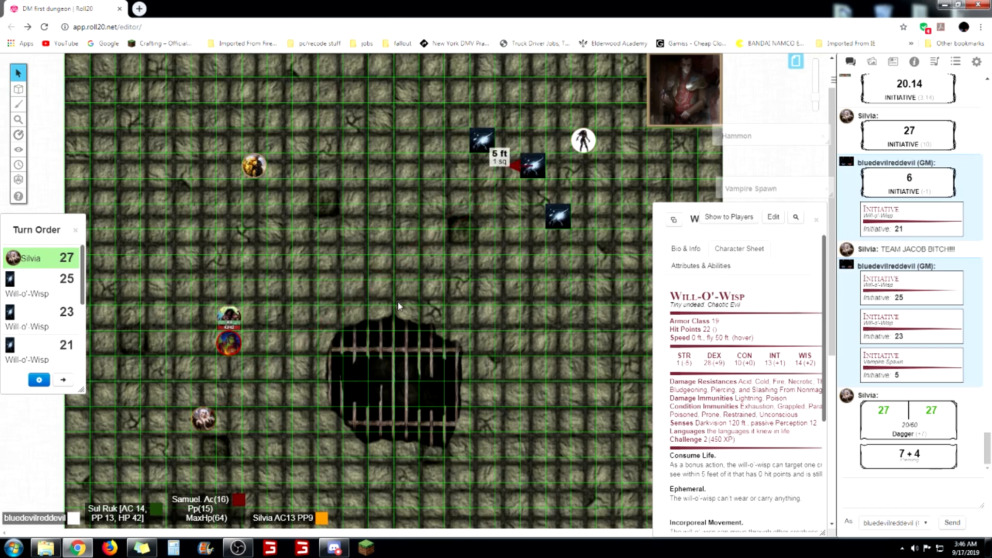
{"action": "left_click_drag", "start_coordinate": [201, 419], "coordinate": [424, 193]}
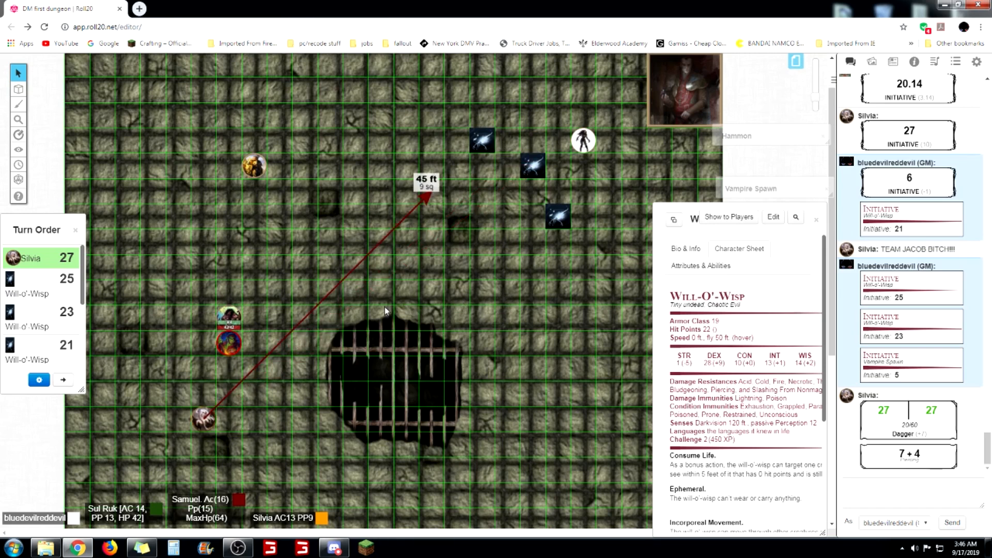
{"action": "left_click_drag", "start_coordinate": [423, 197], "coordinate": [449, 159]}
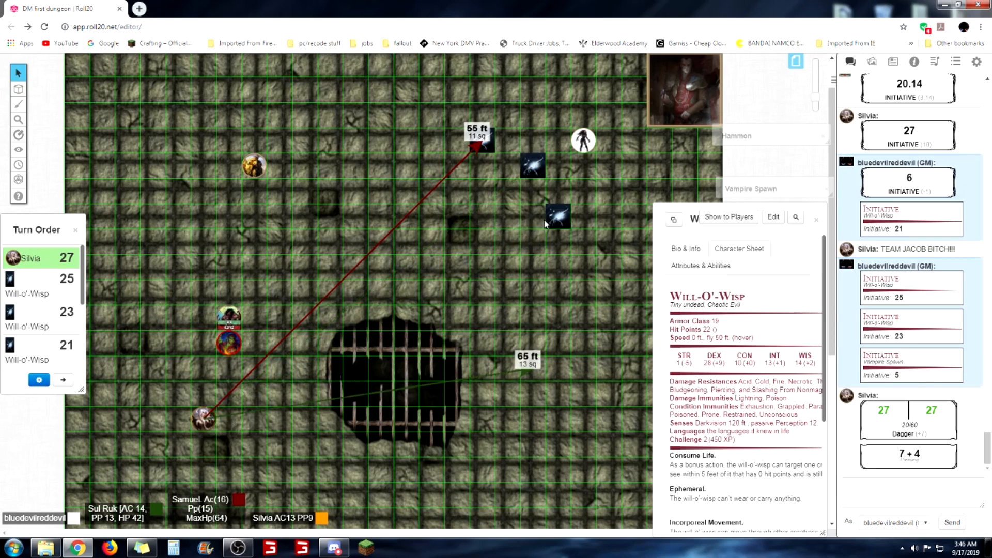
{"action": "left_click_drag", "start_coordinate": [481, 143], "coordinate": [499, 158]}
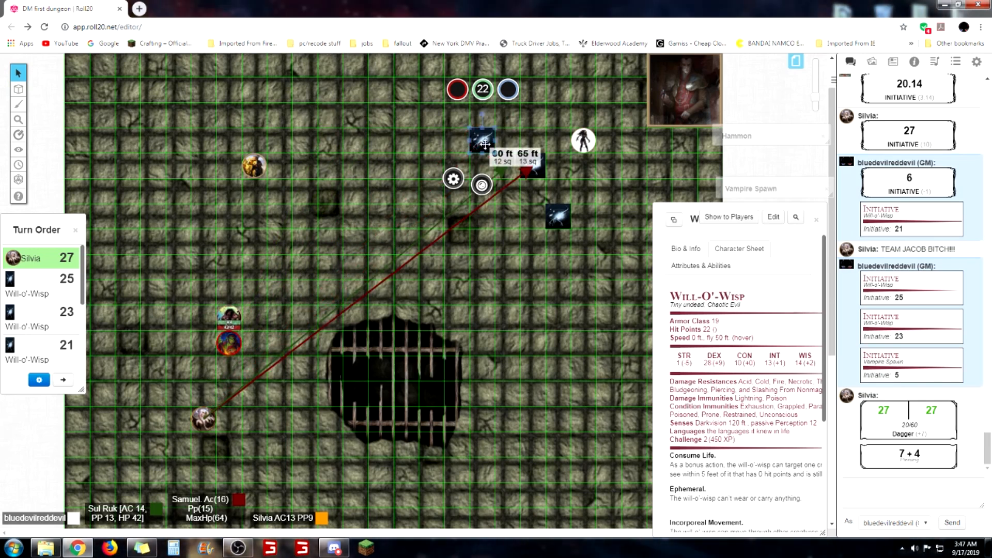
Reduce the top-left wisp's hit points by the 1d10 damage roll of 5
{"action": "left_click_drag", "start_coordinate": [481, 139], "coordinate": [455, 88]}
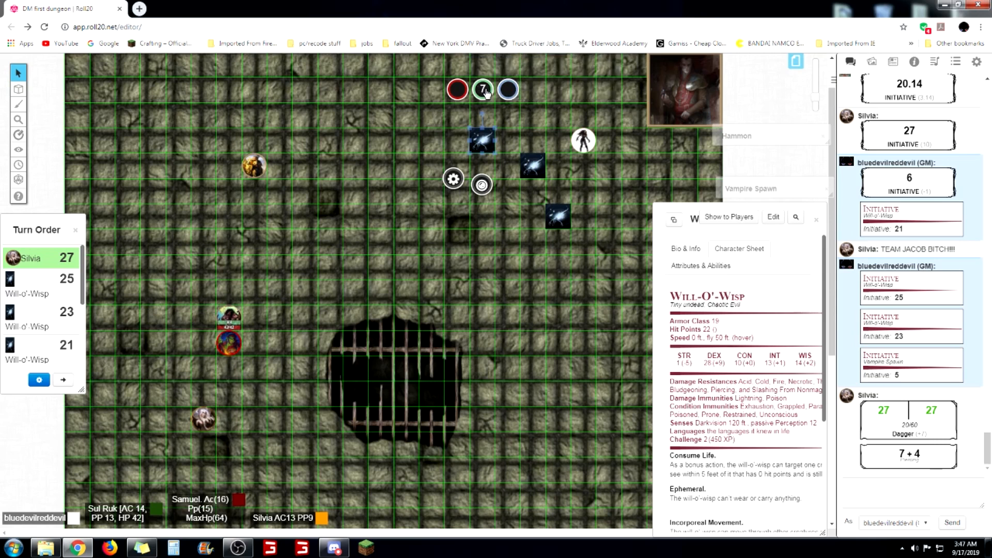
{"action": "left_click", "coordinate": [482, 90]}
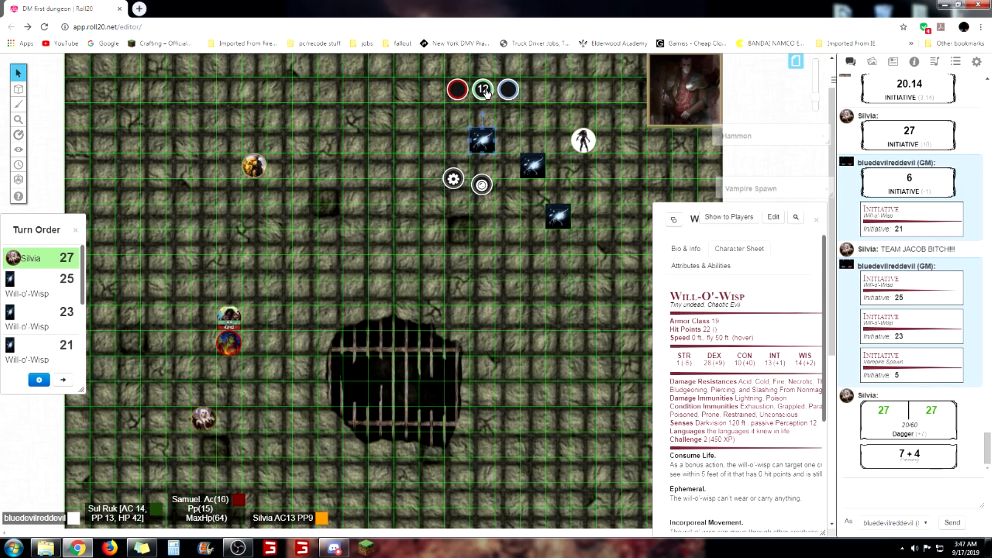
{"action": "left_click", "coordinate": [482, 89]}
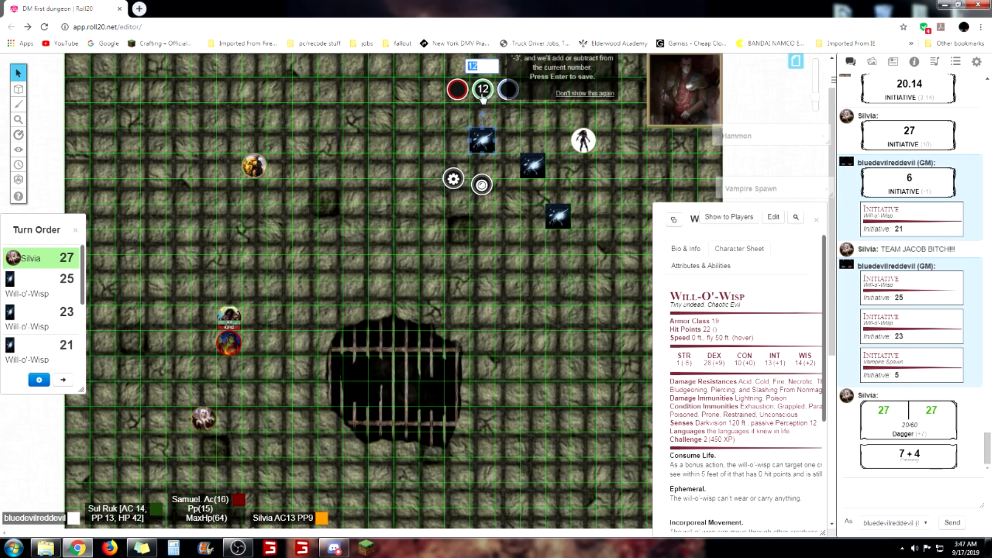
{"action": "type", "text": "1"}
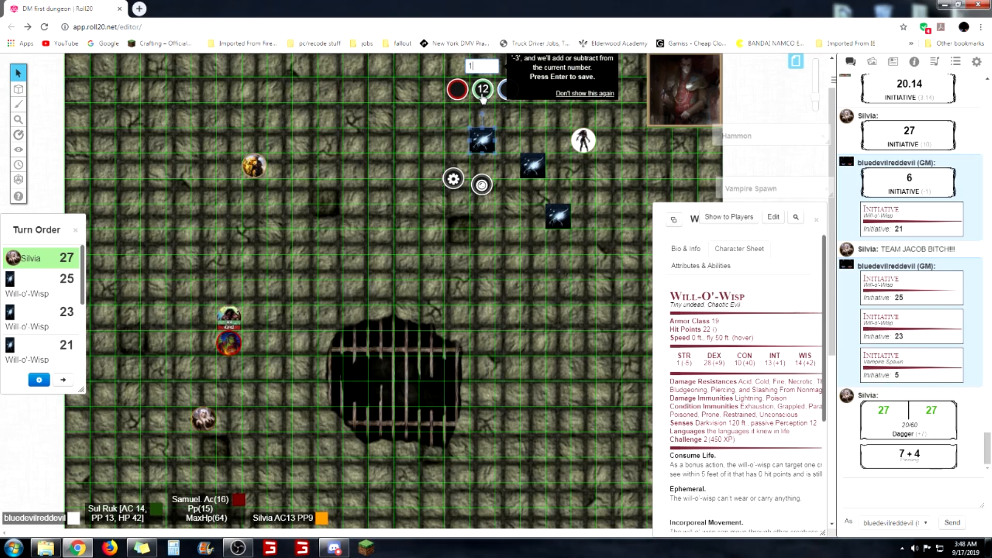
{"action": "key", "text": "Backspace"}
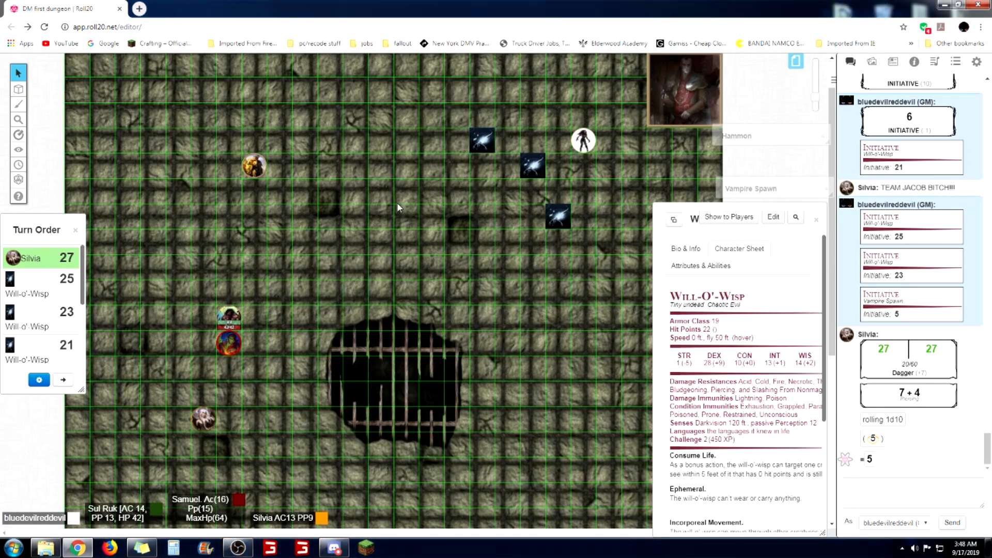
Set the top-left wisp's Bar 1 maximum to 22, keeping its current 17, and save
{"action": "right_click", "coordinate": [481, 141]}
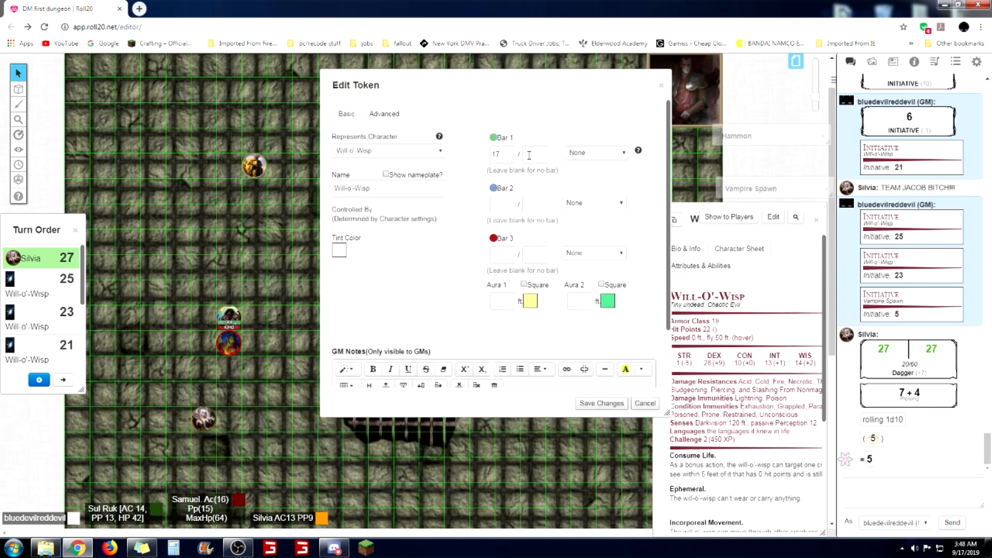
{"action": "left_click", "coordinate": [534, 153]}
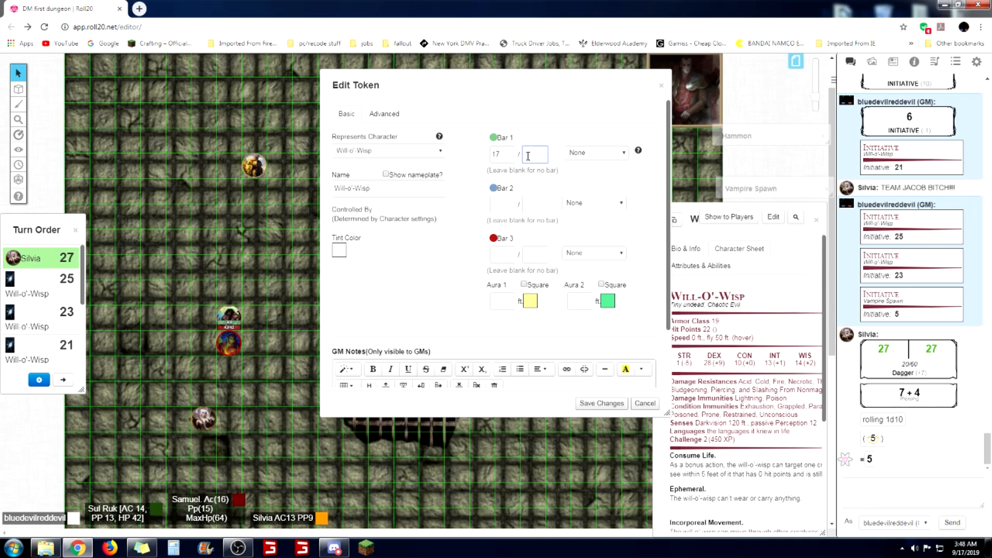
{"action": "type", "text": "22"}
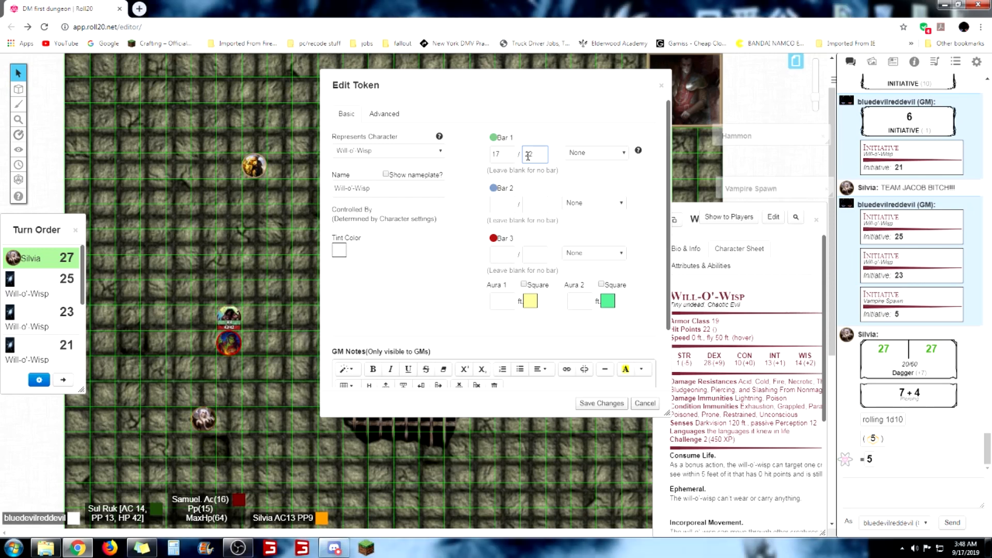
{"action": "type", "text": "22"}
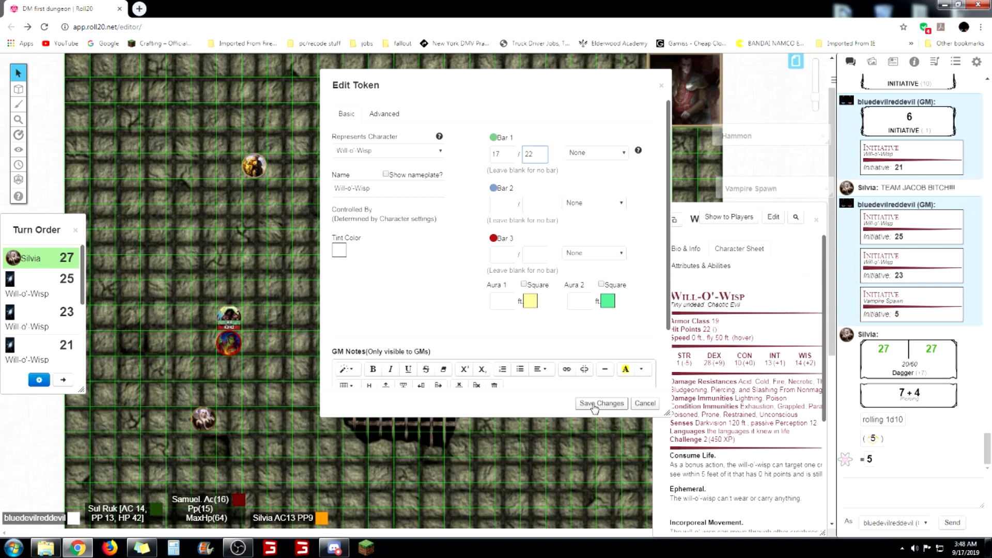
{"action": "left_click", "coordinate": [62, 379]}
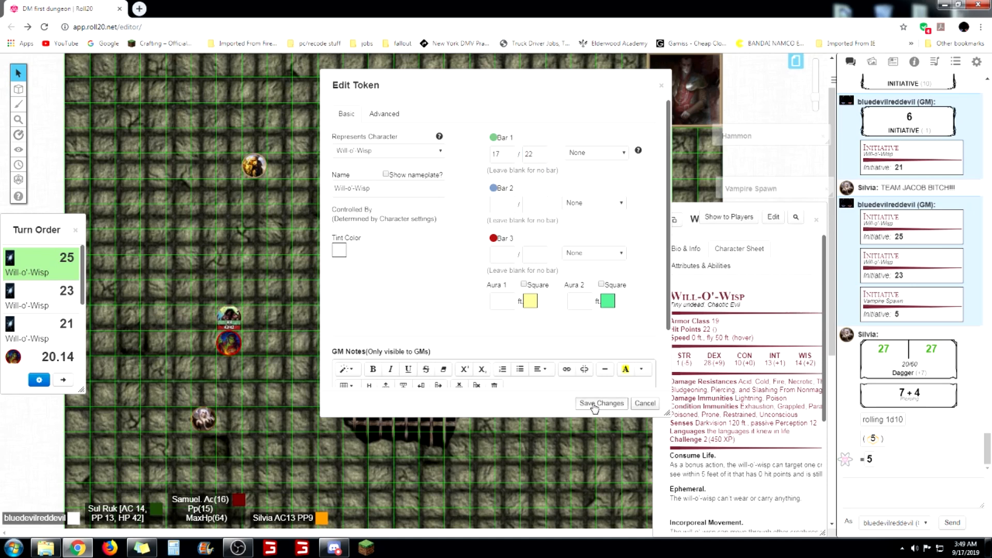
Tick Bar 1 See and set the text overlay to Visible to Everyone on a wisp token
{"action": "left_click", "coordinate": [600, 403]}
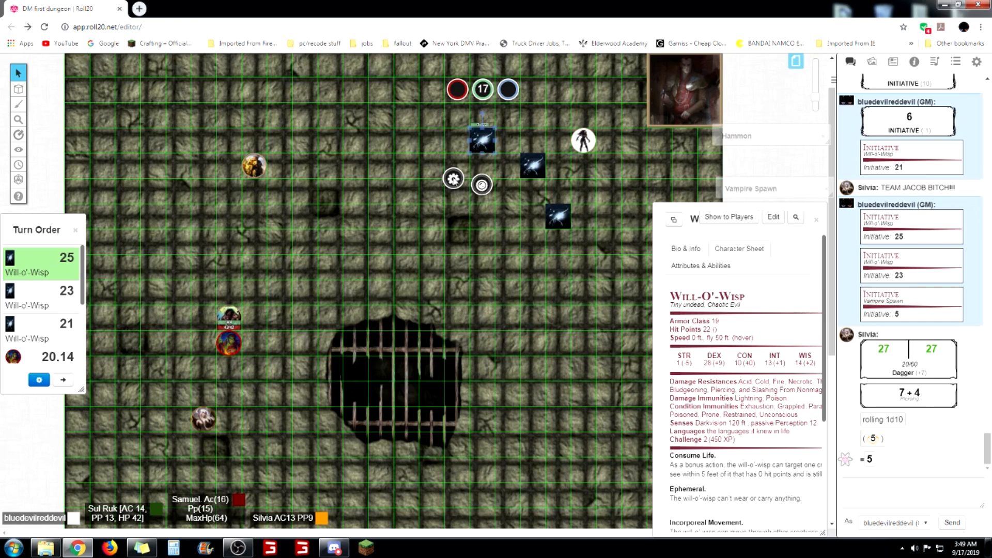
{"action": "mouse_move", "coordinate": [541, 293]}
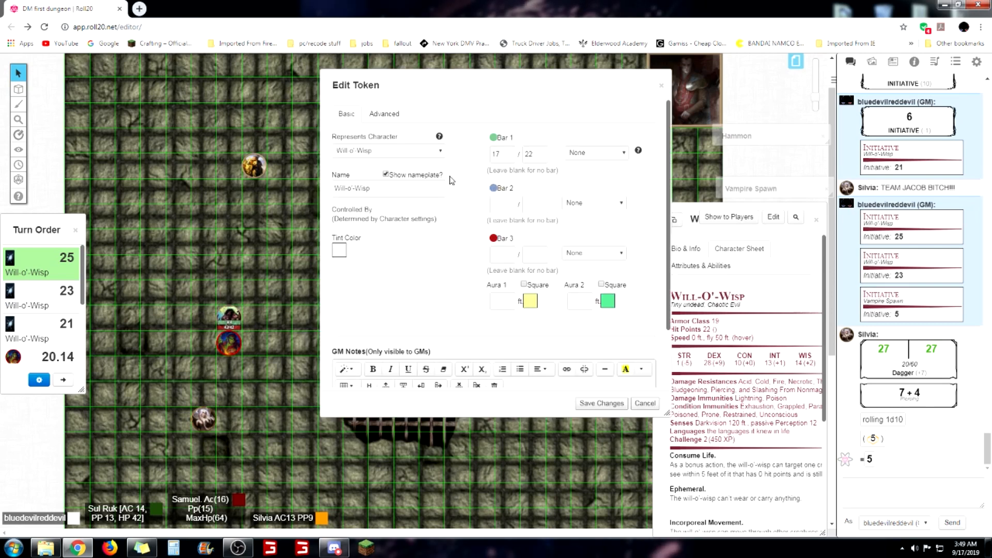
{"action": "mouse_move", "coordinate": [626, 94]}
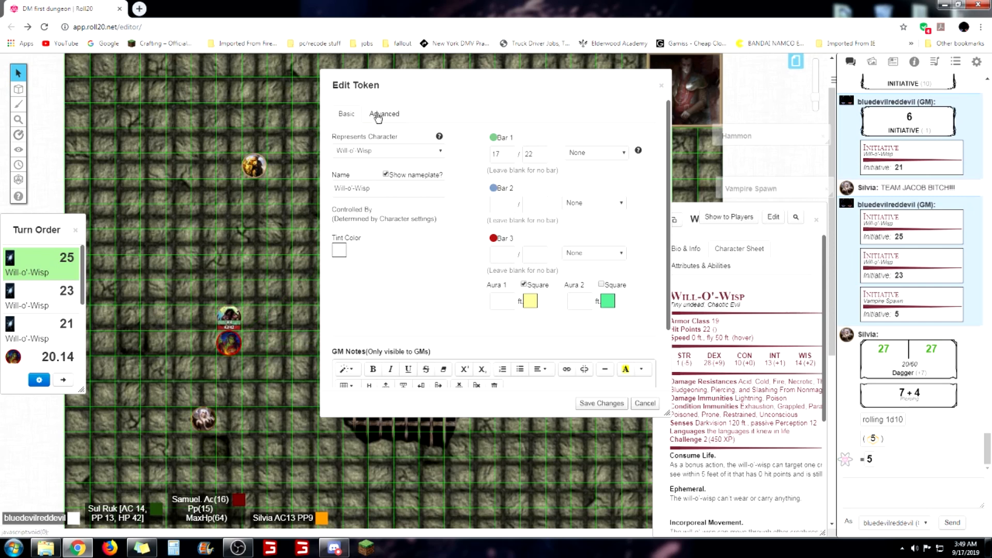
{"action": "left_click", "coordinate": [384, 113]}
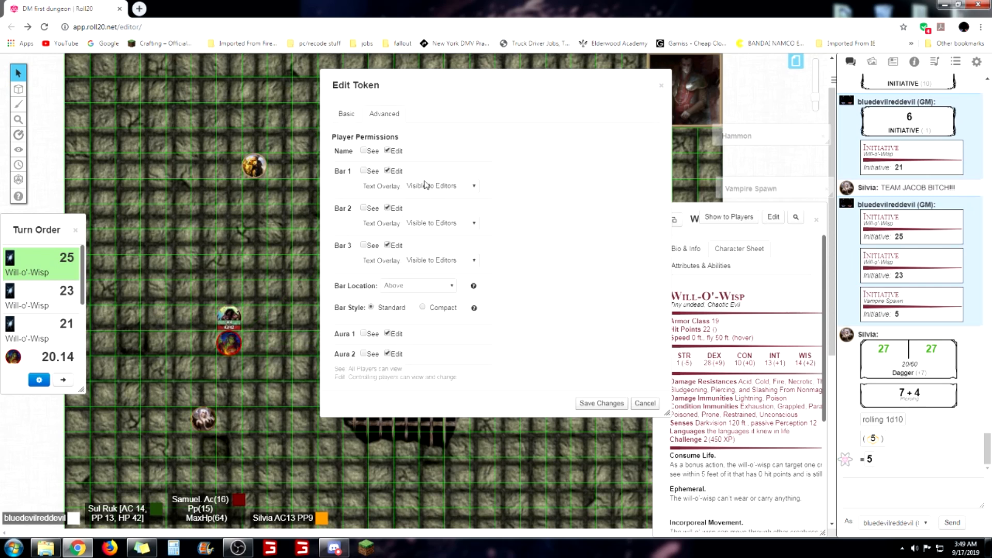
{"action": "left_click", "coordinate": [363, 171]}
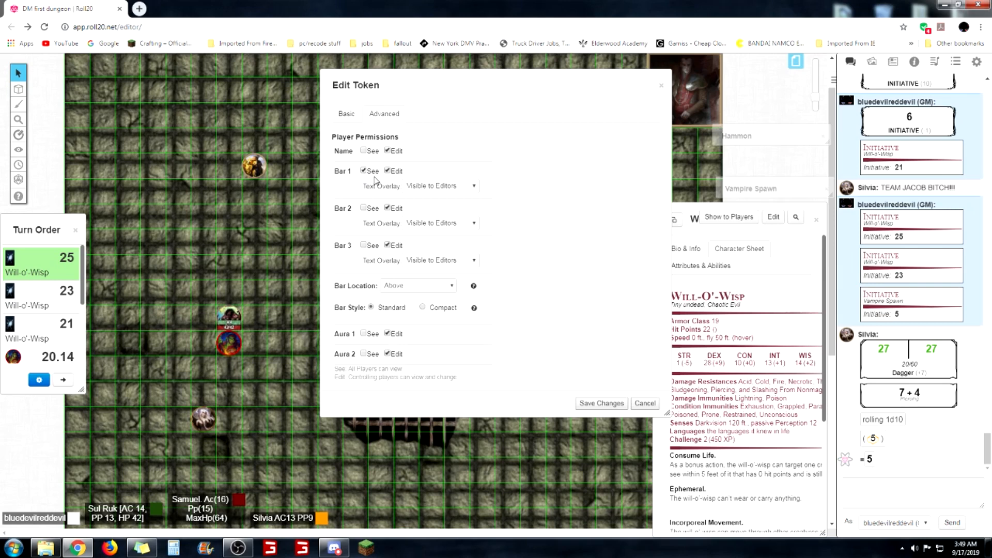
{"action": "left_click", "coordinate": [440, 186]}
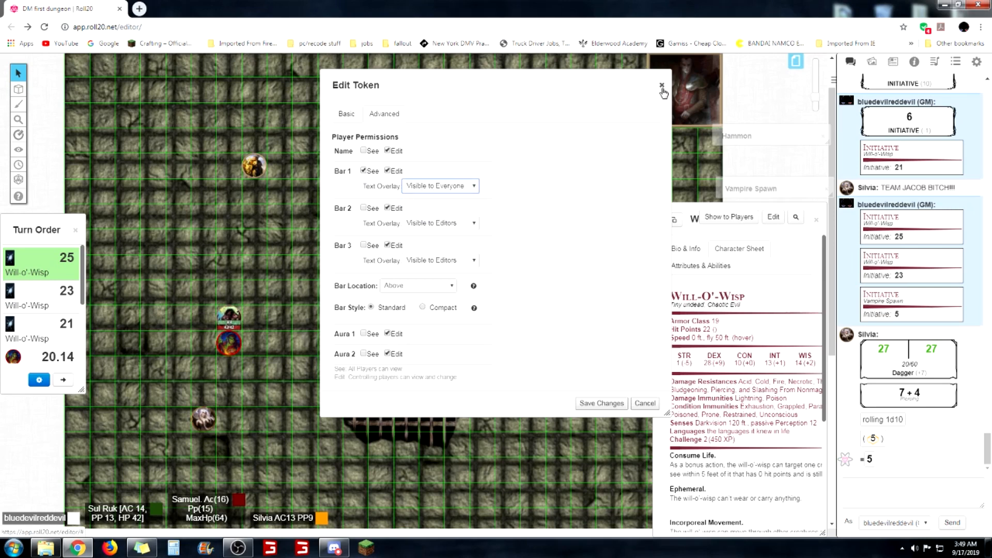
{"action": "left_click_drag", "start_coordinate": [231, 313], "coordinate": [269, 260]}
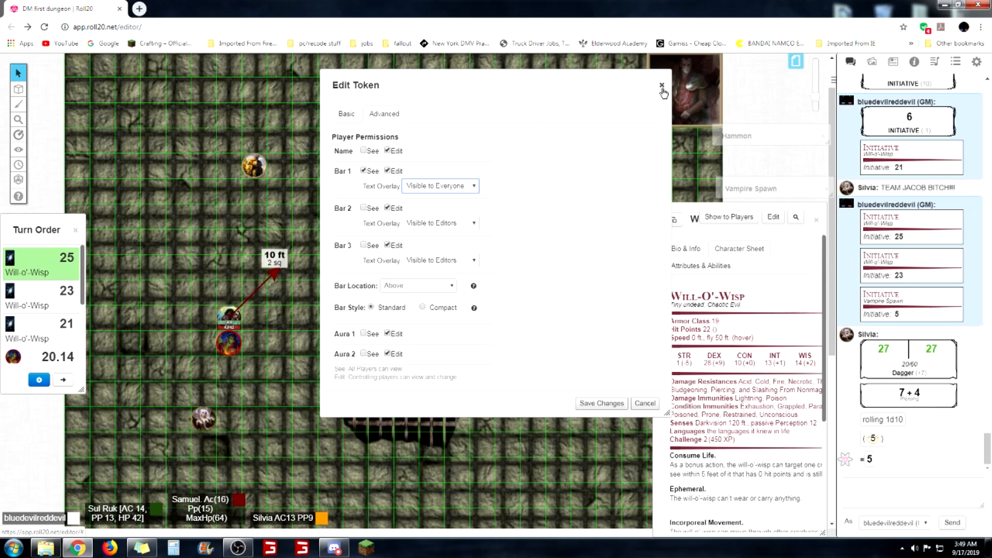
{"action": "left_click", "coordinate": [663, 85]}
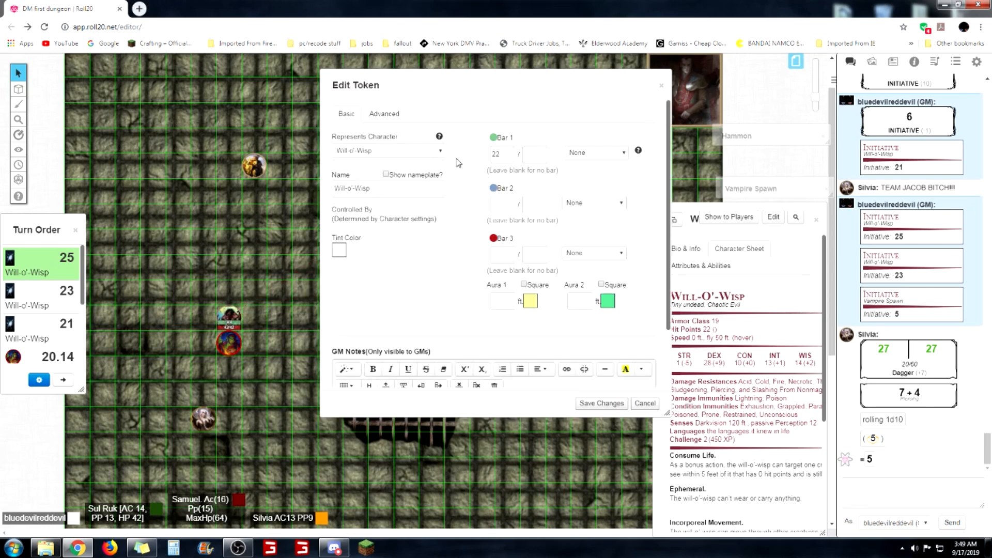
Reapply Bar 1 player visibility and the everyone-visible overlay, then save the token
{"action": "left_click", "coordinate": [383, 113]}
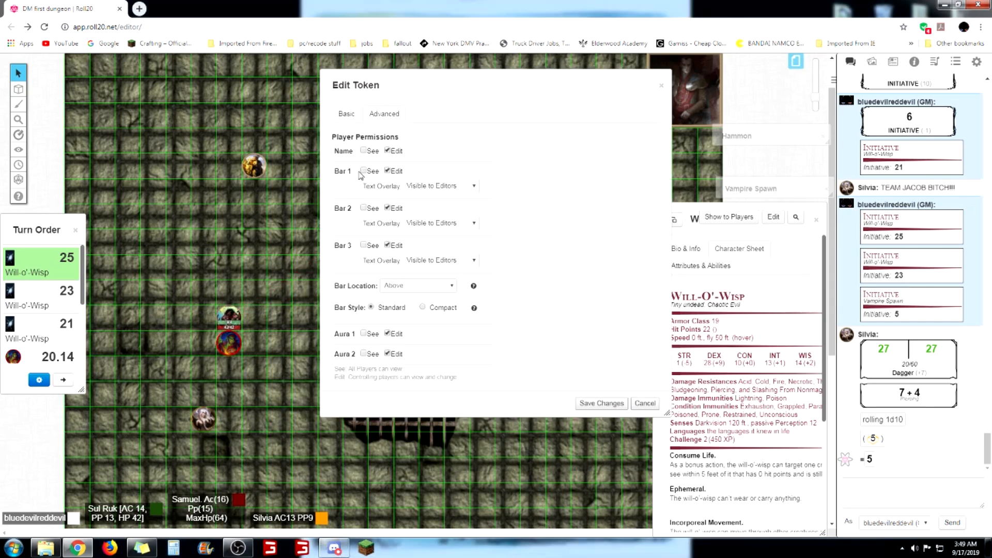
{"action": "left_click", "coordinate": [439, 185]}
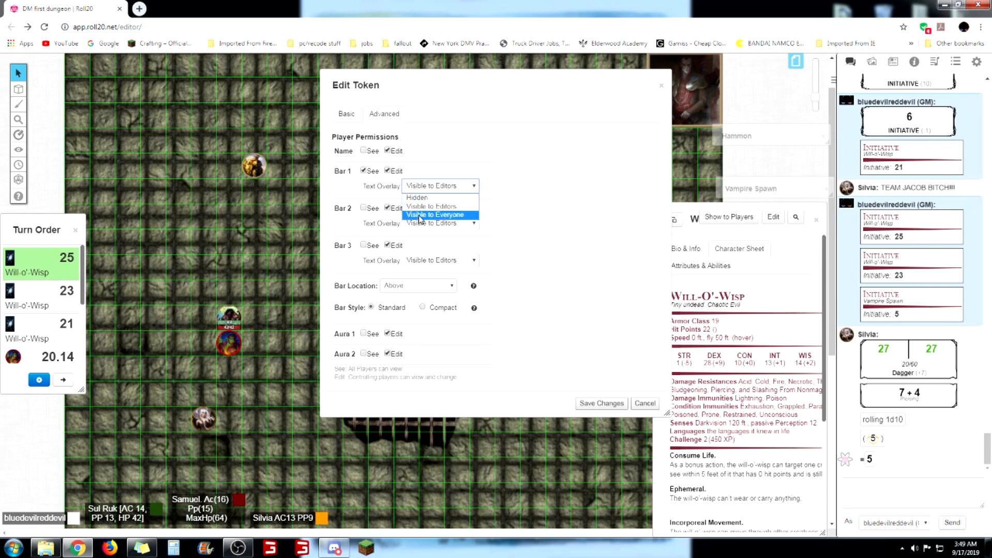
{"action": "left_click", "coordinate": [600, 403]}
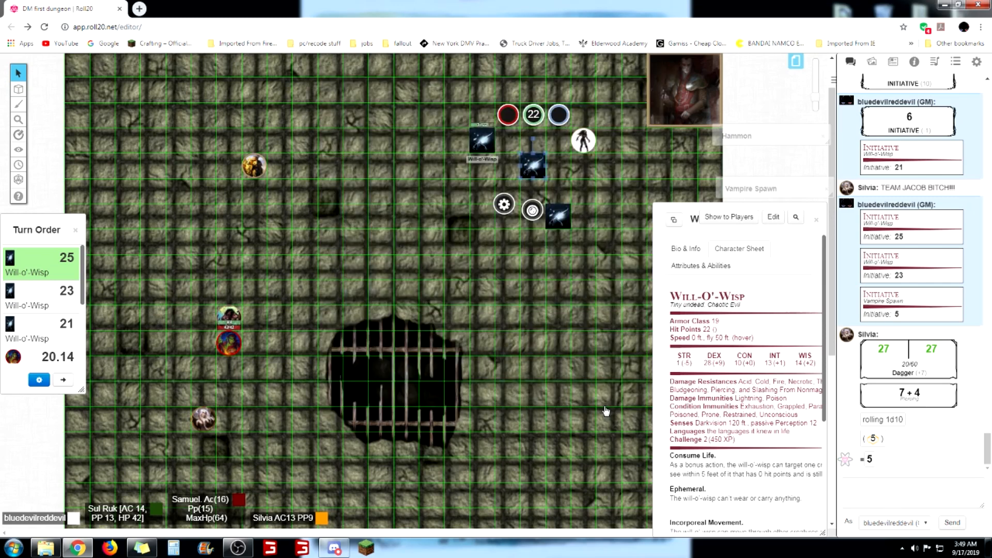
{"action": "mouse_move", "coordinate": [556, 217]}
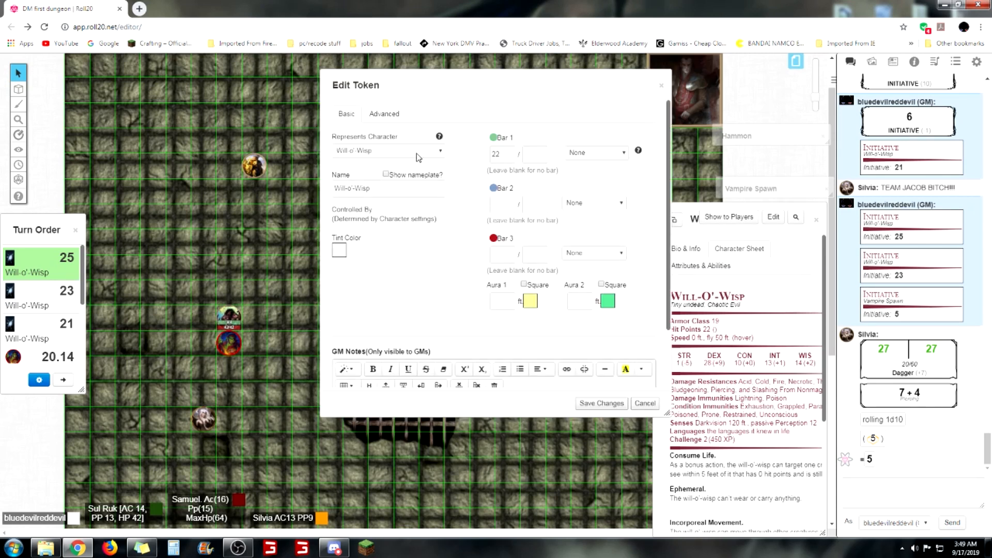
{"action": "left_click", "coordinate": [384, 114]}
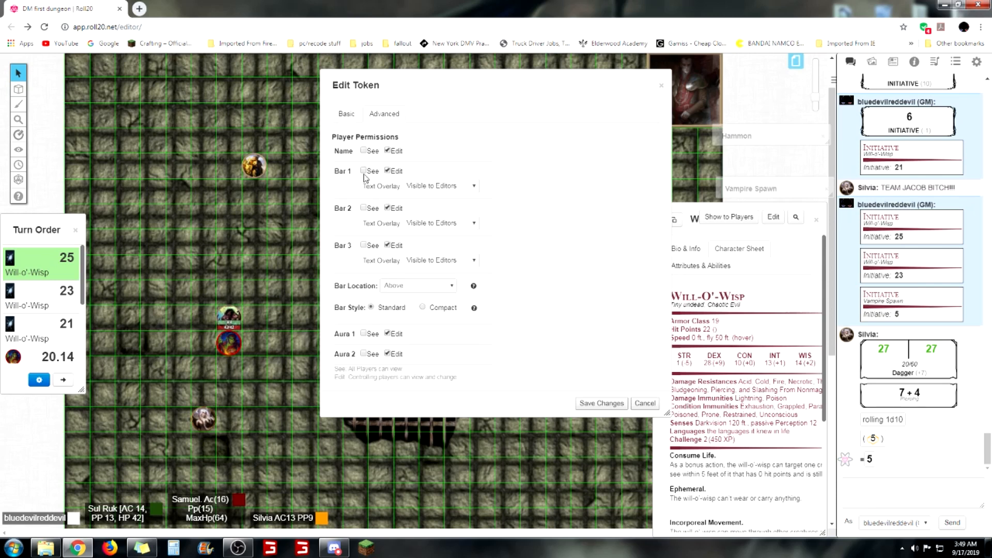
{"action": "left_click", "coordinate": [439, 185]}
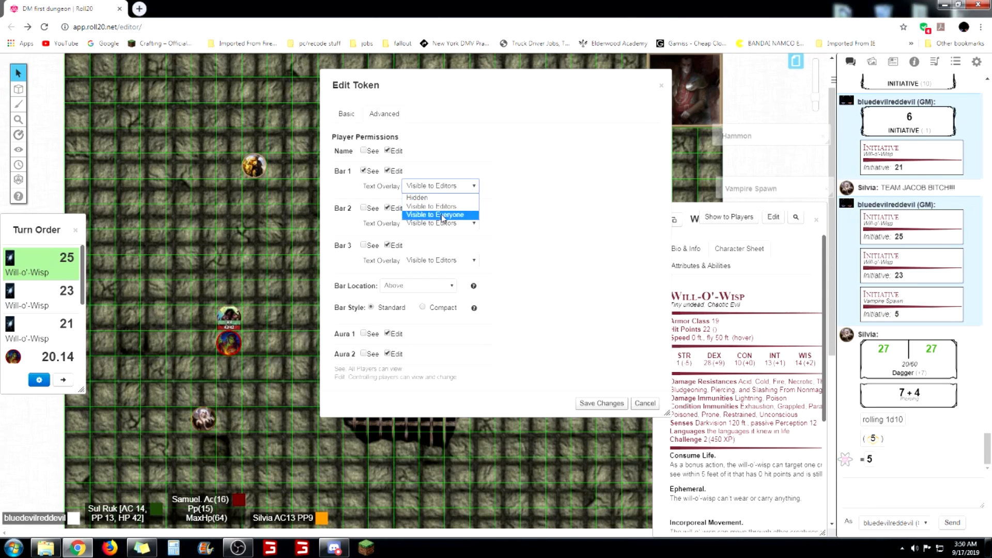
{"action": "left_click", "coordinate": [435, 214]}
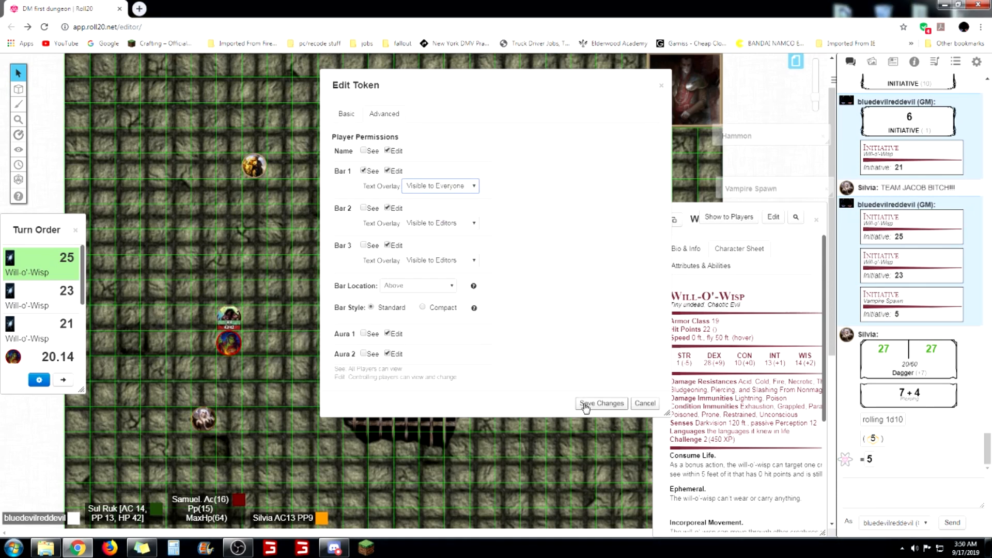
{"action": "left_click", "coordinate": [600, 403]}
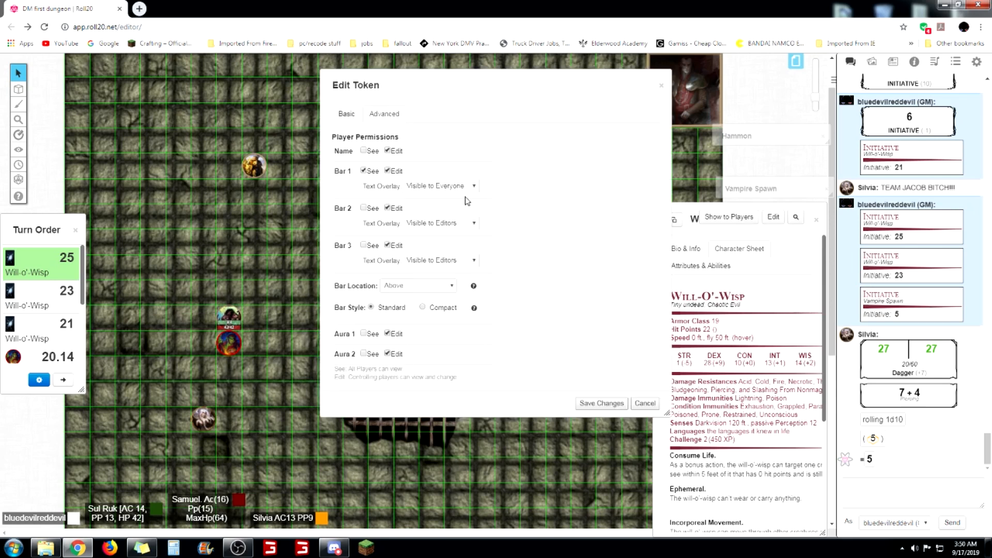
Enter 22 as the wisp token's Bar 1 maximum and save
{"action": "left_click", "coordinate": [346, 114]}
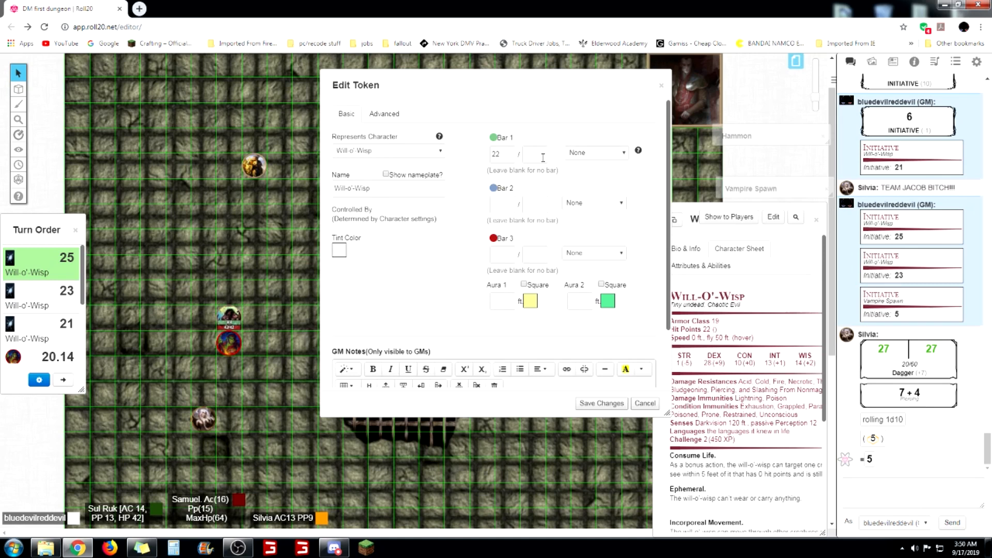
{"action": "type", "text": "2"}
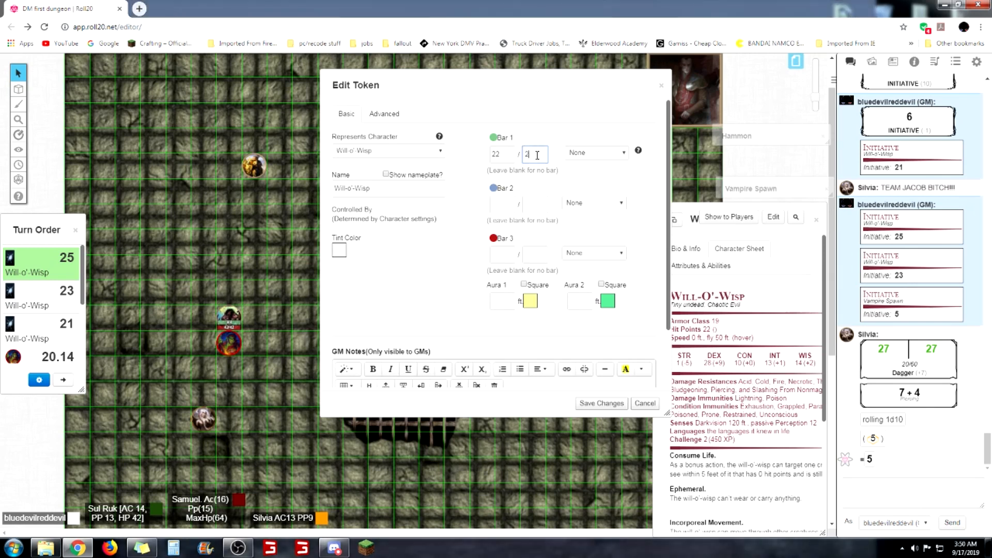
{"action": "type", "text": "2"}
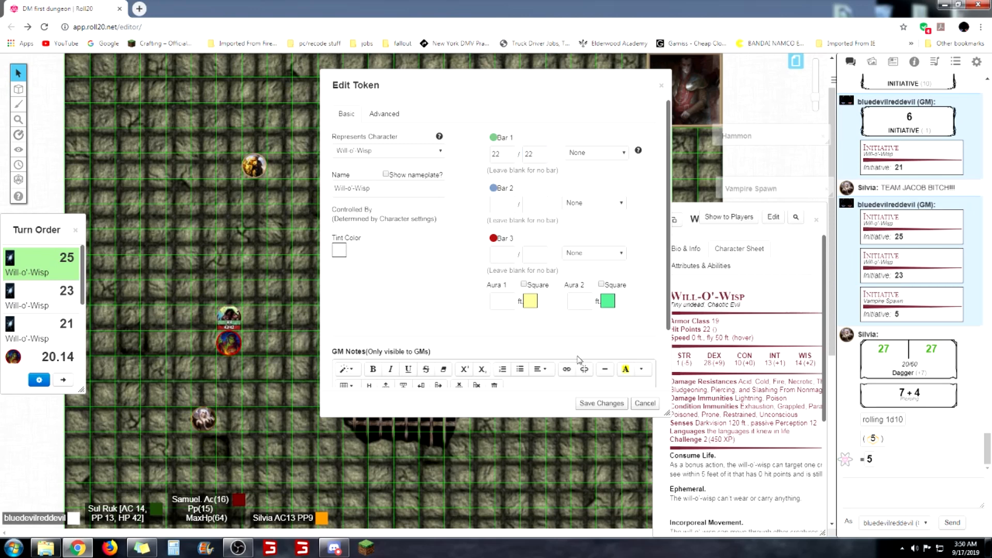
{"action": "left_click", "coordinate": [600, 403]}
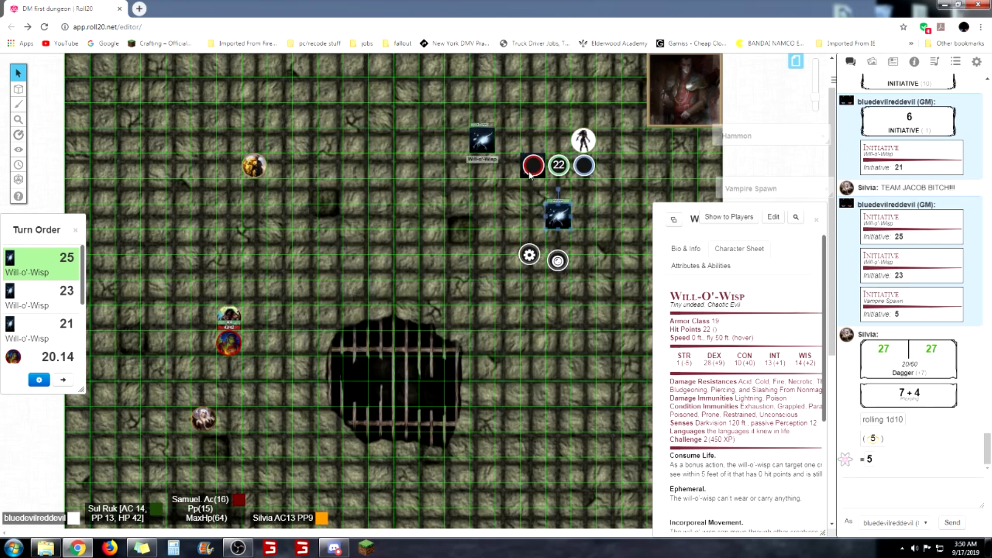
{"action": "mouse_move", "coordinate": [502, 185]}
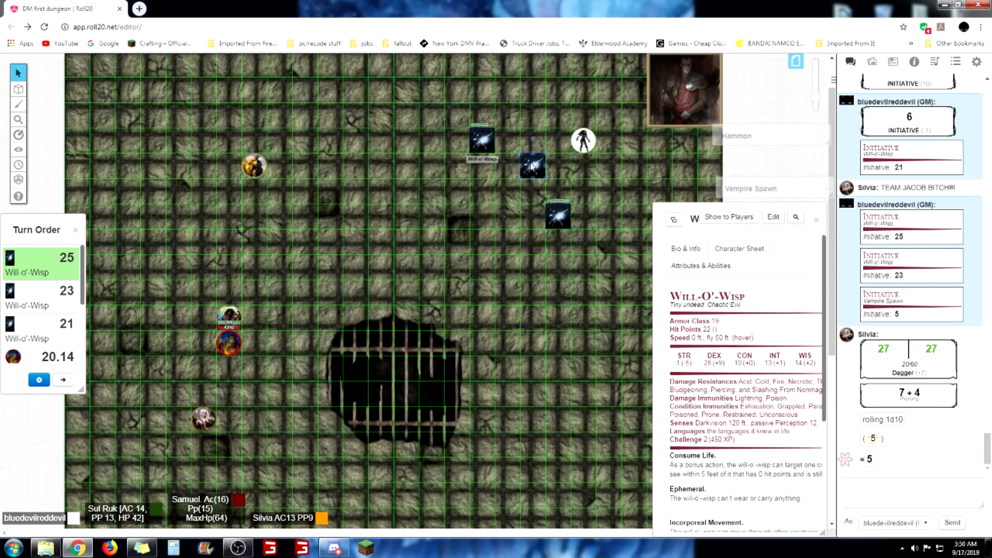
Send the top Will-o'-Wisp to the GM layer, then select it on that layer
{"action": "left_click", "coordinate": [532, 164]}
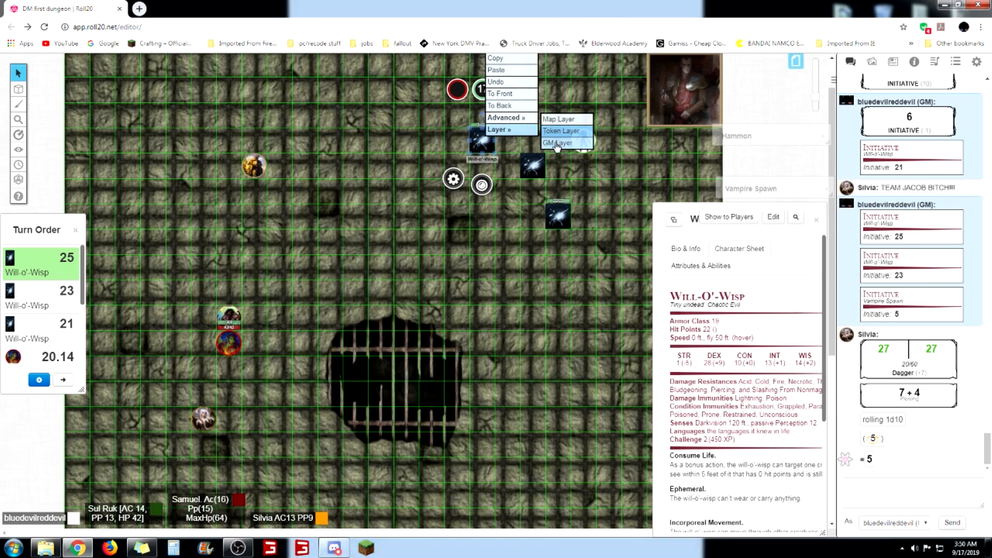
{"action": "left_click", "coordinate": [558, 143]}
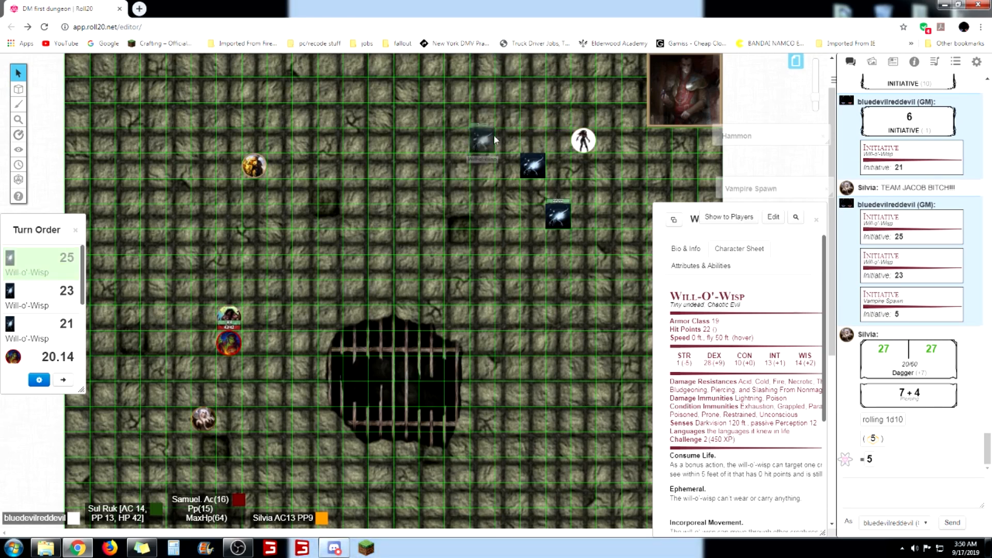
{"action": "mouse_move", "coordinate": [489, 144]}
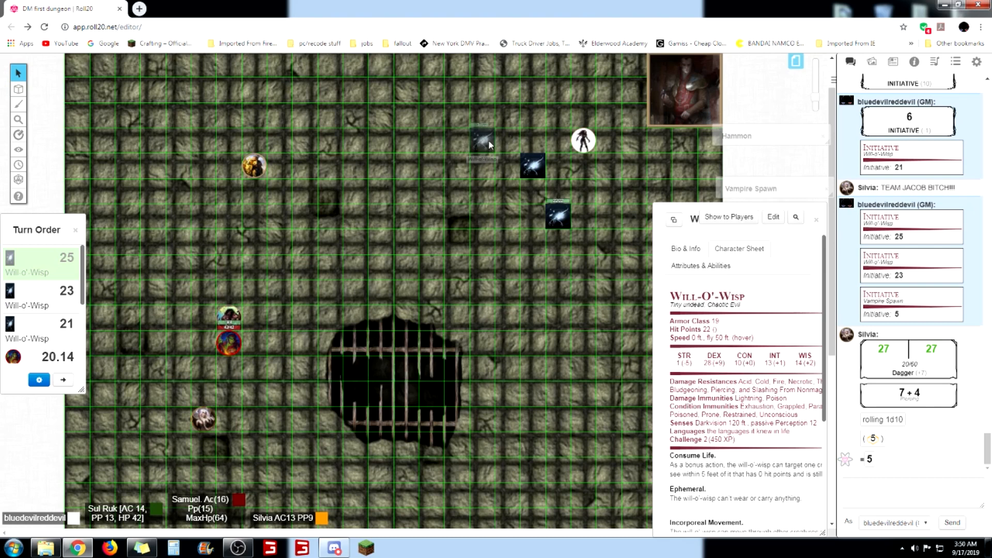
{"action": "mouse_move", "coordinate": [487, 144]}
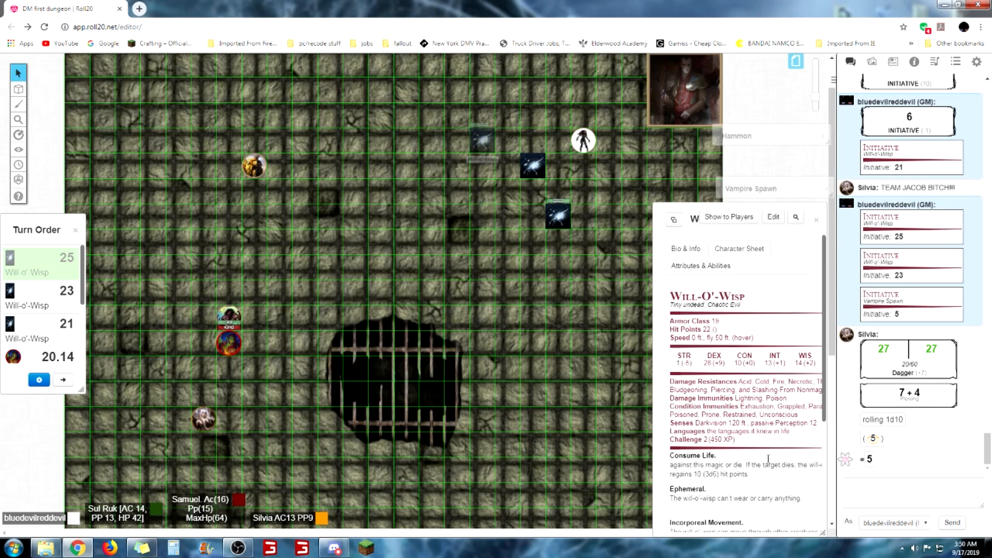
{"action": "scroll", "scroll_direction": "down", "scroll_amount": 3}
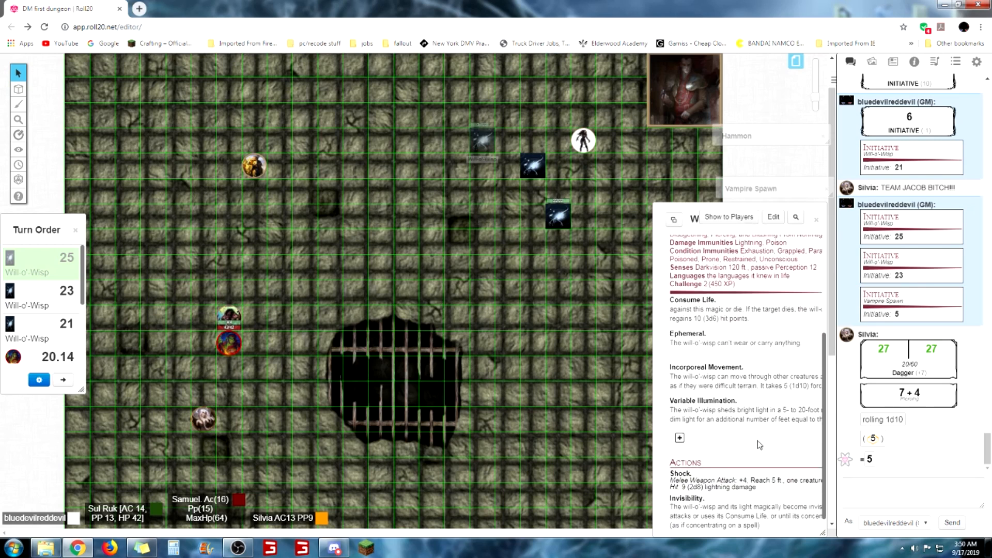
{"action": "scroll", "scroll_direction": "down", "scroll_amount": 3}
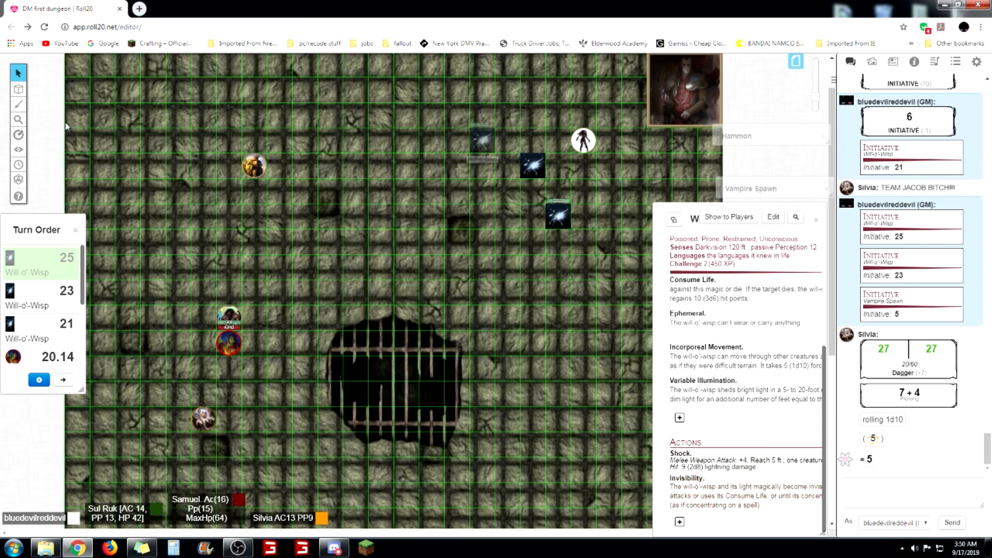
{"action": "left_click", "coordinate": [17, 88]}
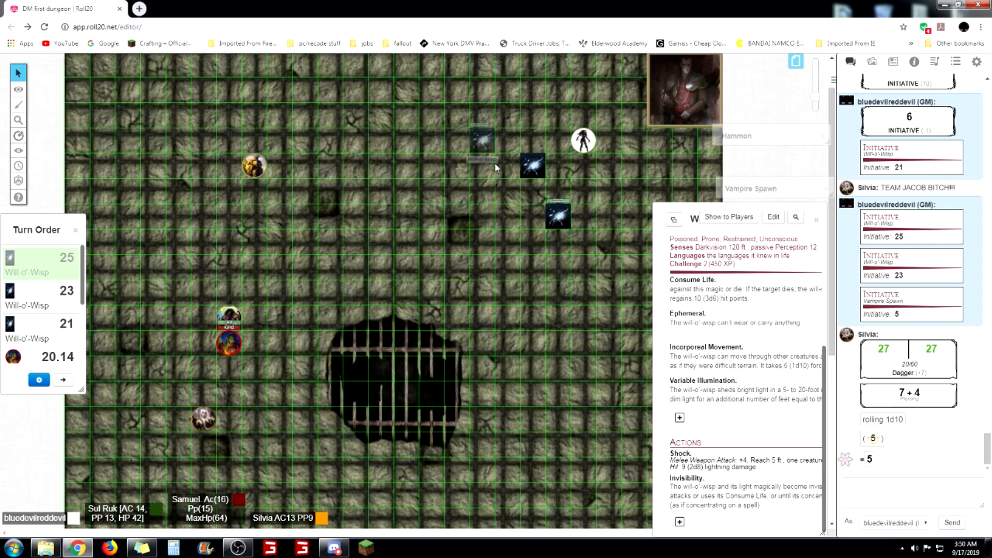
{"action": "mouse_move", "coordinate": [482, 140]}
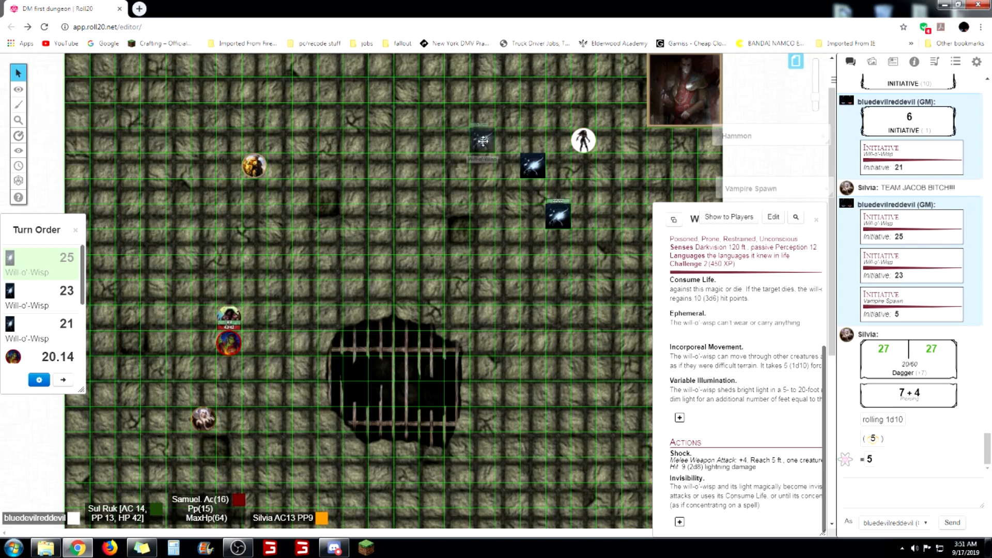
{"action": "left_click", "coordinate": [482, 140]}
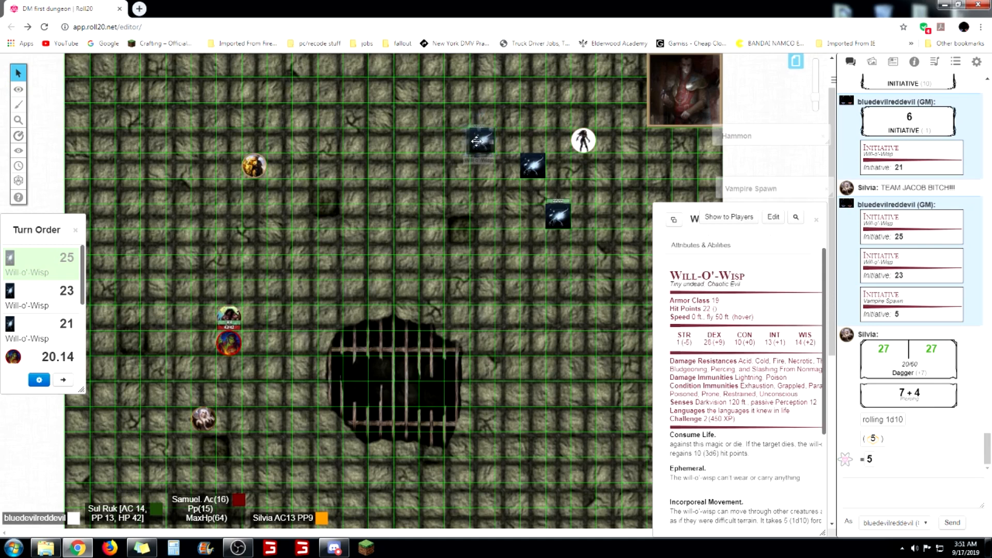
Drag the hidden wisp roughly 60 ft west and down to just above the party tokens
{"action": "left_click_drag", "start_coordinate": [479, 141], "coordinate": [372, 138]}
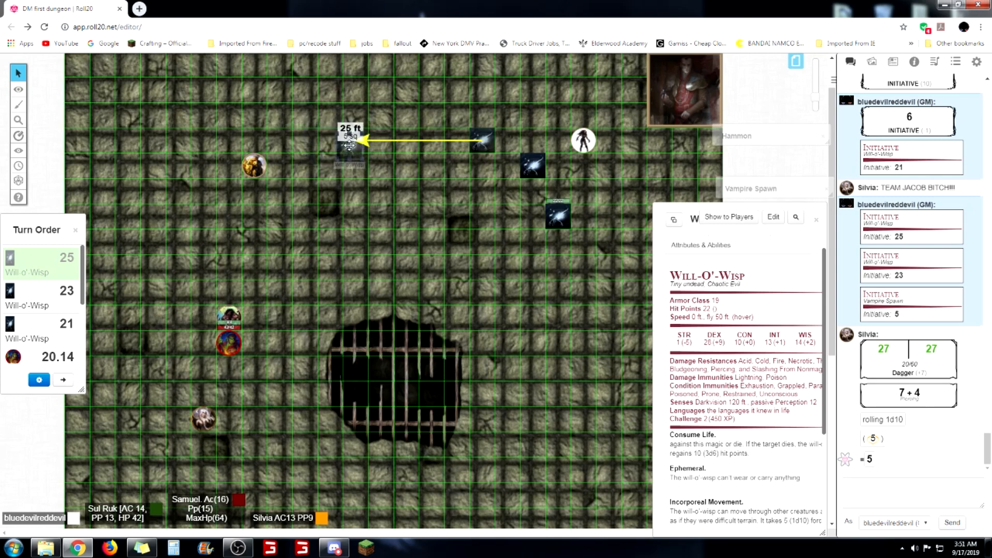
{"action": "left_click_drag", "start_coordinate": [352, 141], "coordinate": [481, 143]}
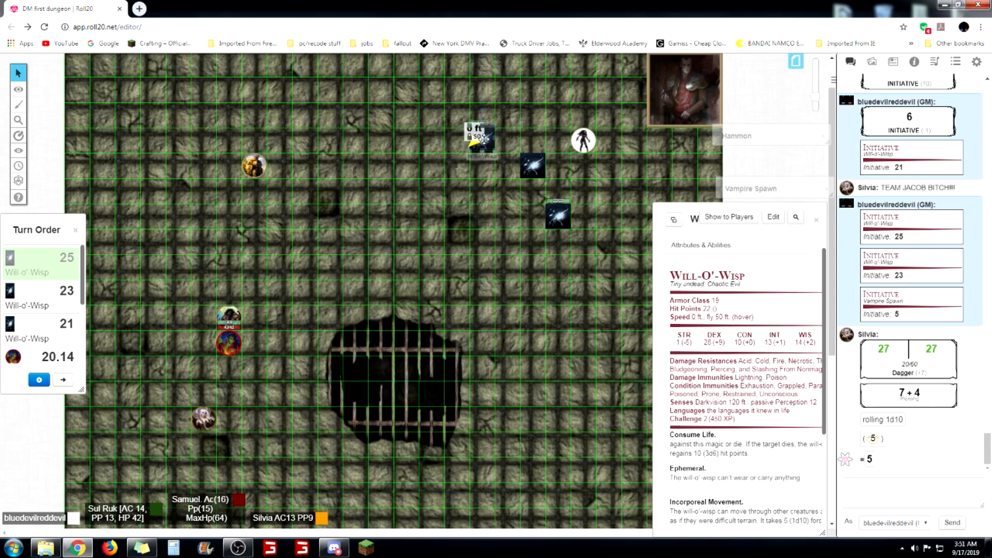
{"action": "left_click_drag", "start_coordinate": [482, 140], "coordinate": [310, 138]}
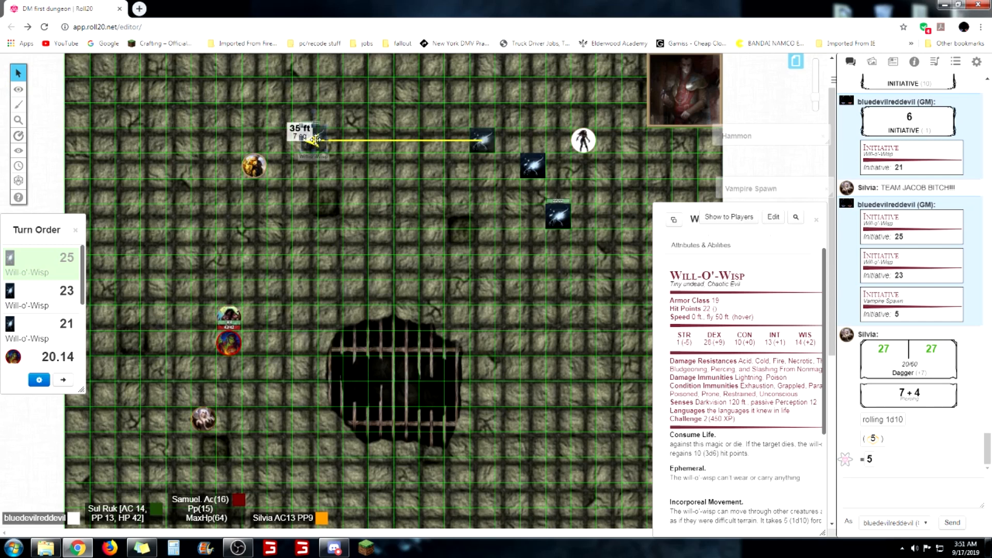
{"action": "left_click_drag", "start_coordinate": [310, 142], "coordinate": [279, 310]}
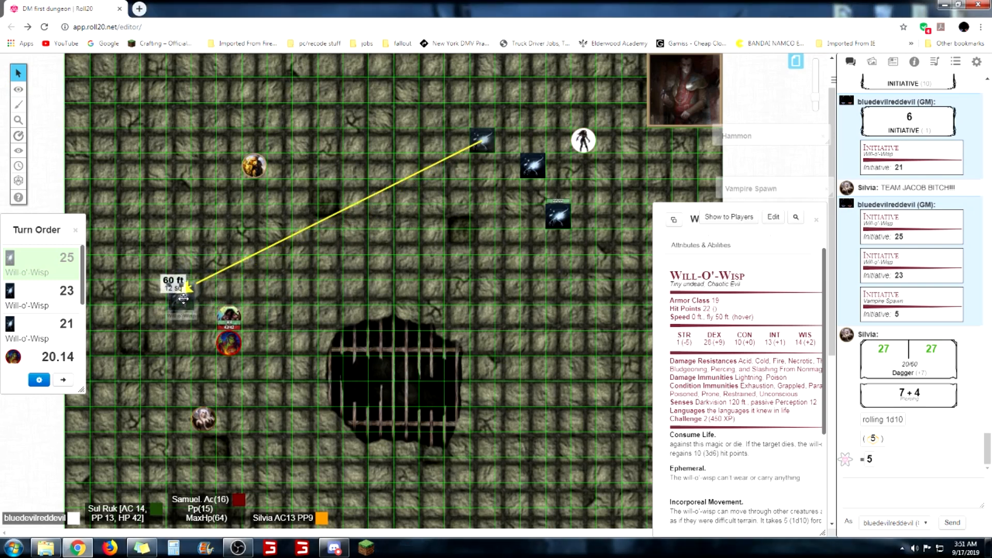
{"action": "left_click_drag", "start_coordinate": [183, 298], "coordinate": [200, 310]}
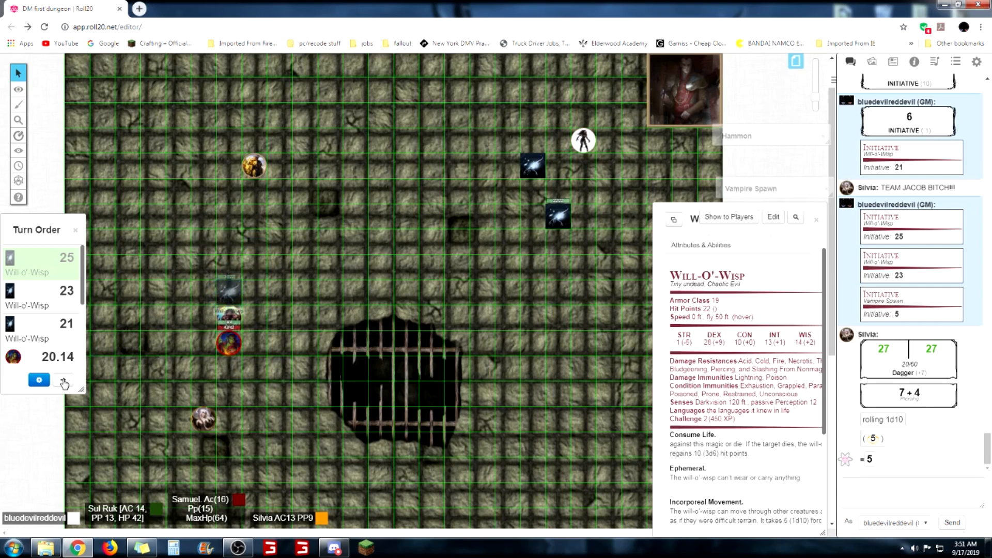
Advance the turn order, switch to Objects & Tokens, and drag a Will-o'-Wisp toward the grate
{"action": "left_click", "coordinate": [63, 380]}
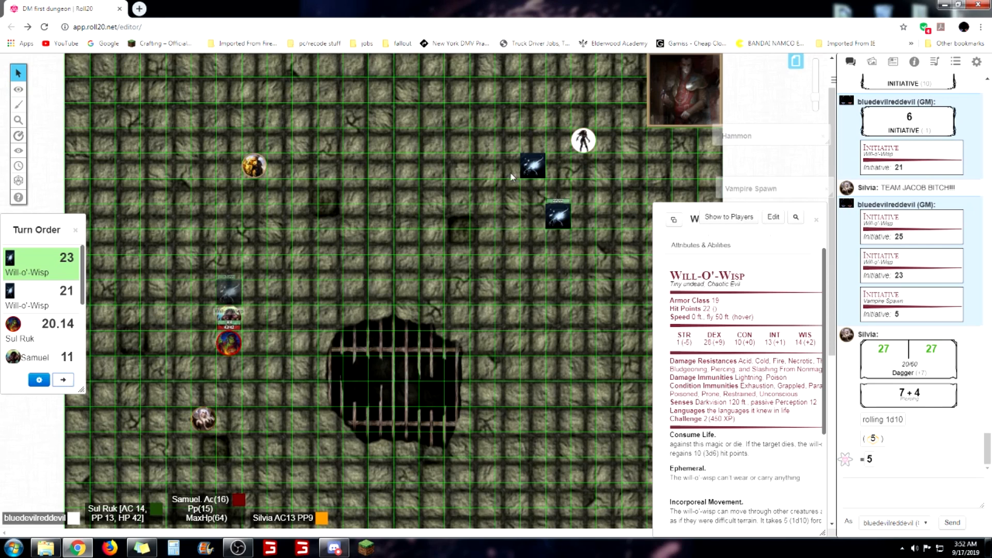
{"action": "mouse_move", "coordinate": [534, 166]}
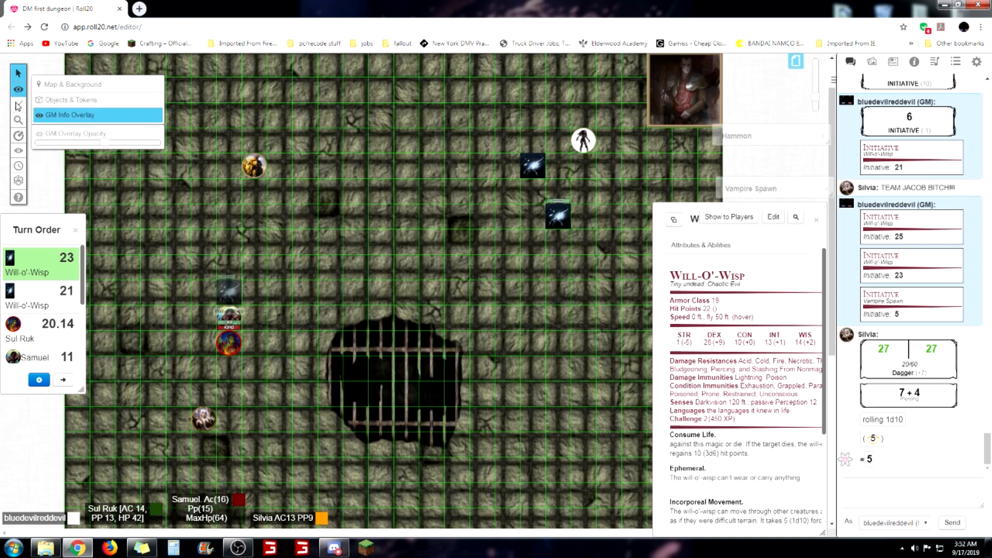
{"action": "left_click", "coordinate": [72, 84]}
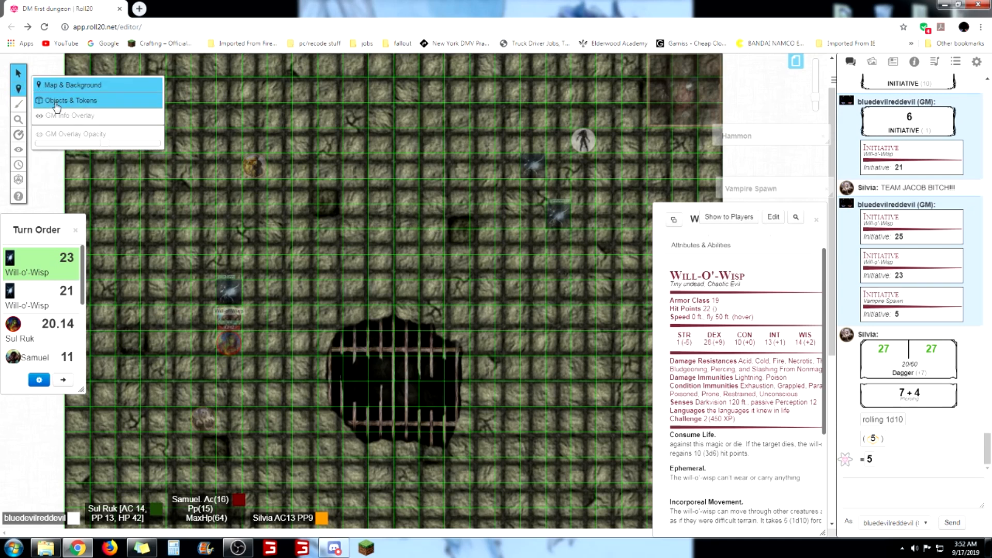
{"action": "left_click_drag", "start_coordinate": [228, 310], "coordinate": [398, 265]}
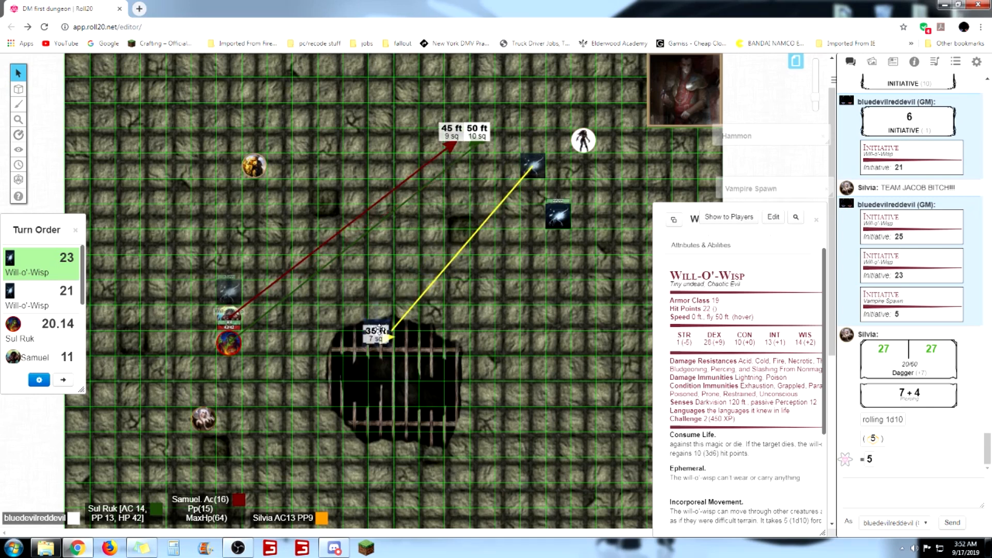
Drop the Will-o'-Wisp left of the grated pit, sketch a mark, then reselect Select/Move
{"action": "left_click_drag", "start_coordinate": [377, 332], "coordinate": [301, 386]}
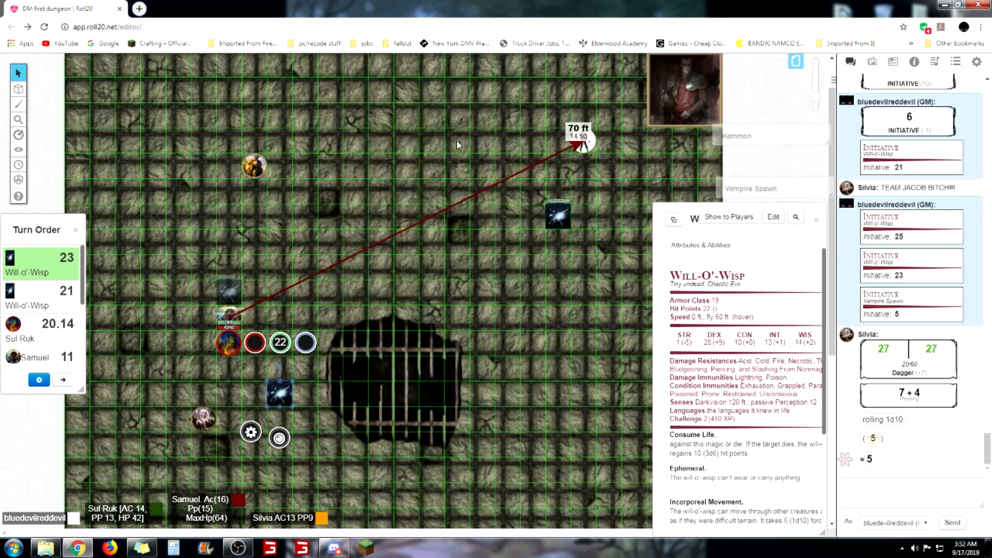
{"action": "left_click", "coordinate": [18, 104]}
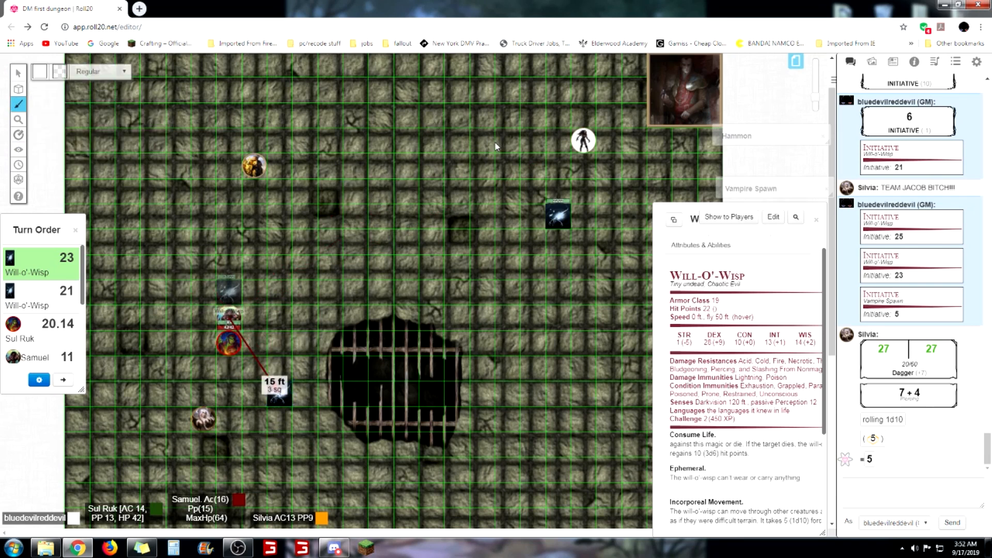
{"action": "left_click_drag", "start_coordinate": [557, 214], "coordinate": [279, 392]}
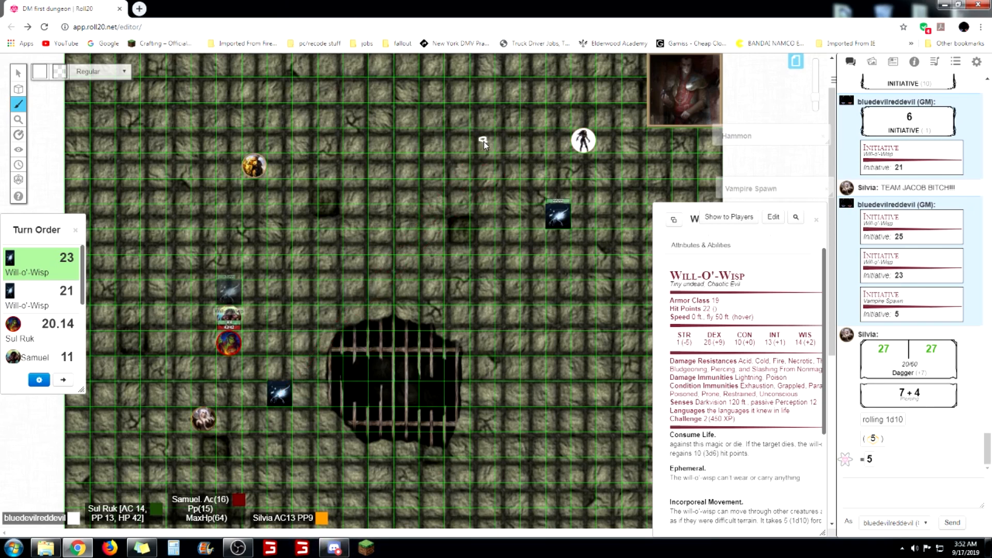
{"action": "mouse_move", "coordinate": [285, 158]}
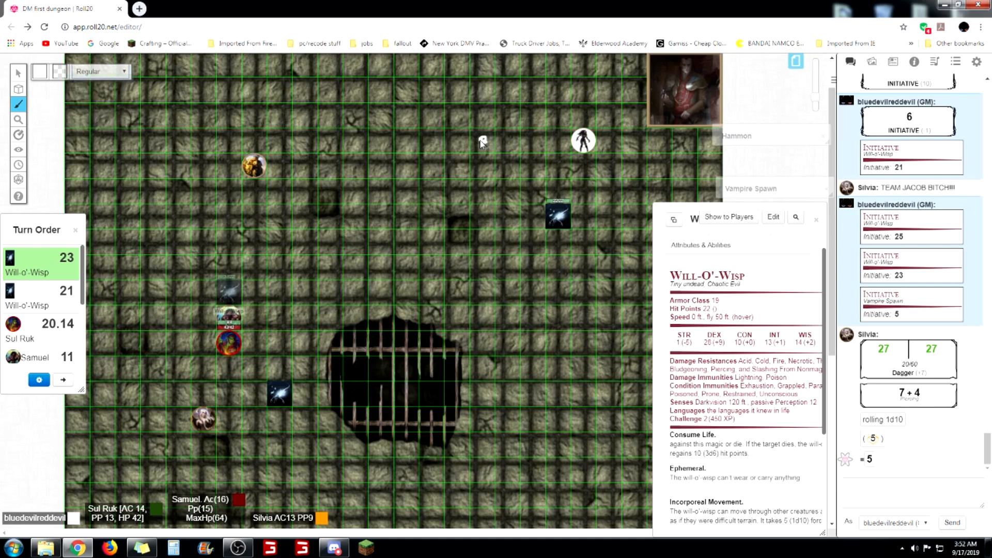
{"action": "left_click", "coordinate": [17, 73]}
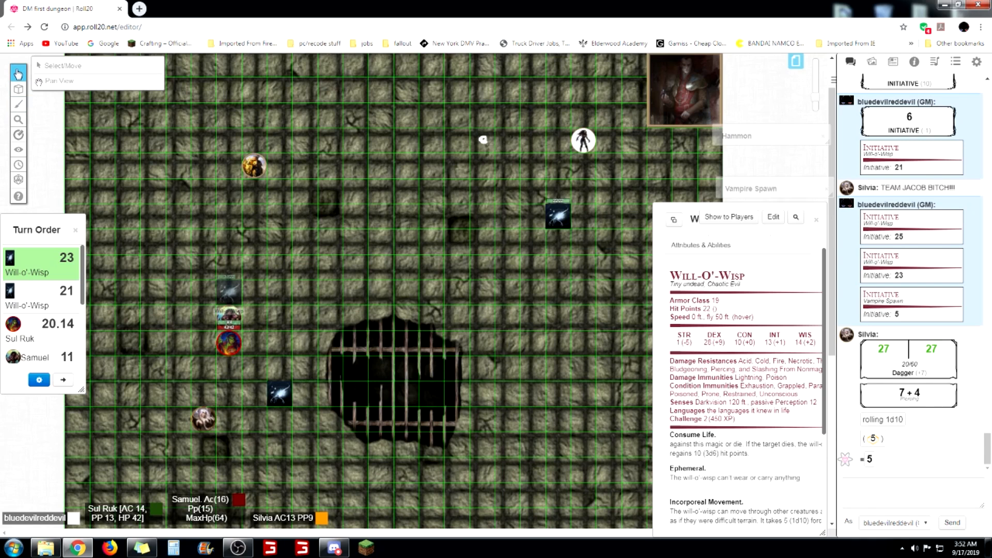
{"action": "left_click", "coordinate": [482, 139]}
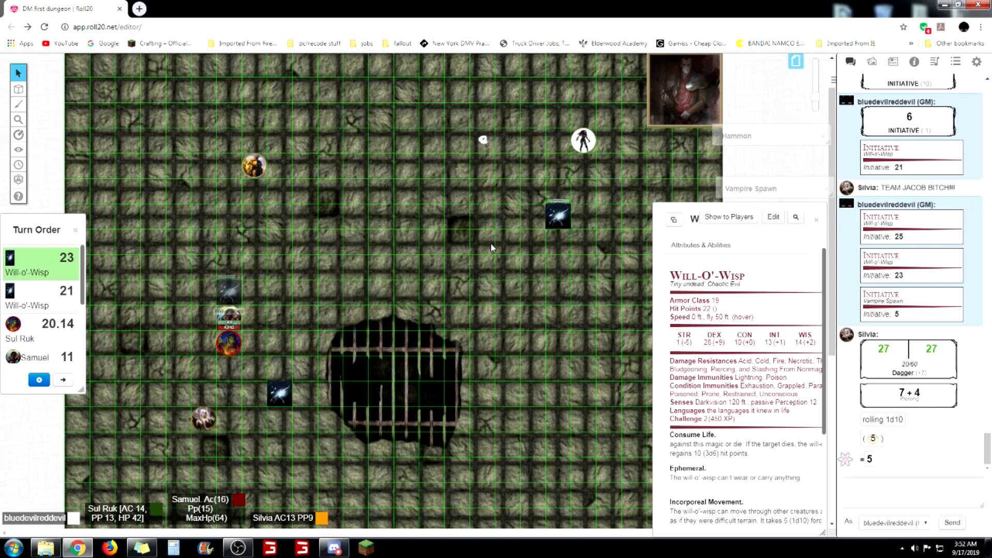
{"action": "mouse_move", "coordinate": [496, 240]}
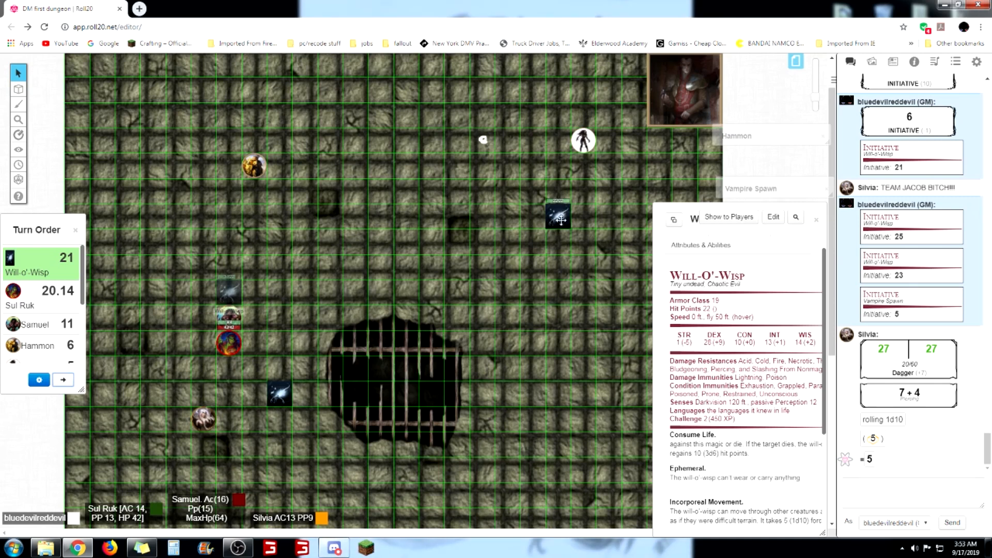
Hide the second Will-o'-Wisp on the GM Layer and drag it near the map's upper left
{"action": "right_click", "coordinate": [557, 218]}
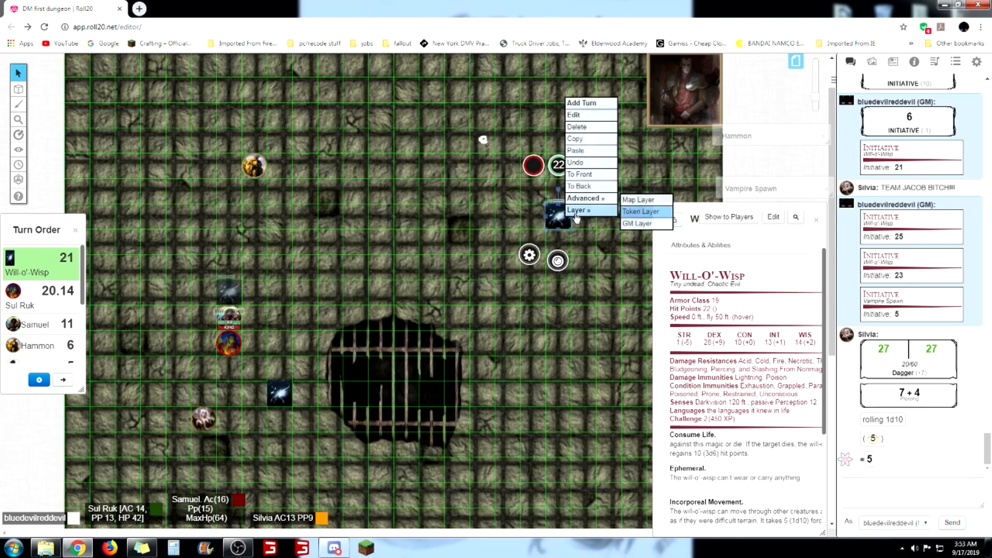
{"action": "left_click", "coordinate": [640, 211]}
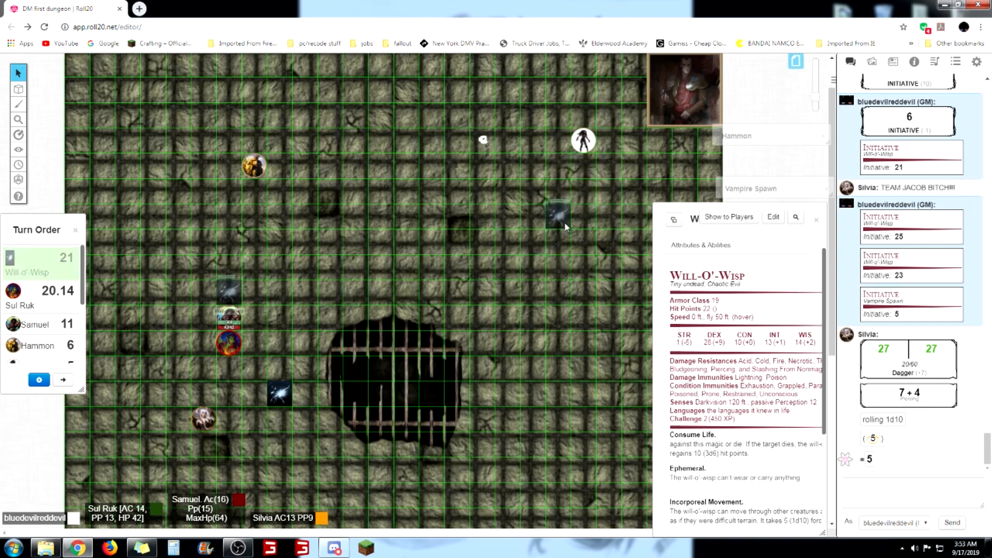
{"action": "mouse_move", "coordinate": [546, 214]}
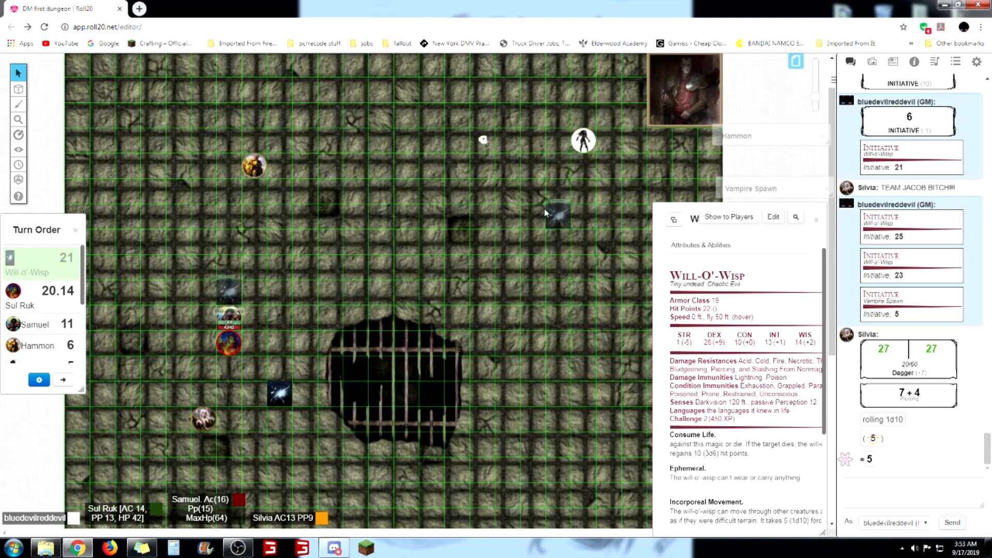
{"action": "left_click", "coordinate": [19, 88]}
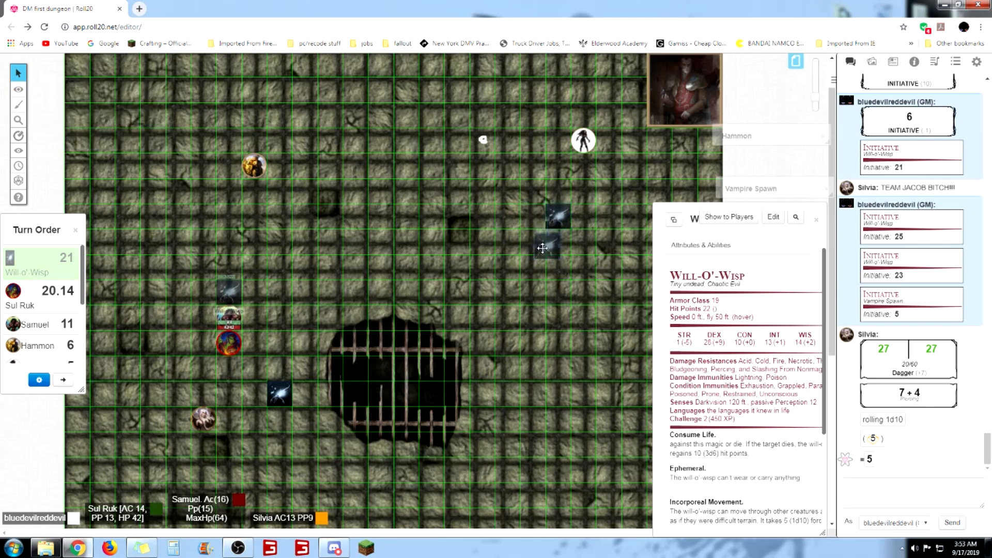
{"action": "left_click_drag", "start_coordinate": [543, 247], "coordinate": [478, 329]}
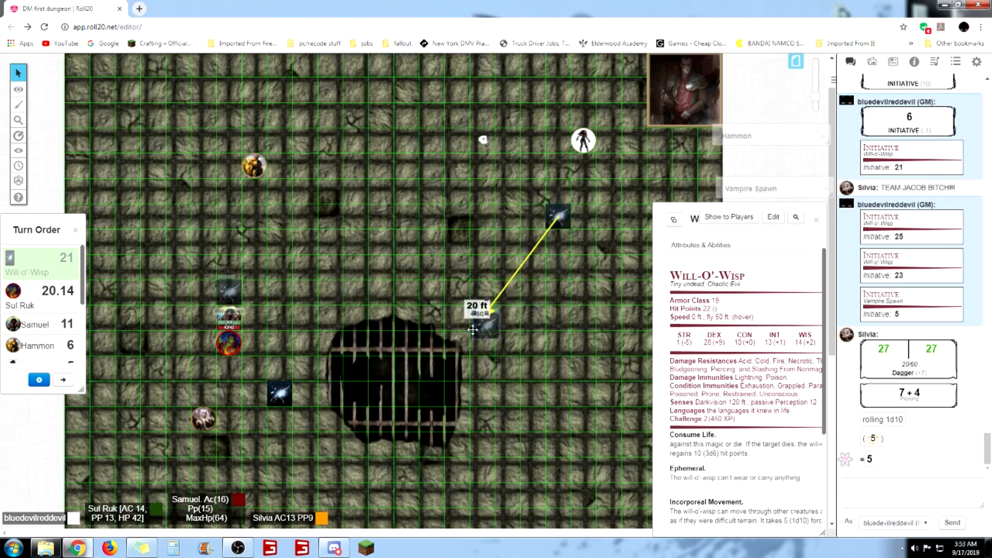
{"action": "left_click_drag", "start_coordinate": [474, 310], "coordinate": [335, 411]}
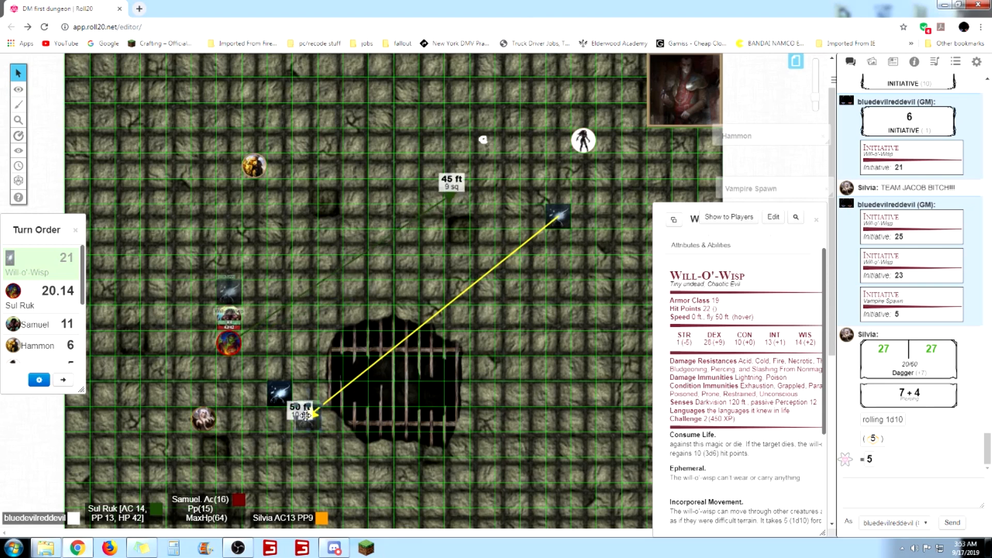
{"action": "left_click_drag", "start_coordinate": [310, 414], "coordinate": [310, 141]}
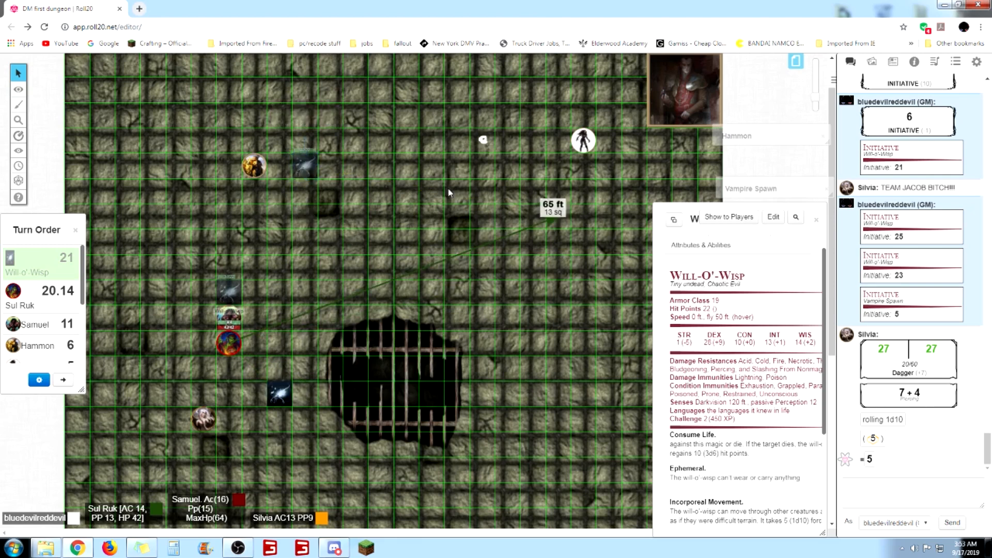
Pass the turn order to Sul Ruk at 20.14
{"action": "left_click", "coordinate": [19, 89]}
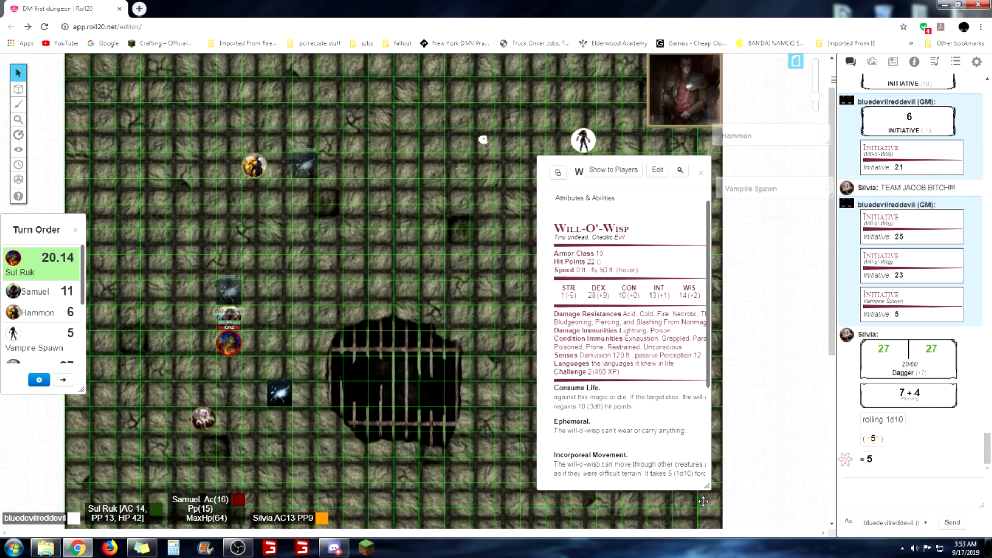
{"action": "mouse_move", "coordinate": [708, 491]}
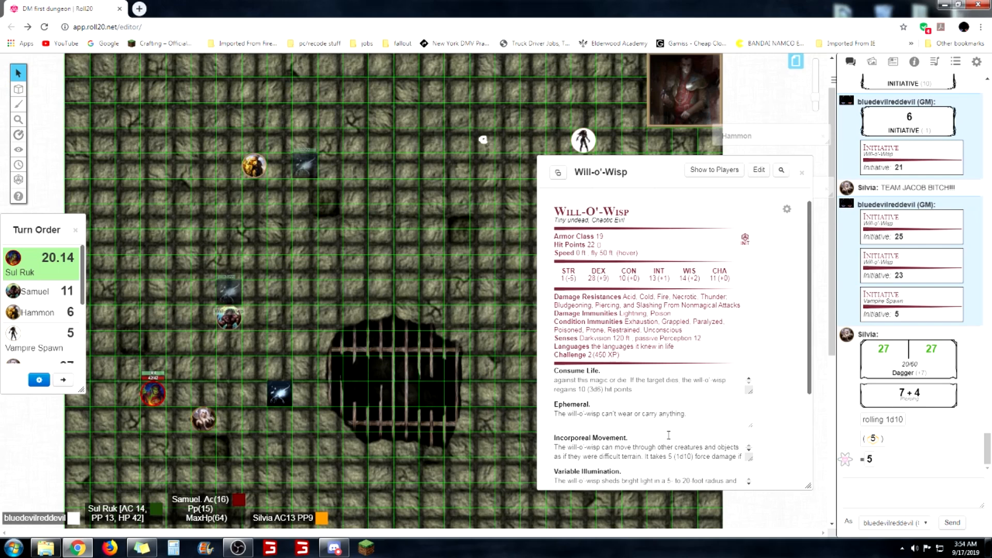
{"action": "scroll", "scroll_direction": "down", "scroll_amount": 3}
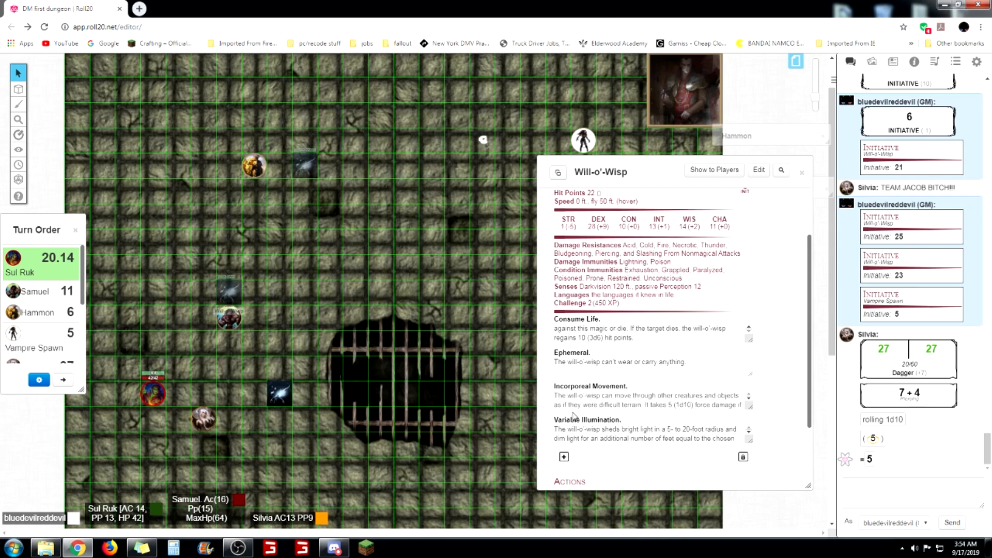
{"action": "mouse_move", "coordinate": [593, 419]}
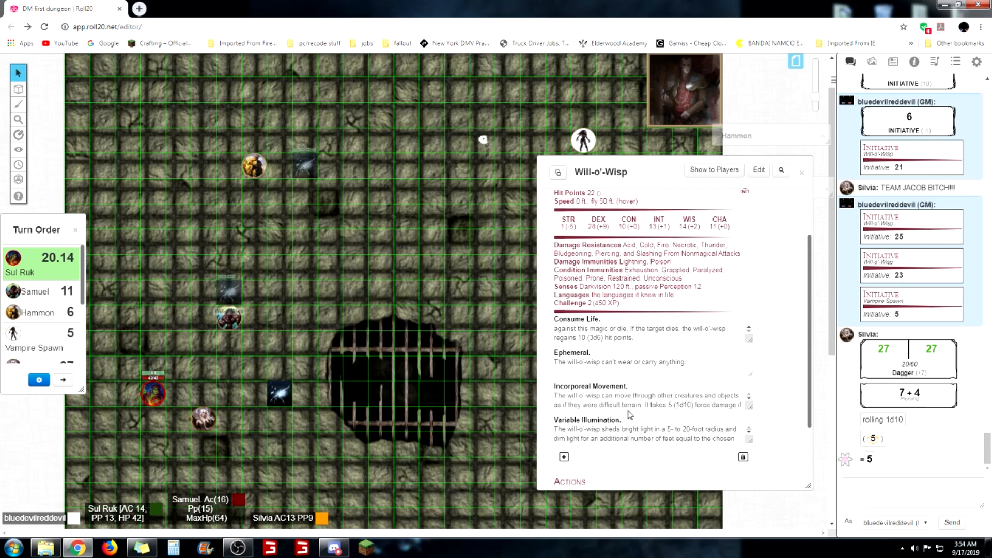
{"action": "mouse_move", "coordinate": [601, 418]}
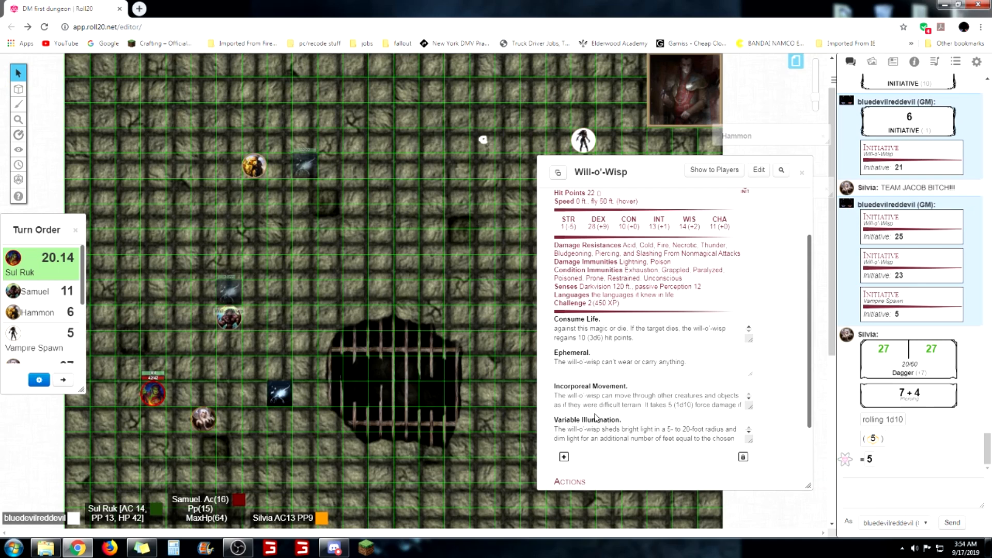
{"action": "mouse_move", "coordinate": [650, 414]}
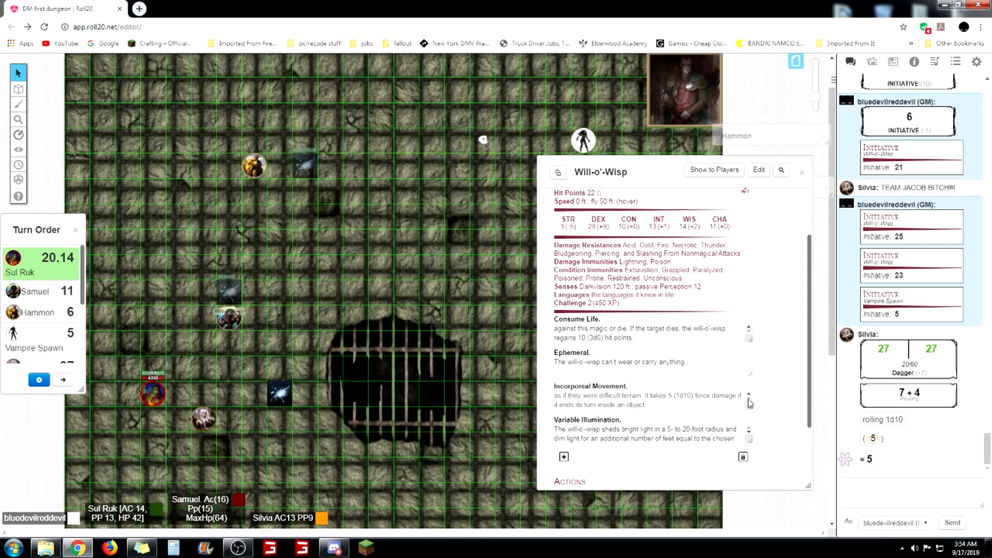
{"action": "left_click", "coordinate": [652, 400]}
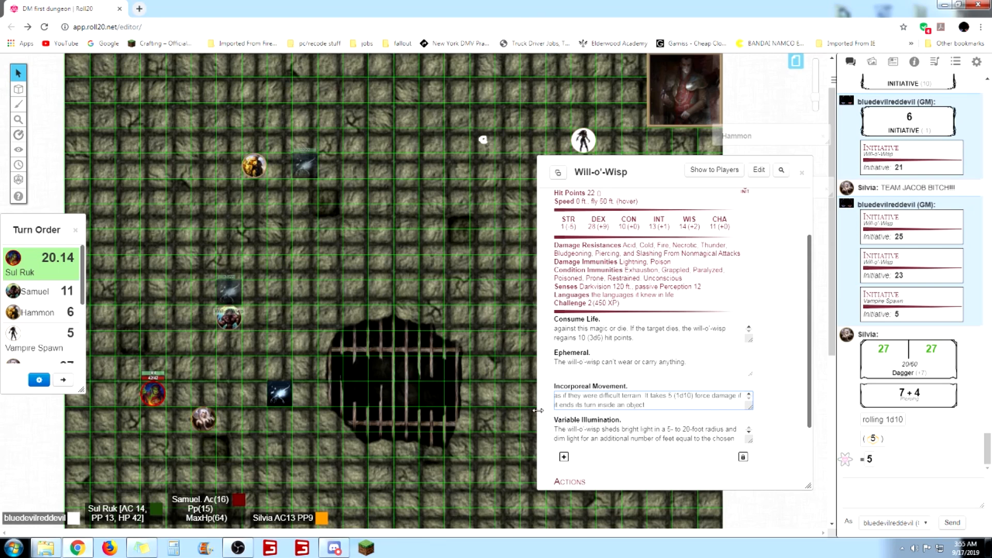
{"action": "mouse_move", "coordinate": [590, 415]}
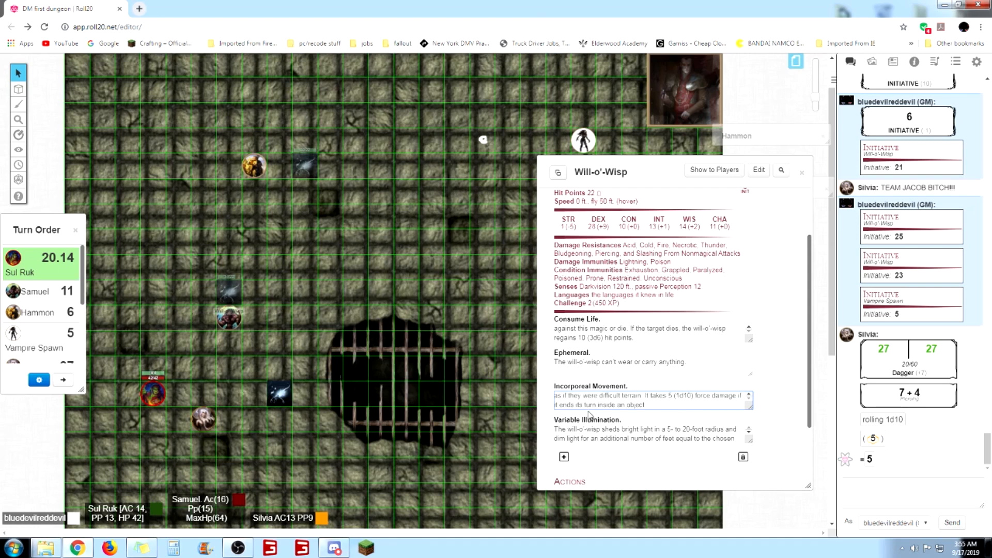
{"action": "mouse_move", "coordinate": [638, 414]}
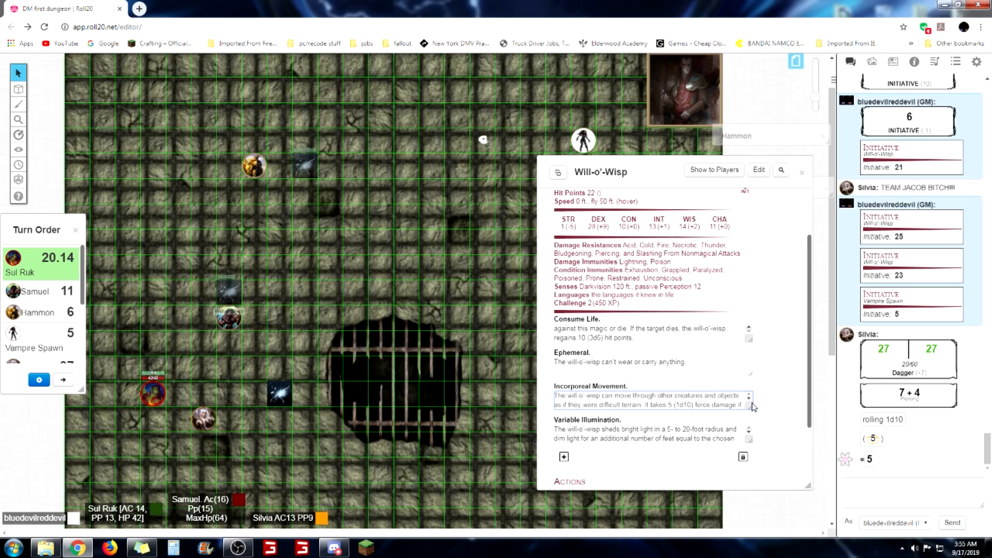
{"action": "mouse_move", "coordinate": [753, 408]}
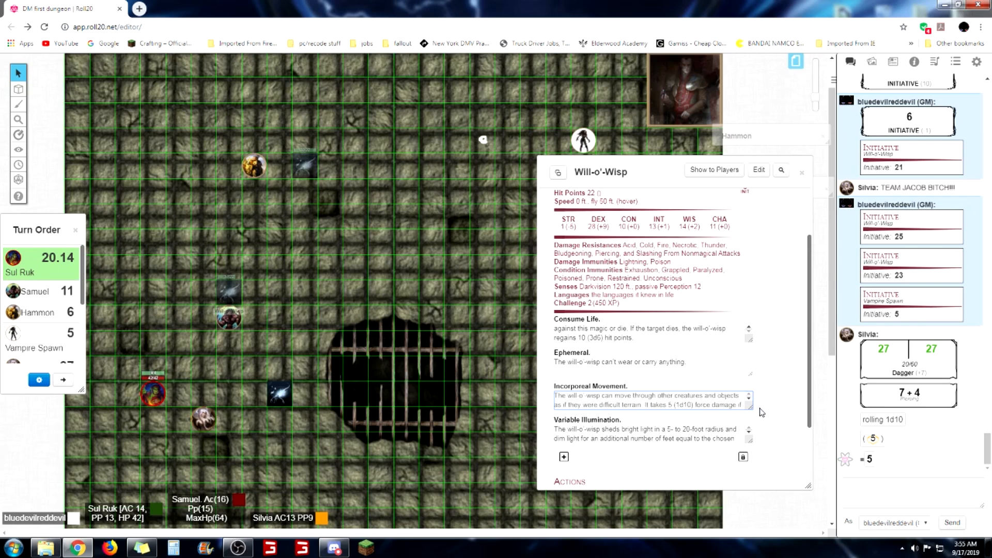
{"action": "scroll", "scroll_direction": "down", "scroll_amount": 3}
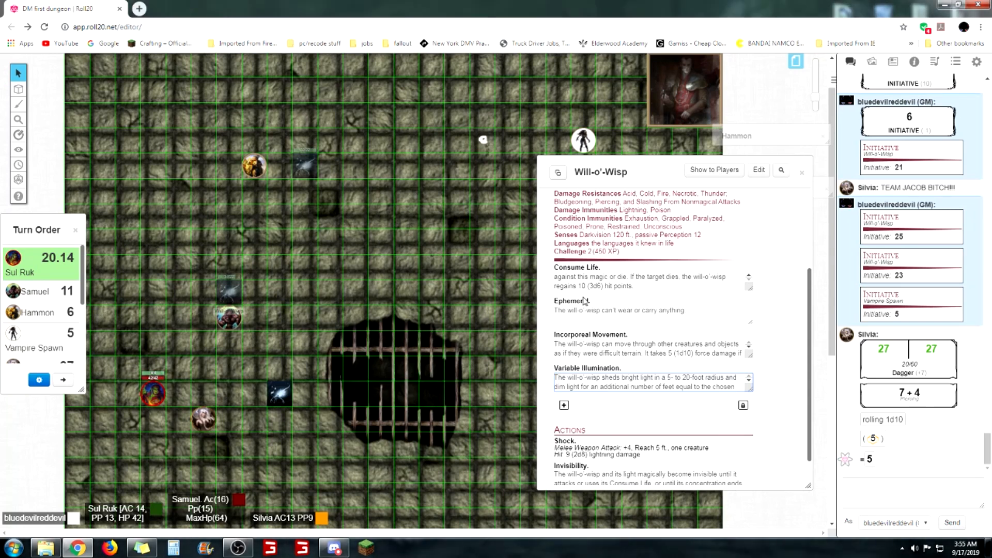
{"action": "scroll", "scroll_direction": "down", "scroll_amount": 3}
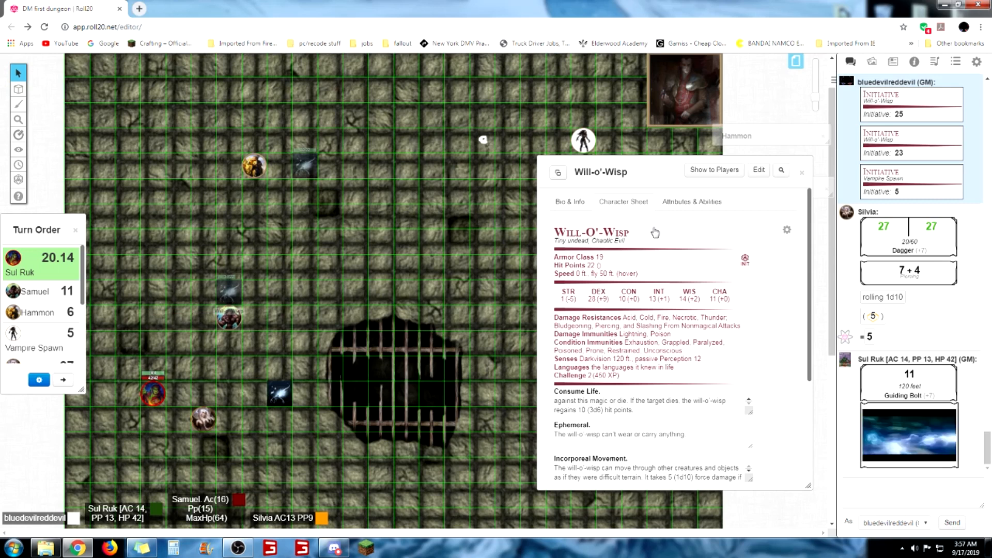
Scroll the Will-o'-Wisp sheet down to its Shock and Invisibility actions
{"action": "scroll", "scroll_direction": "down", "scroll_amount": 3}
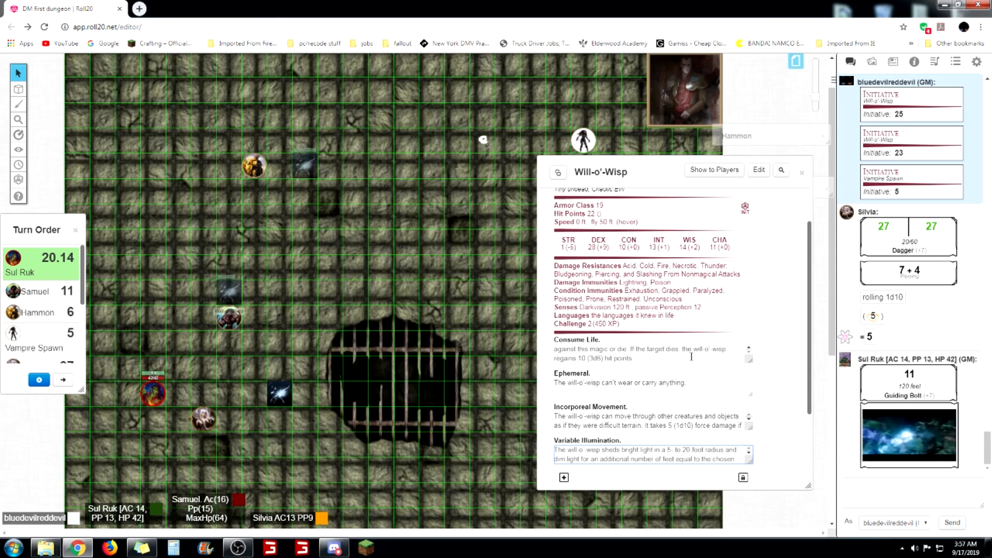
{"action": "scroll", "scroll_direction": "down", "scroll_amount": 3}
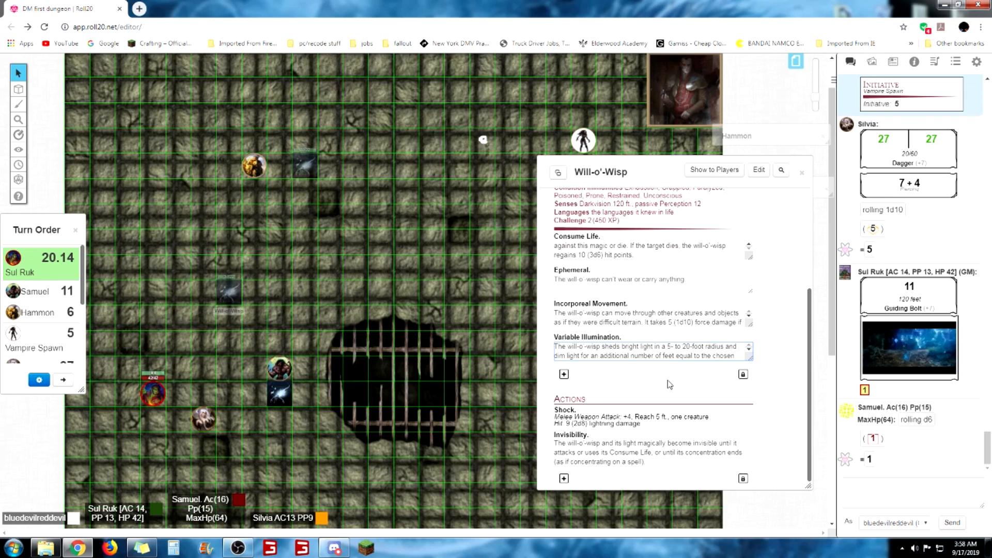
{"action": "scroll", "scroll_direction": "down", "scroll_amount": 3}
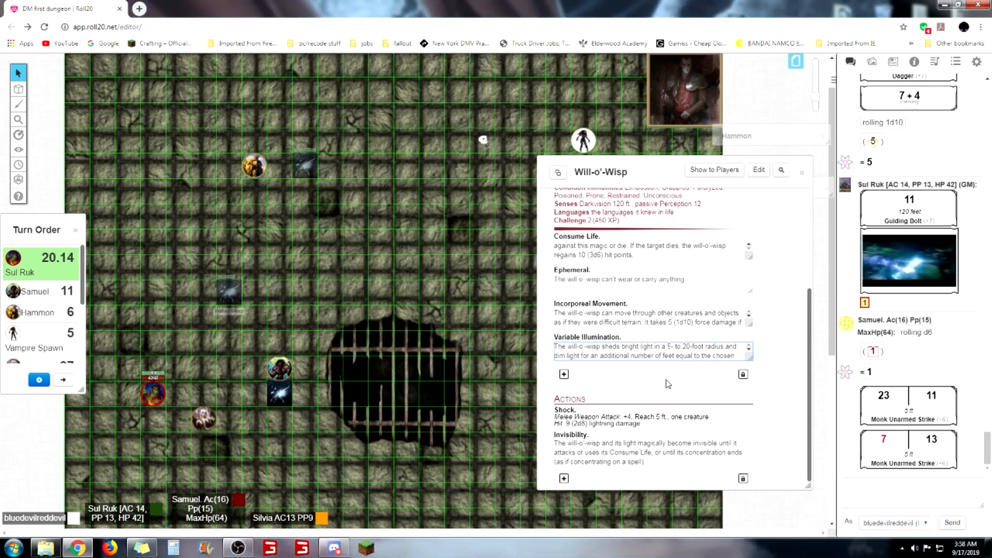
{"action": "scroll", "scroll_direction": "down", "scroll_amount": 3}
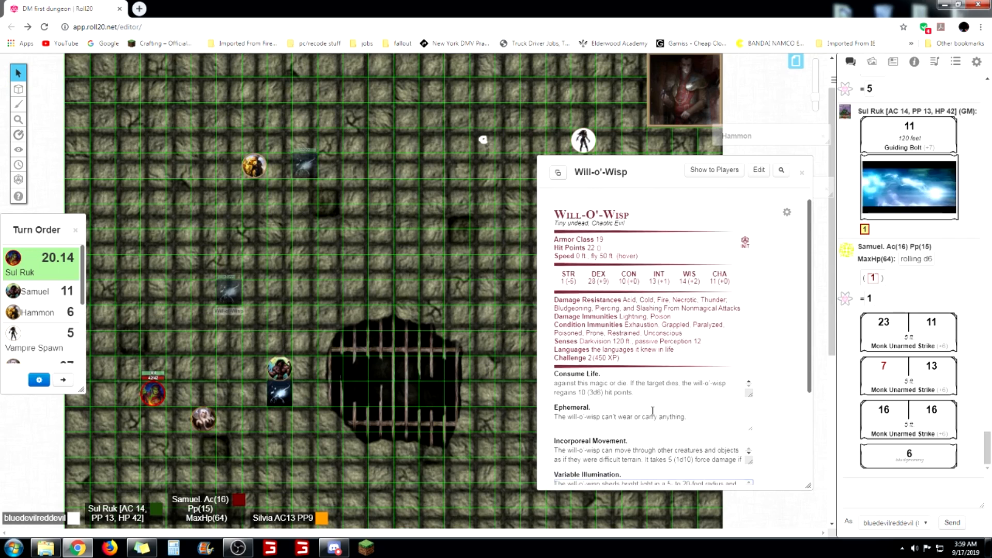
{"action": "scroll", "scroll_direction": "down", "scroll_amount": 3}
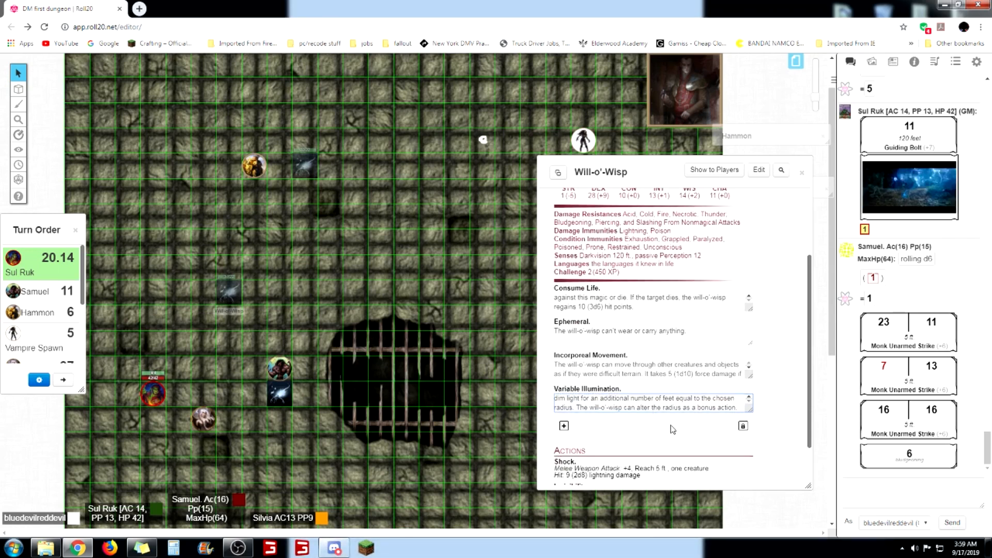
{"action": "scroll", "scroll_direction": "down", "scroll_amount": 3}
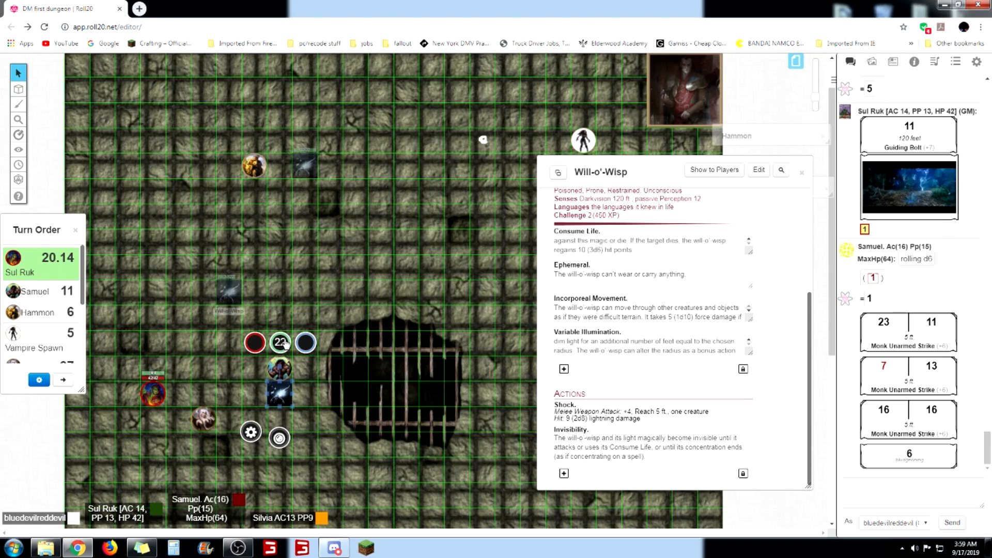
Advance the Turn Order past Sul Ruk and Samuel to Hammon at 6
{"action": "left_click", "coordinate": [278, 343]}
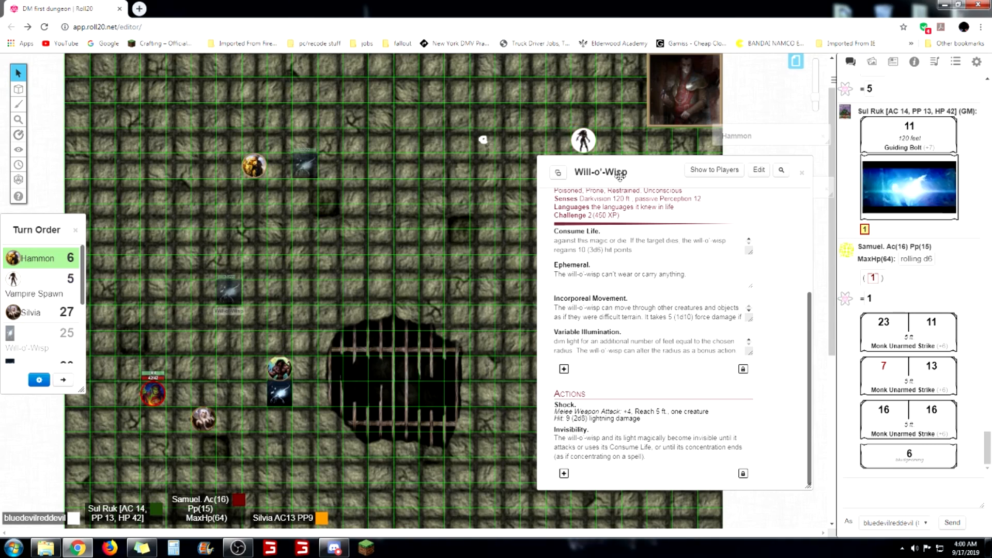
Minimize the Will-o'-Wisp sheet and open Hammon's sheet from the minimized list
{"action": "left_click", "coordinate": [801, 172]}
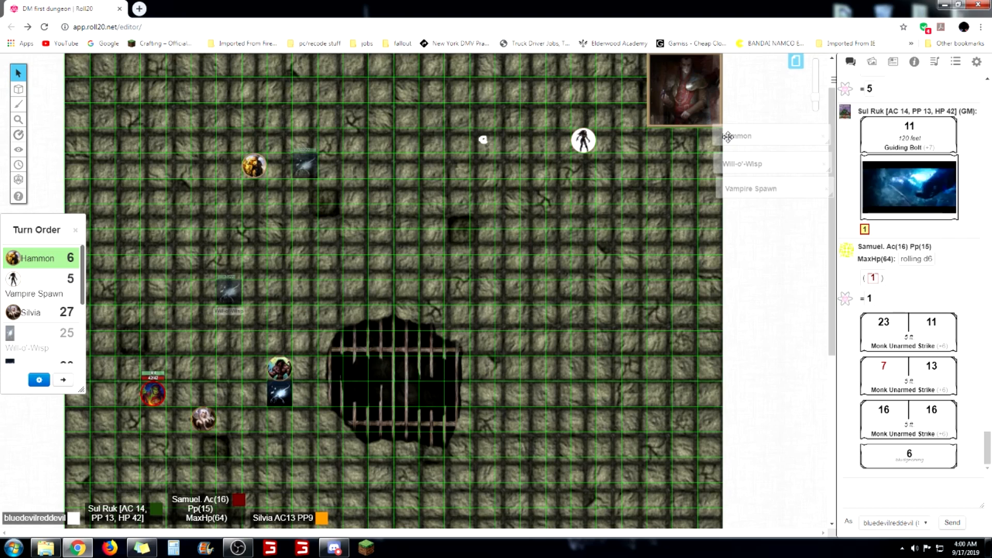
{"action": "left_click", "coordinate": [12, 257]}
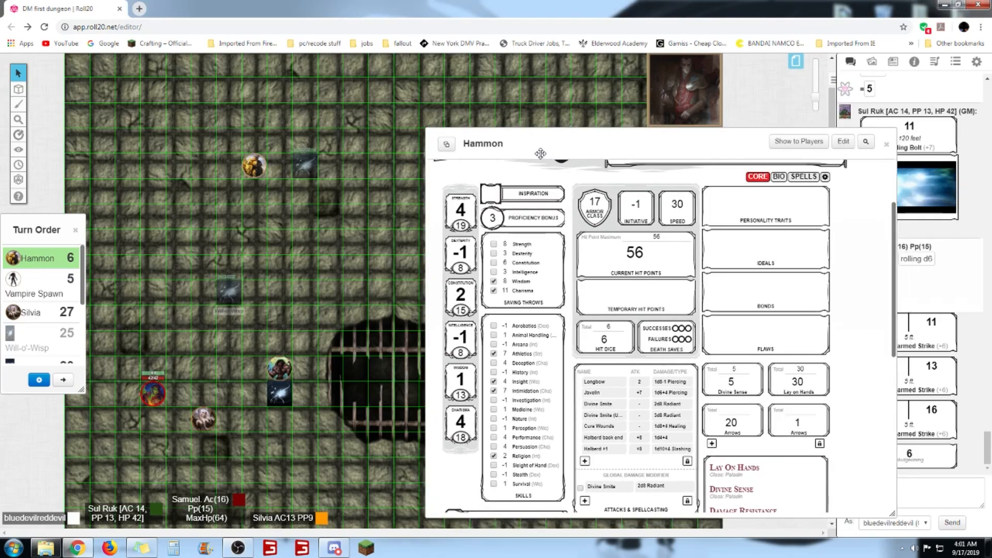
Shift Hammon's sheet aside and move his token 20 ft down beside the wisp
{"action": "left_click_drag", "start_coordinate": [541, 153], "coordinate": [526, 142]}
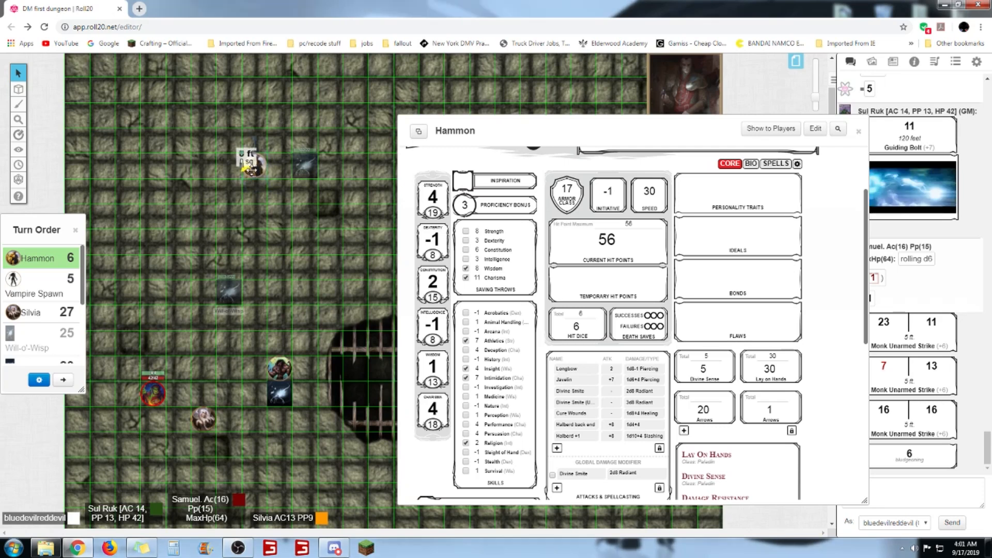
{"action": "left_click_drag", "start_coordinate": [251, 165], "coordinate": [261, 245]}
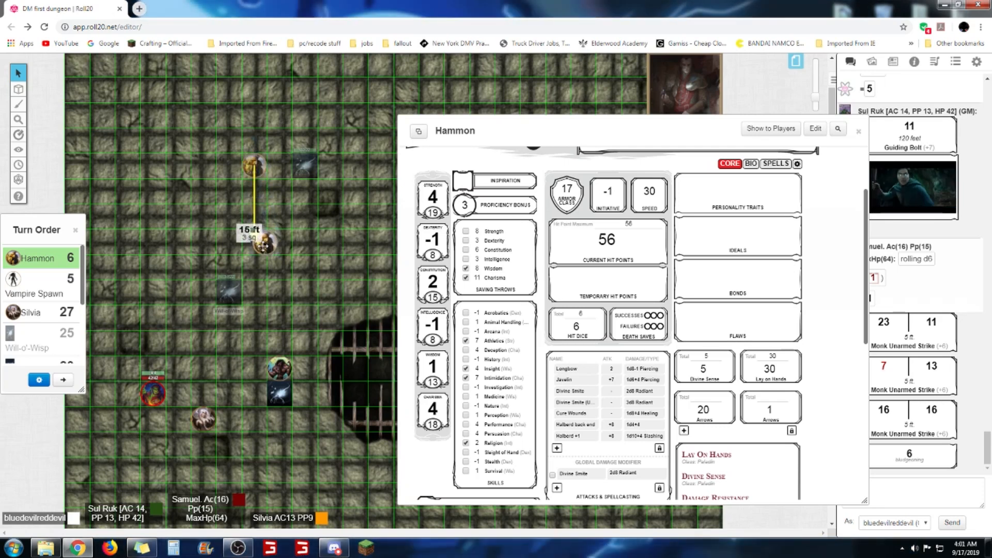
{"action": "left_click_drag", "start_coordinate": [262, 247], "coordinate": [259, 279]}
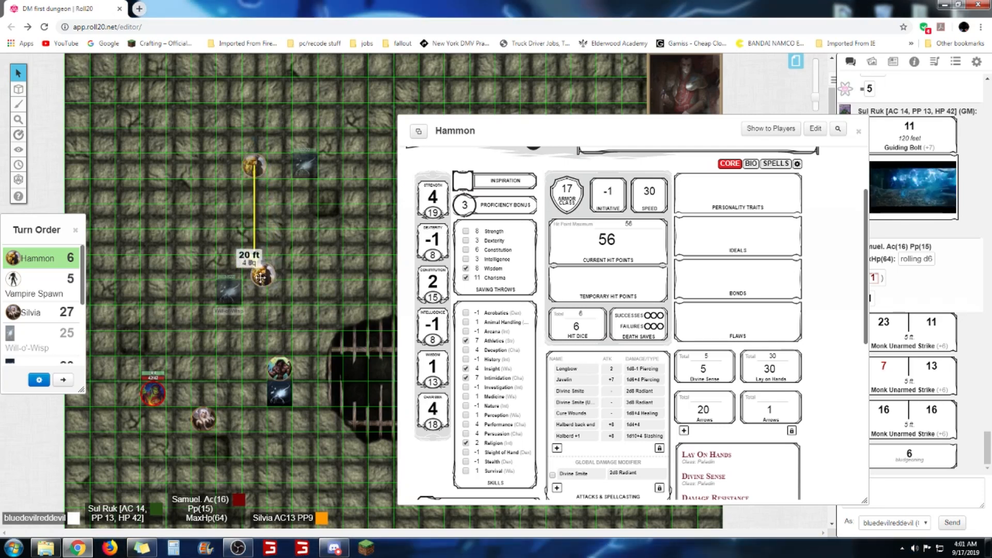
{"action": "left_click_drag", "start_coordinate": [260, 278], "coordinate": [260, 316]}
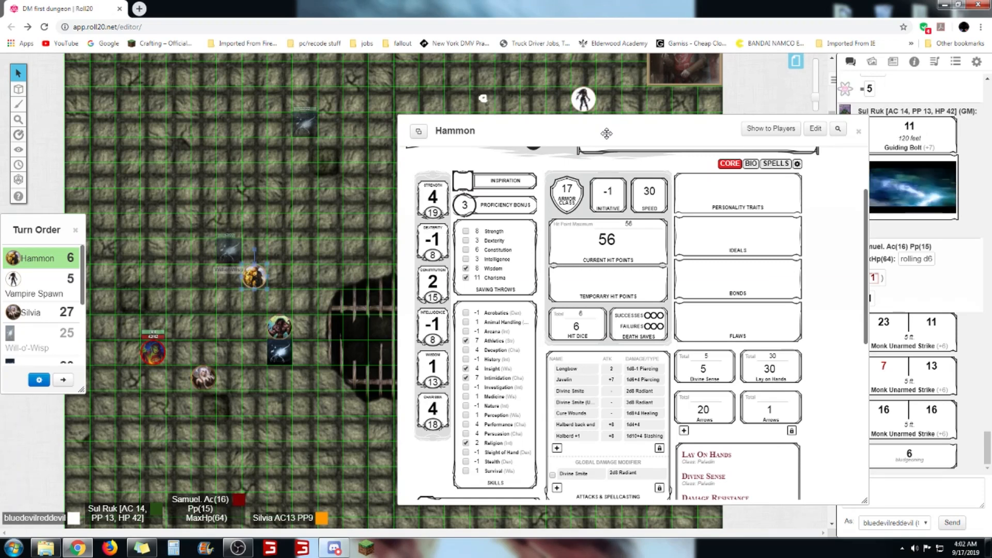
Minimize Hammon's sheet, select the Vampire Spawn, and drag it 60 ft down beside the pit
{"action": "left_click", "coordinate": [858, 131]}
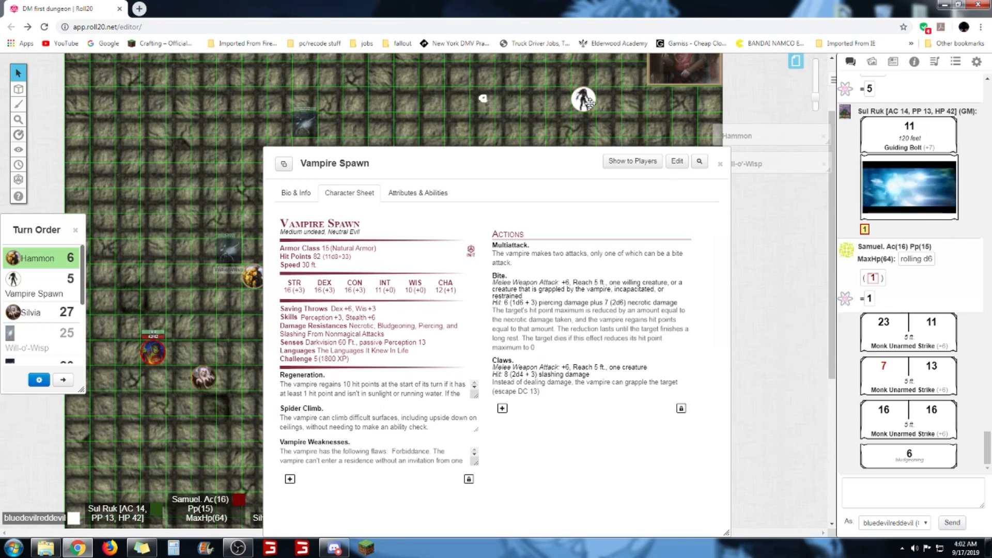
{"action": "left_click", "coordinate": [719, 163]}
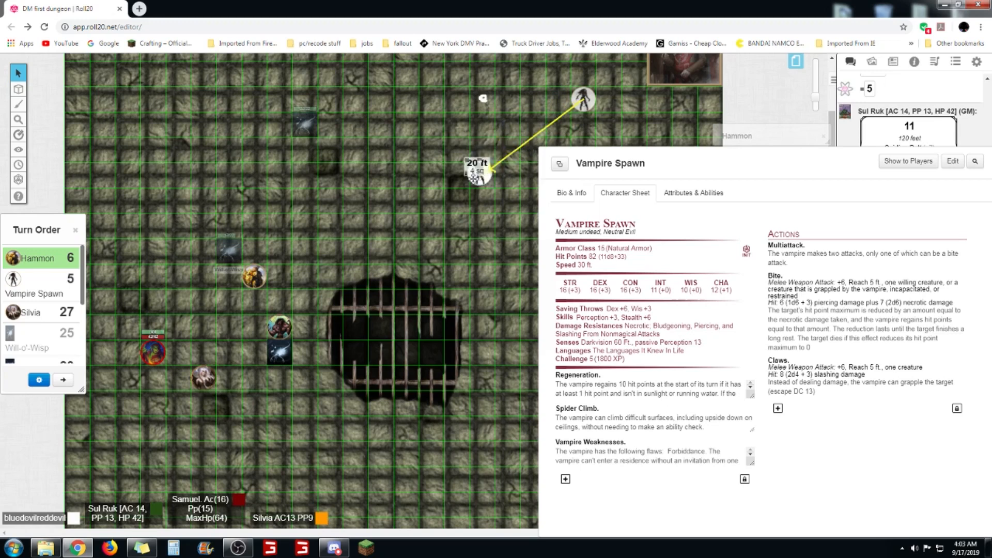
{"action": "left_click_drag", "start_coordinate": [475, 171], "coordinate": [434, 212]}
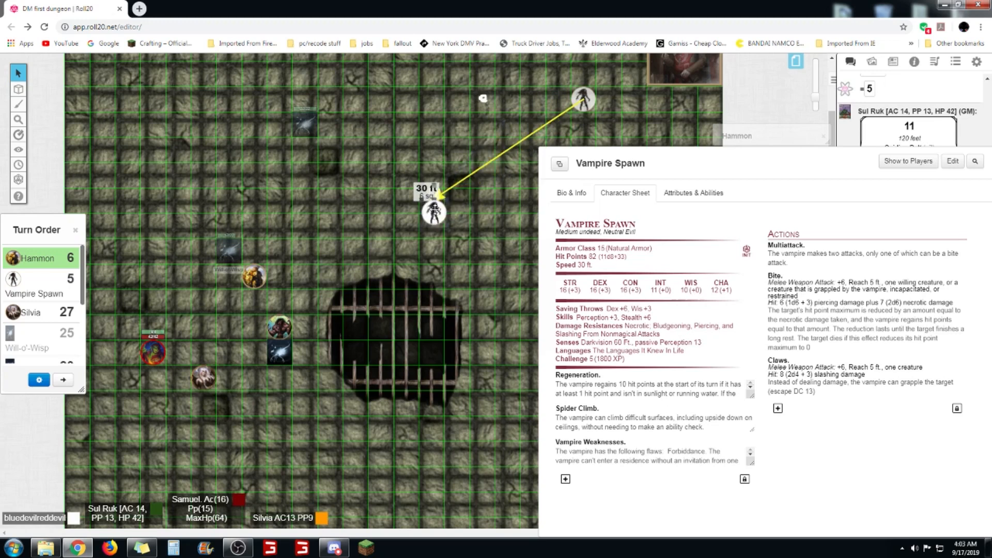
{"action": "left_click_drag", "start_coordinate": [433, 212], "coordinate": [463, 205]}
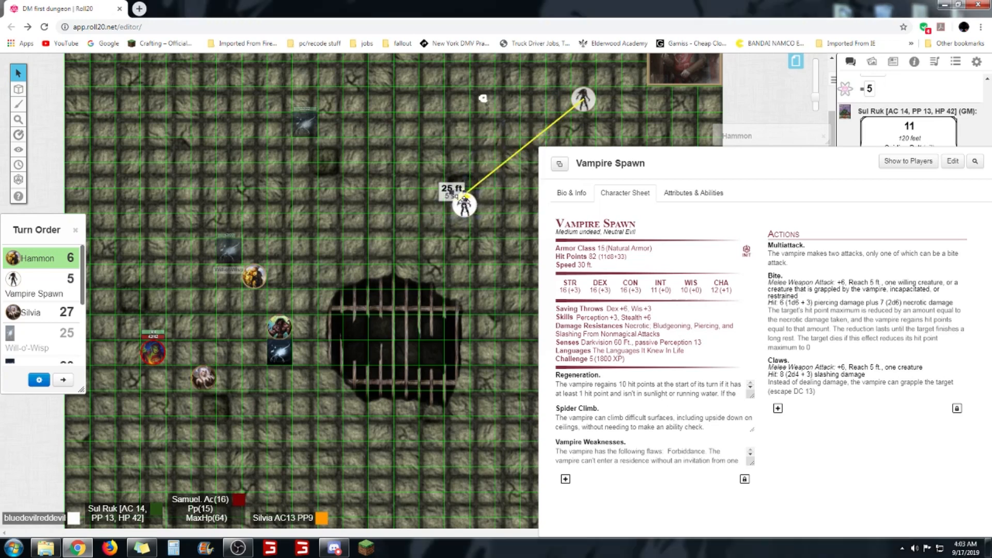
{"action": "left_click_drag", "start_coordinate": [462, 206], "coordinate": [327, 262]}
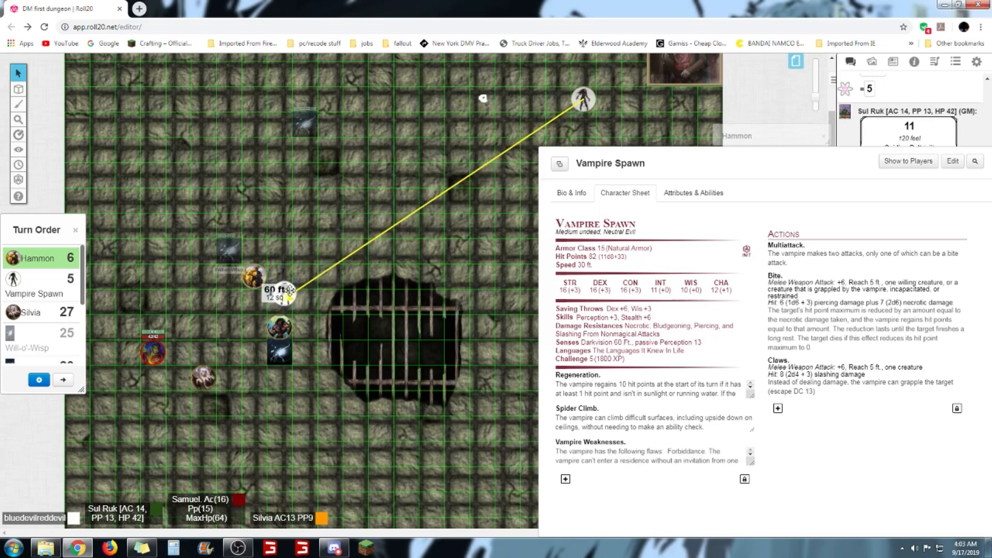
{"action": "left_click_drag", "start_coordinate": [288, 294], "coordinate": [335, 379]}
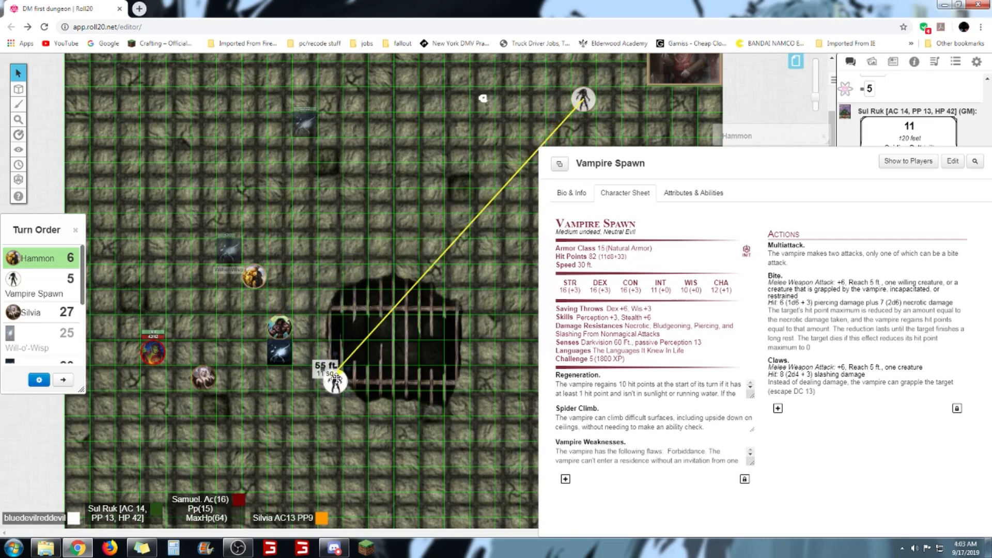
{"action": "left_click_drag", "start_coordinate": [334, 380], "coordinate": [334, 399]}
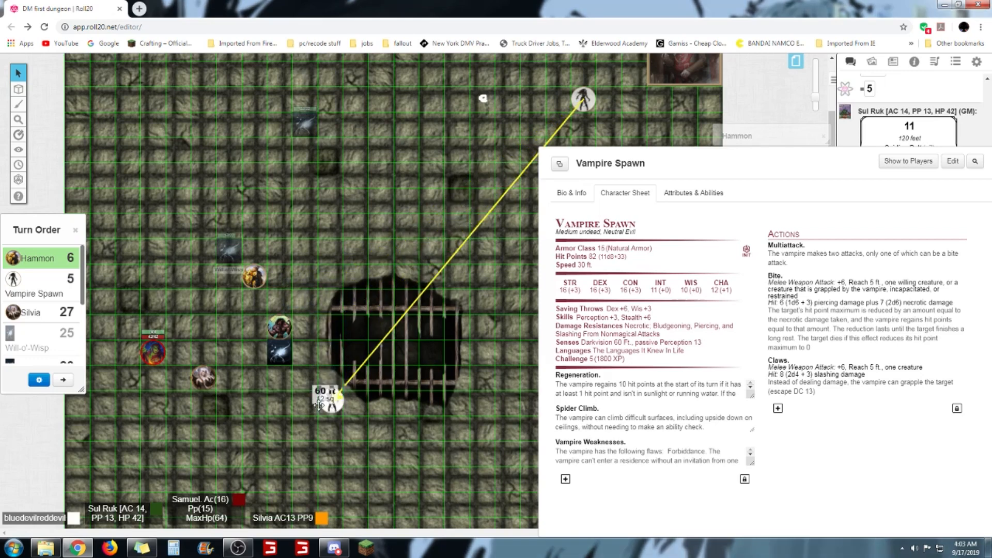
{"action": "left_click_drag", "start_coordinate": [327, 402], "coordinate": [304, 421]}
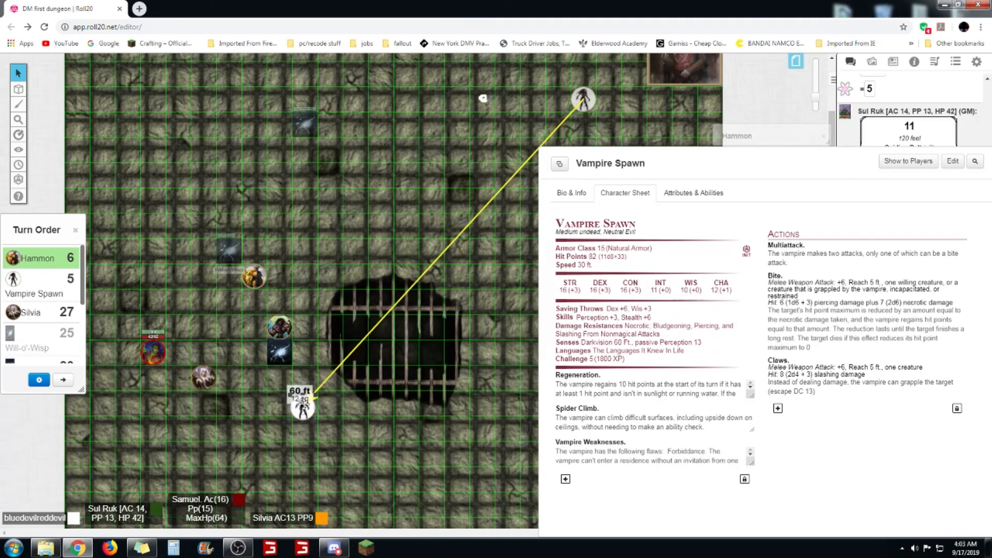
{"action": "left_click_drag", "start_coordinate": [302, 404], "coordinate": [309, 381]}
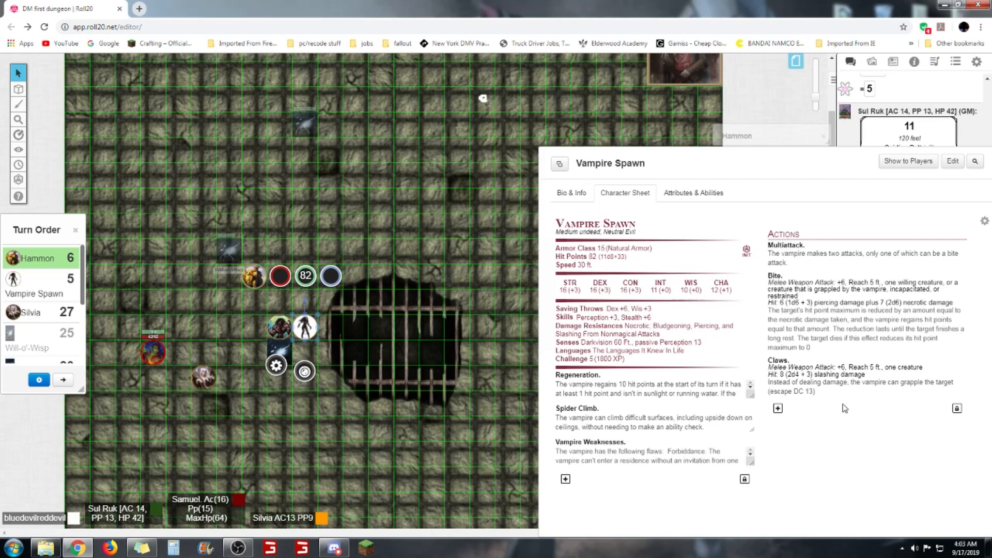
{"action": "mouse_move", "coordinate": [417, 372]}
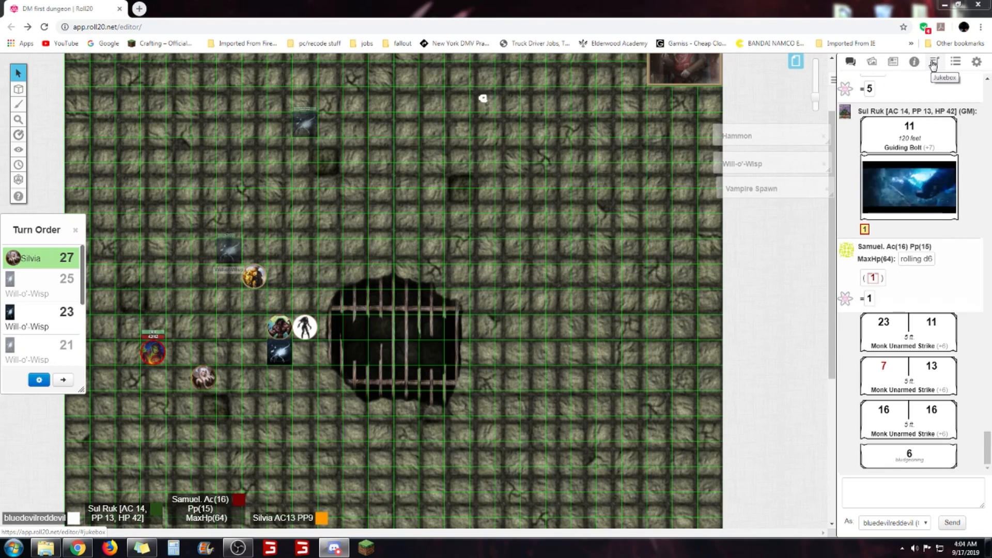
In the Jukebox, go to Manage Audio and choose to upload a track file
{"action": "left_click", "coordinate": [934, 61]}
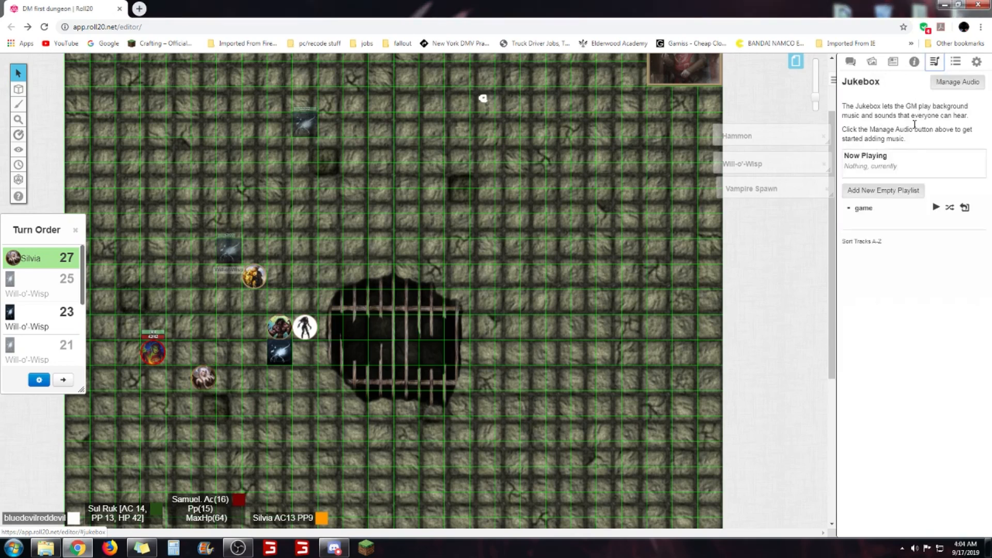
{"action": "left_click", "coordinate": [956, 82]}
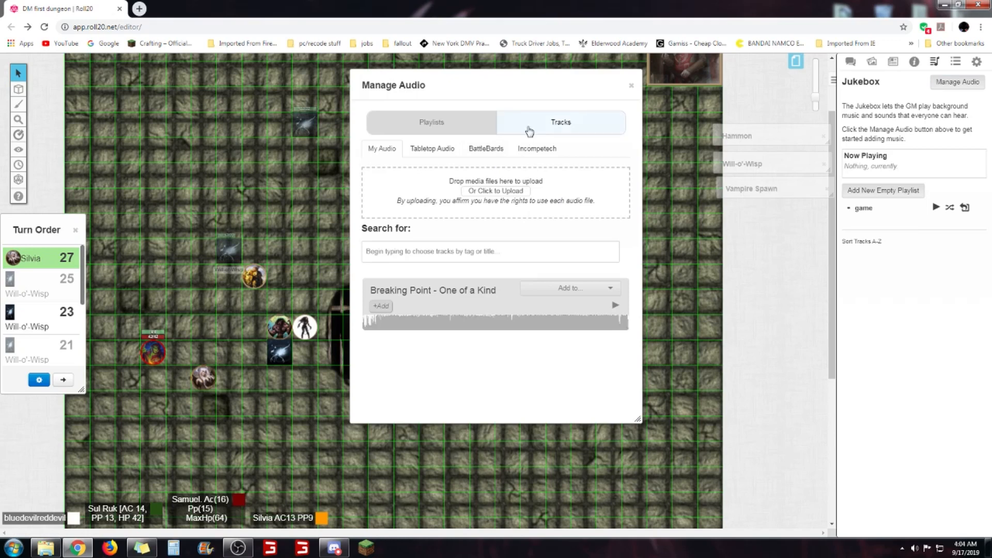
{"action": "left_click", "coordinate": [495, 191]}
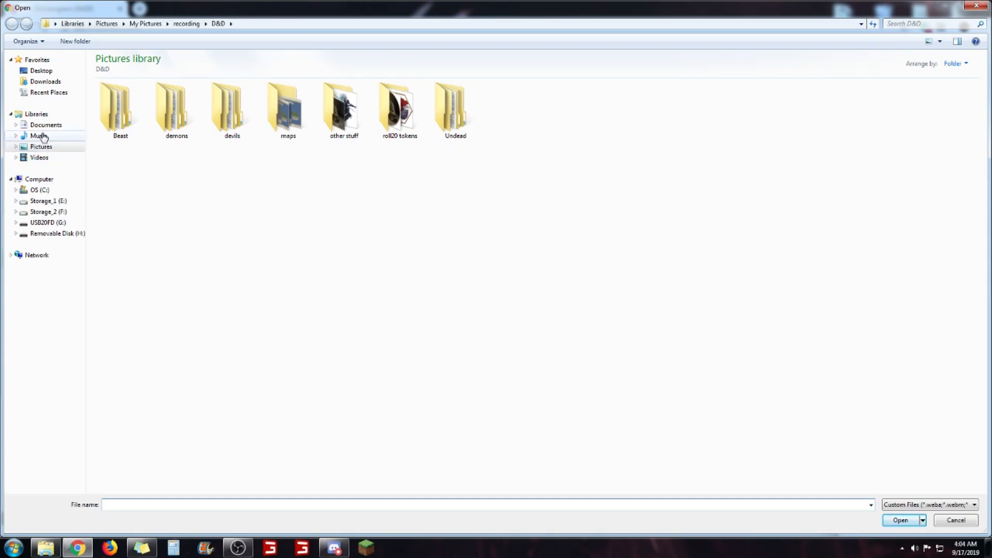
Choose Skye Cuillin.mp3 from Music > sounds > New sounds for upload
{"action": "left_click", "coordinate": [38, 135]}
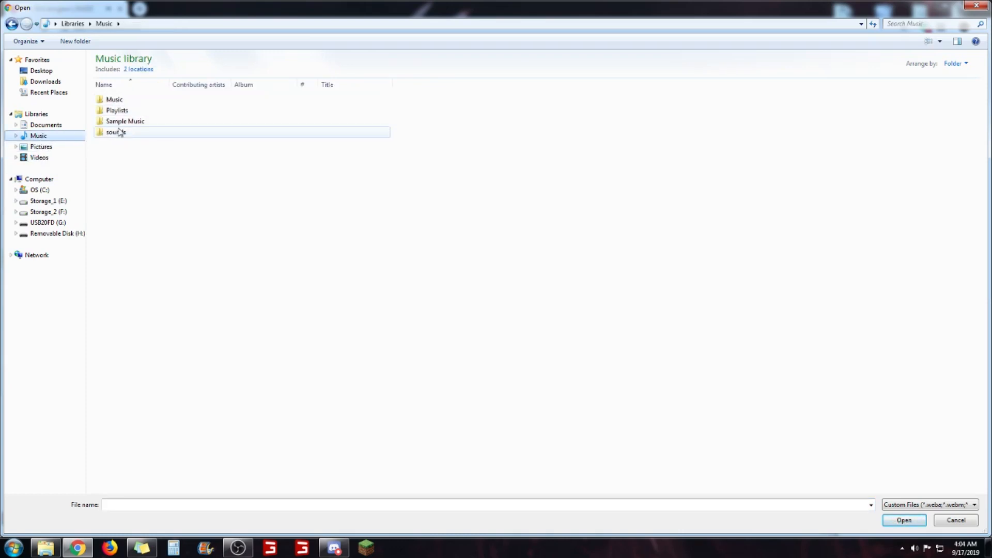
{"action": "double_click", "coordinate": [117, 132]}
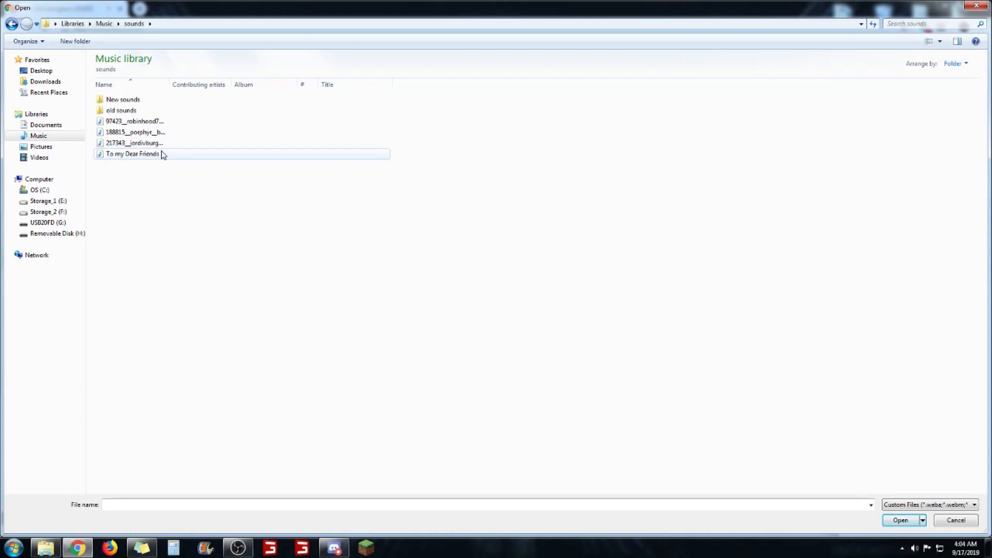
{"action": "double_click", "coordinate": [122, 99]}
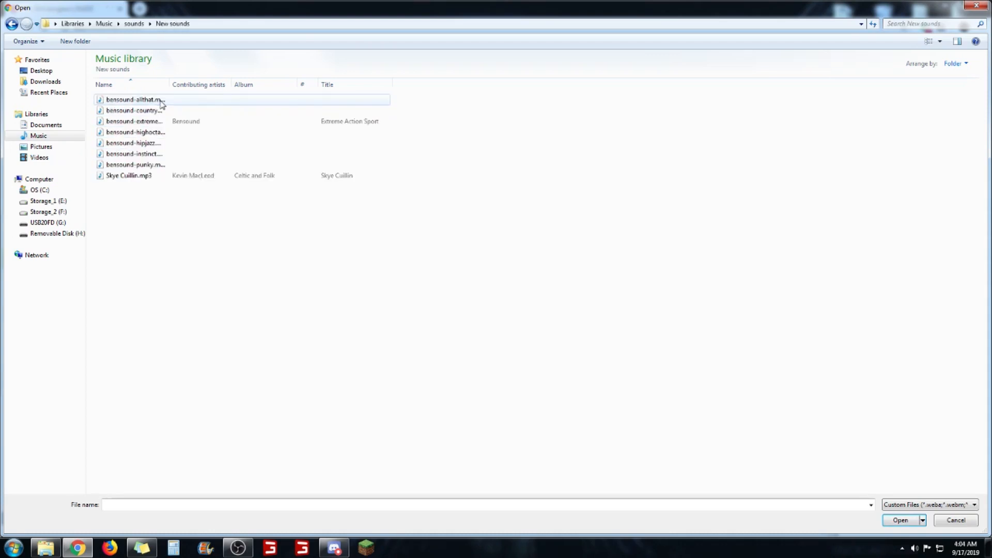
{"action": "left_click", "coordinate": [129, 175]}
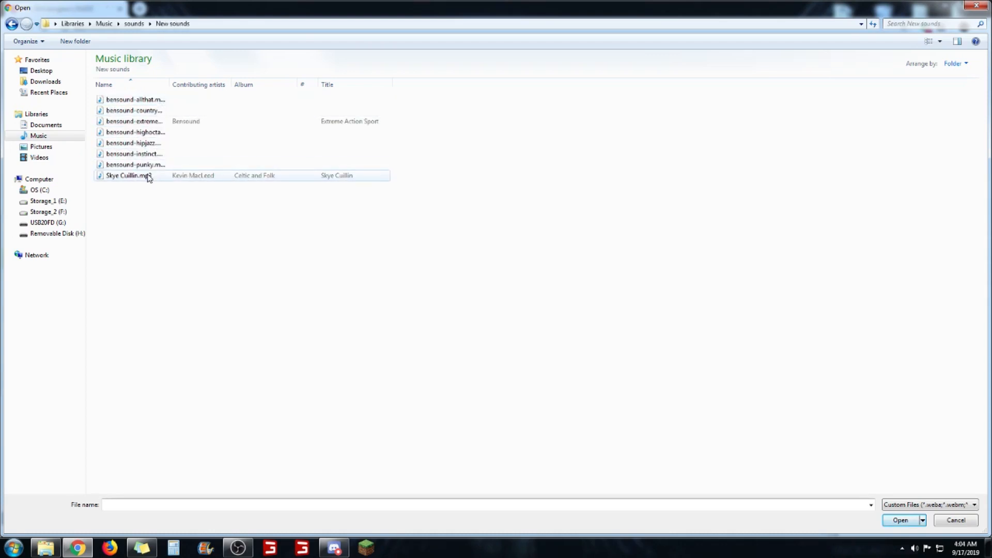
{"action": "left_click", "coordinate": [127, 176]}
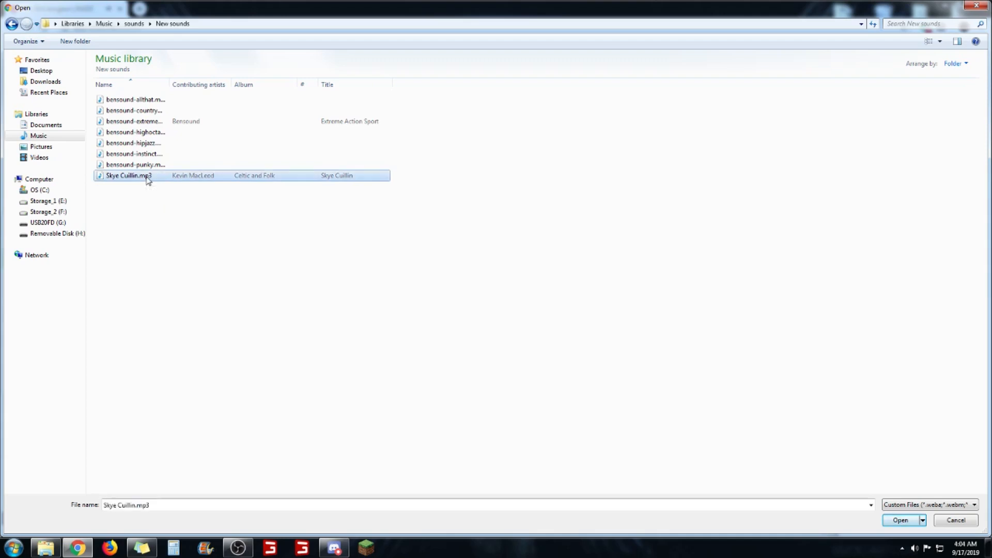
{"action": "left_click", "coordinate": [899, 519]}
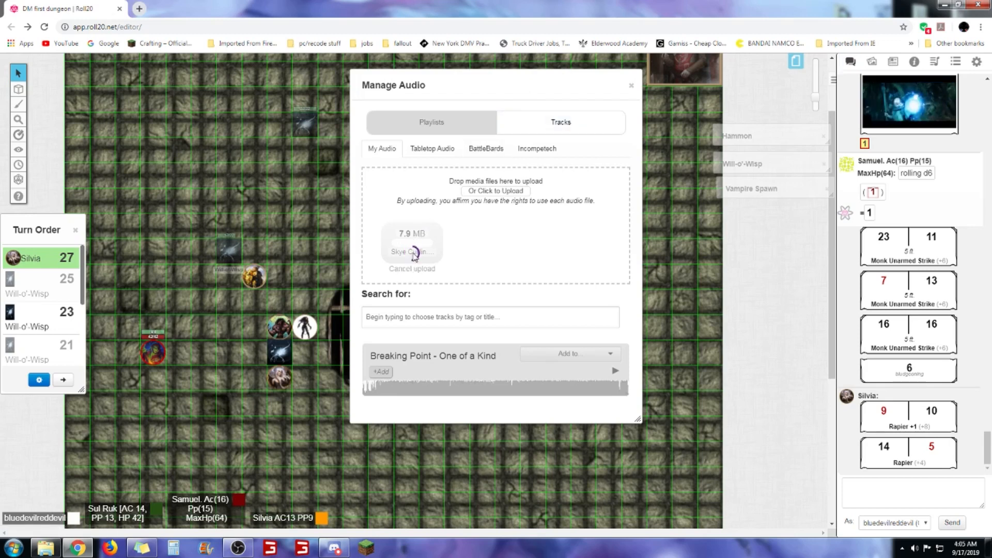
Finish uploading the 7.9 MB Skye Cuillin.mp3 into the Roll20 audio library
{"action": "right_click", "coordinate": [409, 253]}
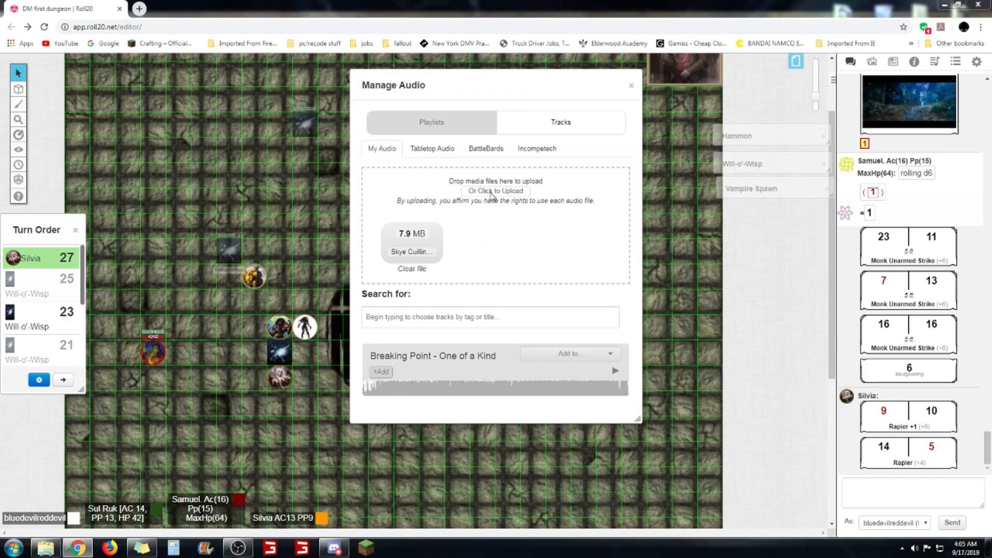
{"action": "left_click", "coordinate": [496, 191]}
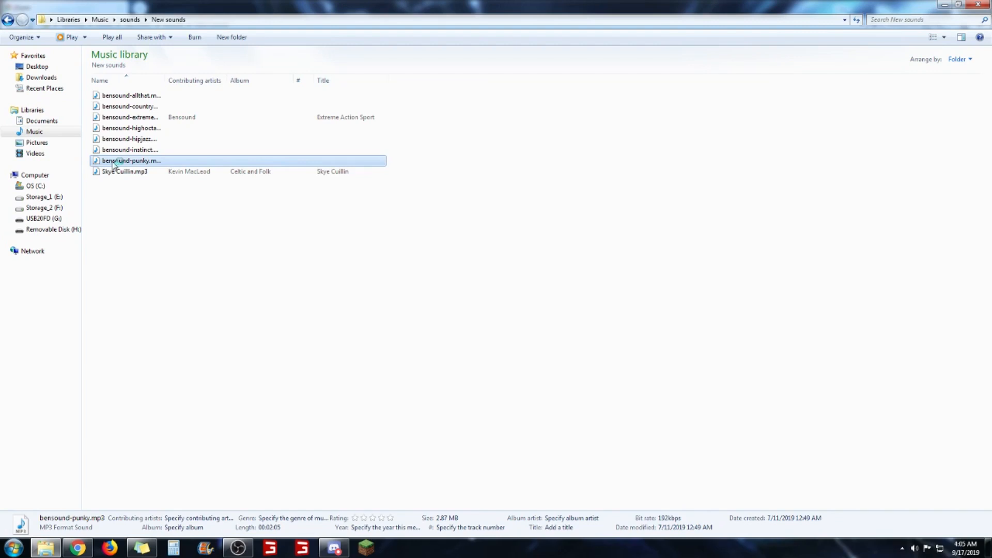
Preview bensound-instinct.mp3 in Windows Media Player, then close the player
{"action": "double_click", "coordinate": [132, 160]}
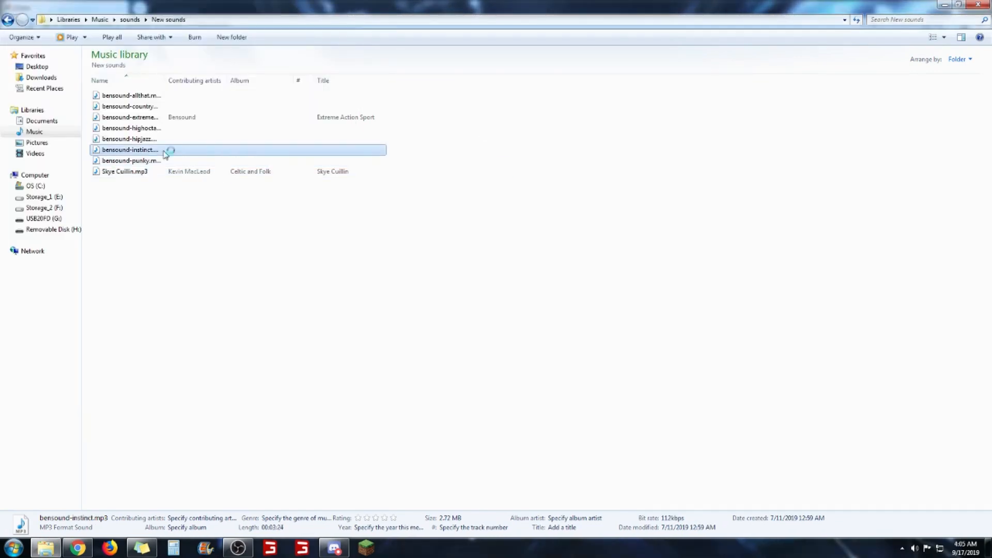
{"action": "double_click", "coordinate": [130, 150]}
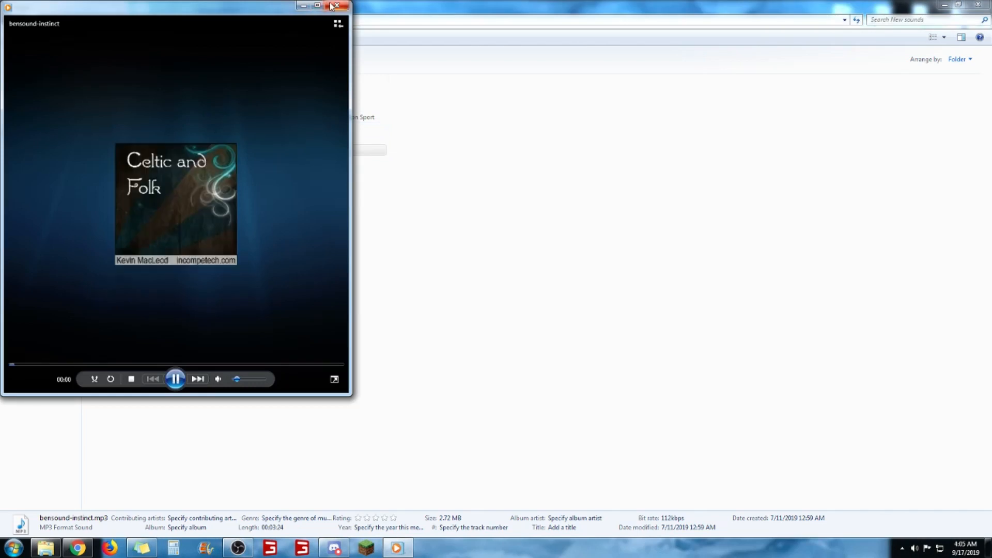
{"action": "left_click", "coordinate": [338, 5]}
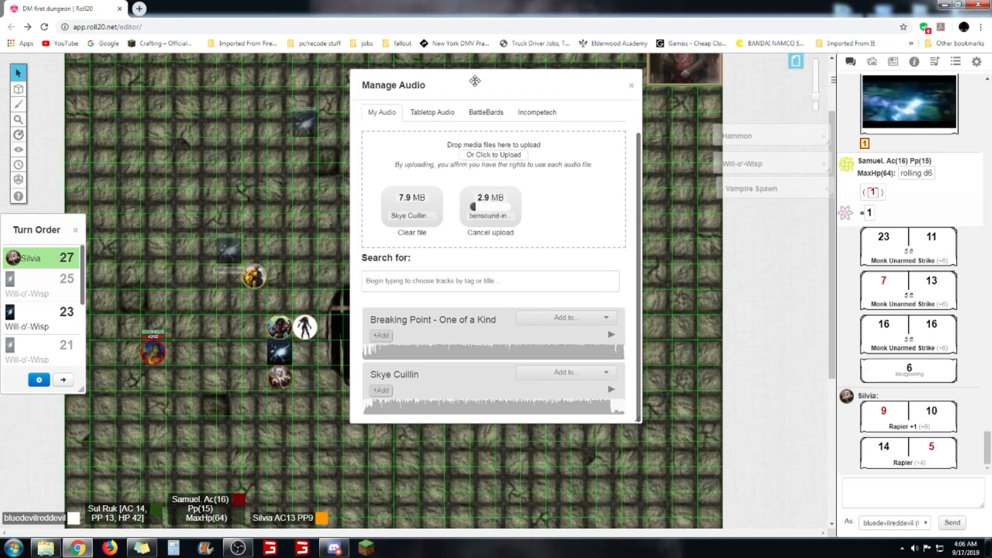
Collapse the audio manager and advance the turn order from Silvia to the Will-o'-Wisp at 25
{"action": "left_click", "coordinate": [630, 86]}
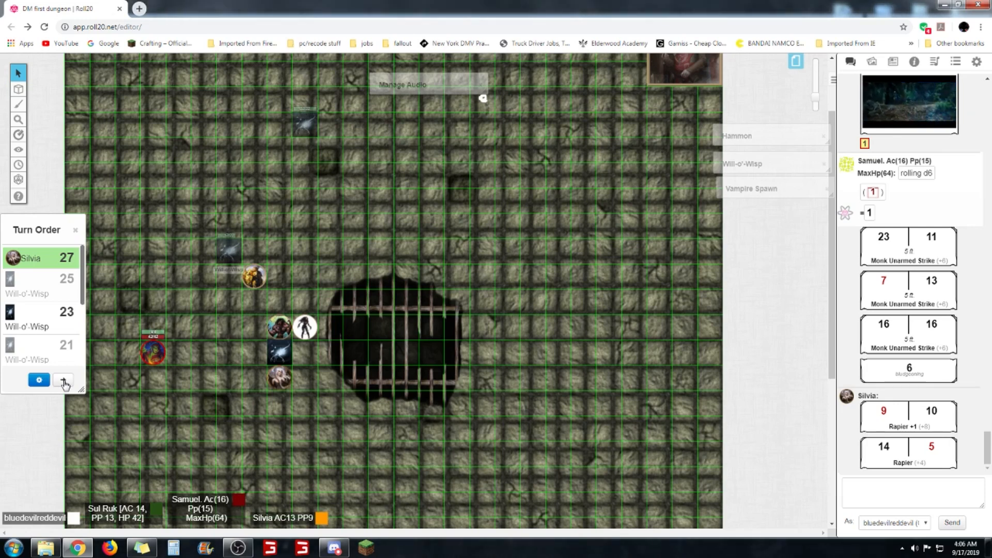
{"action": "left_click", "coordinate": [63, 379]}
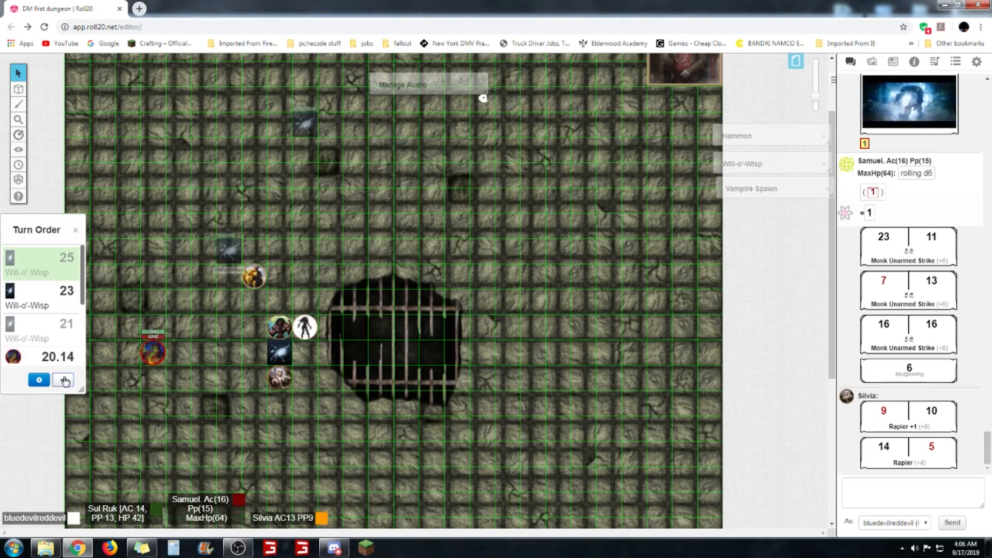
{"action": "left_click", "coordinate": [63, 380]}
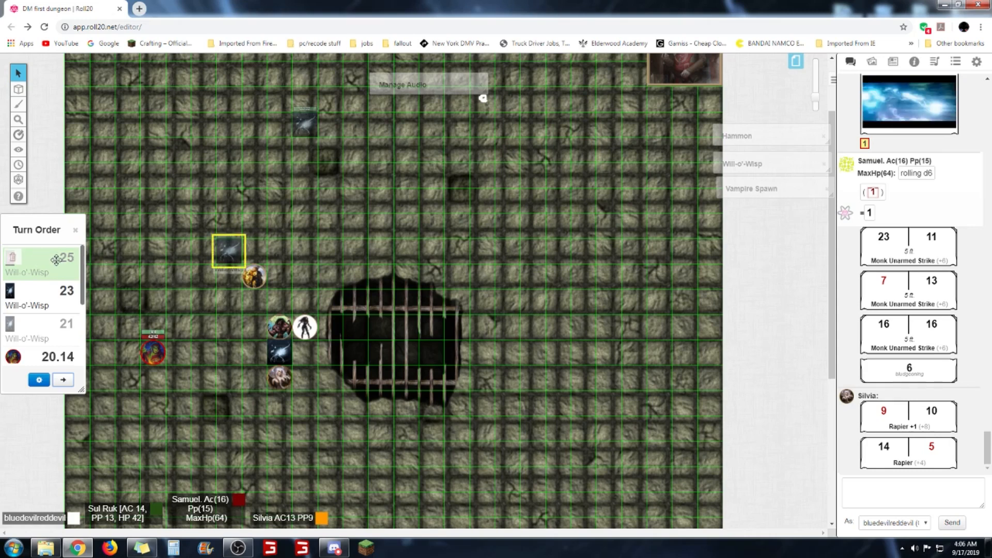
Move the hidden Will-o'-Wisp to the token layer and roll Shock: 17 to hit, 4 lightning
{"action": "right_click", "coordinate": [228, 249]}
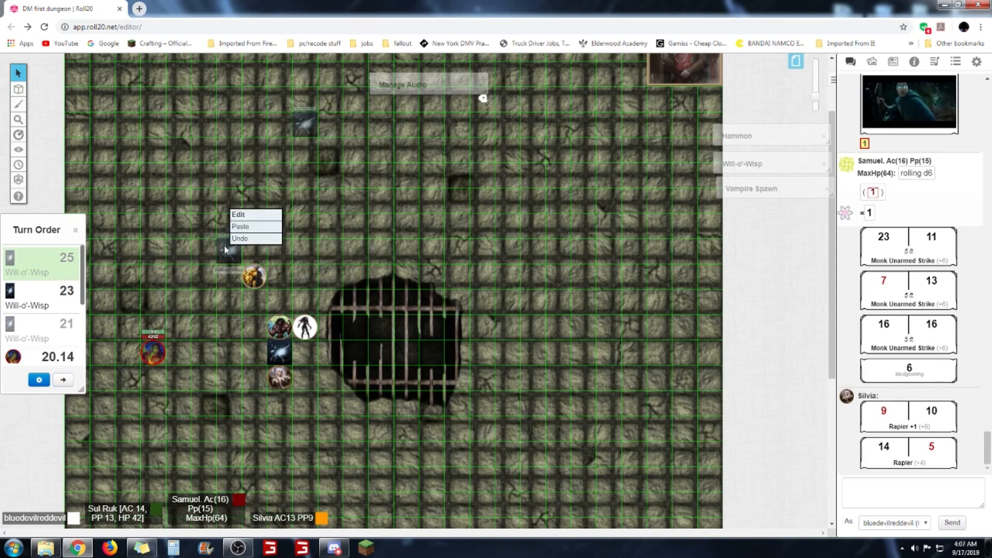
{"action": "left_click", "coordinate": [18, 89]}
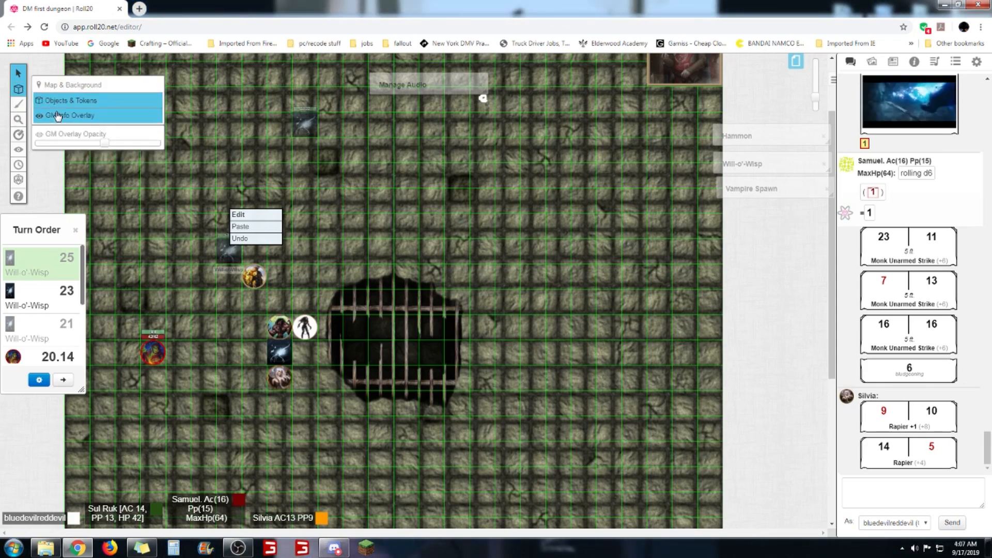
{"action": "right_click", "coordinate": [230, 253]}
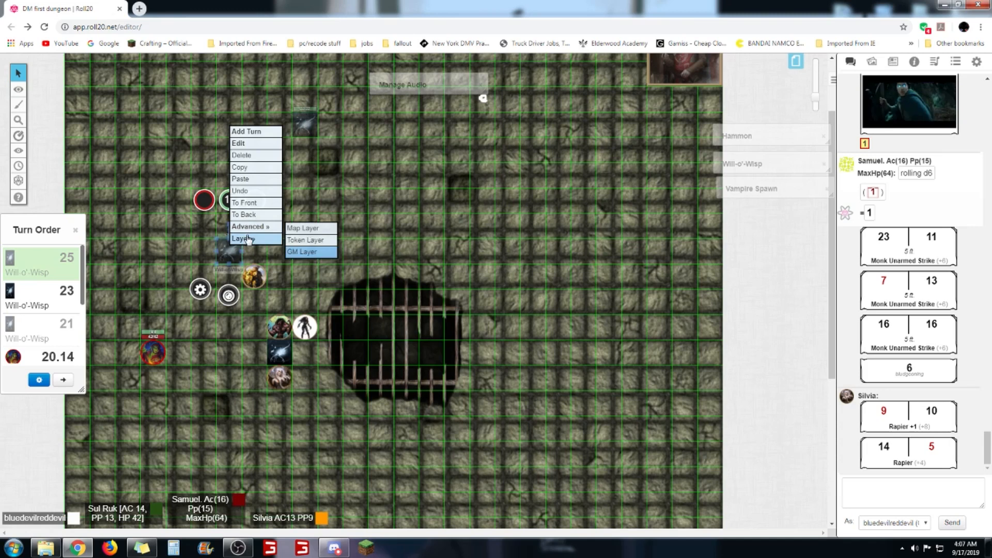
{"action": "mouse_move", "coordinate": [305, 239]}
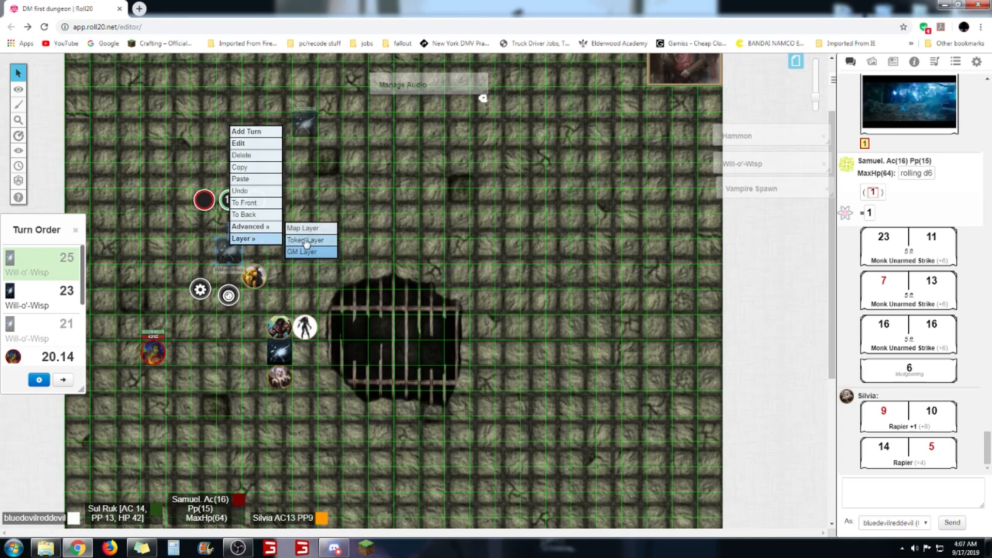
{"action": "left_click", "coordinate": [18, 88]}
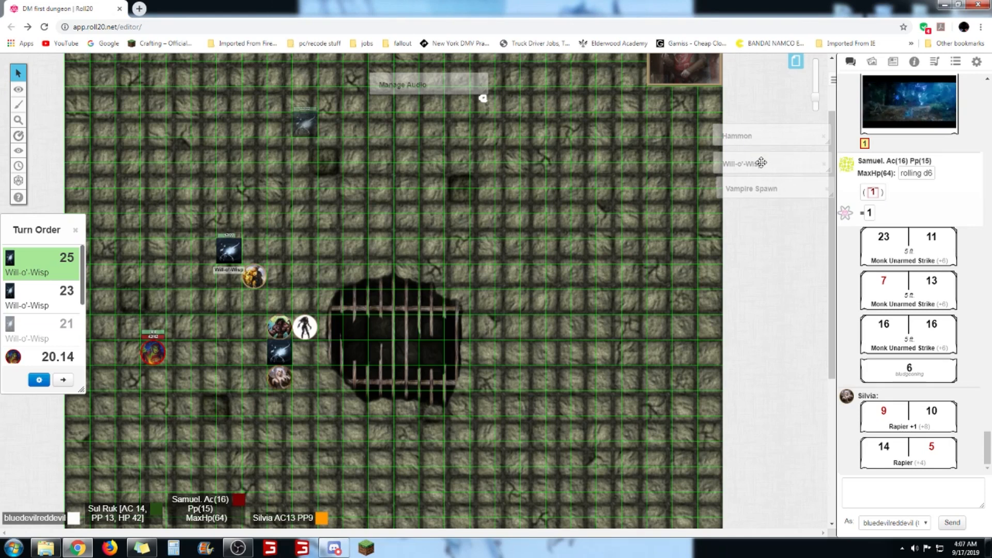
{"action": "left_click", "coordinate": [17, 88]}
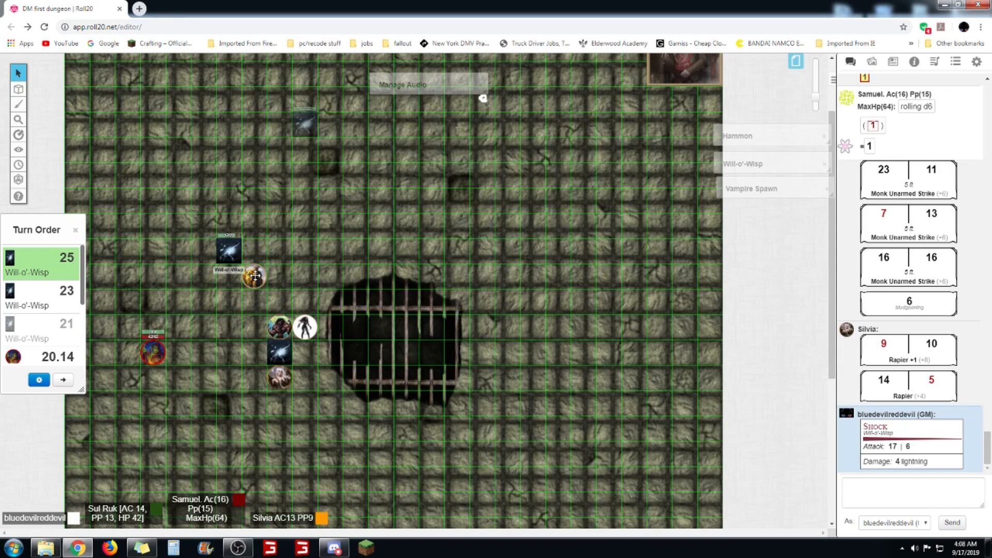
Open the context menu for Hammon's token beside the Will-o'-Wisp
{"action": "right_click", "coordinate": [253, 277]}
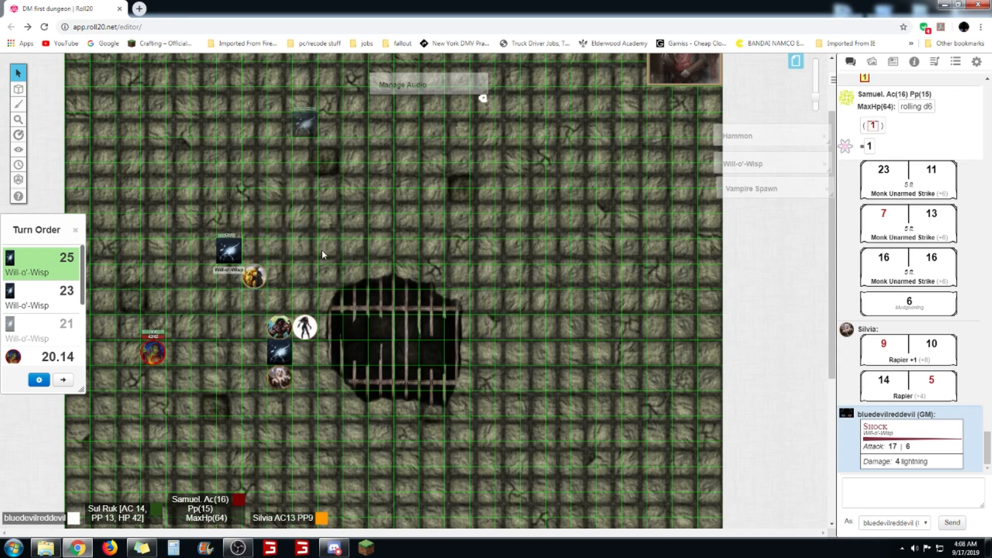
{"action": "right_click", "coordinate": [251, 276]}
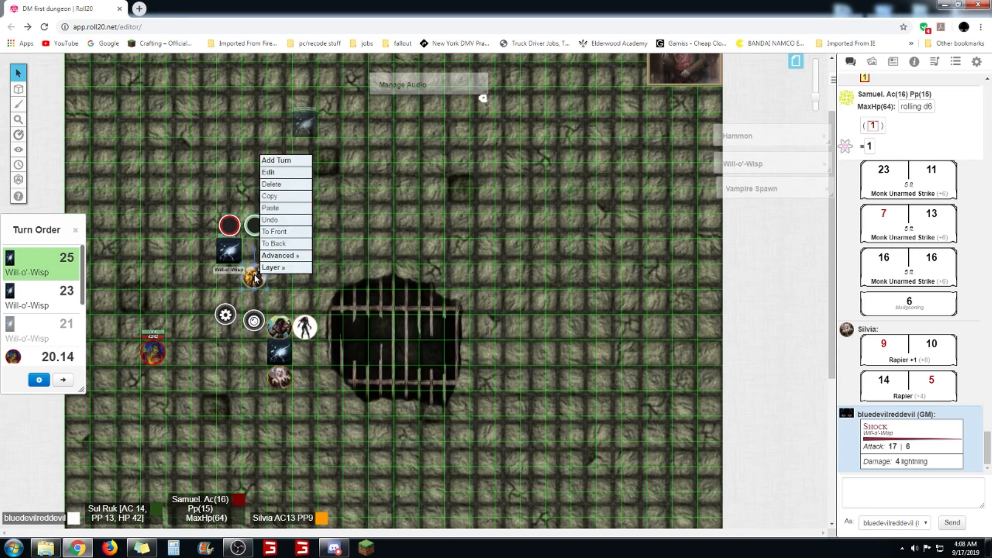
{"action": "mouse_move", "coordinate": [362, 250]}
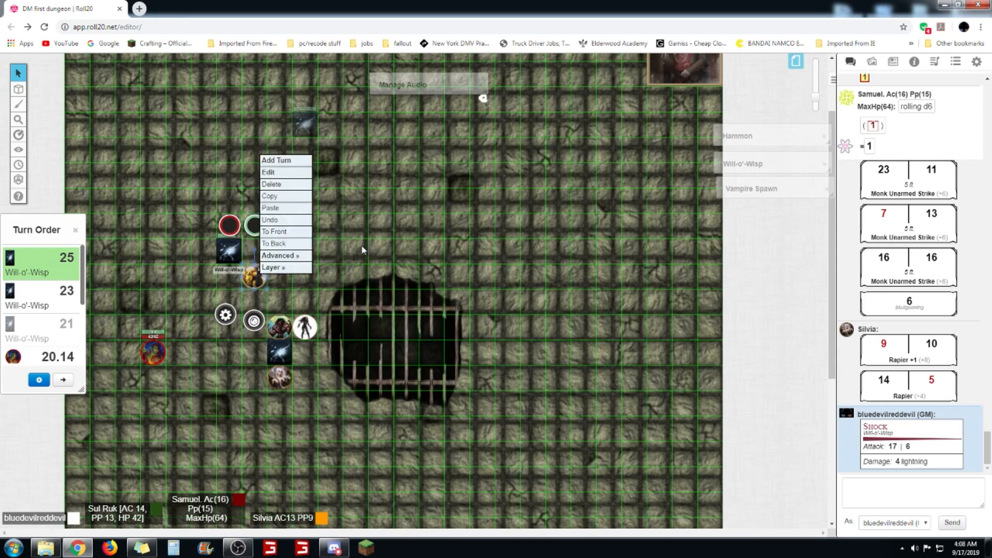
Set Hammon's Bar 1 to 56 / 56, then change the current value to 52
{"action": "left_click", "coordinate": [269, 172]}
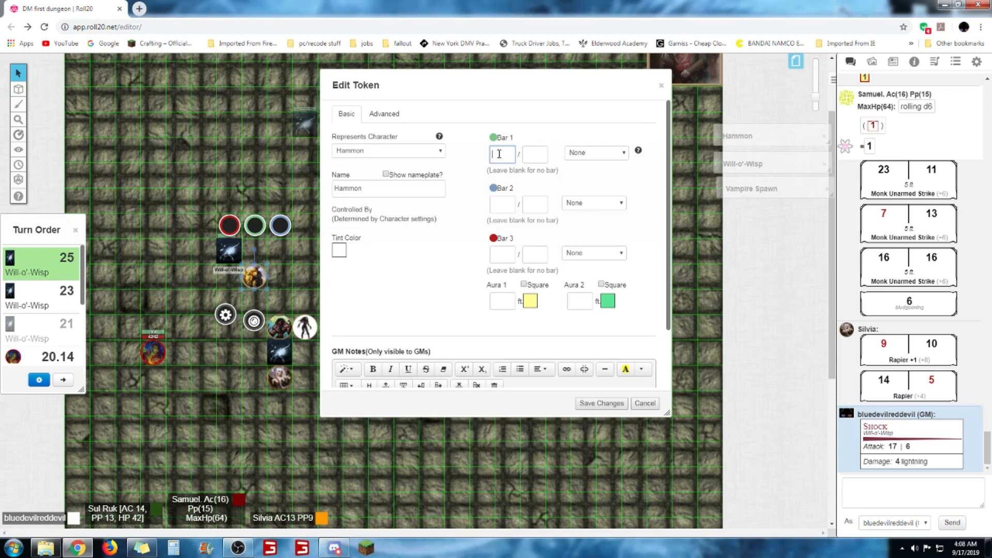
{"action": "type", "text": "56"}
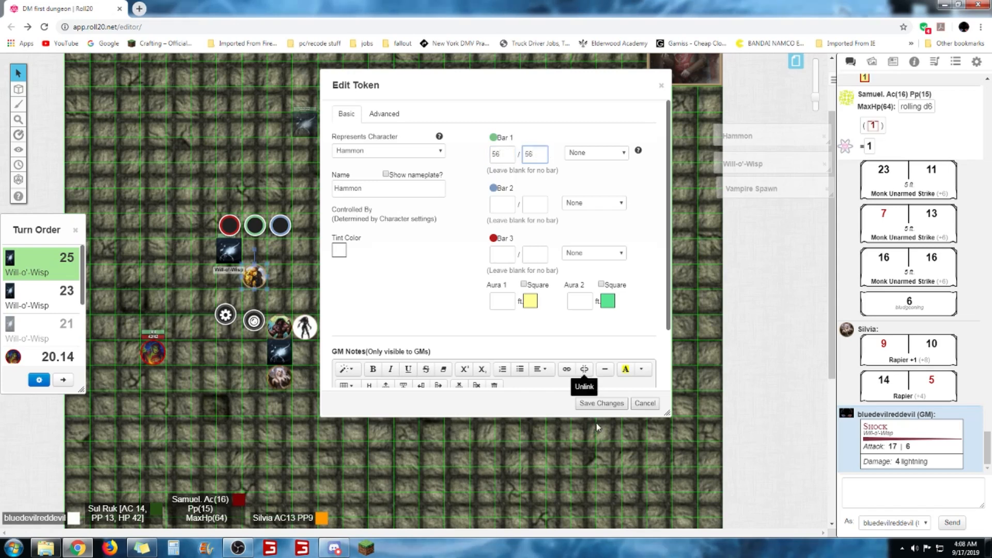
{"action": "left_click", "coordinate": [644, 403]}
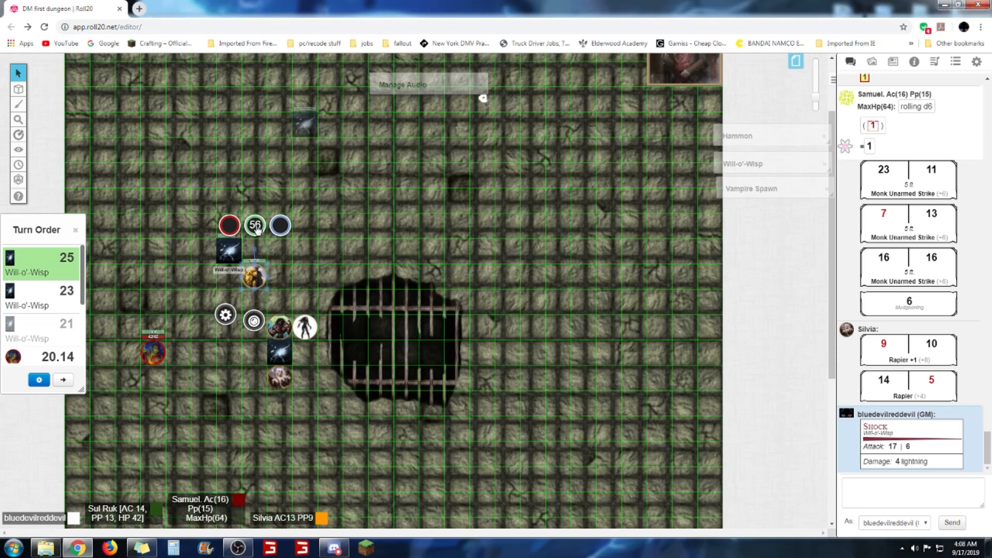
{"action": "left_click", "coordinate": [254, 225]}
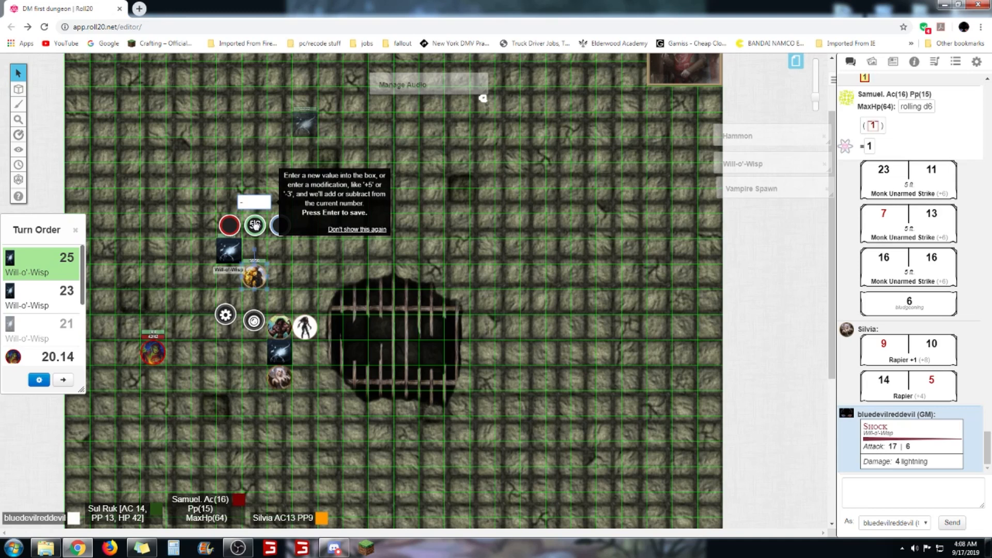
{"action": "type", "text": "52"}
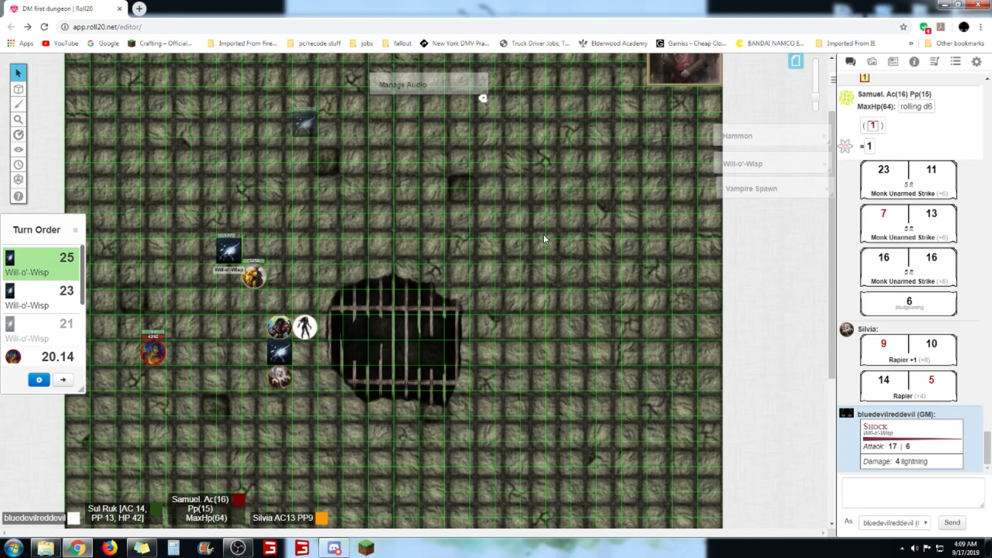
{"action": "mouse_move", "coordinate": [550, 293]}
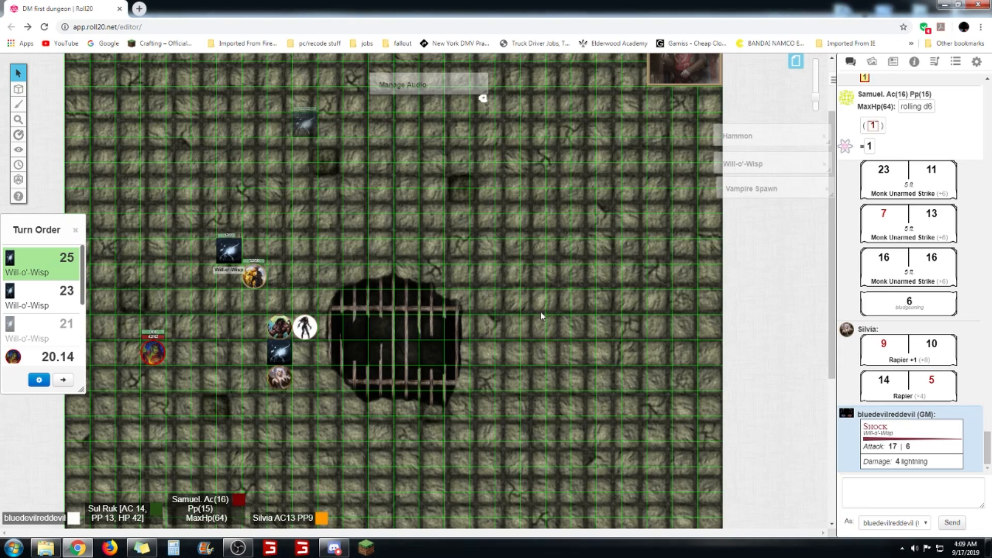
{"action": "mouse_move", "coordinate": [500, 278]}
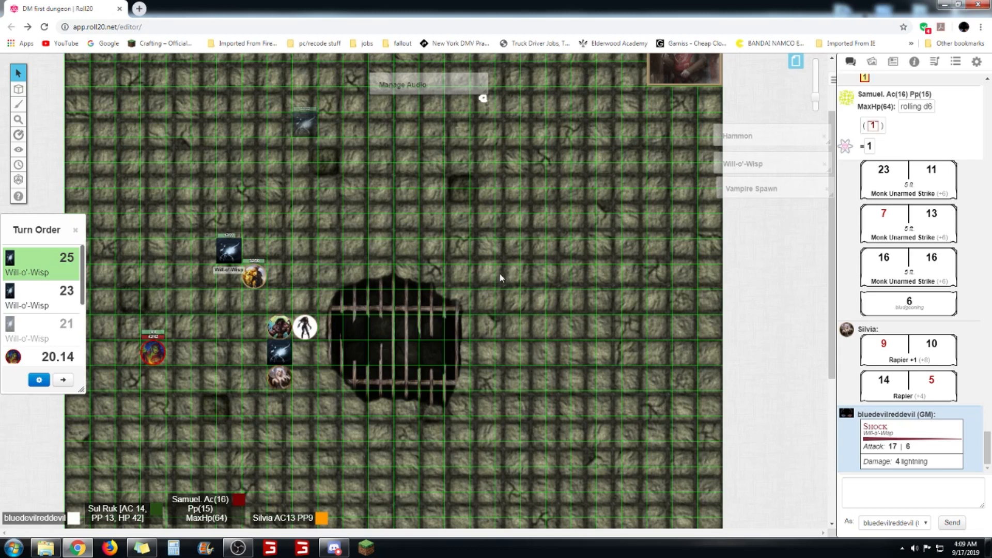
{"action": "mouse_move", "coordinate": [497, 274]}
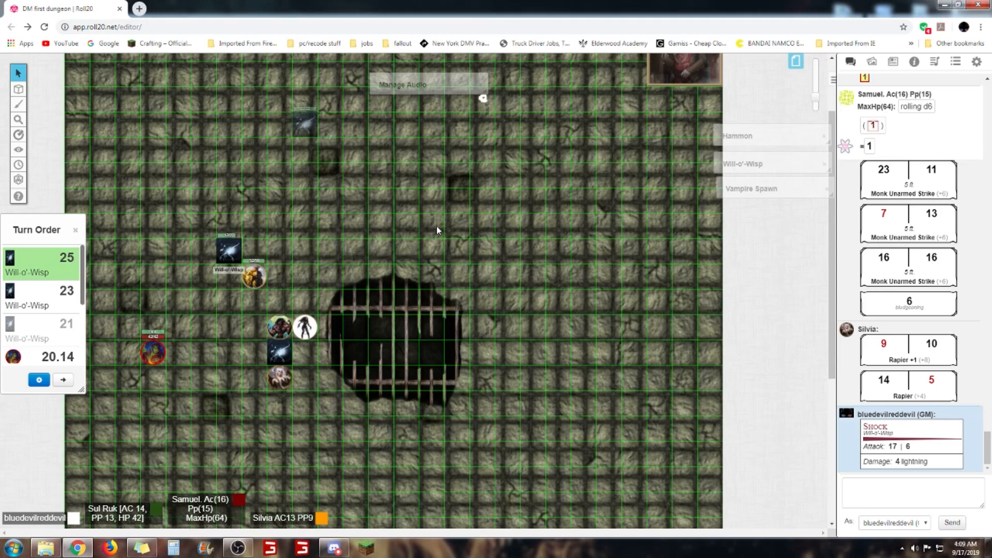
{"action": "mouse_move", "coordinate": [280, 273]}
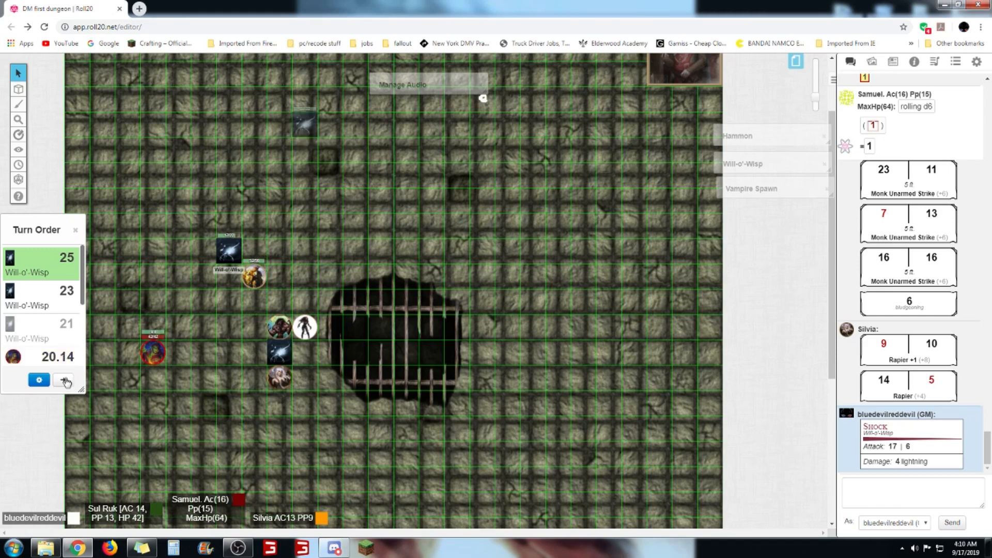
Advance the turn order past the first Will-o'-Wisp so the wisp at 23 leads
{"action": "left_click", "coordinate": [62, 380]}
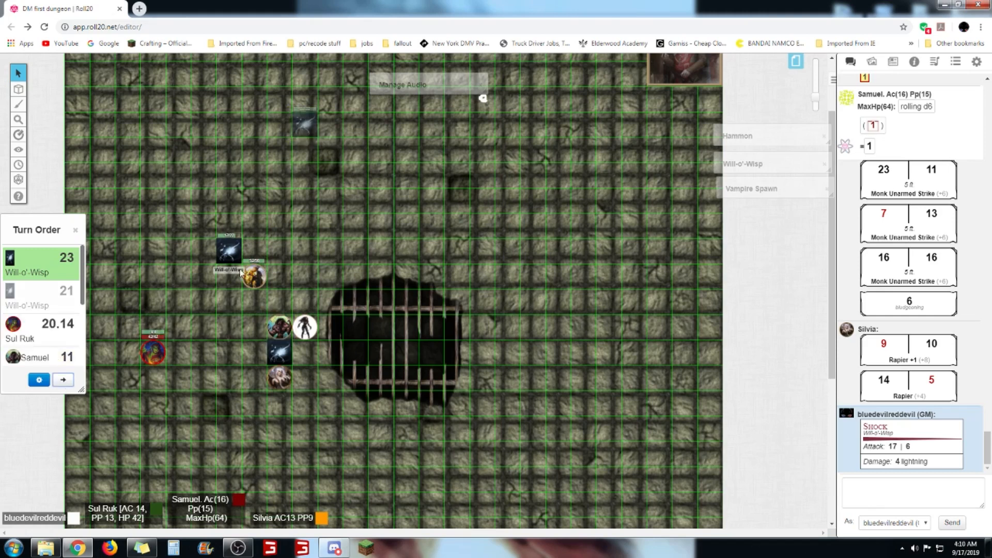
{"action": "mouse_move", "coordinate": [840, 391]}
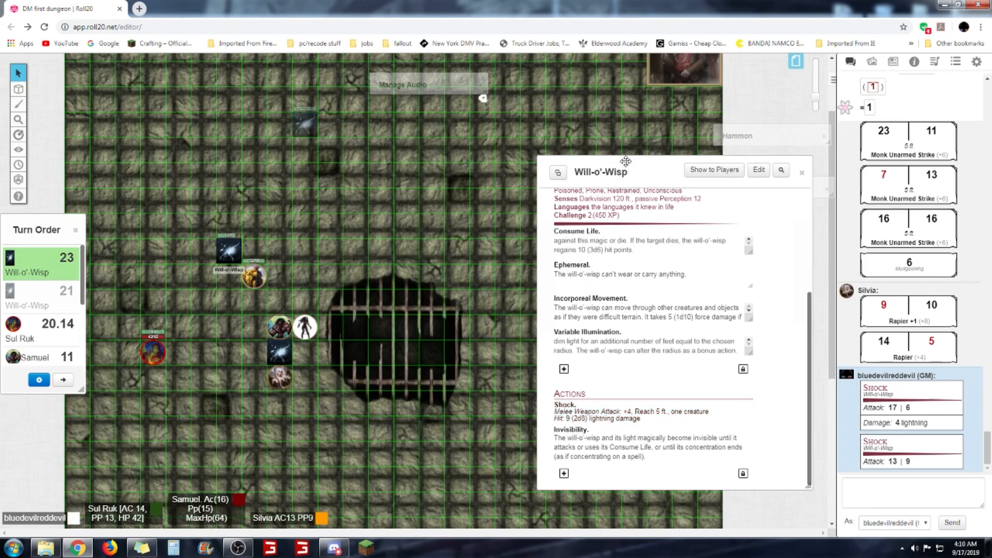
{"action": "mouse_move", "coordinate": [351, 218]}
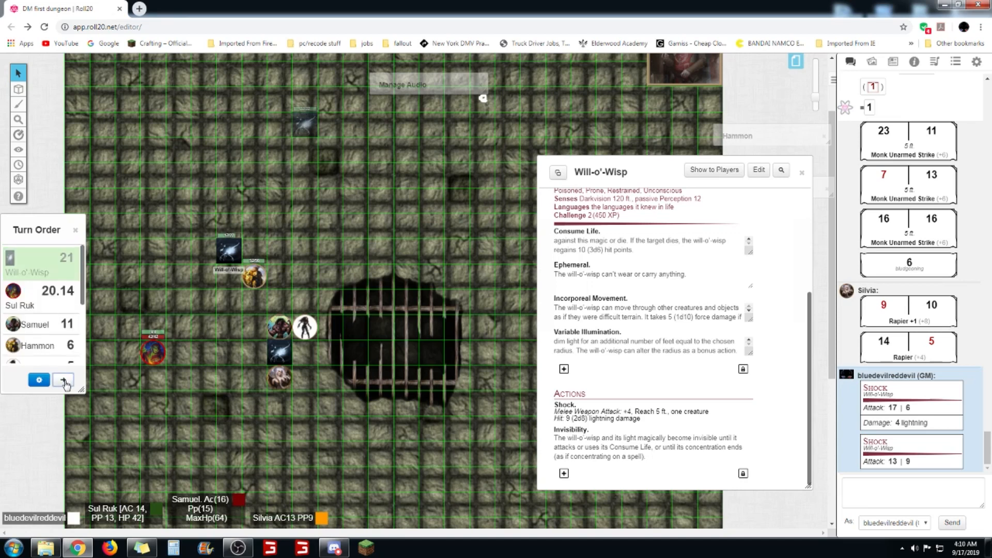
{"action": "mouse_move", "coordinate": [302, 125]}
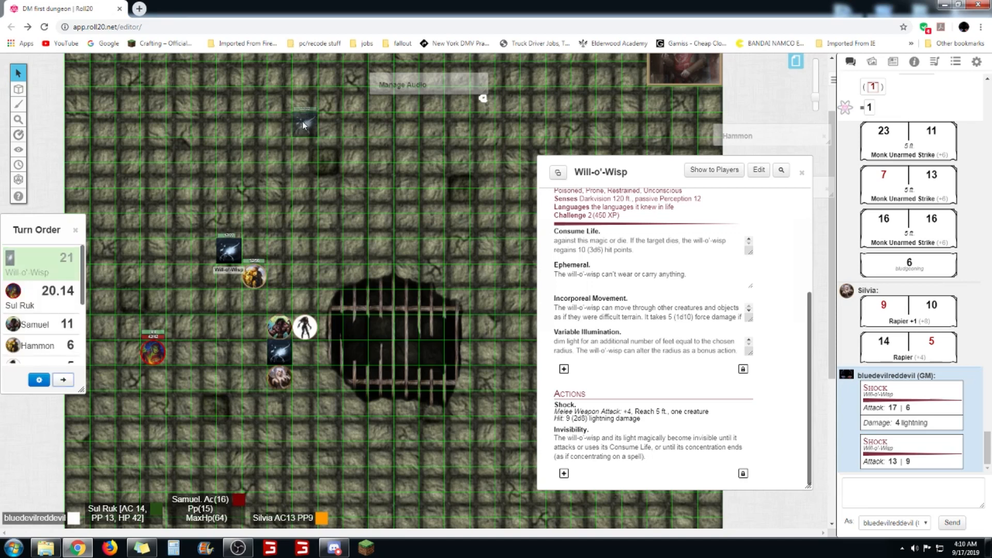
On the GM layer, move the top Will-o'-Wisp about 35 feet down beside the party
{"action": "left_click", "coordinate": [17, 103]}
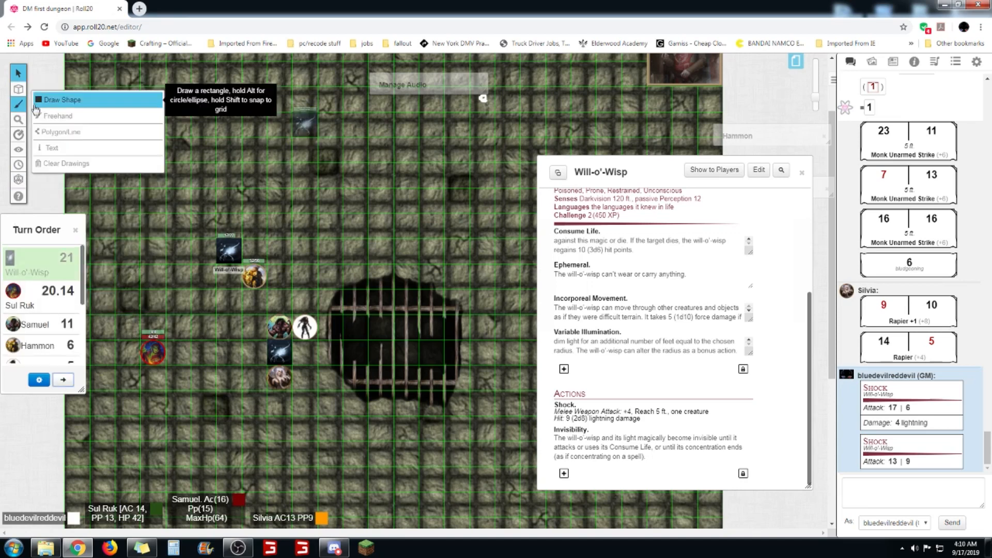
{"action": "left_click", "coordinate": [18, 88]}
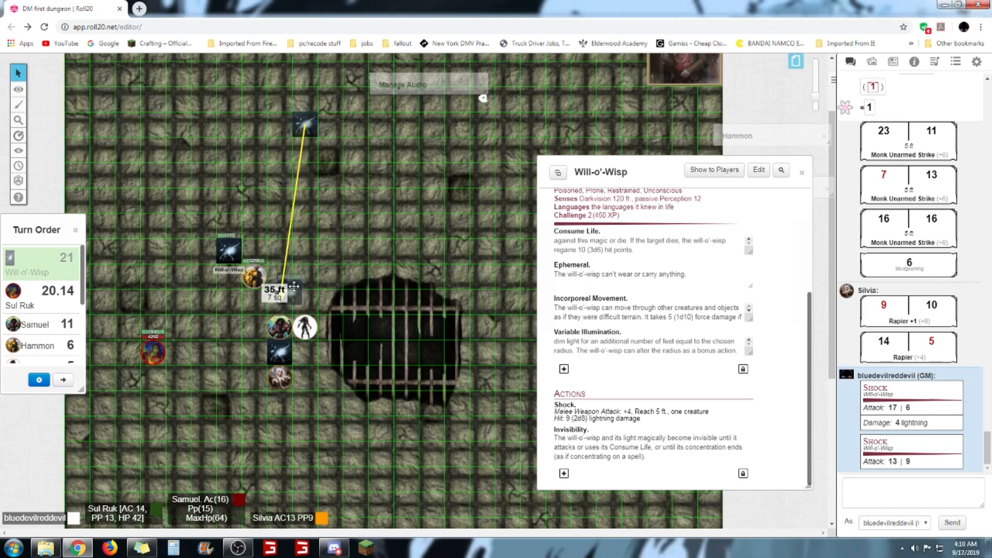
{"action": "left_click_drag", "start_coordinate": [293, 286], "coordinate": [259, 313]}
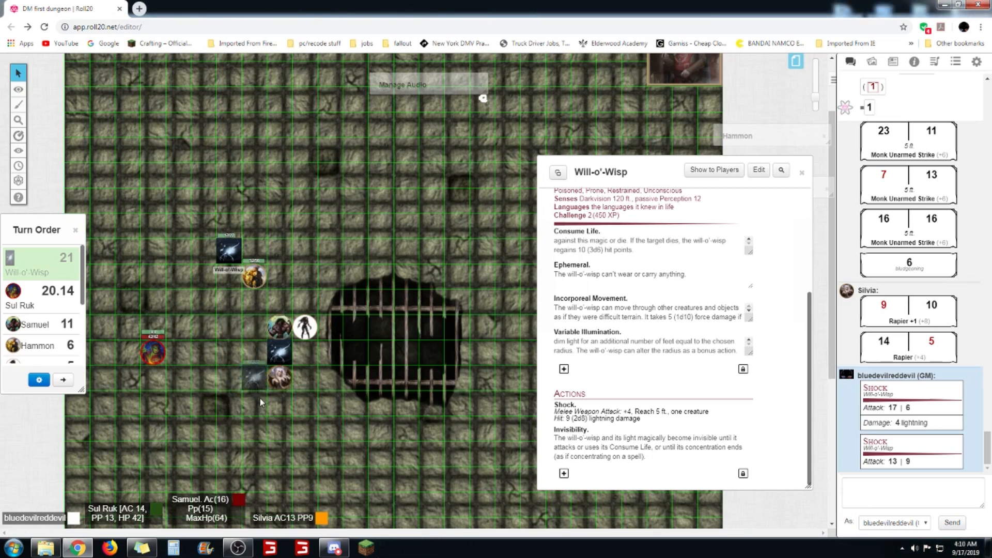
Return editing to the Objects & Tokens layer
{"action": "right_click", "coordinate": [253, 327]}
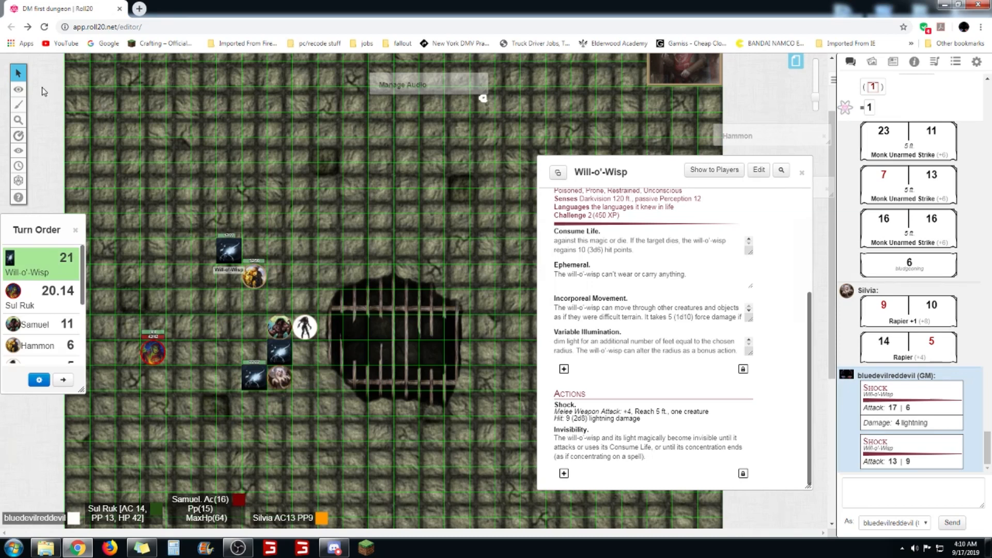
{"action": "left_click", "coordinate": [19, 88]}
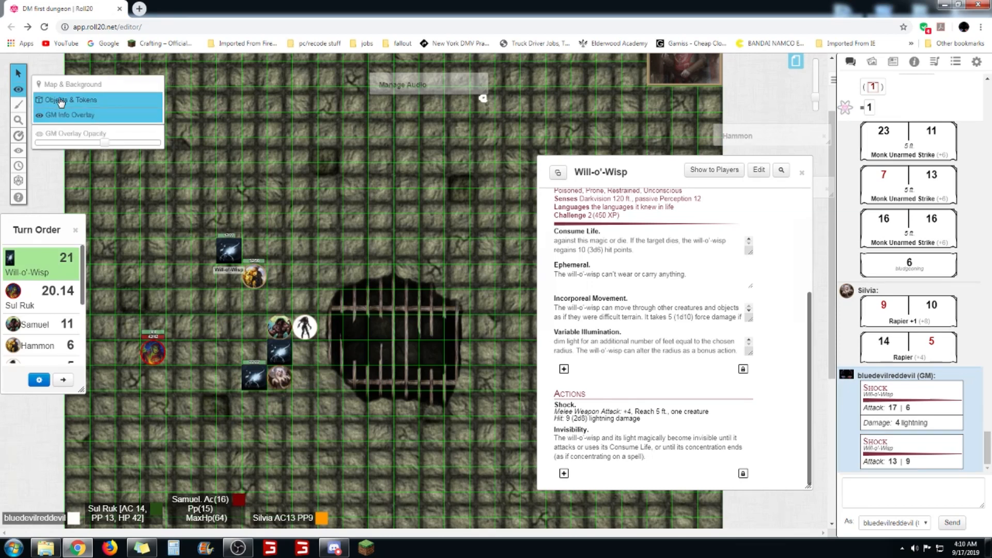
{"action": "left_click", "coordinate": [70, 99]}
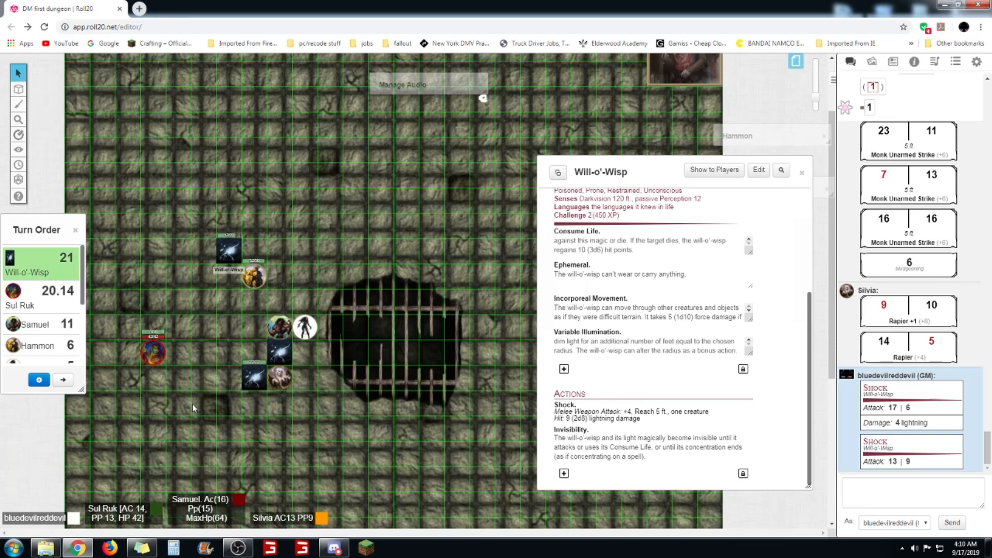
{"action": "mouse_move", "coordinate": [198, 416]}
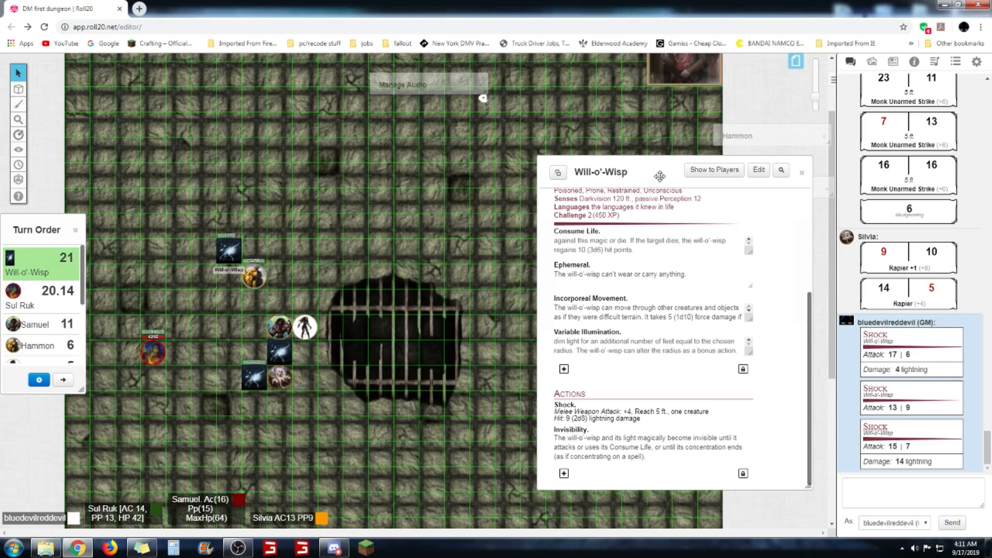
{"action": "mouse_move", "coordinate": [598, 165]}
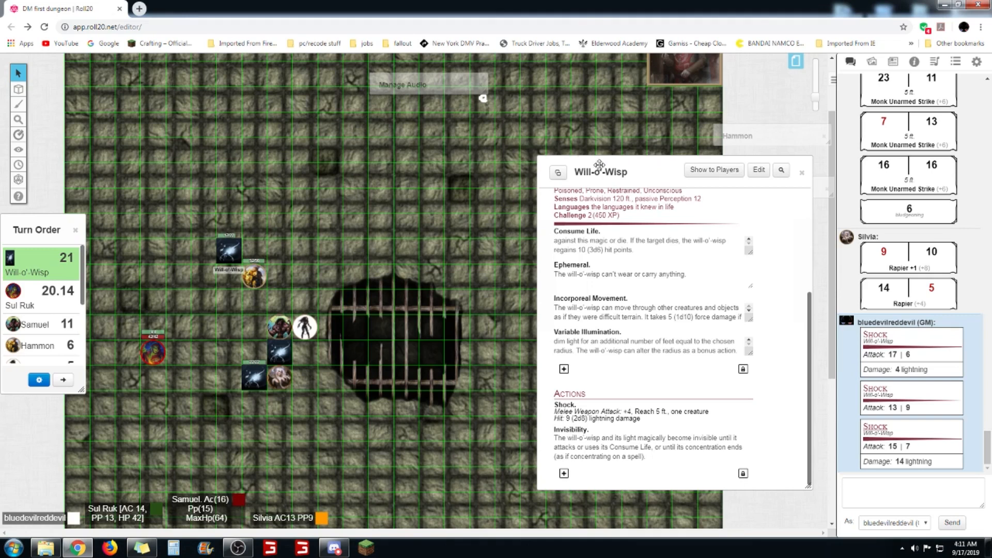
{"action": "mouse_move", "coordinate": [631, 166]}
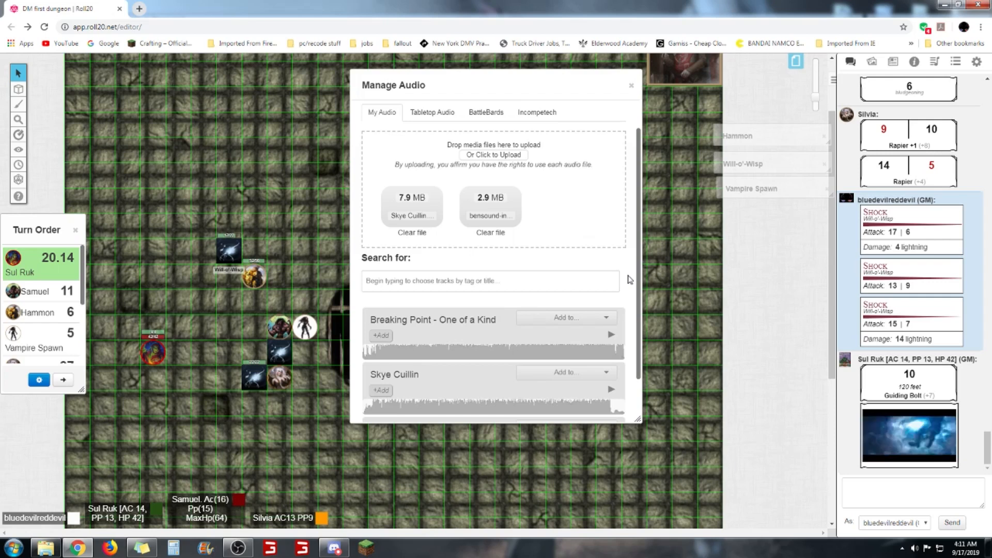
{"action": "mouse_move", "coordinate": [557, 264]}
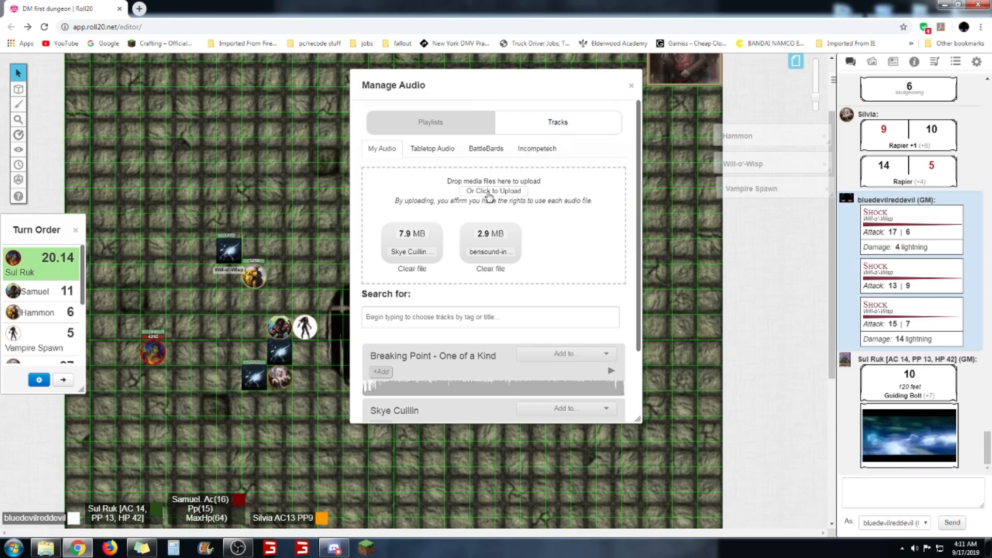
Use My Audio's 'Or Click to Upload' to browse the New sounds folder
{"action": "left_click", "coordinate": [493, 191]}
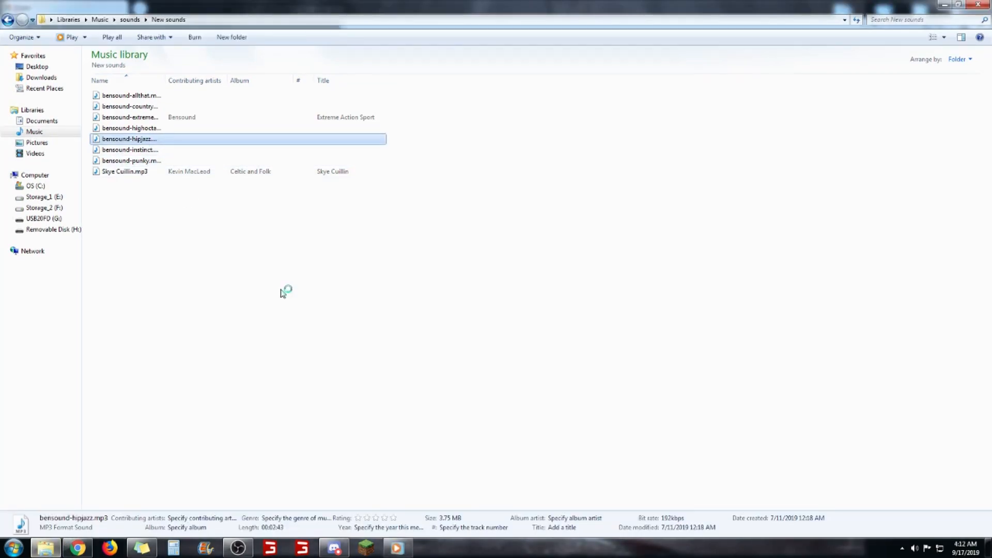
Preview the hipjazz and highoctane tracks in Media Player, closing the player after each
{"action": "double_click", "coordinate": [129, 139]}
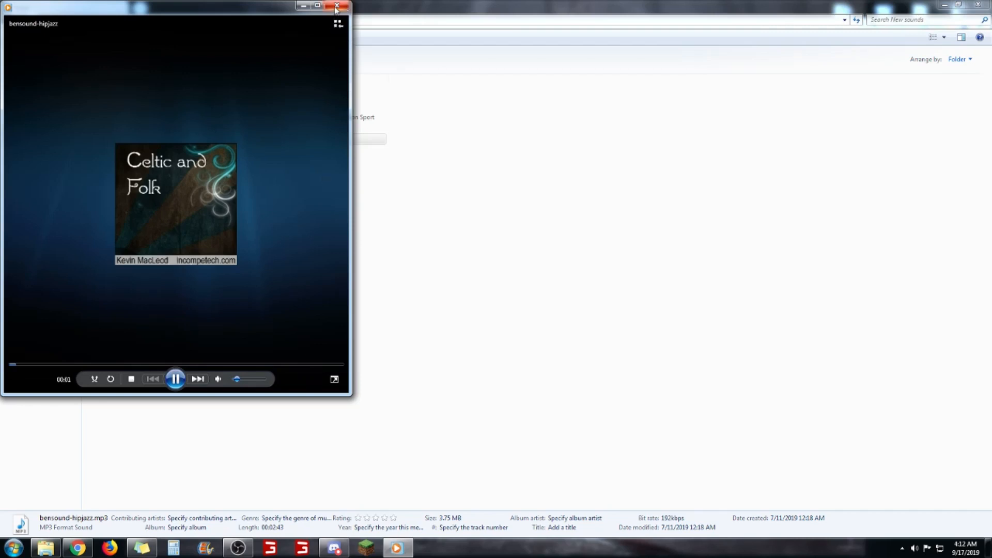
{"action": "left_click", "coordinate": [337, 6]}
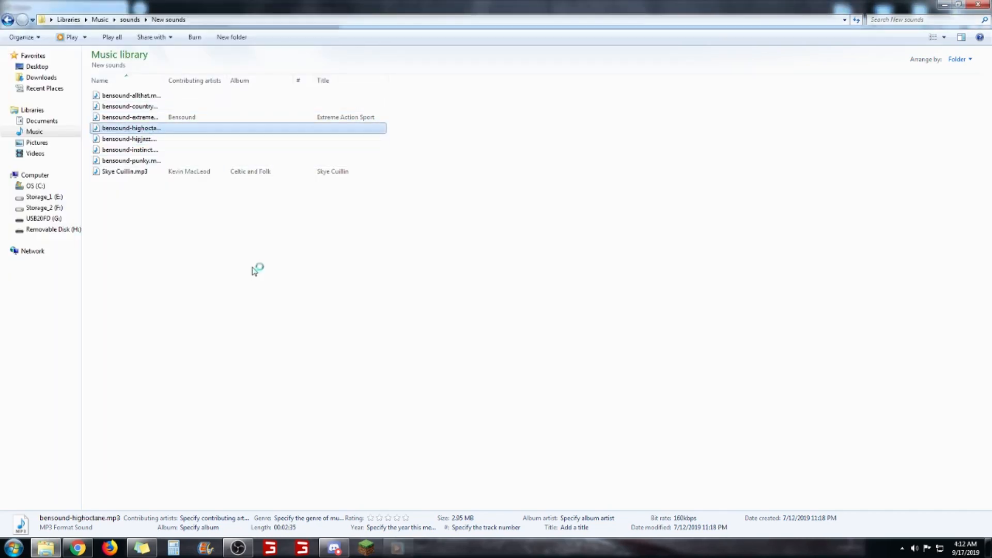
{"action": "double_click", "coordinate": [131, 127]}
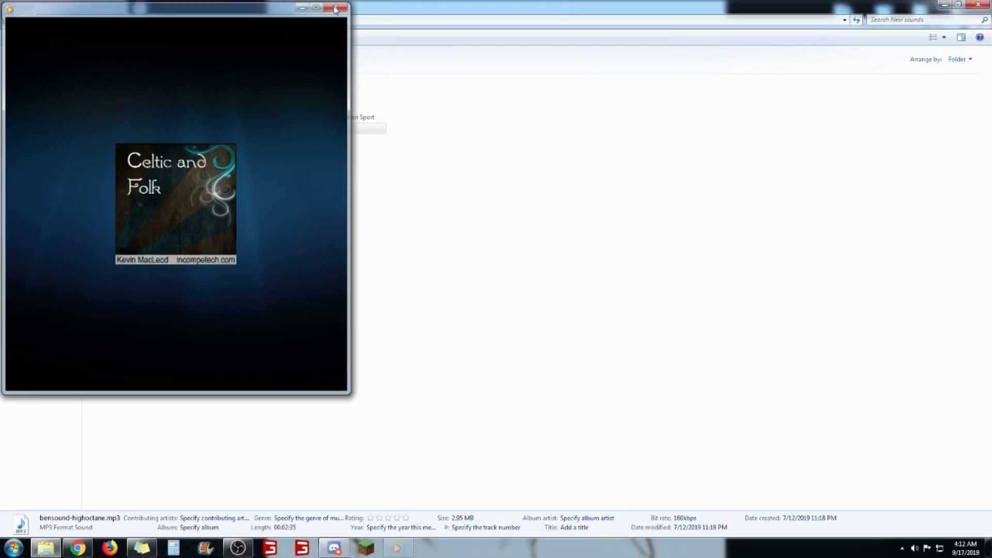
{"action": "left_click", "coordinate": [334, 9]}
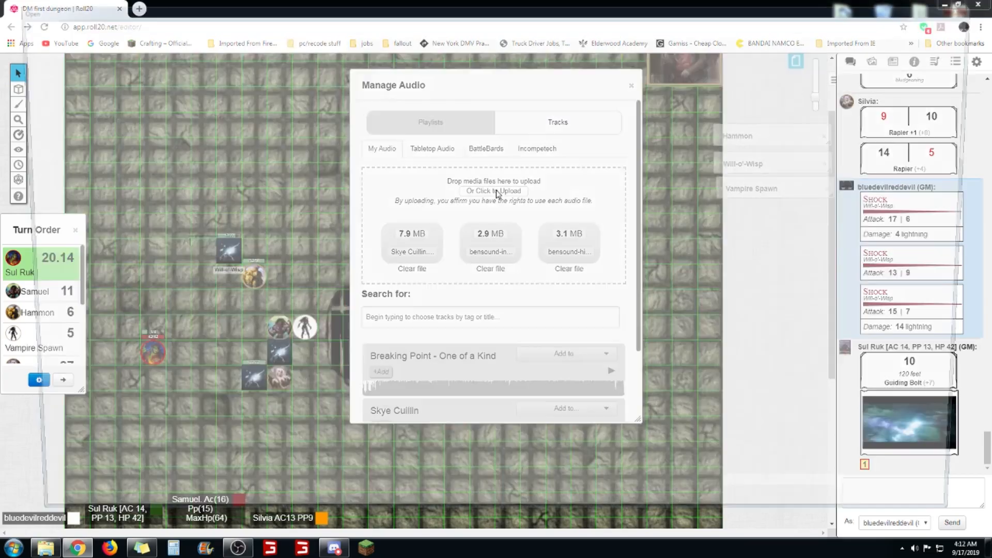
Reopen the upload browser, preview the countryboy and allthat tracks, then select allthat
{"action": "left_click", "coordinate": [494, 191]}
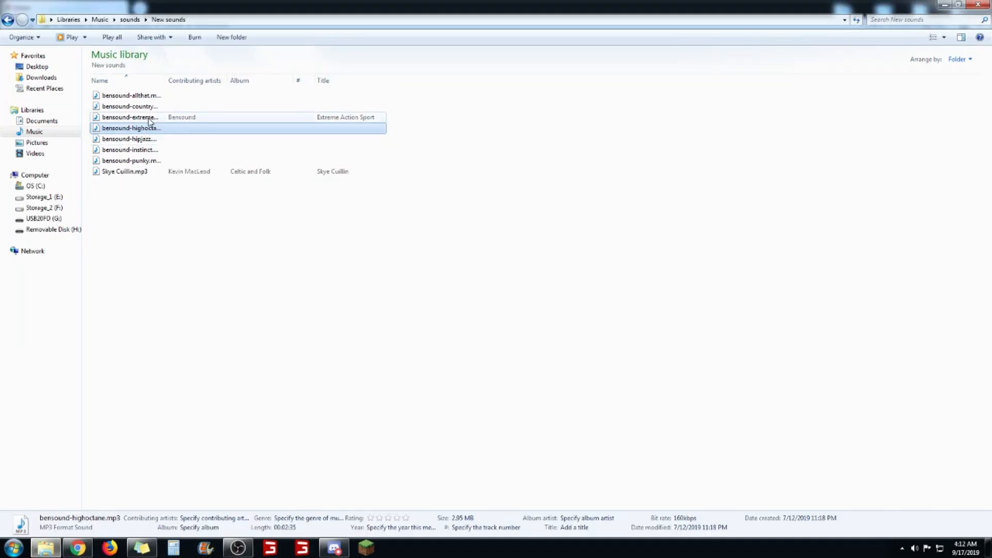
{"action": "double_click", "coordinate": [130, 117]}
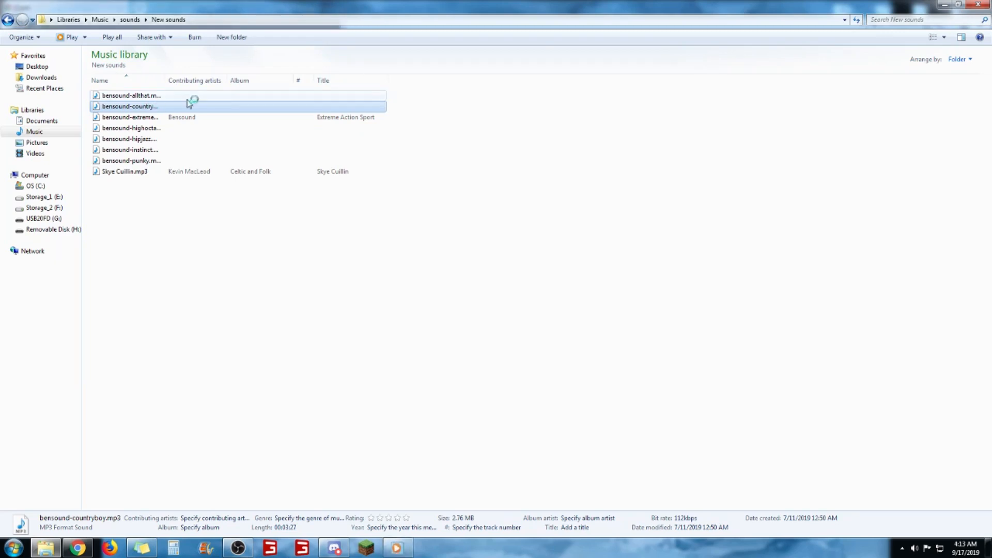
{"action": "double_click", "coordinate": [129, 106]}
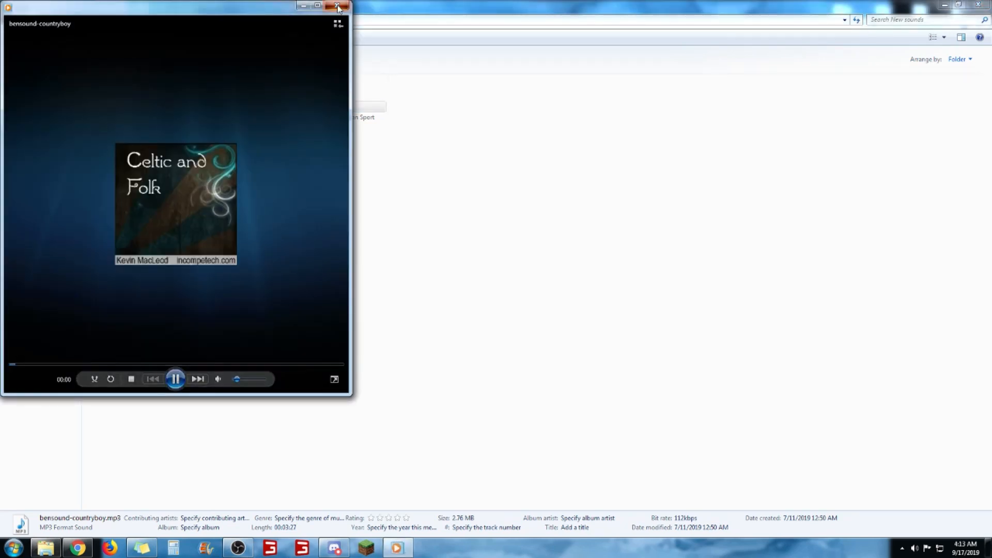
{"action": "left_click", "coordinate": [338, 6]}
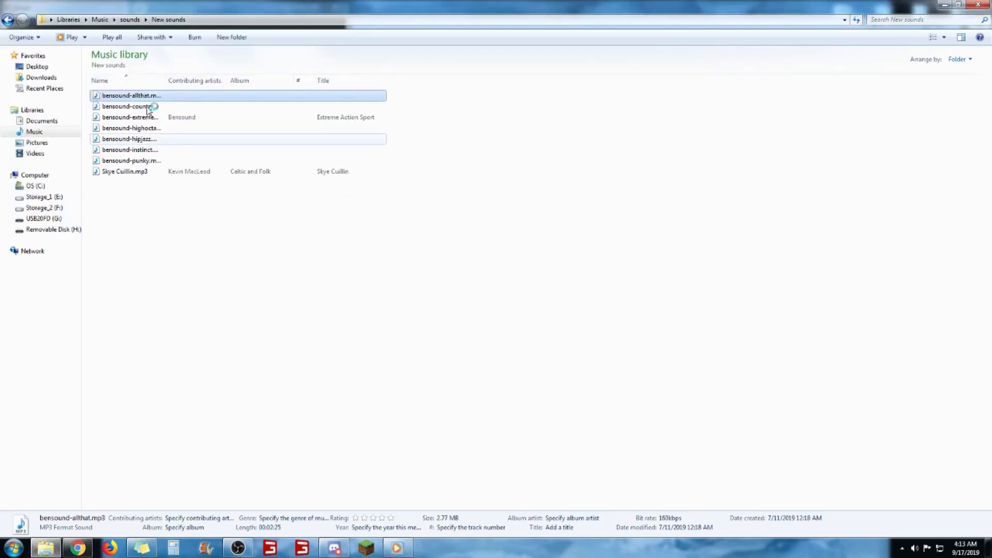
{"action": "double_click", "coordinate": [129, 95]}
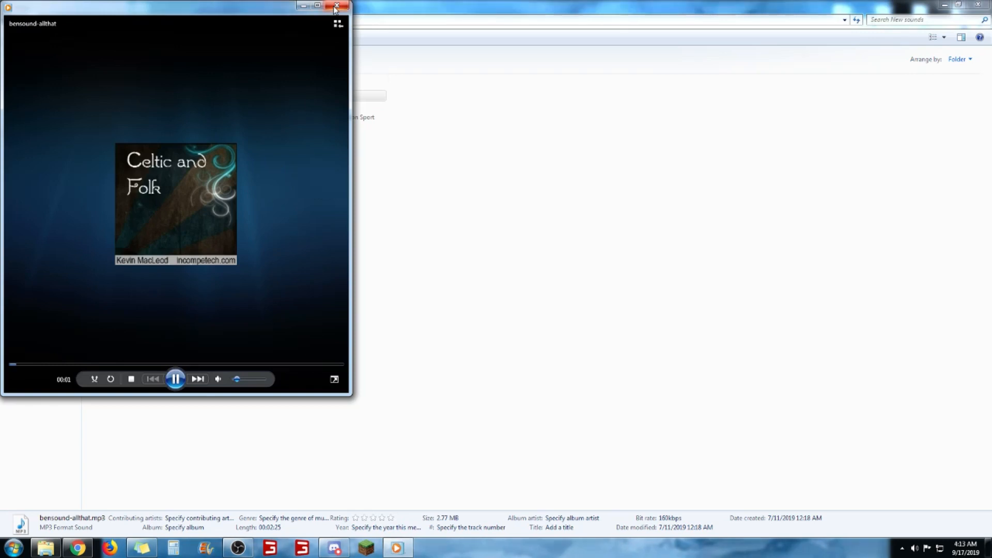
{"action": "mouse_move", "coordinate": [338, 6]}
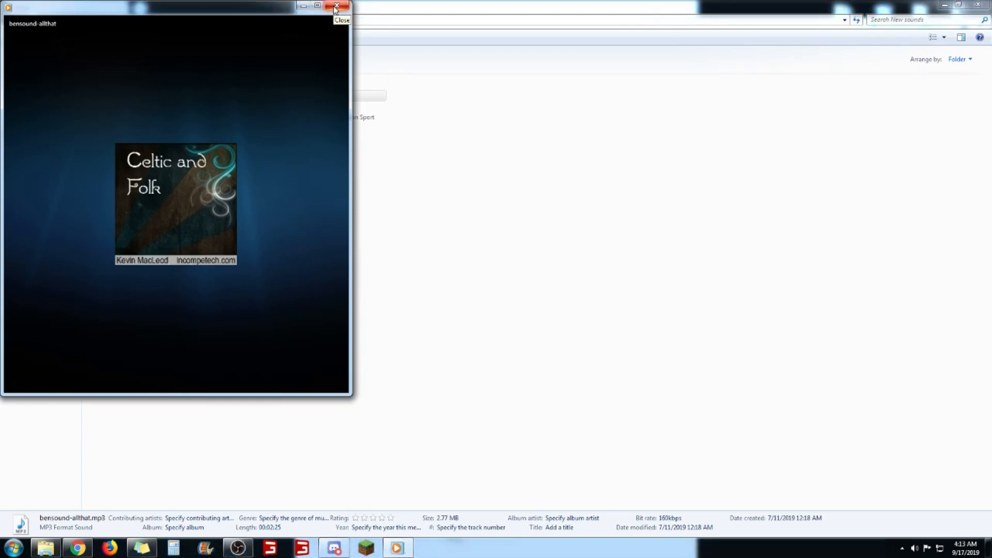
{"action": "left_click", "coordinate": [337, 6]}
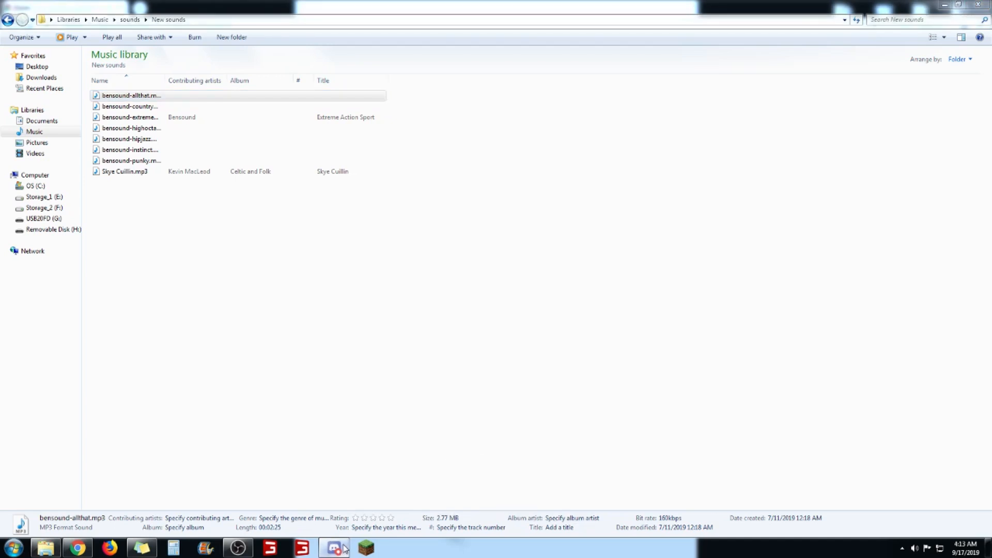
{"action": "left_click", "coordinate": [131, 95]}
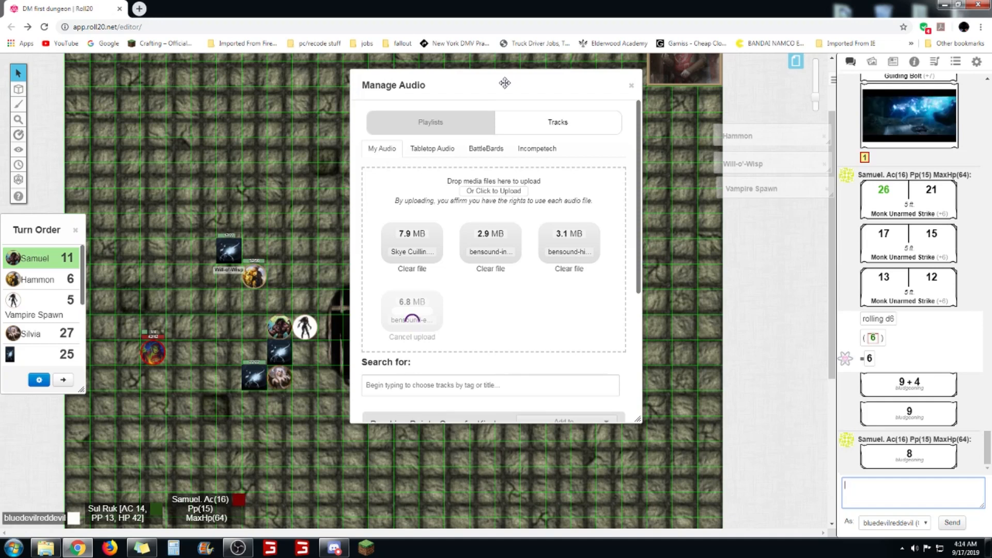
Close the Manage Audio window once the 6.8 MB upload has started
{"action": "left_click", "coordinate": [631, 85]}
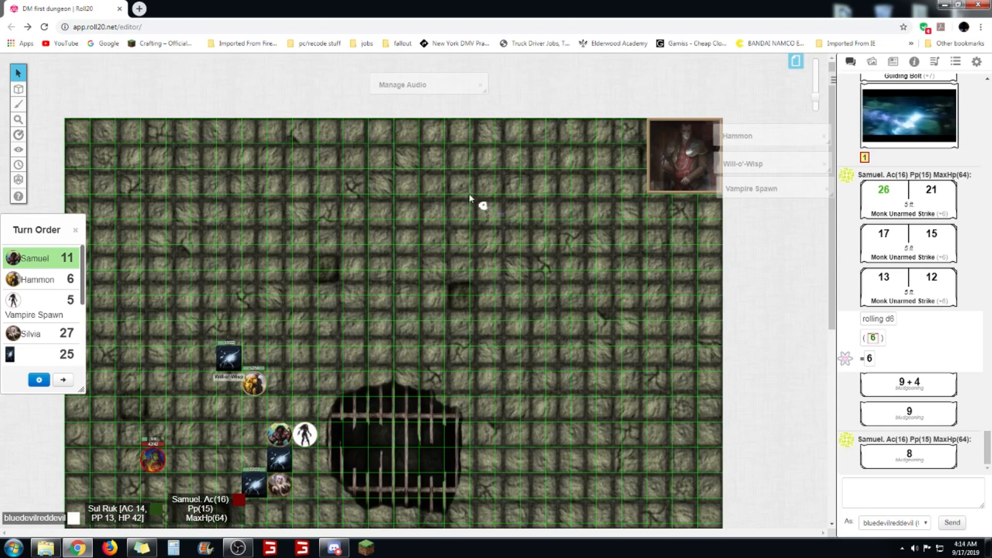
{"action": "right_click", "coordinate": [482, 205]}
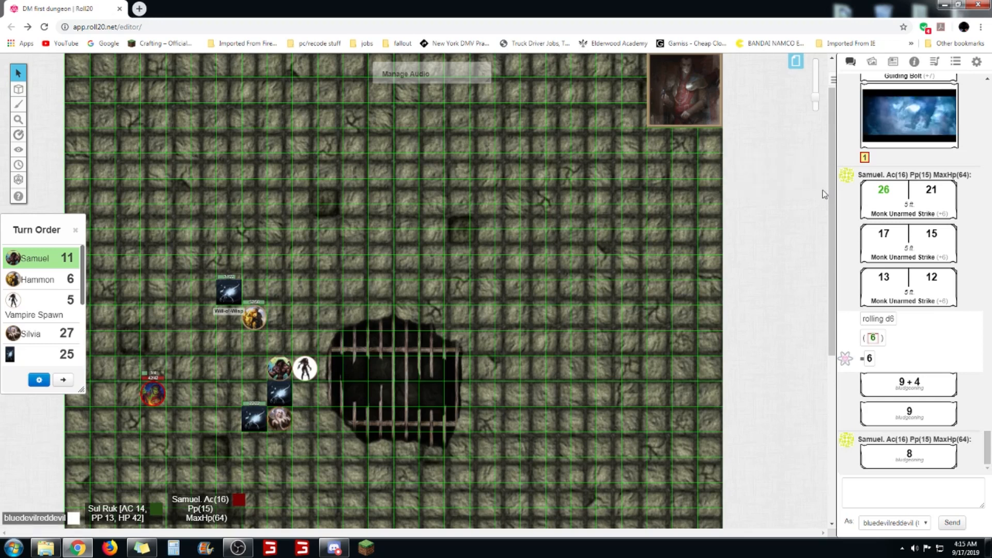
Place a Shadow token from the journal above the barred pit and open its options
{"action": "left_click", "coordinate": [893, 61]}
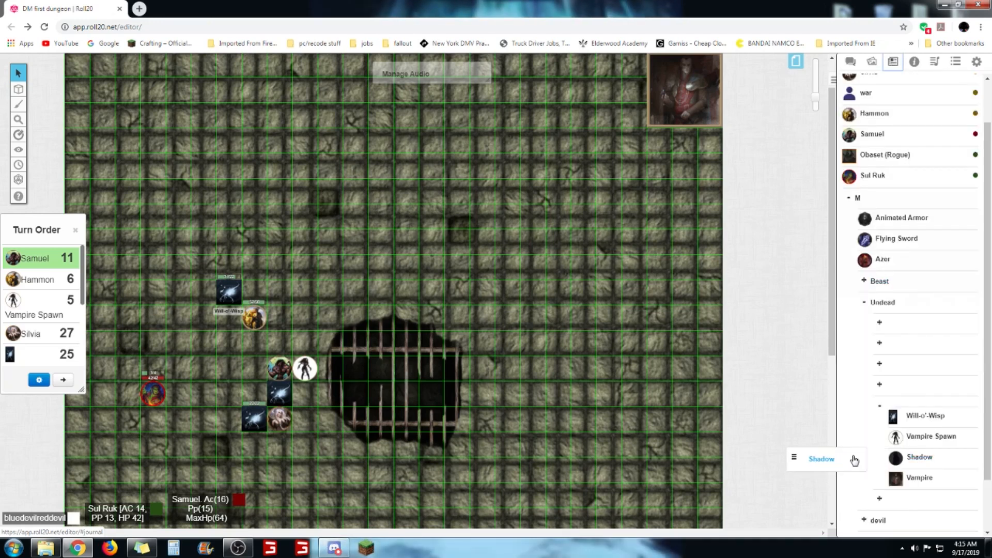
{"action": "left_click_drag", "start_coordinate": [821, 459], "coordinate": [519, 347]}
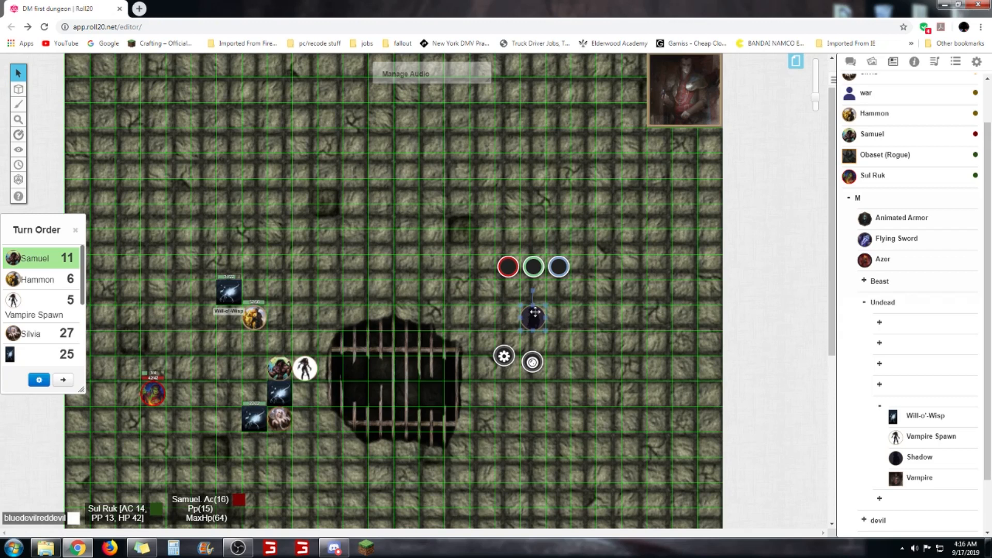
{"action": "left_click_drag", "start_coordinate": [533, 316], "coordinate": [408, 262]}
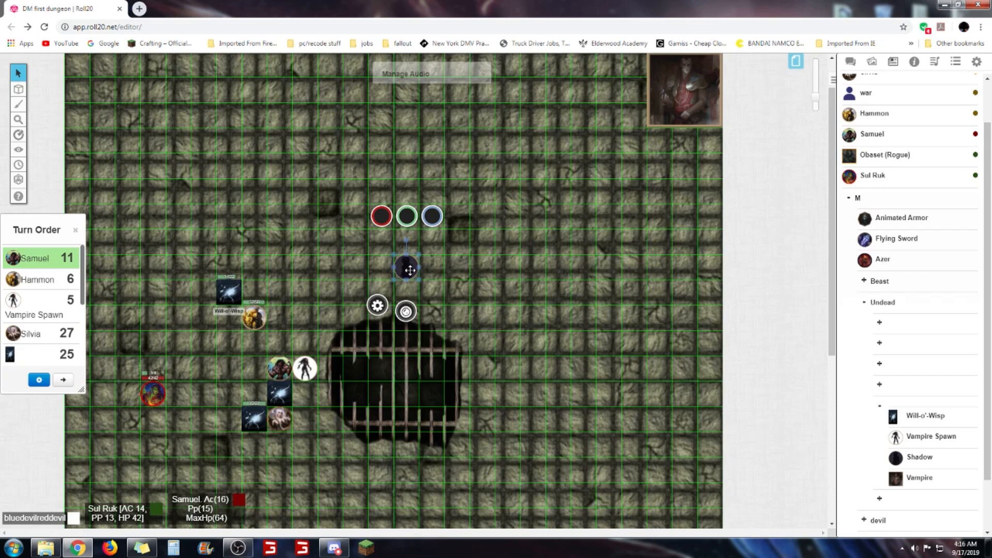
{"action": "mouse_move", "coordinate": [435, 266]}
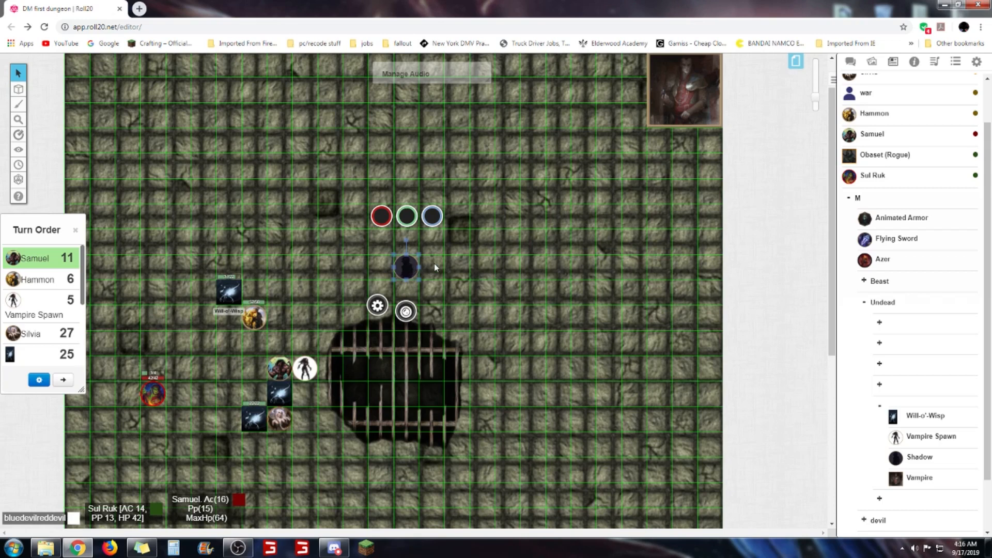
{"action": "right_click", "coordinate": [405, 267]}
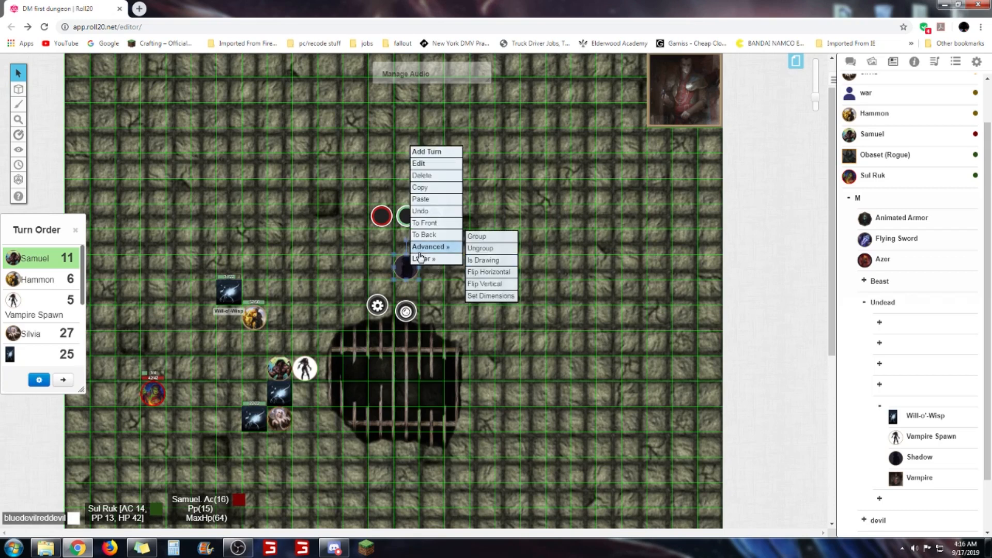
{"action": "mouse_move", "coordinate": [425, 175]}
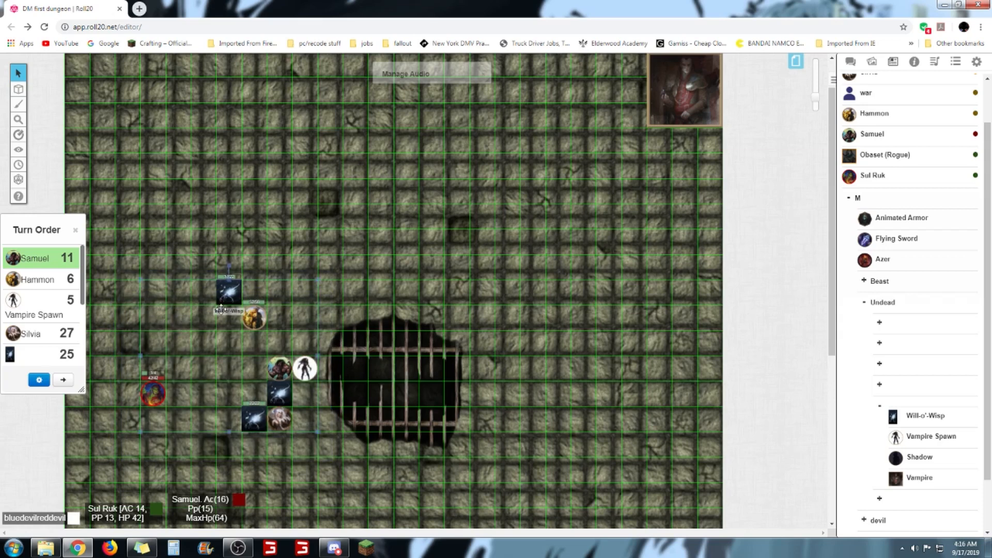
Open the options menu for the upper-left Will-o'-Wisp token
{"action": "right_click", "coordinate": [228, 291]}
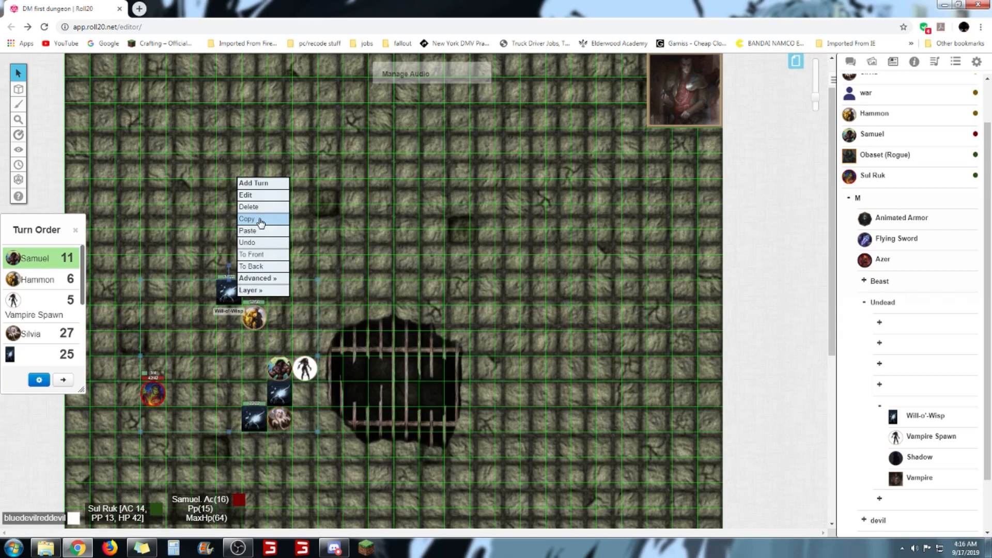
{"action": "mouse_move", "coordinate": [258, 231]}
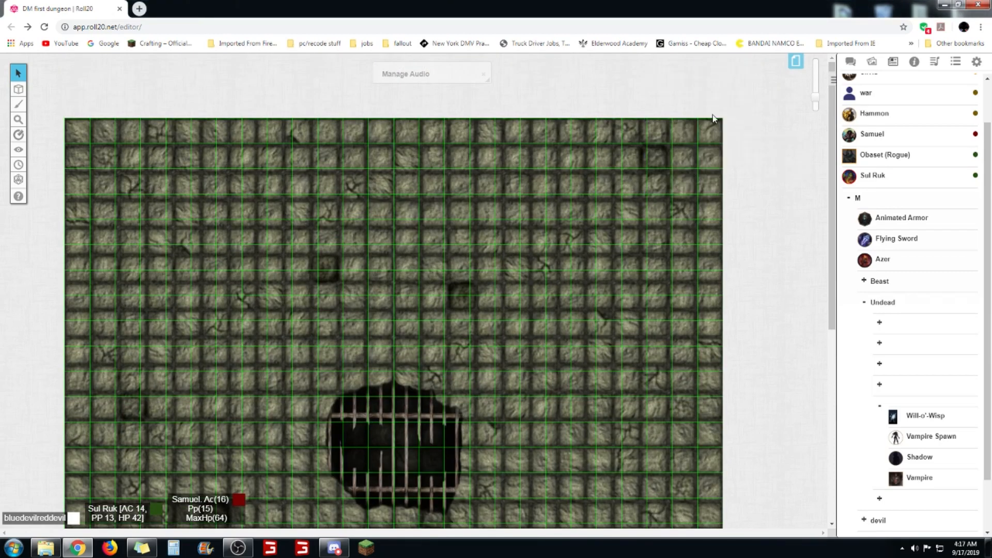
{"action": "mouse_move", "coordinate": [880, 410]}
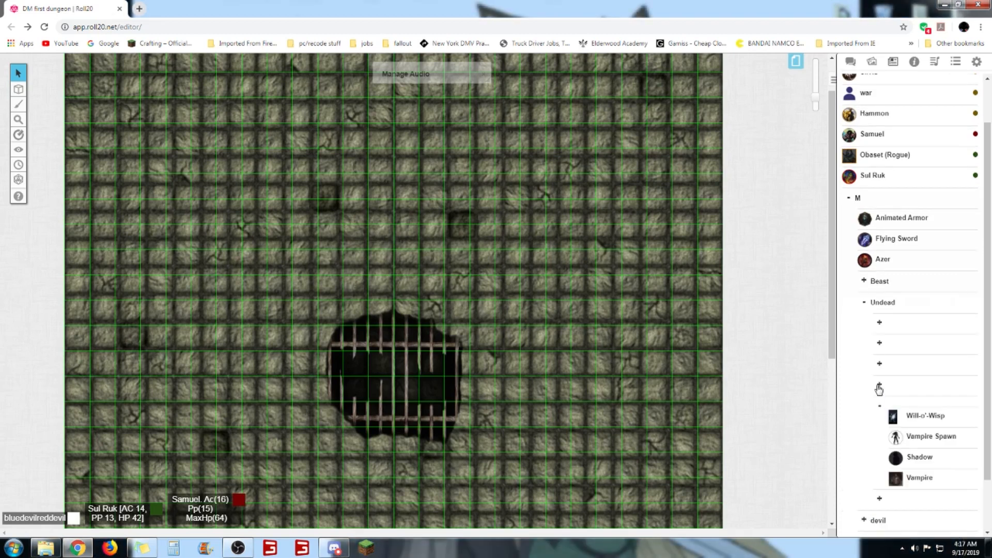
Collapse the Undead sub-folders and then the Undead folder in the journal
{"action": "left_click", "coordinate": [879, 383]}
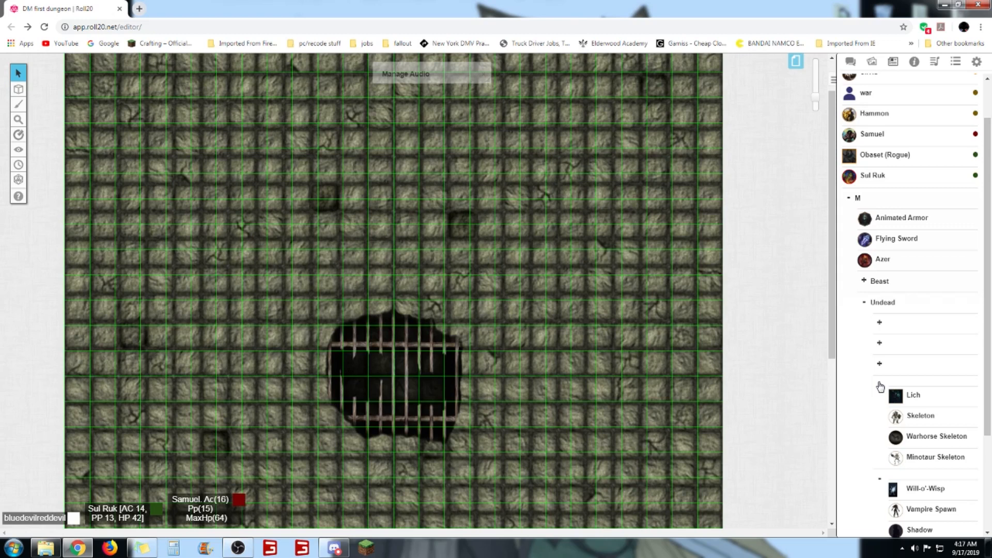
{"action": "scroll", "scroll_direction": "down", "scroll_amount": 3}
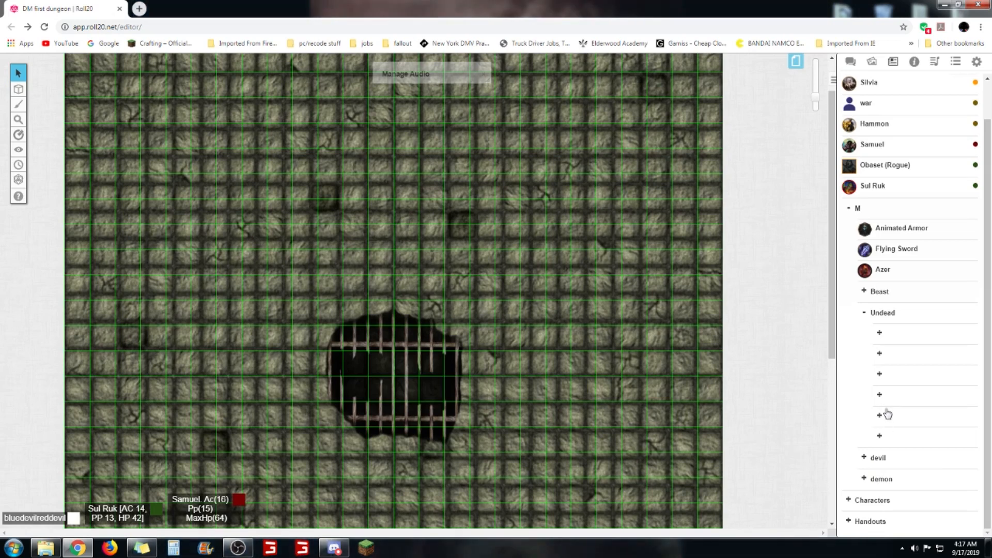
{"action": "mouse_move", "coordinate": [881, 377]}
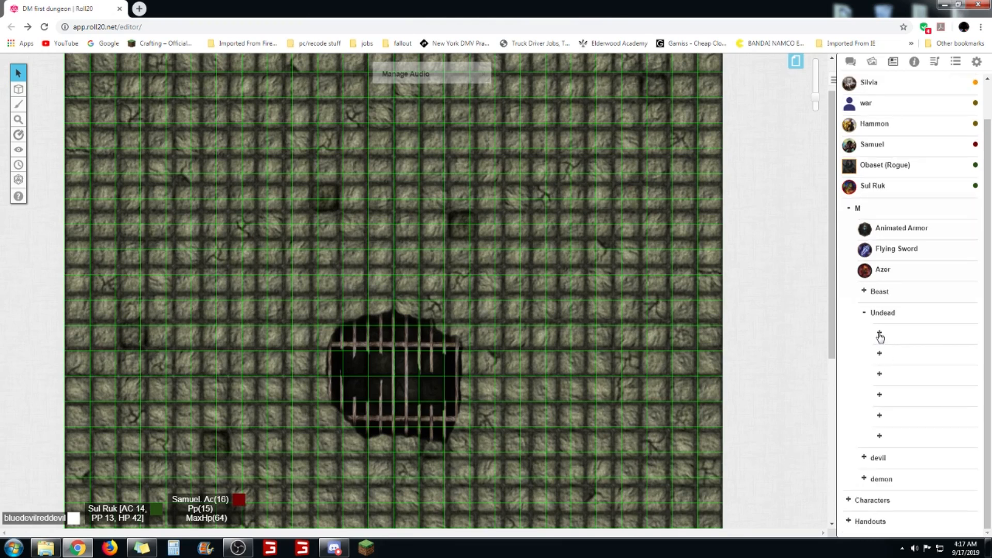
{"action": "left_click", "coordinate": [879, 335]}
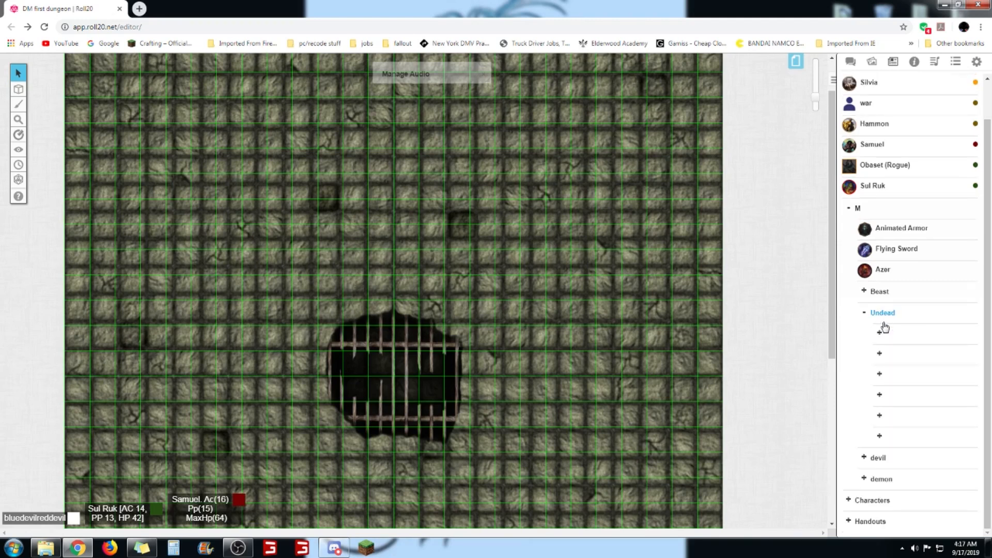
{"action": "left_click", "coordinate": [882, 312]}
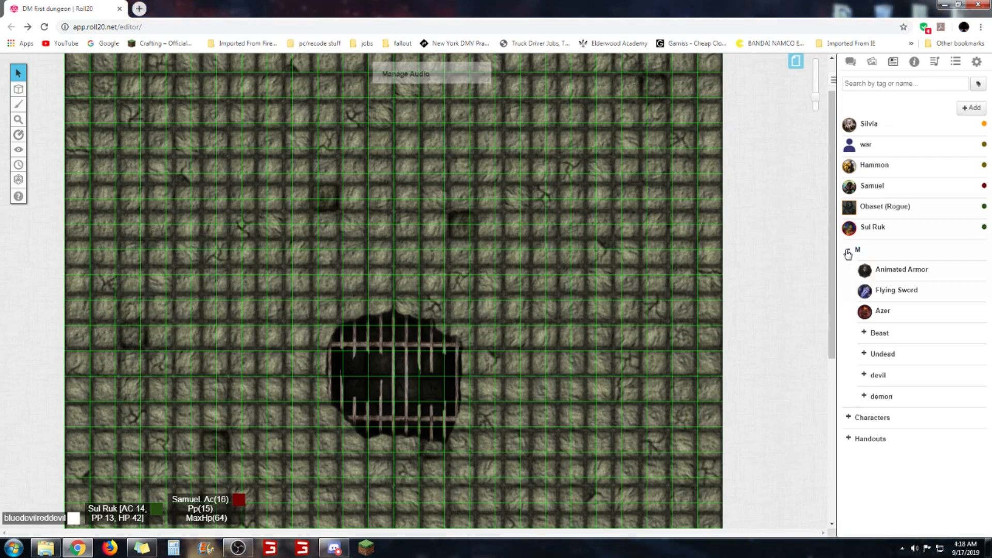
Collapse the M folder and add a bensound track and Skye Cuillin to the game playlist
{"action": "left_click", "coordinate": [857, 248]}
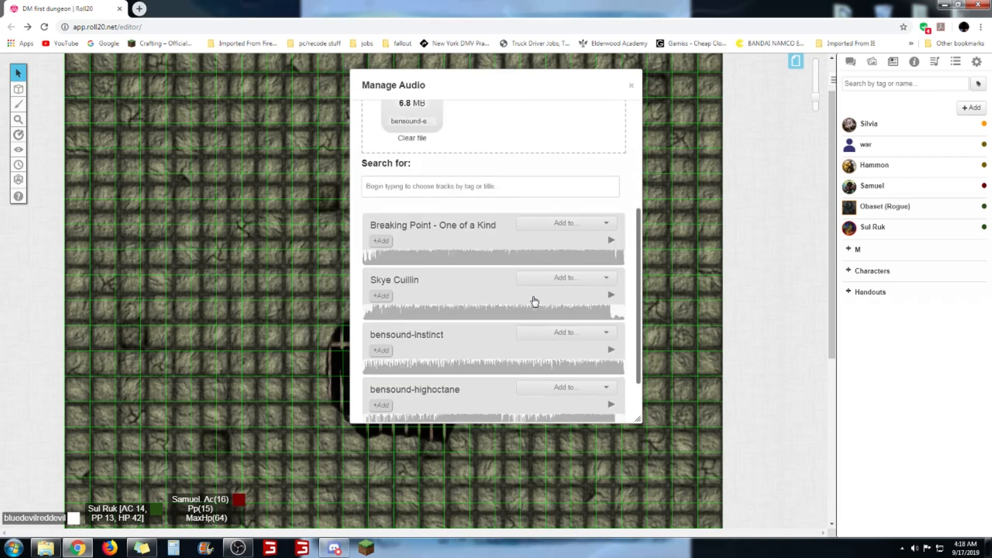
{"action": "scroll", "scroll_direction": "down", "scroll_amount": 3}
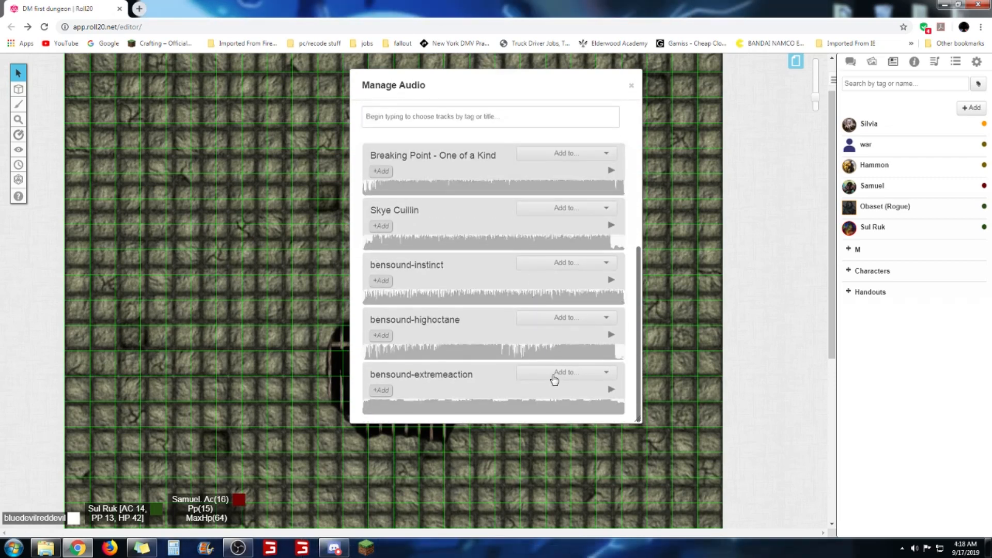
{"action": "mouse_move", "coordinate": [560, 392]}
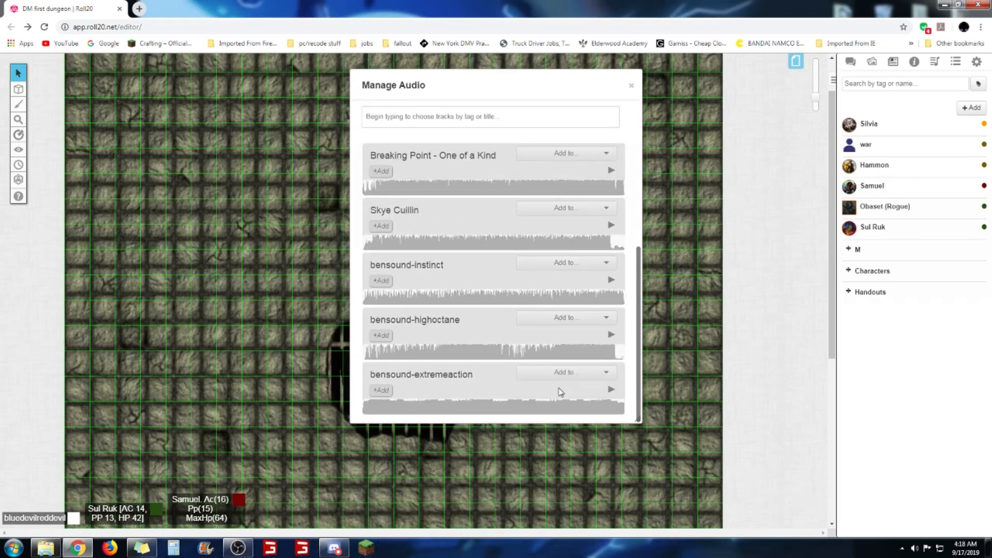
{"action": "left_click", "coordinate": [565, 316]}
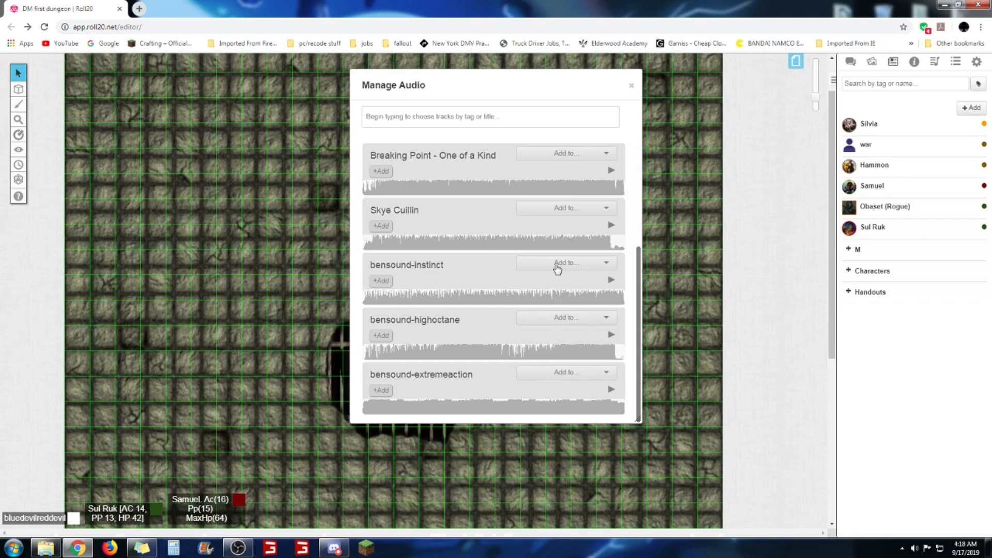
{"action": "mouse_move", "coordinate": [557, 284]}
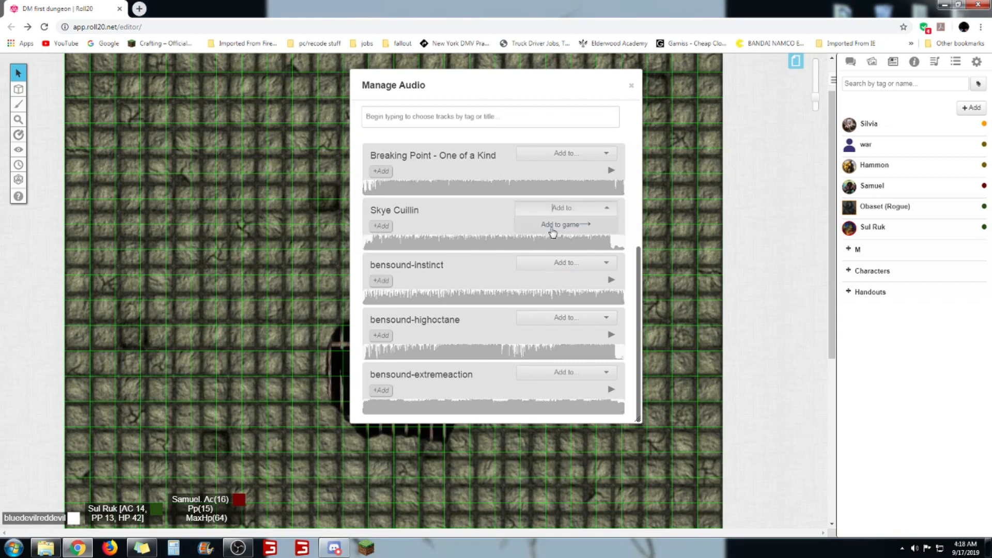
{"action": "left_click", "coordinate": [934, 61]}
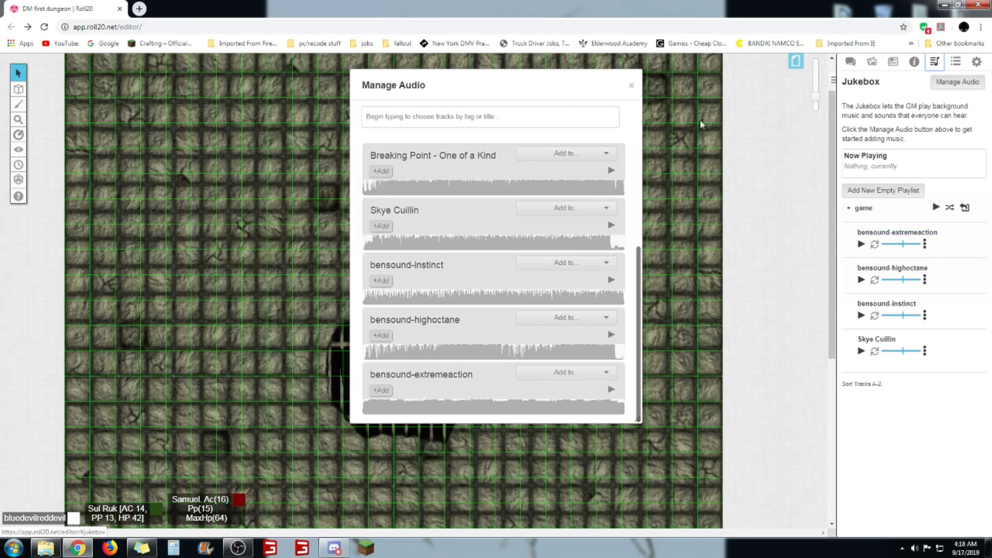
{"action": "left_click", "coordinate": [631, 85]}
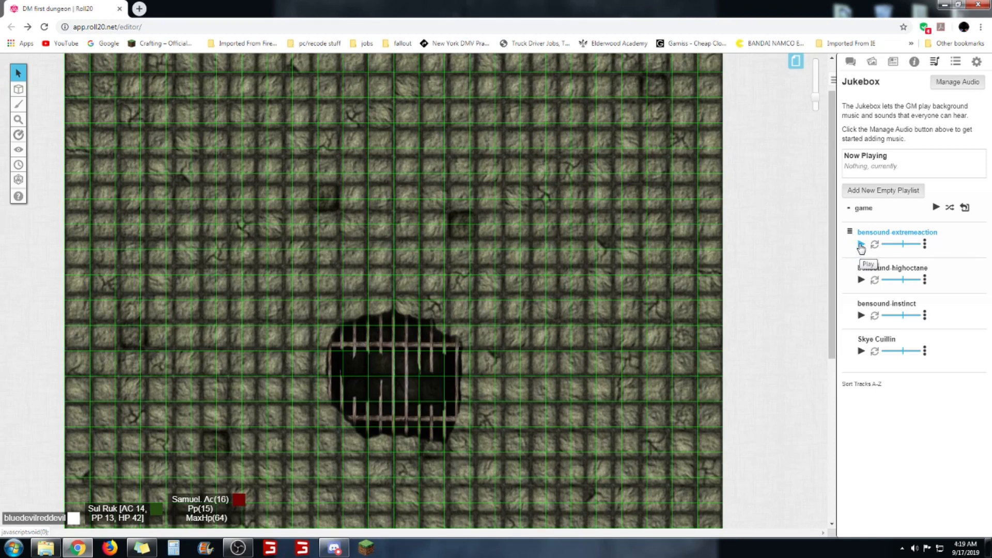
Play bensound-extremeaction from the game playlist and bring up My Settings
{"action": "left_click", "coordinate": [861, 244]}
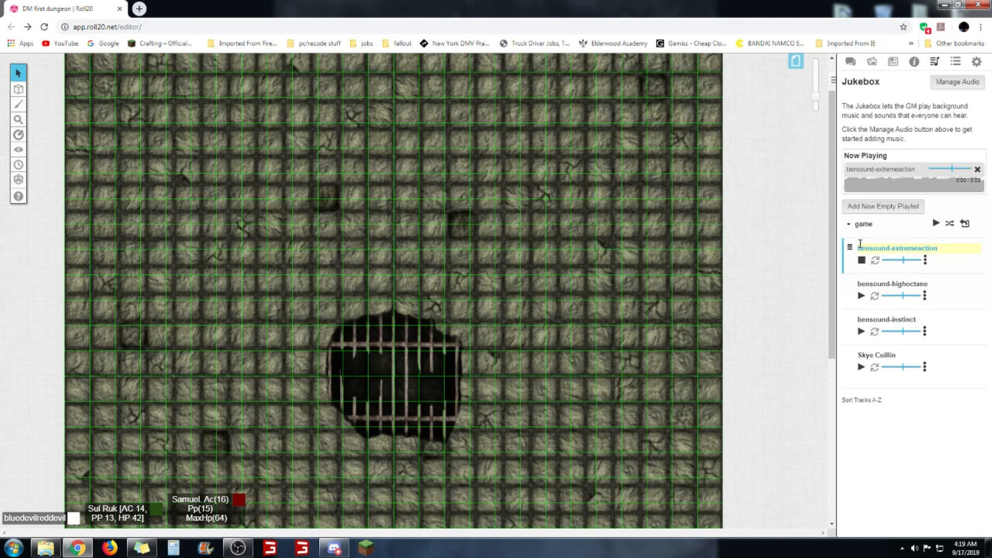
{"action": "left_click", "coordinate": [976, 61]}
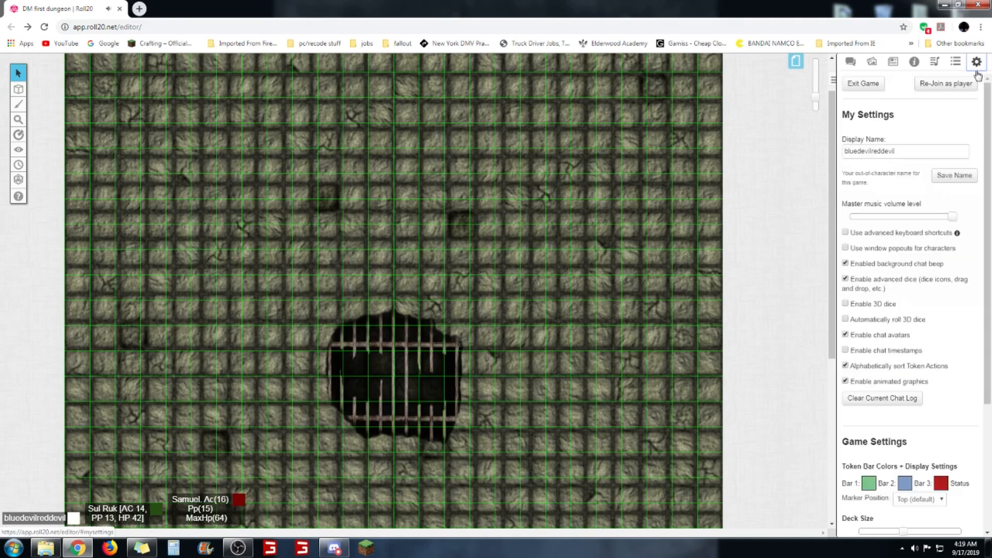
Turn the master music volume down low and check the Jukebox playlist
{"action": "left_click_drag", "start_coordinate": [953, 216], "coordinate": [866, 217]}
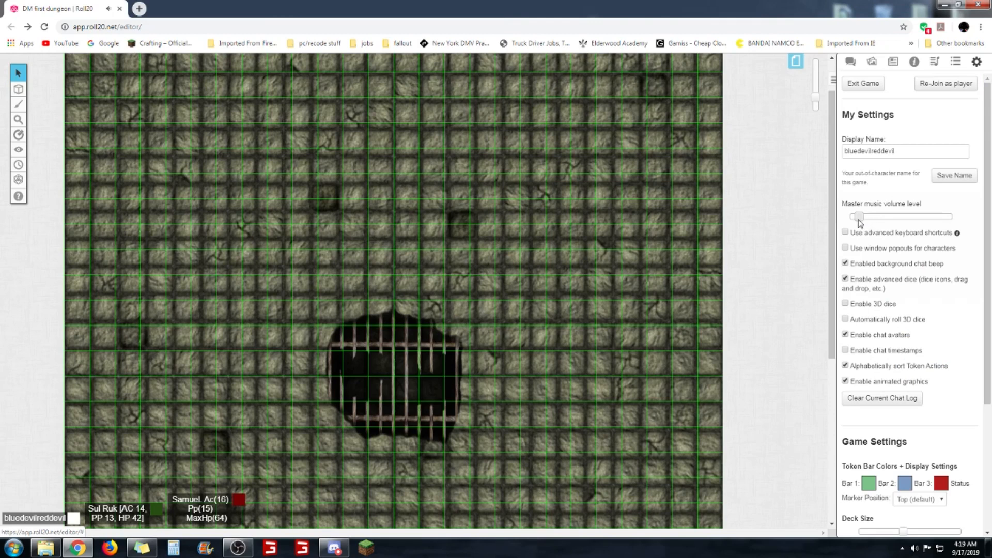
{"action": "mouse_move", "coordinate": [861, 222]}
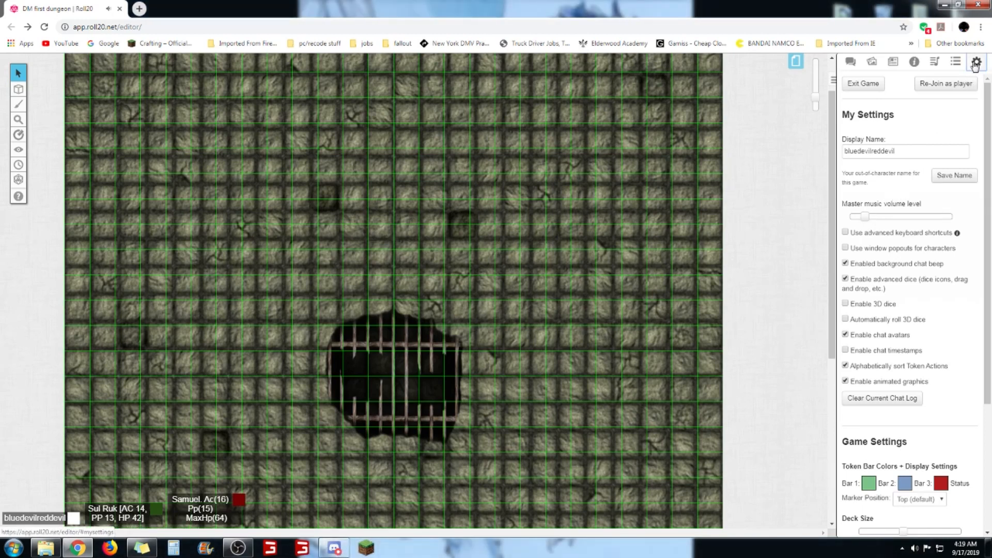
{"action": "left_click", "coordinate": [933, 61]}
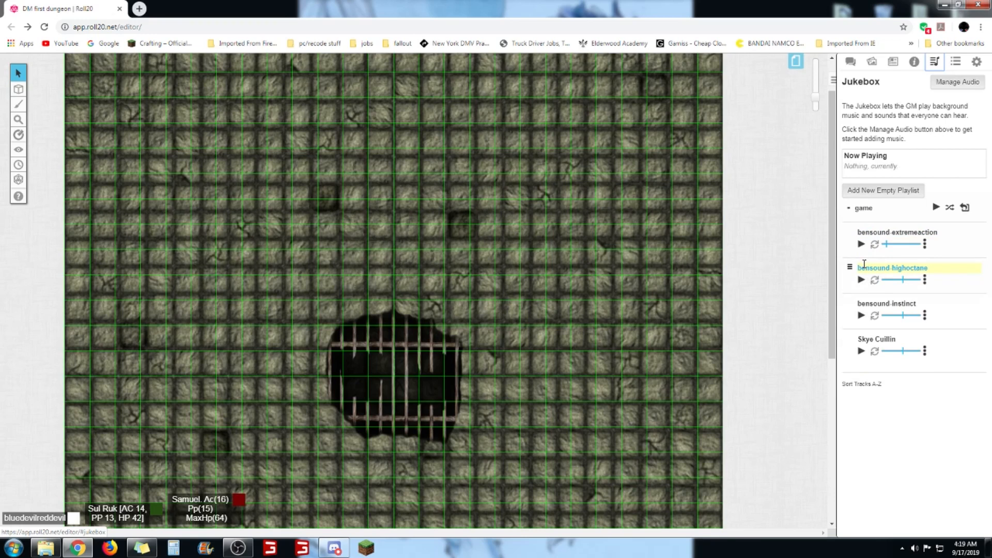
{"action": "left_click", "coordinate": [892, 268]}
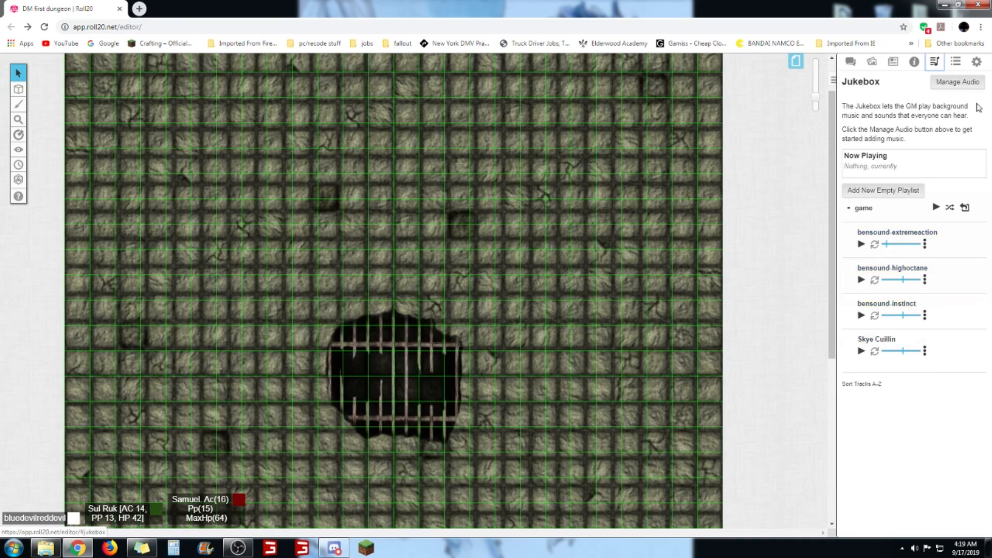
Drag the master music volume slider up to its highest level, then return to Jukebox
{"action": "left_click", "coordinate": [976, 62]}
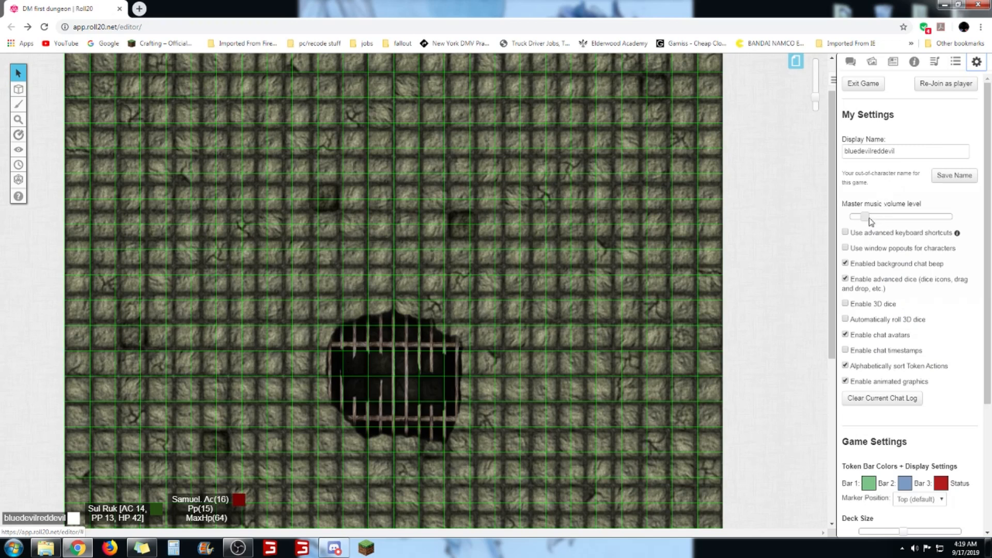
{"action": "left_click_drag", "start_coordinate": [870, 217], "coordinate": [919, 216]}
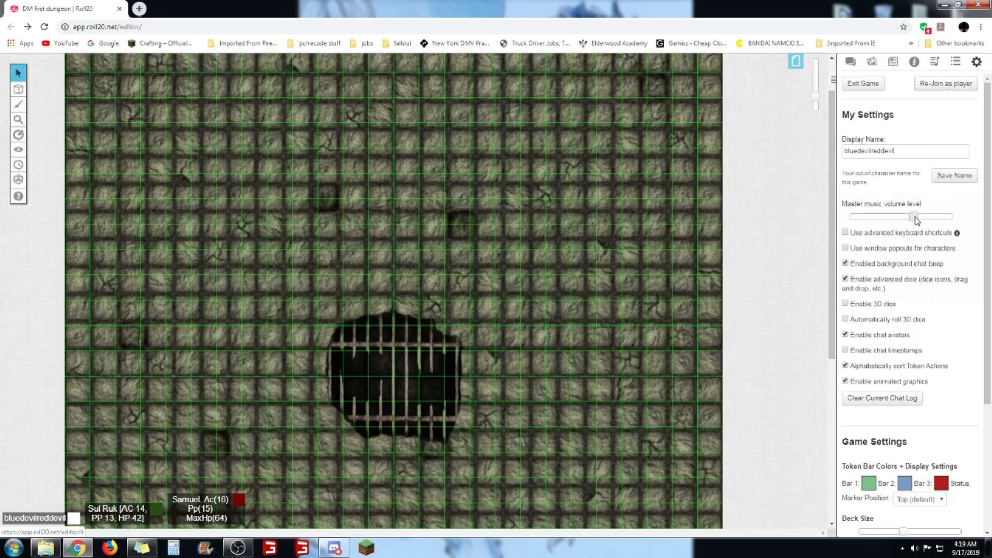
{"action": "left_click_drag", "start_coordinate": [911, 216], "coordinate": [949, 217]}
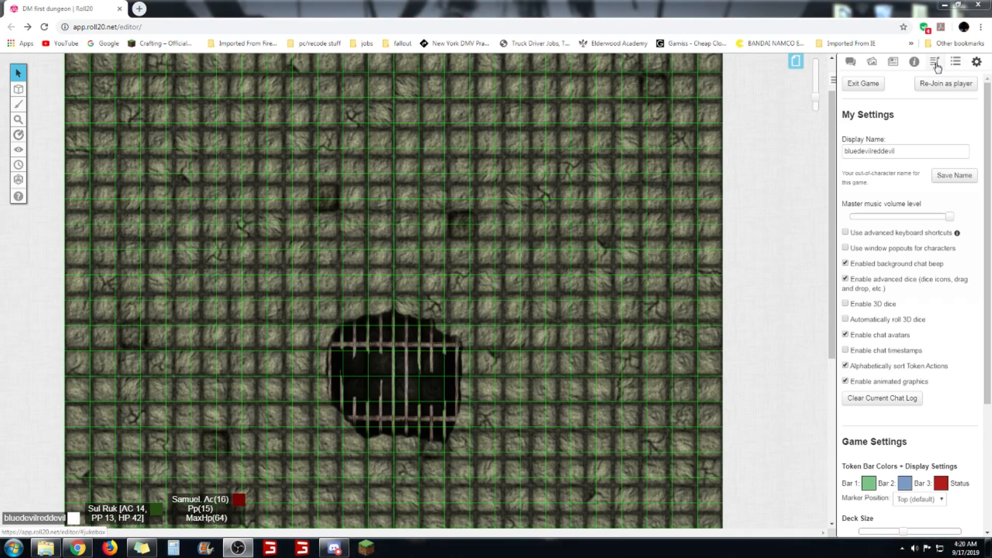
{"action": "left_click", "coordinate": [934, 62]}
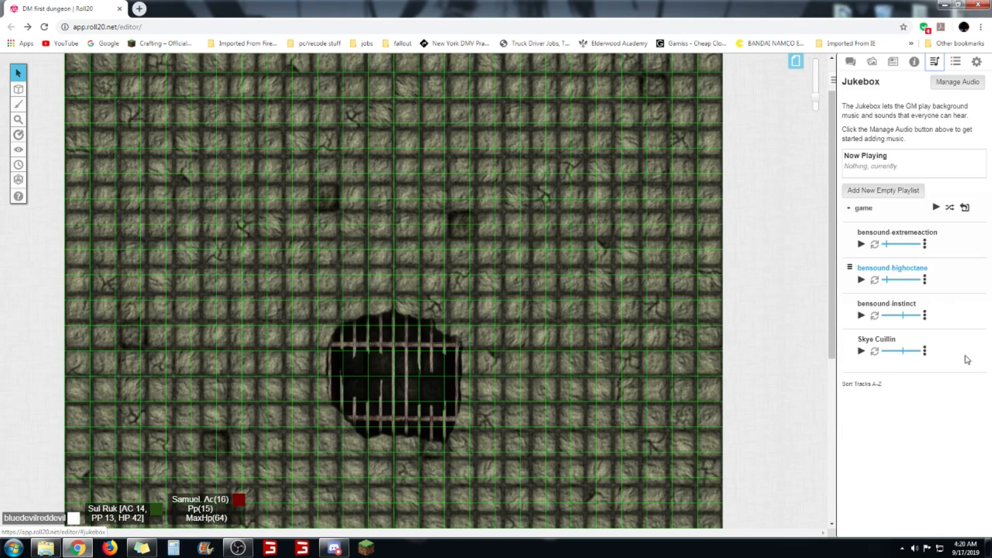